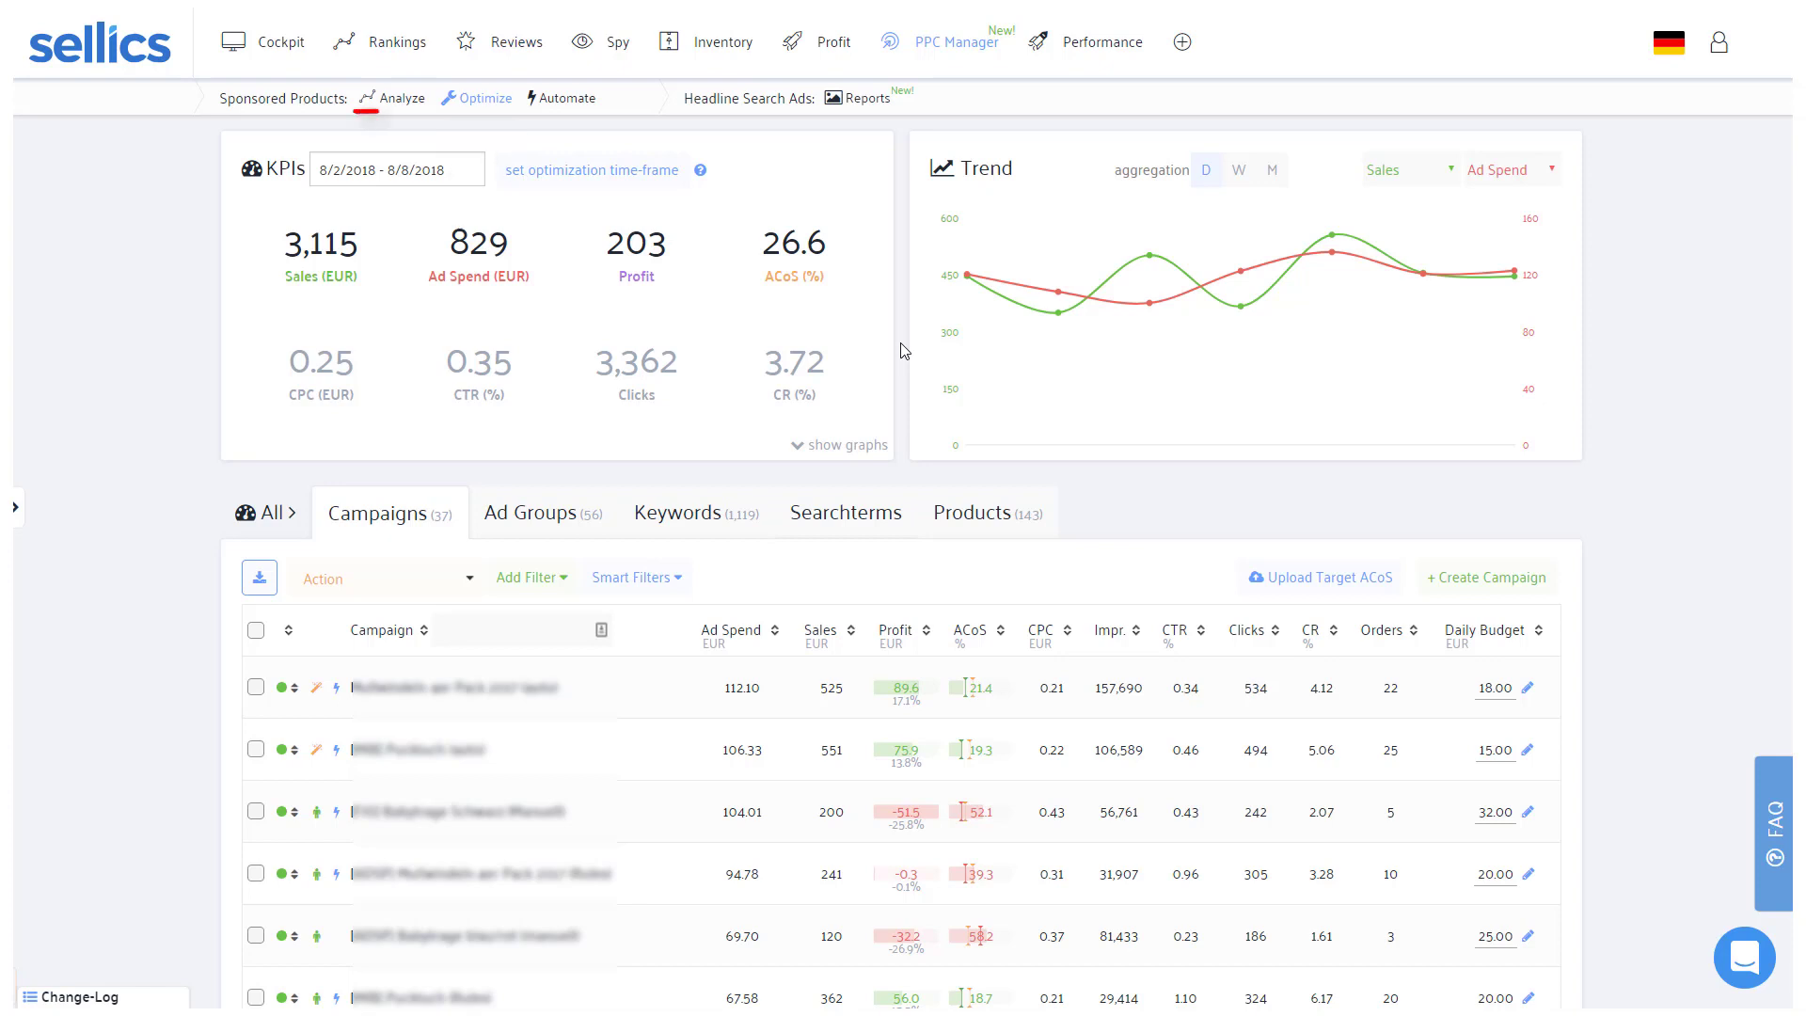
# - Open the date range picker for the KPIs period 8/2/2018 - 8/8/2018
pyautogui.click(568, 98)
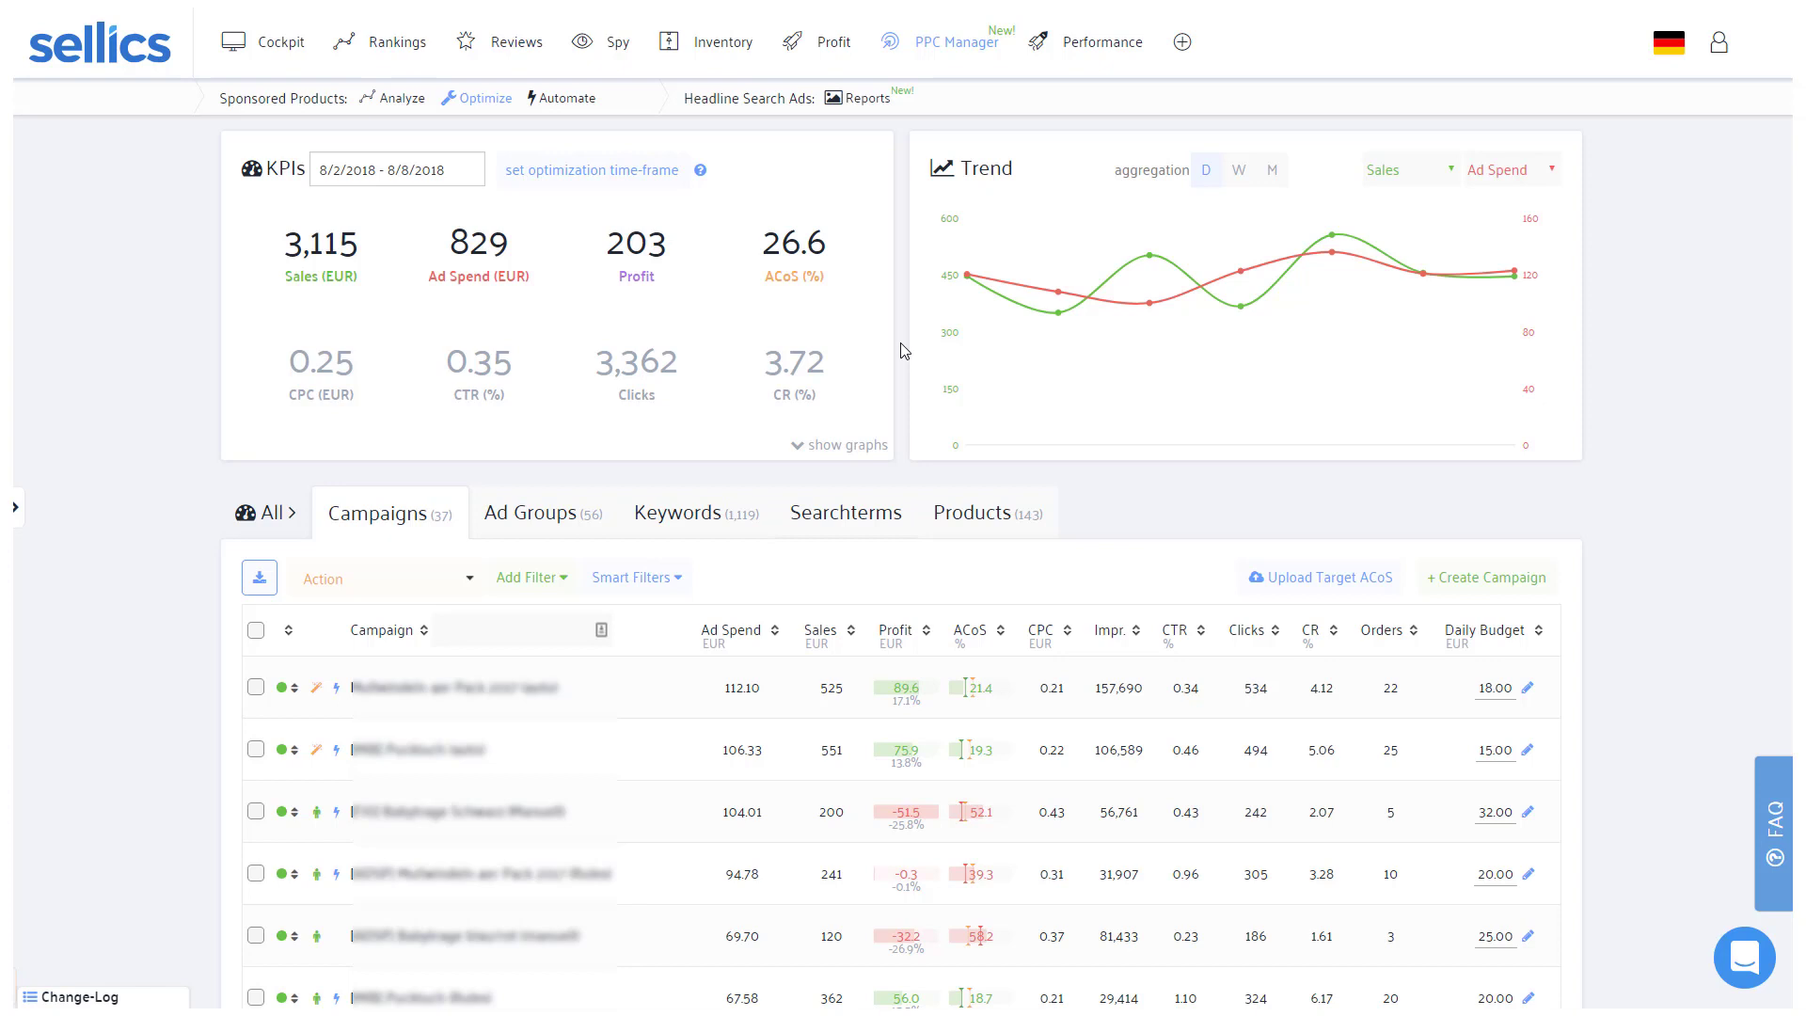
pyautogui.moveTo(527, 243)
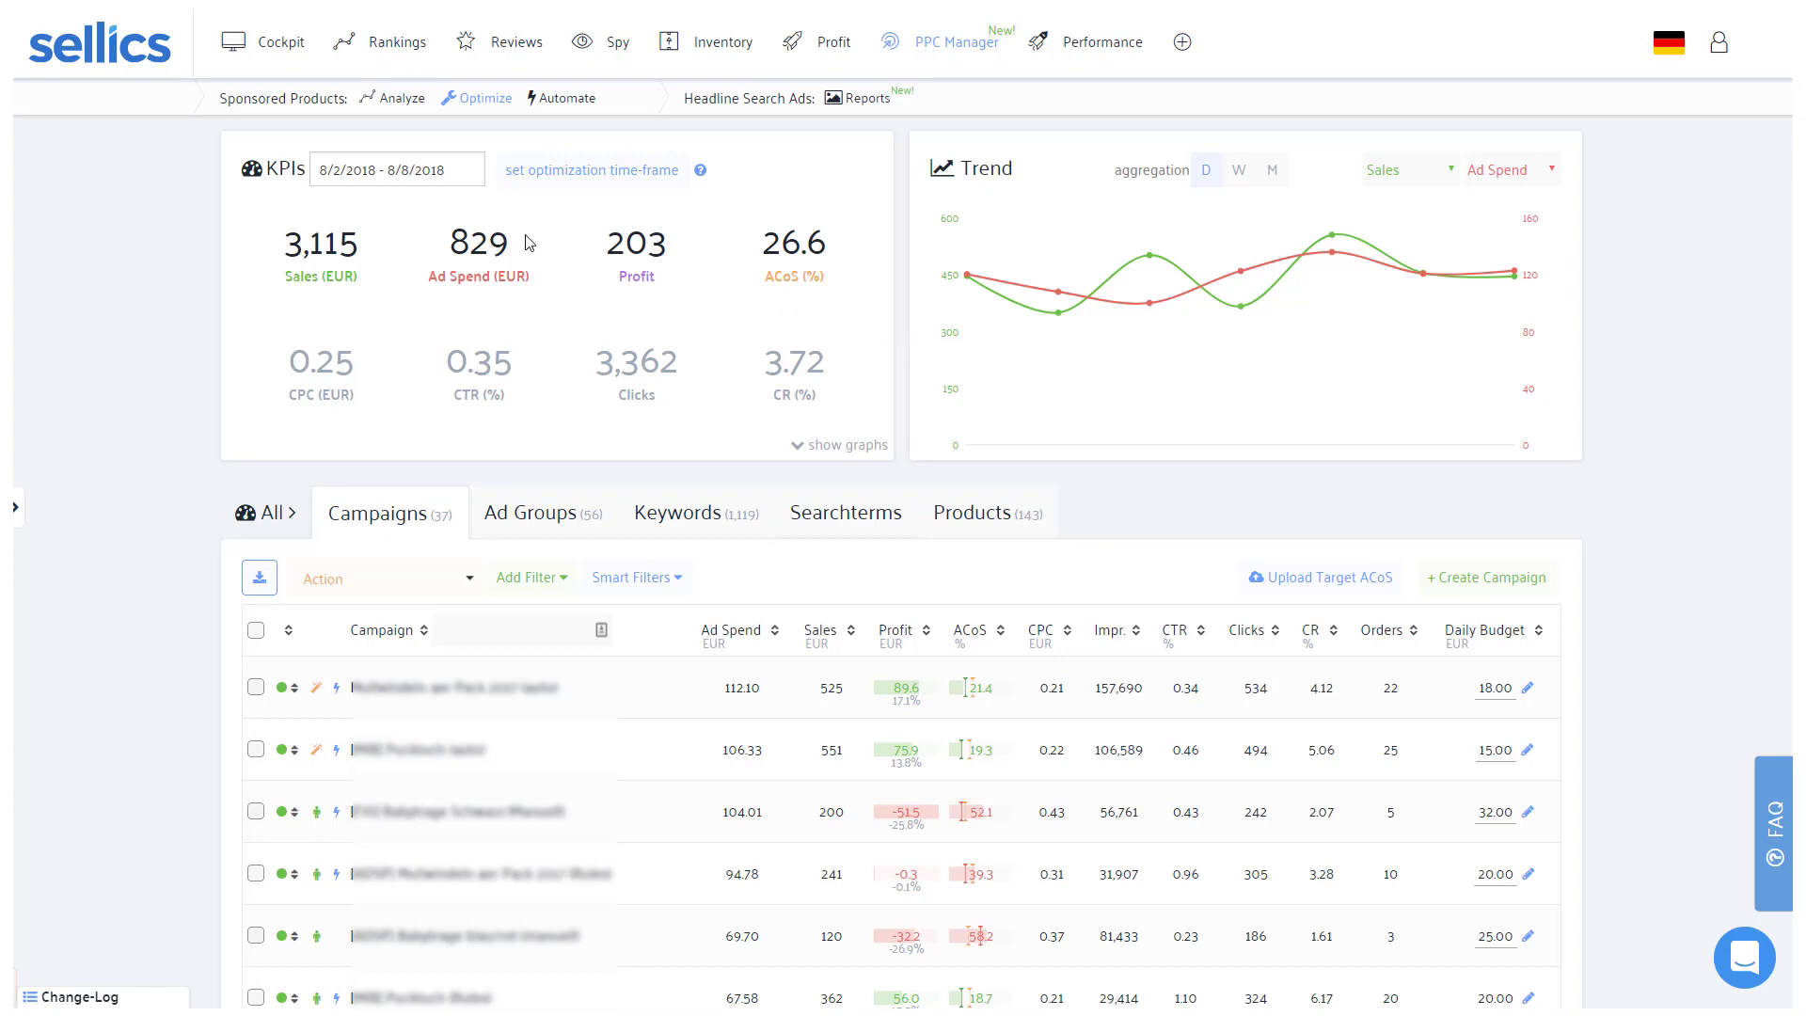
pyautogui.click(397, 170)
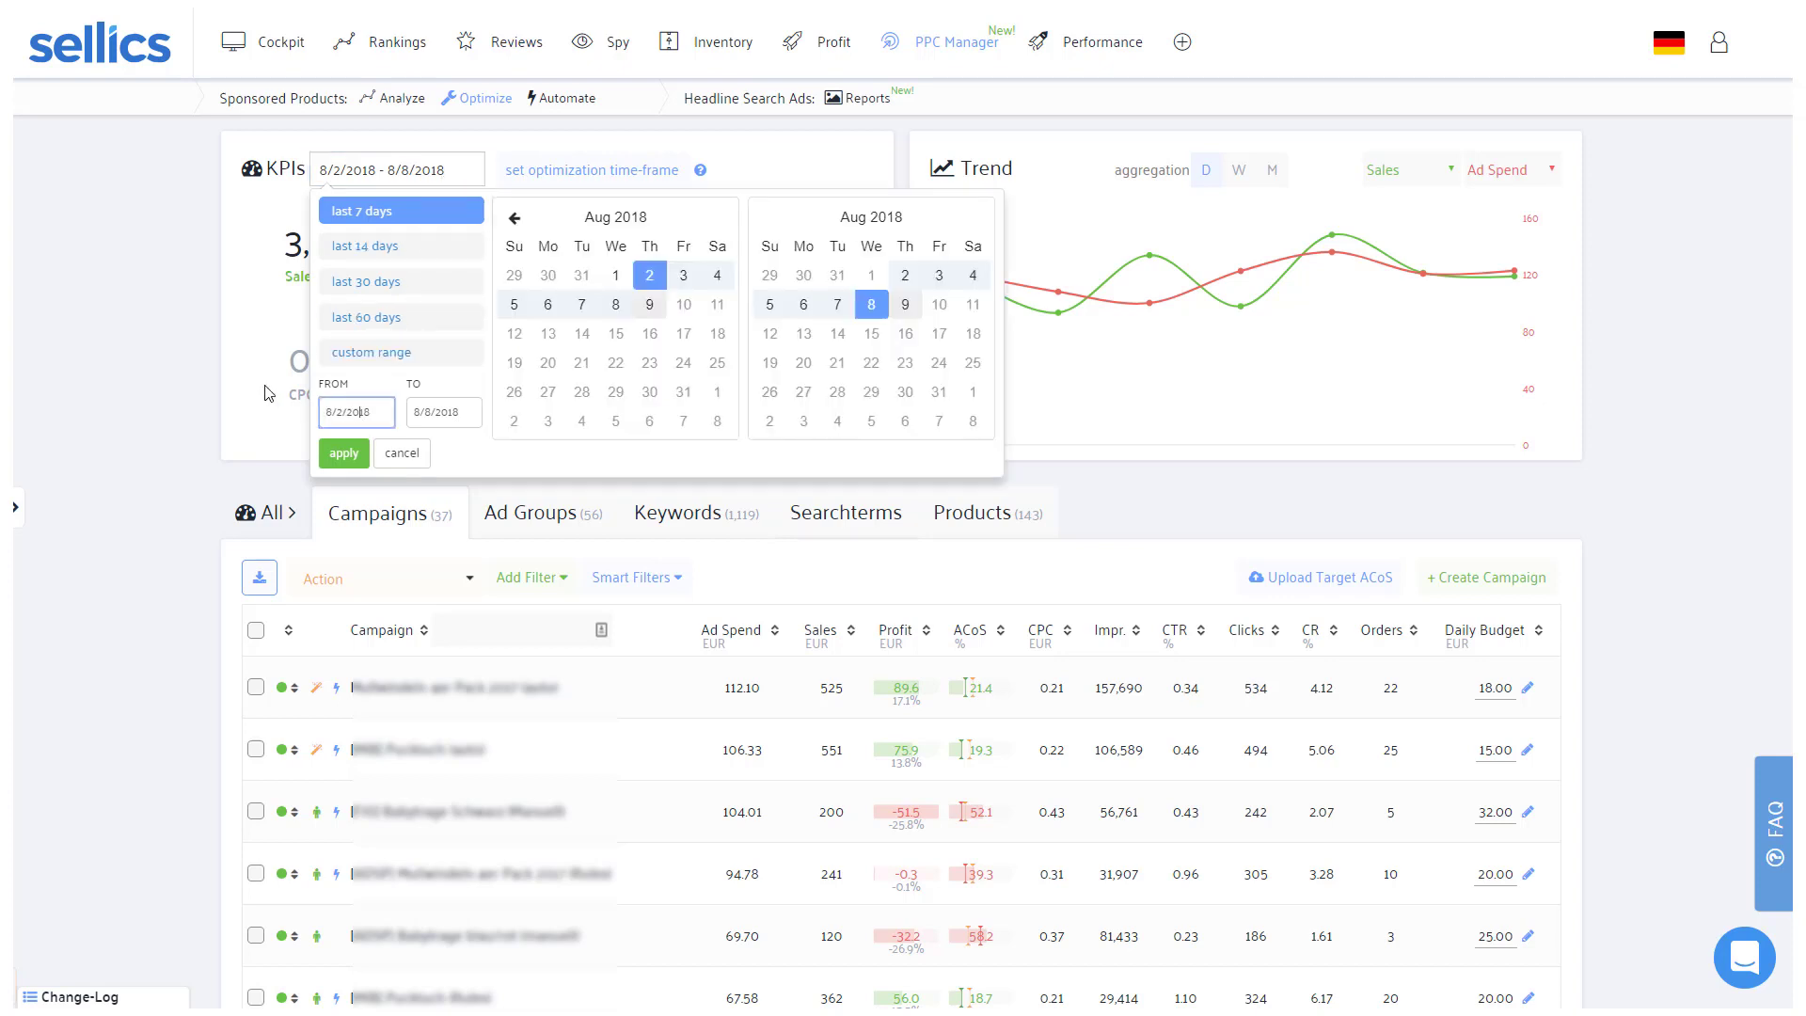
# - Dismiss the date picker, keeping 8/2/2018 - 8/8/2018 (3,115 EUR sales, 26.6 ACoS)
pyautogui.click(343, 451)
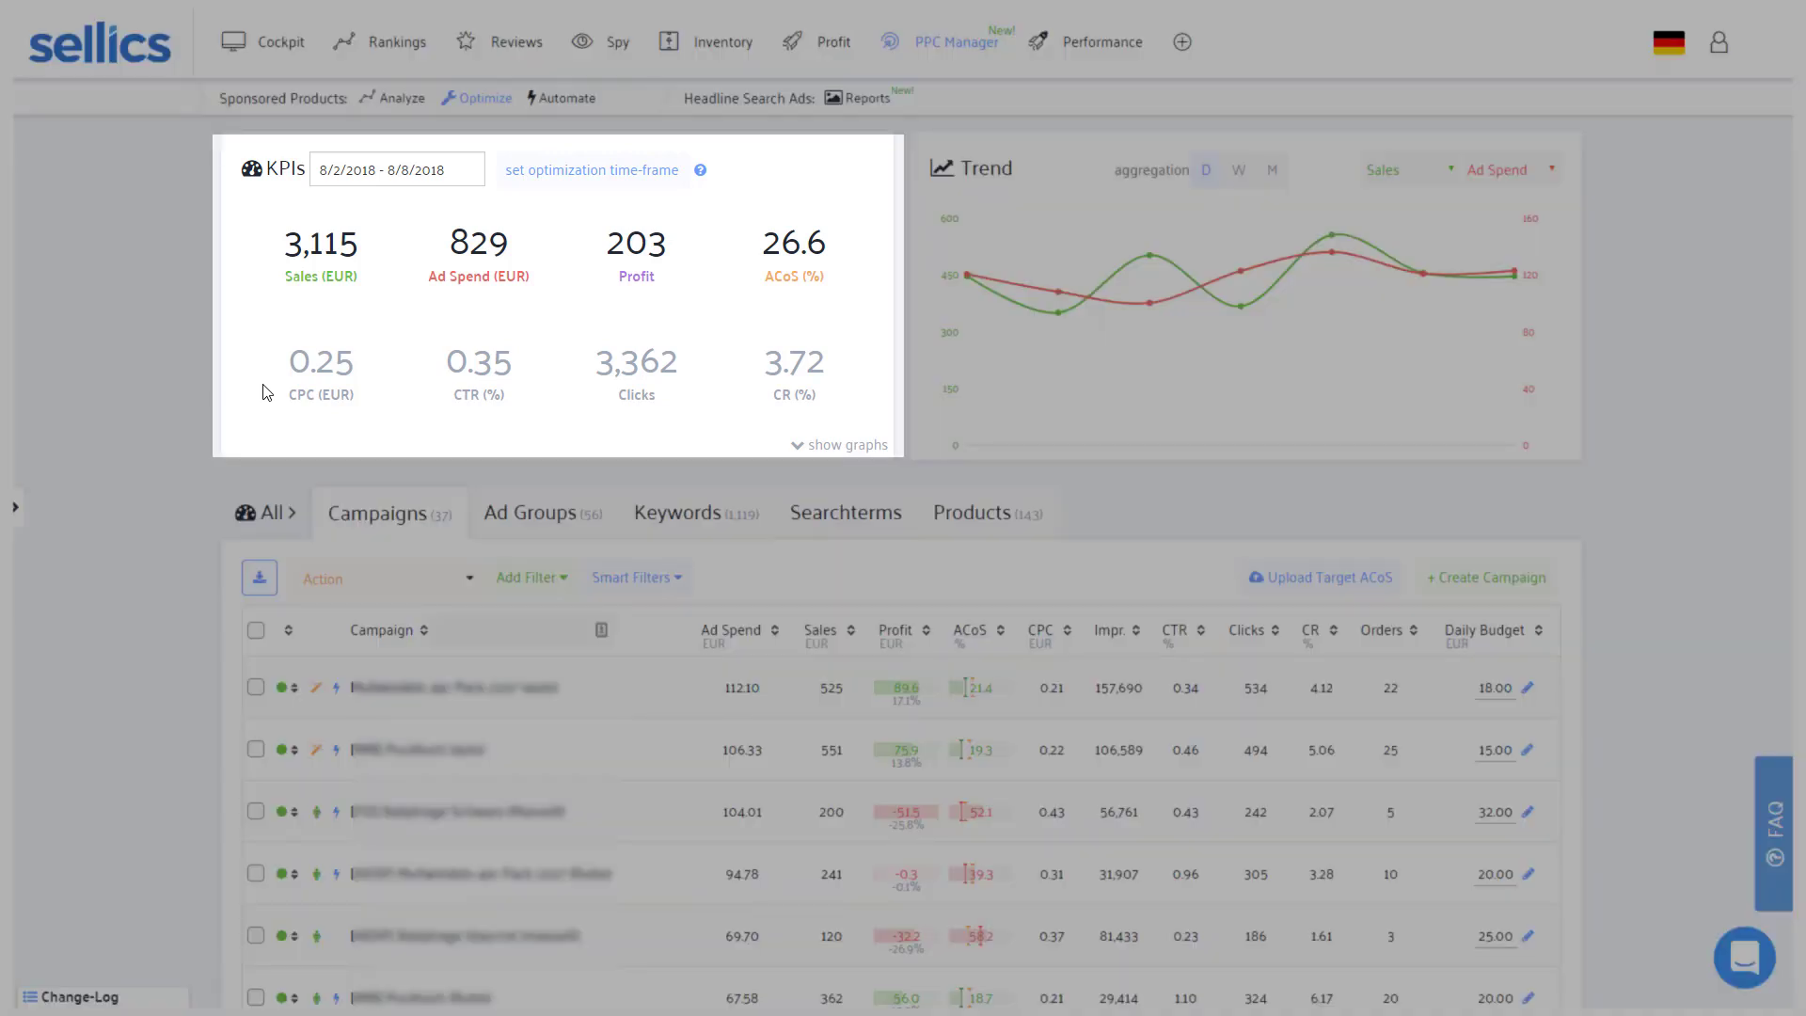
pyautogui.moveTo(369, 423)
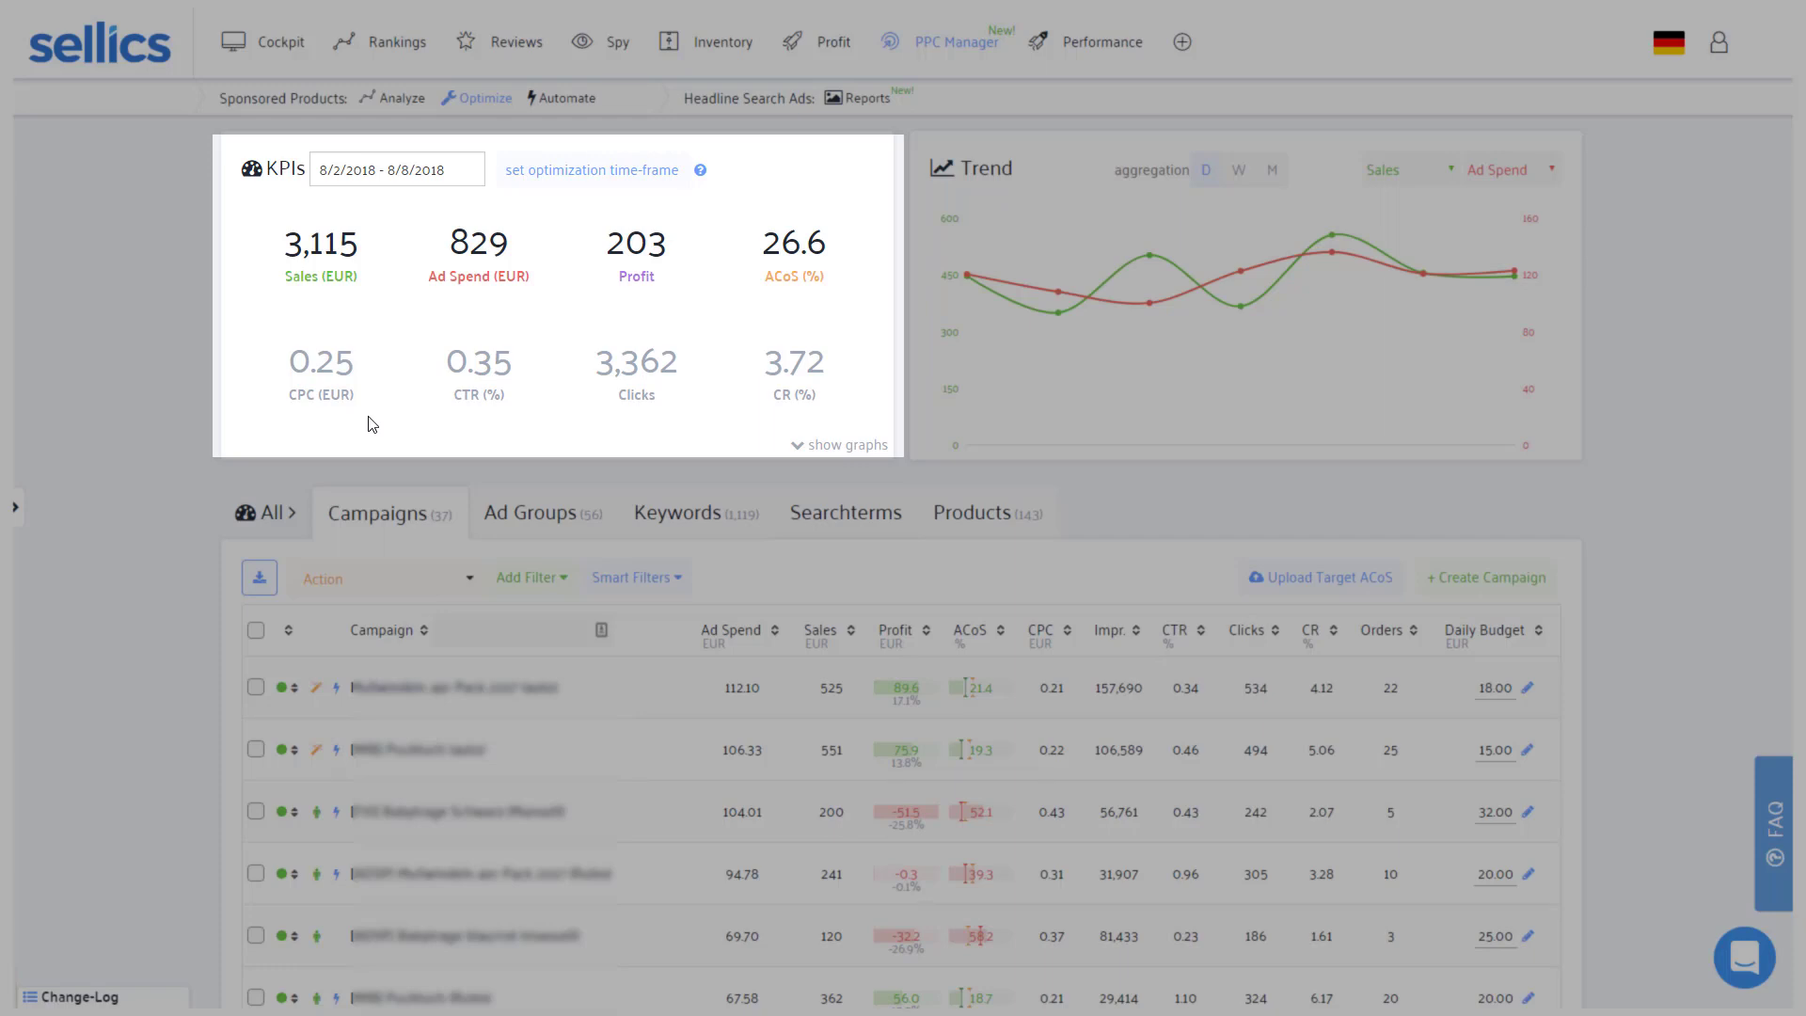
pyautogui.click(320, 254)
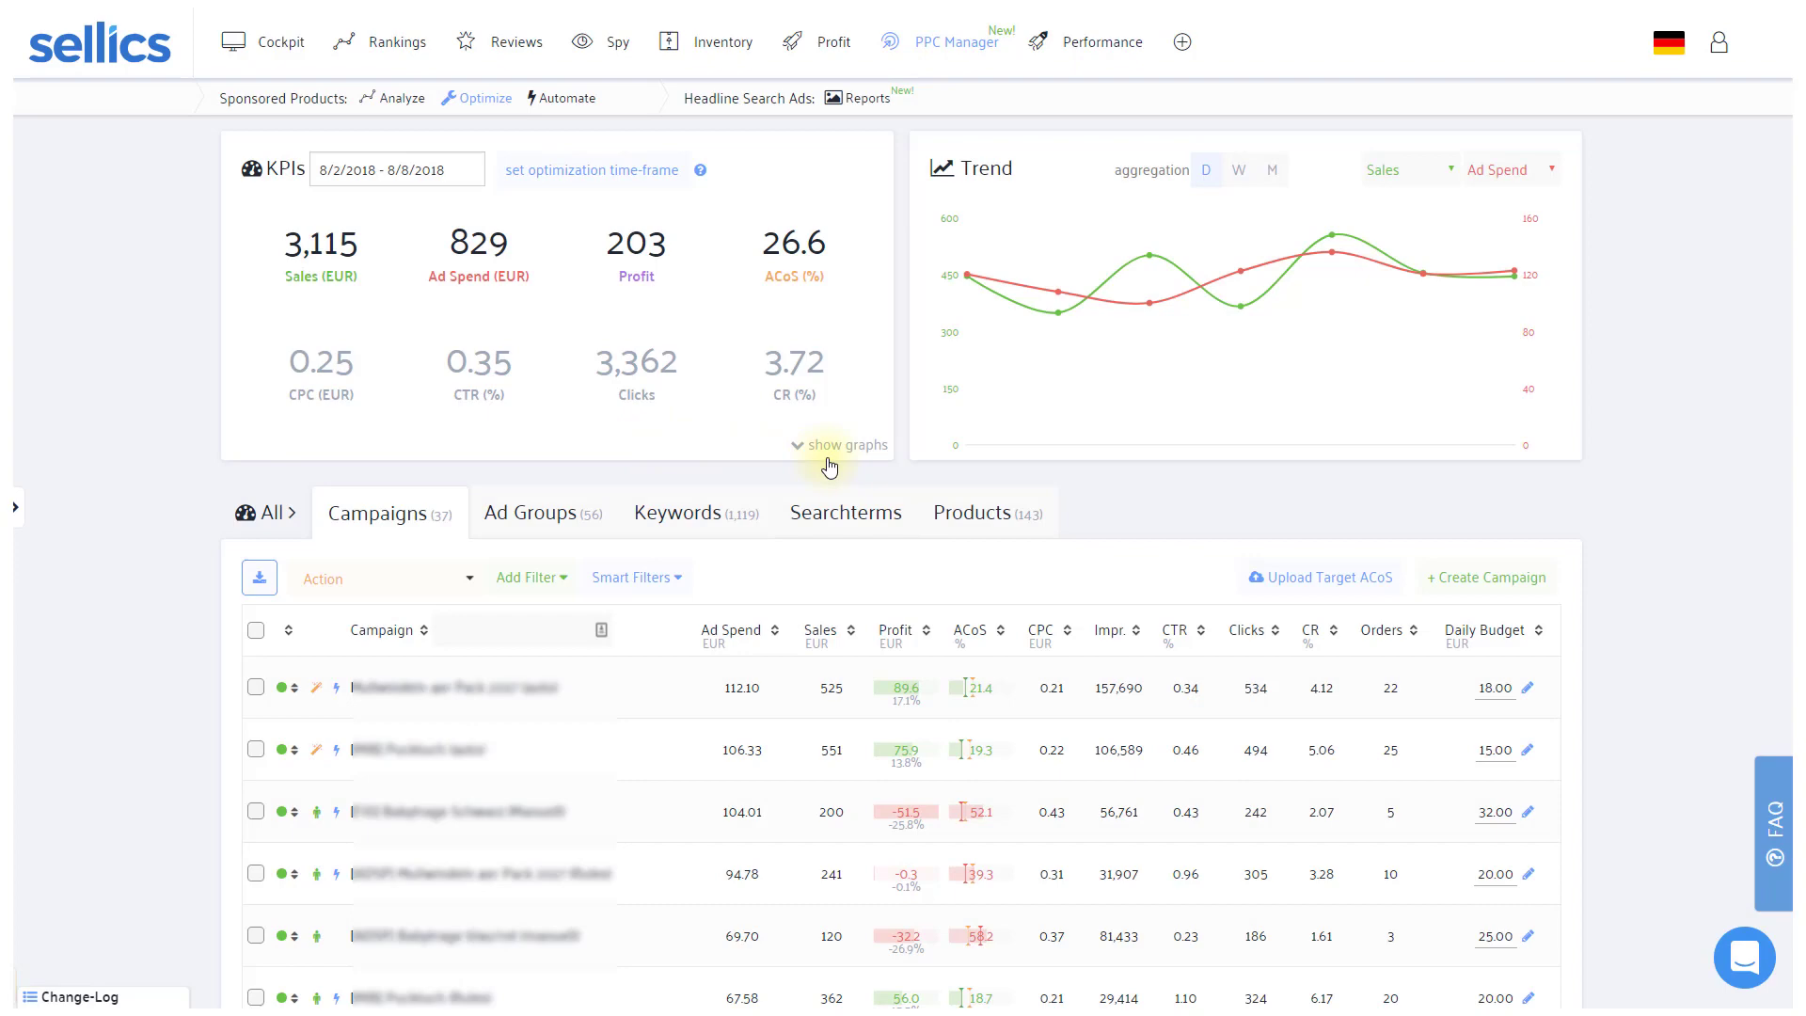
pyautogui.moveTo(852, 453)
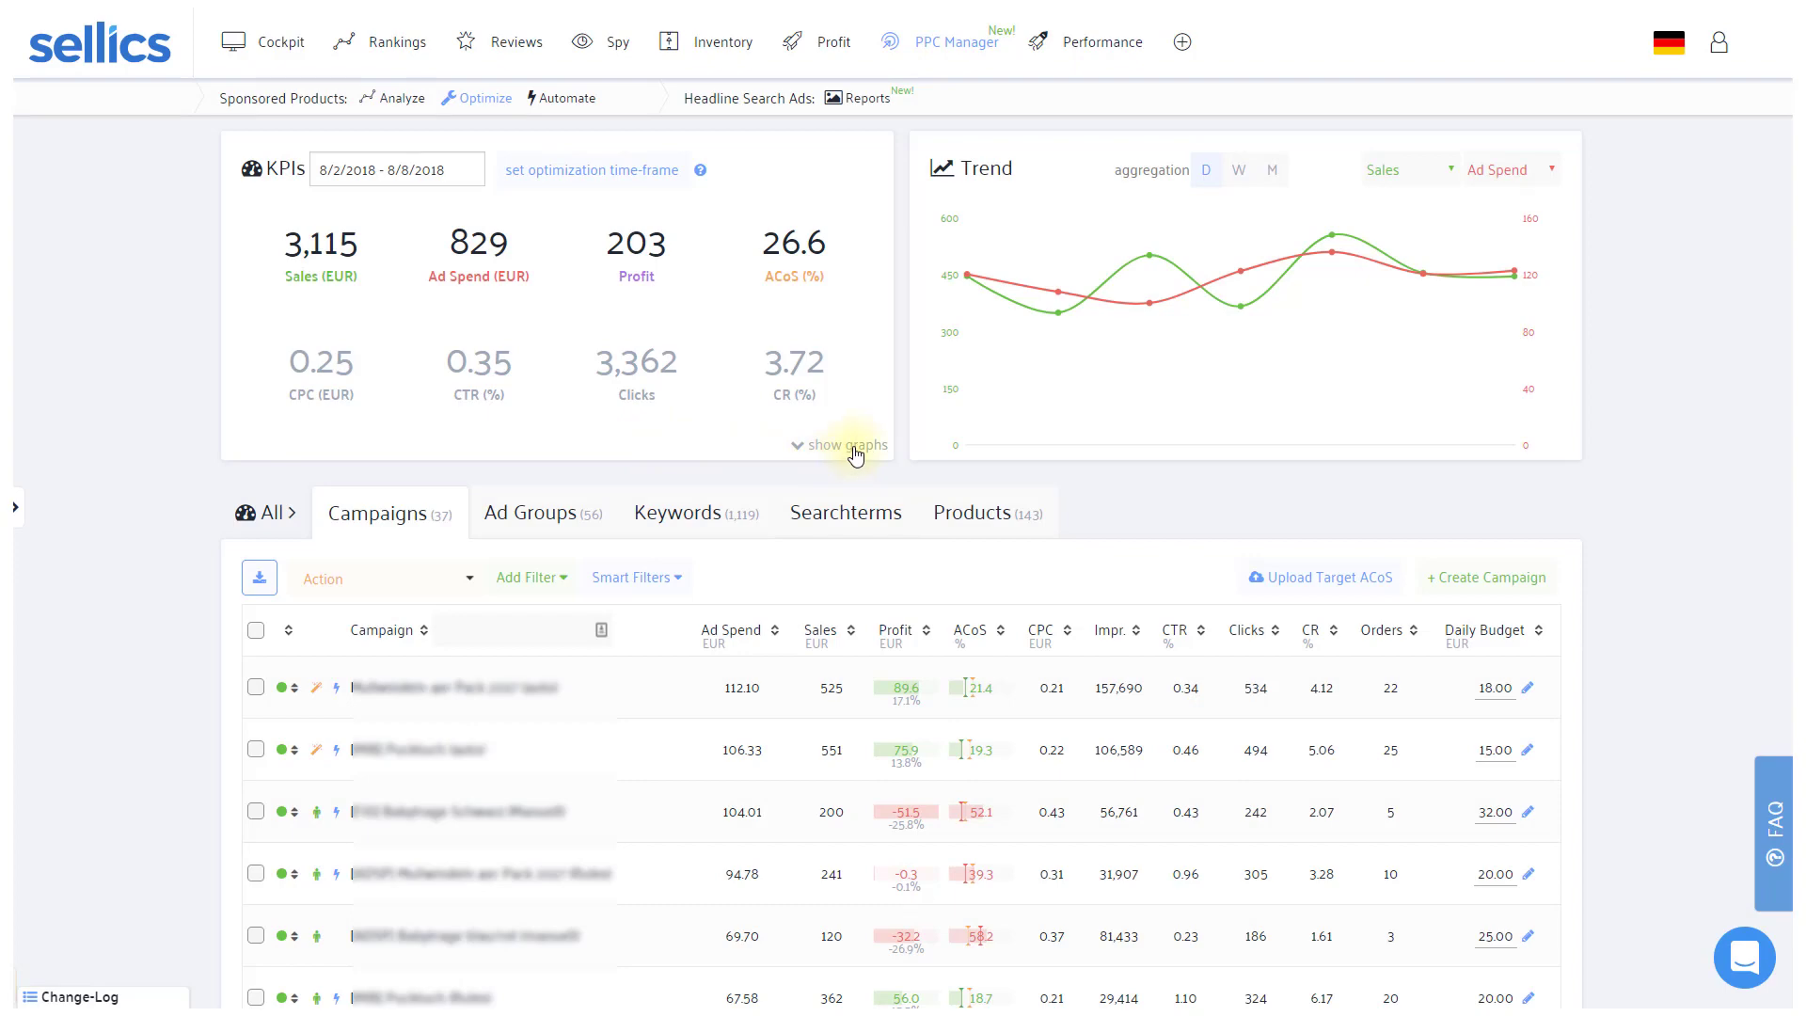
# - Show the detailed KPI graphs, then hide them again
pyautogui.click(847, 446)
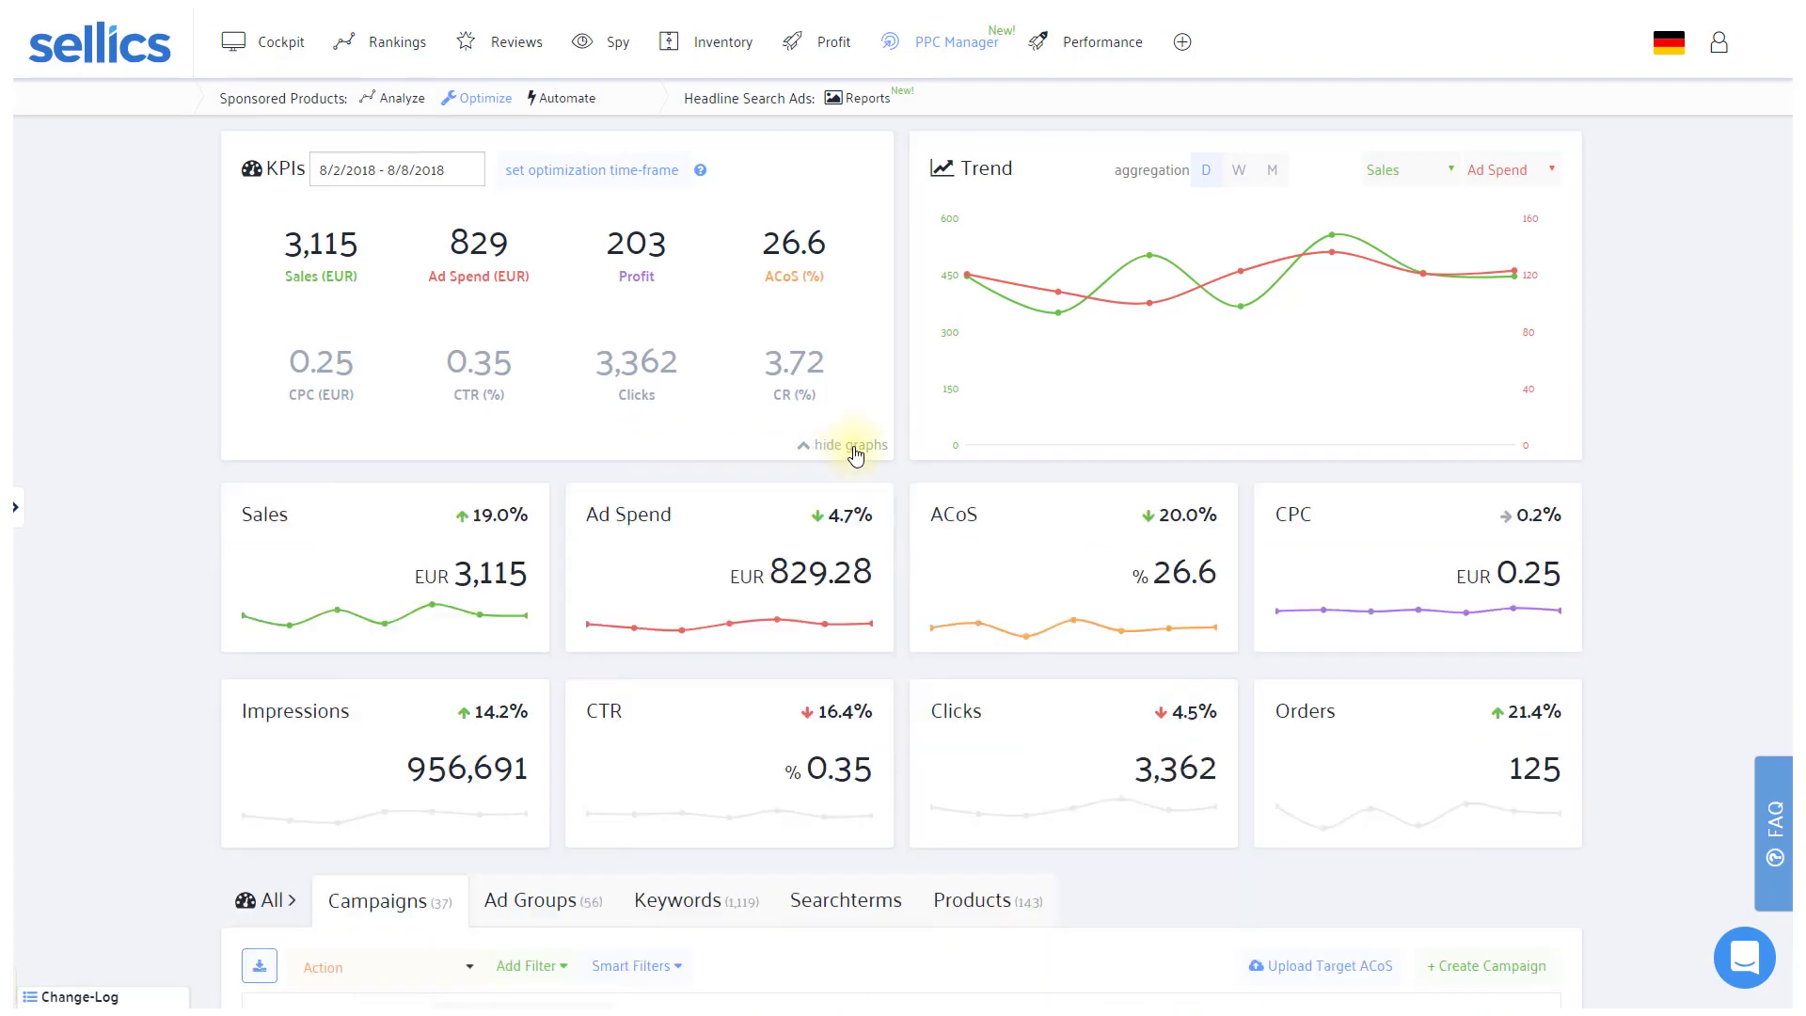
pyautogui.click(849, 444)
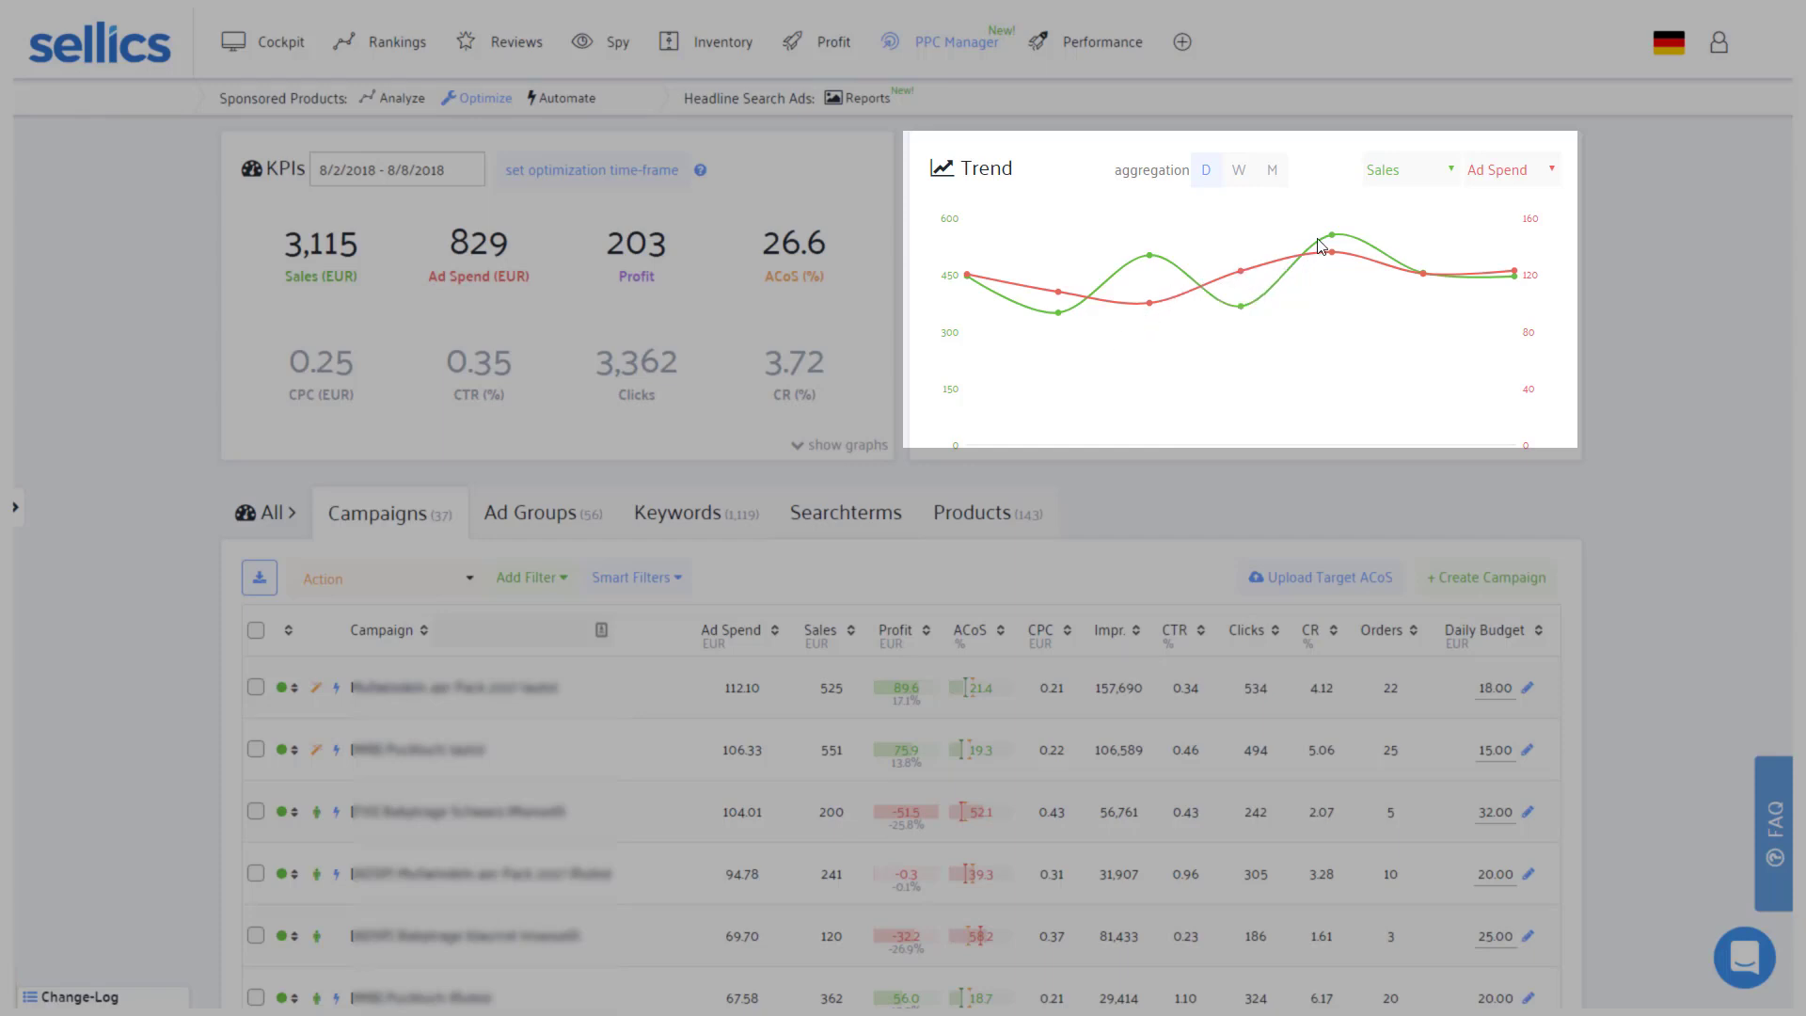
pyautogui.moveTo(1427, 181)
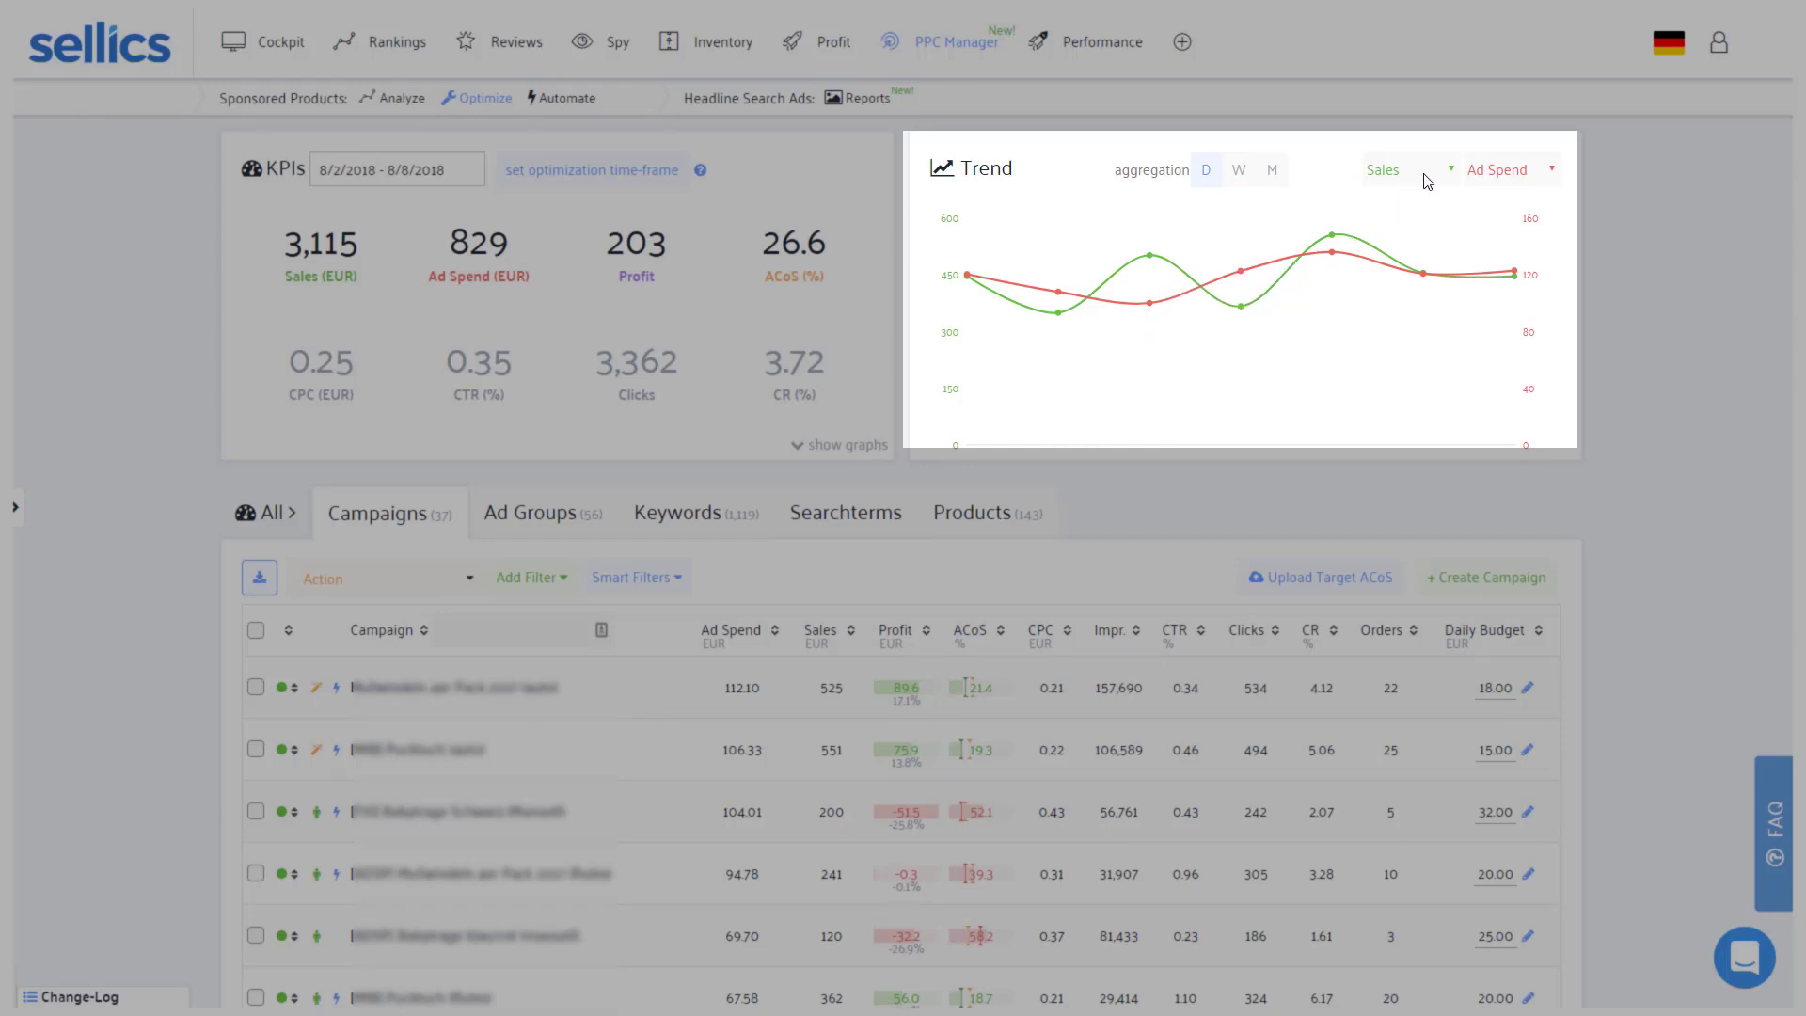
# - Switch the Trend chart metric to Impressions, then to Clicks against Ad Spend
pyautogui.click(1404, 170)
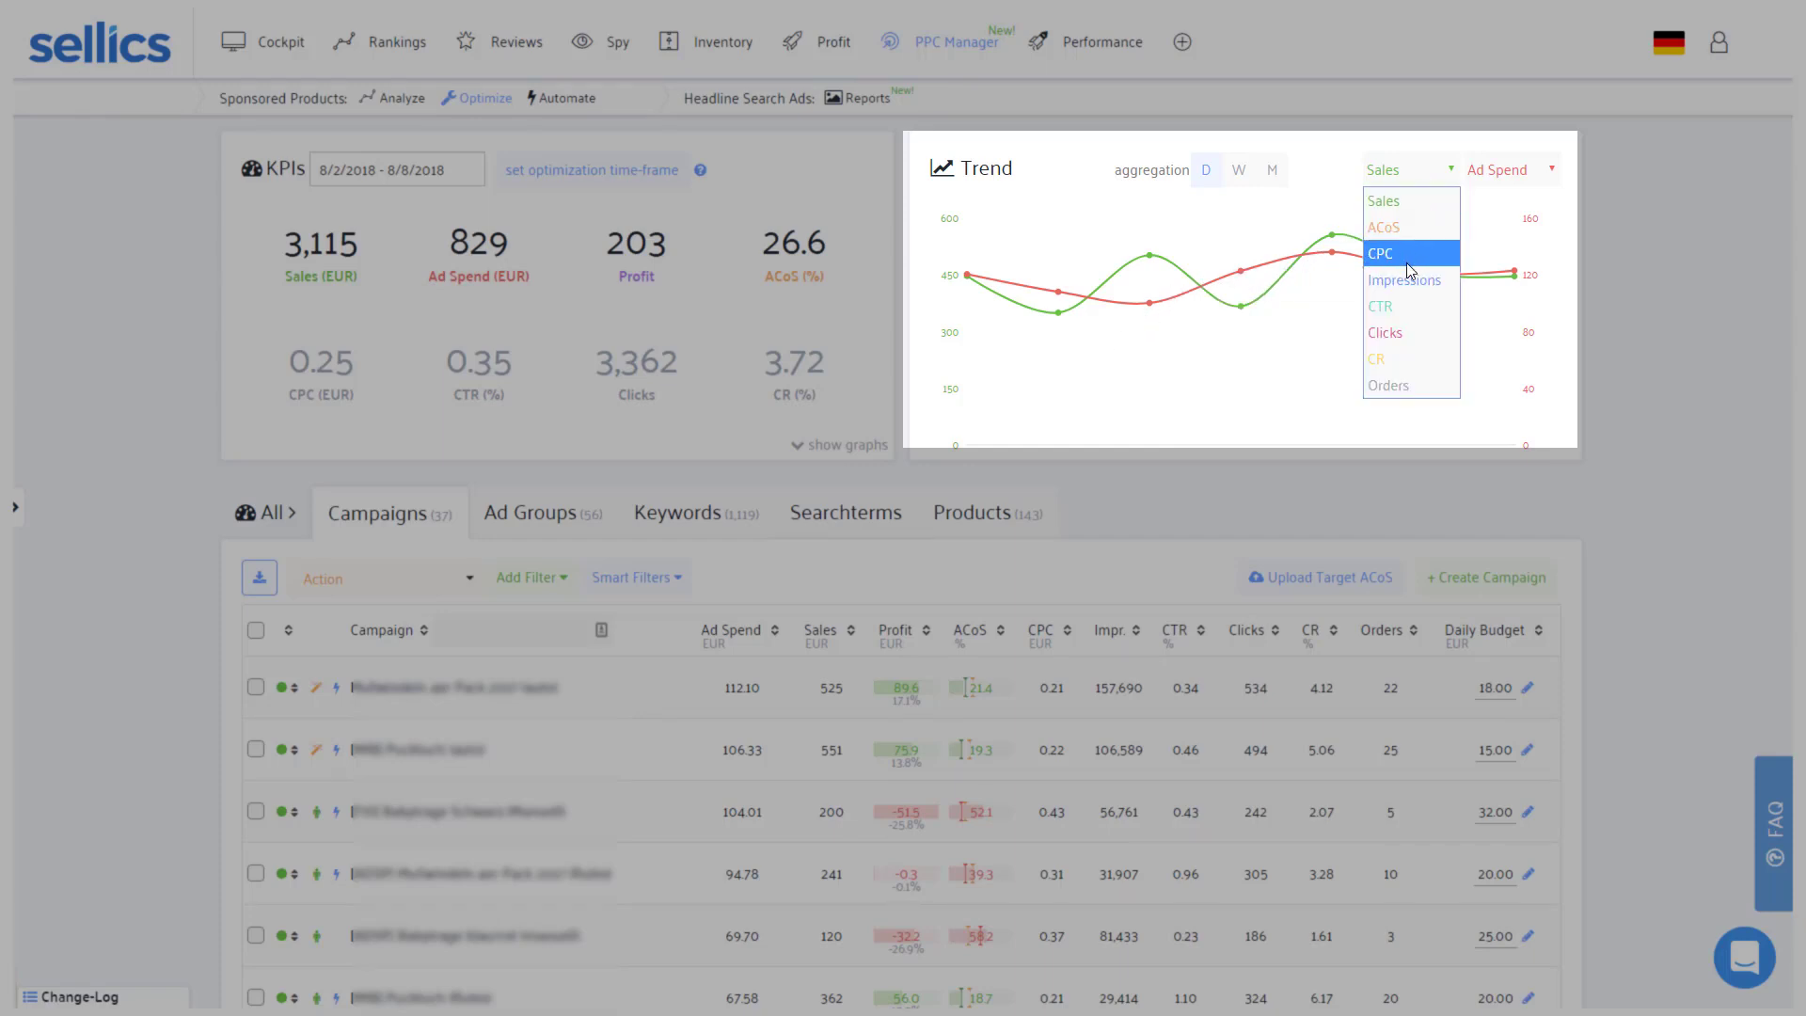
pyautogui.moveTo(1404, 280)
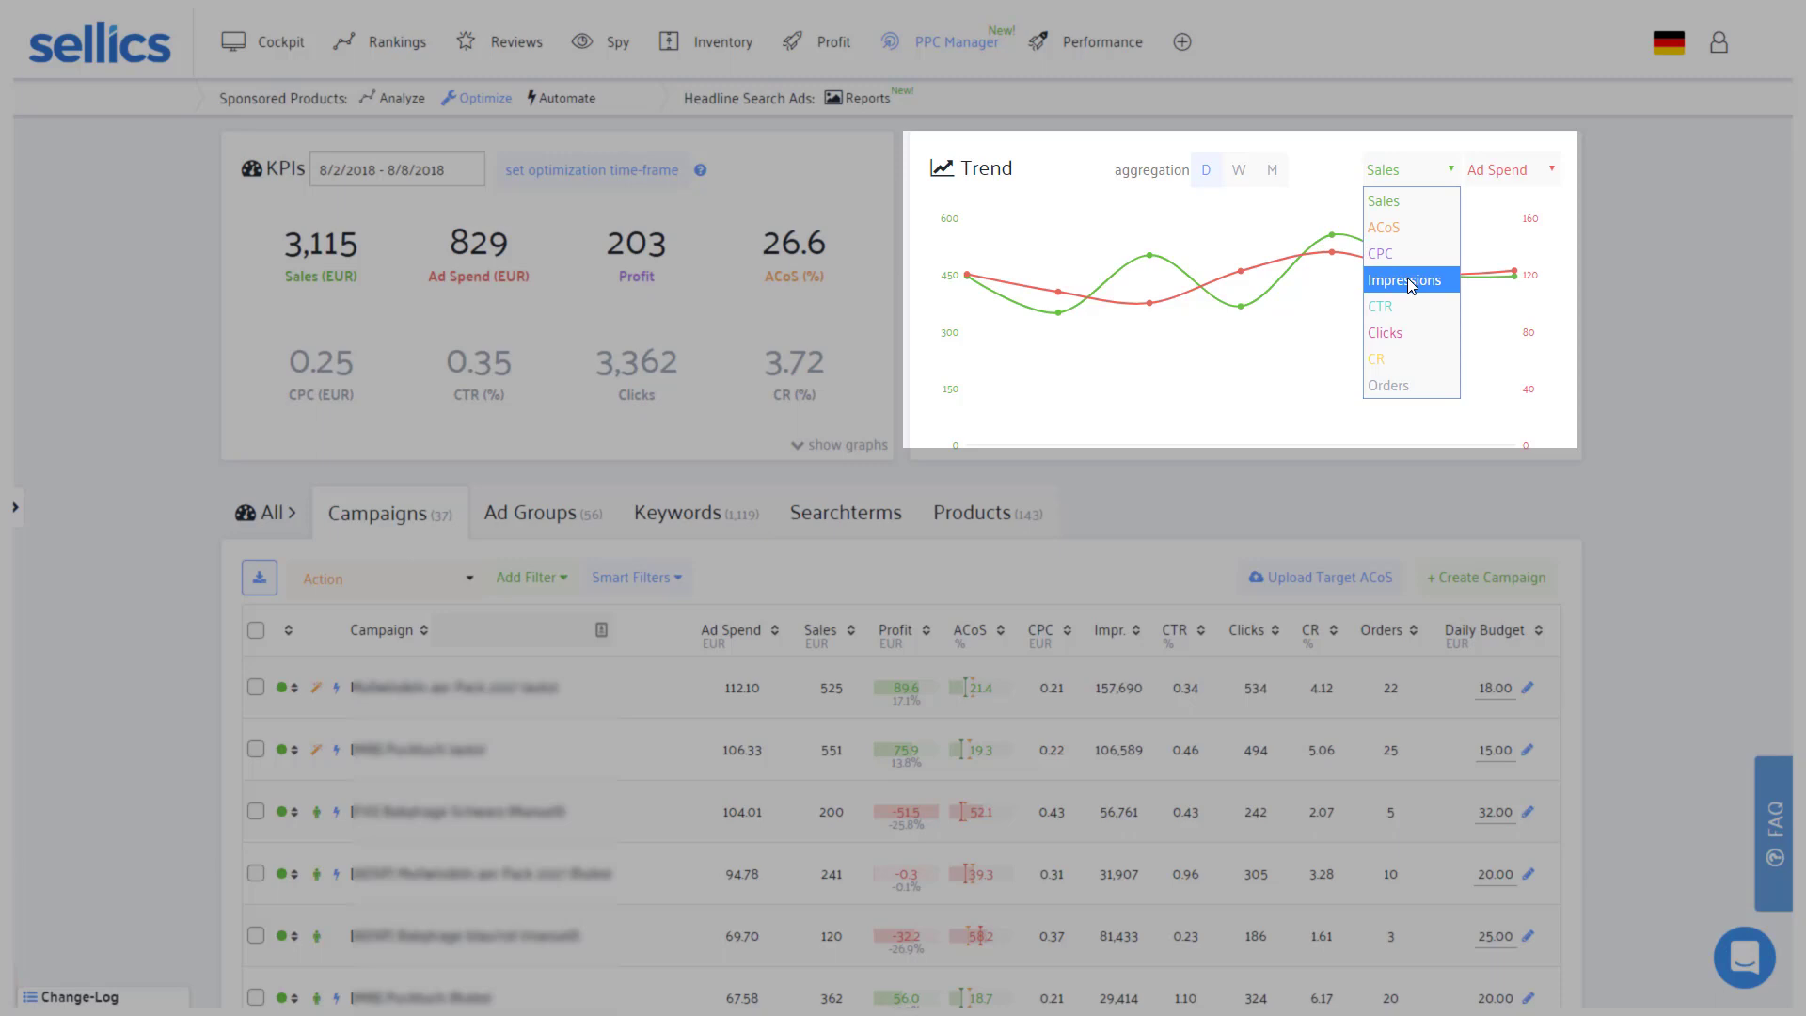
pyautogui.click(1403, 281)
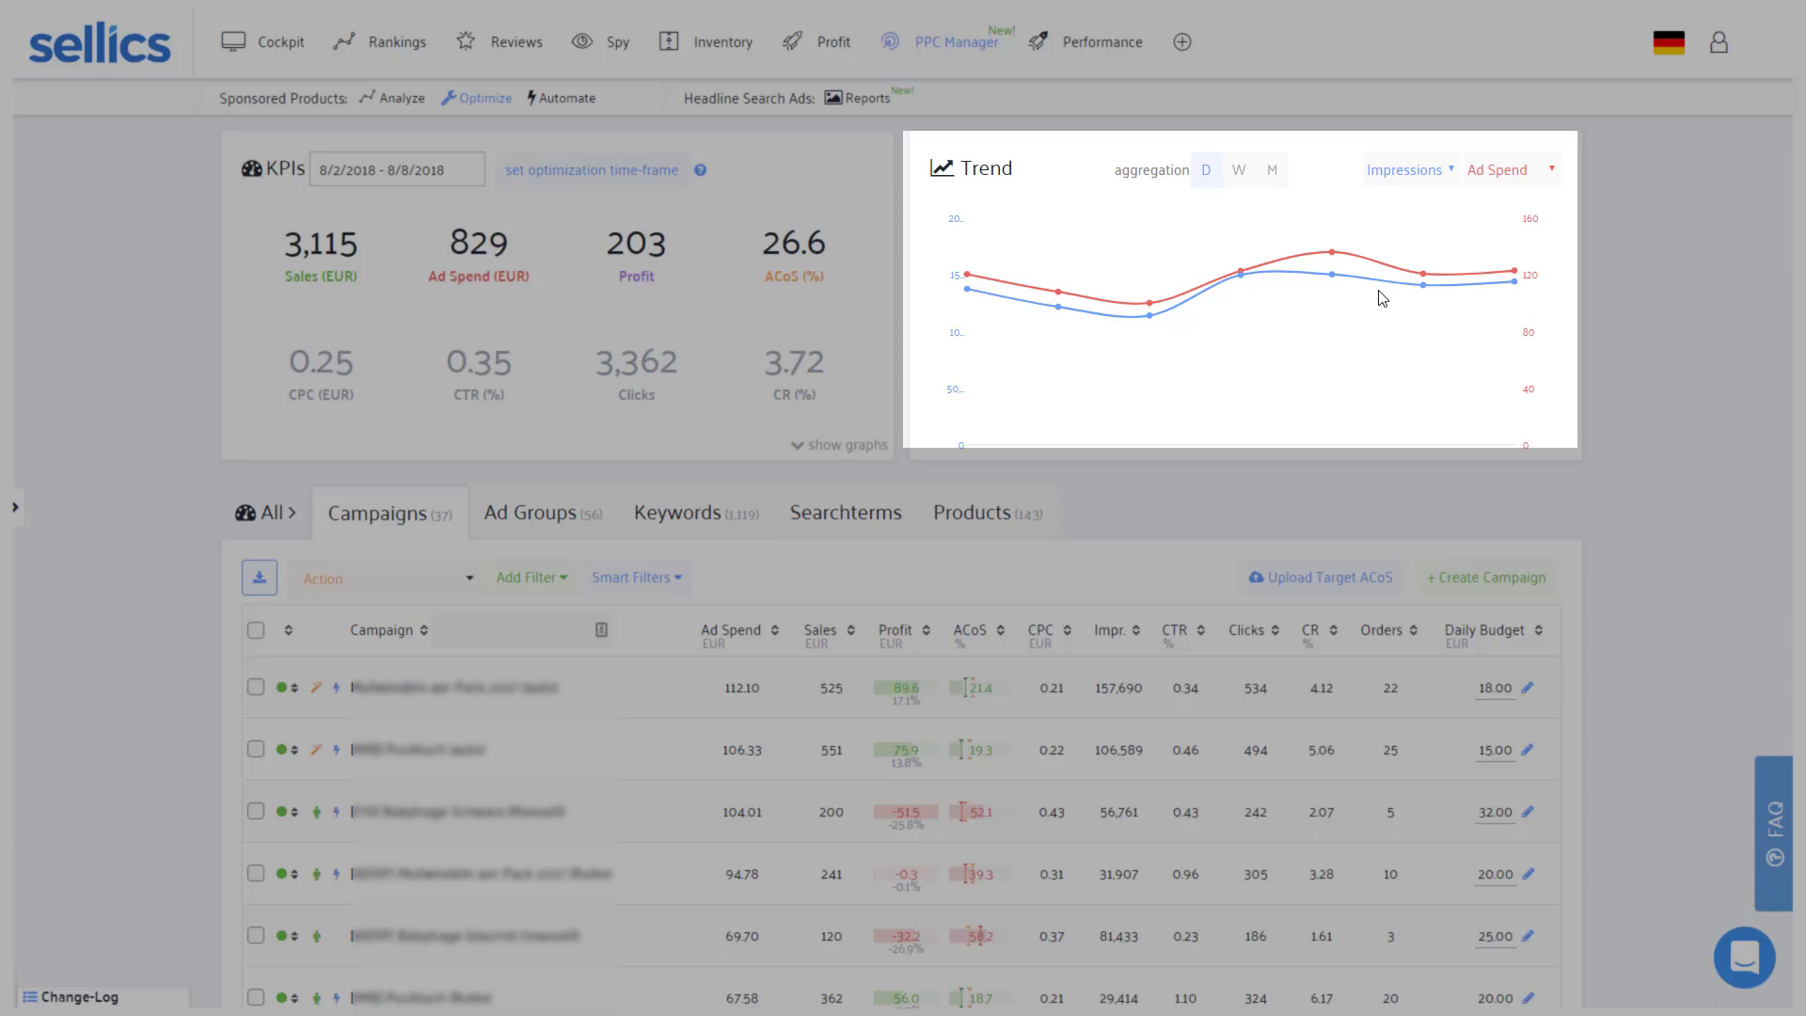
pyautogui.moveTo(1392, 271)
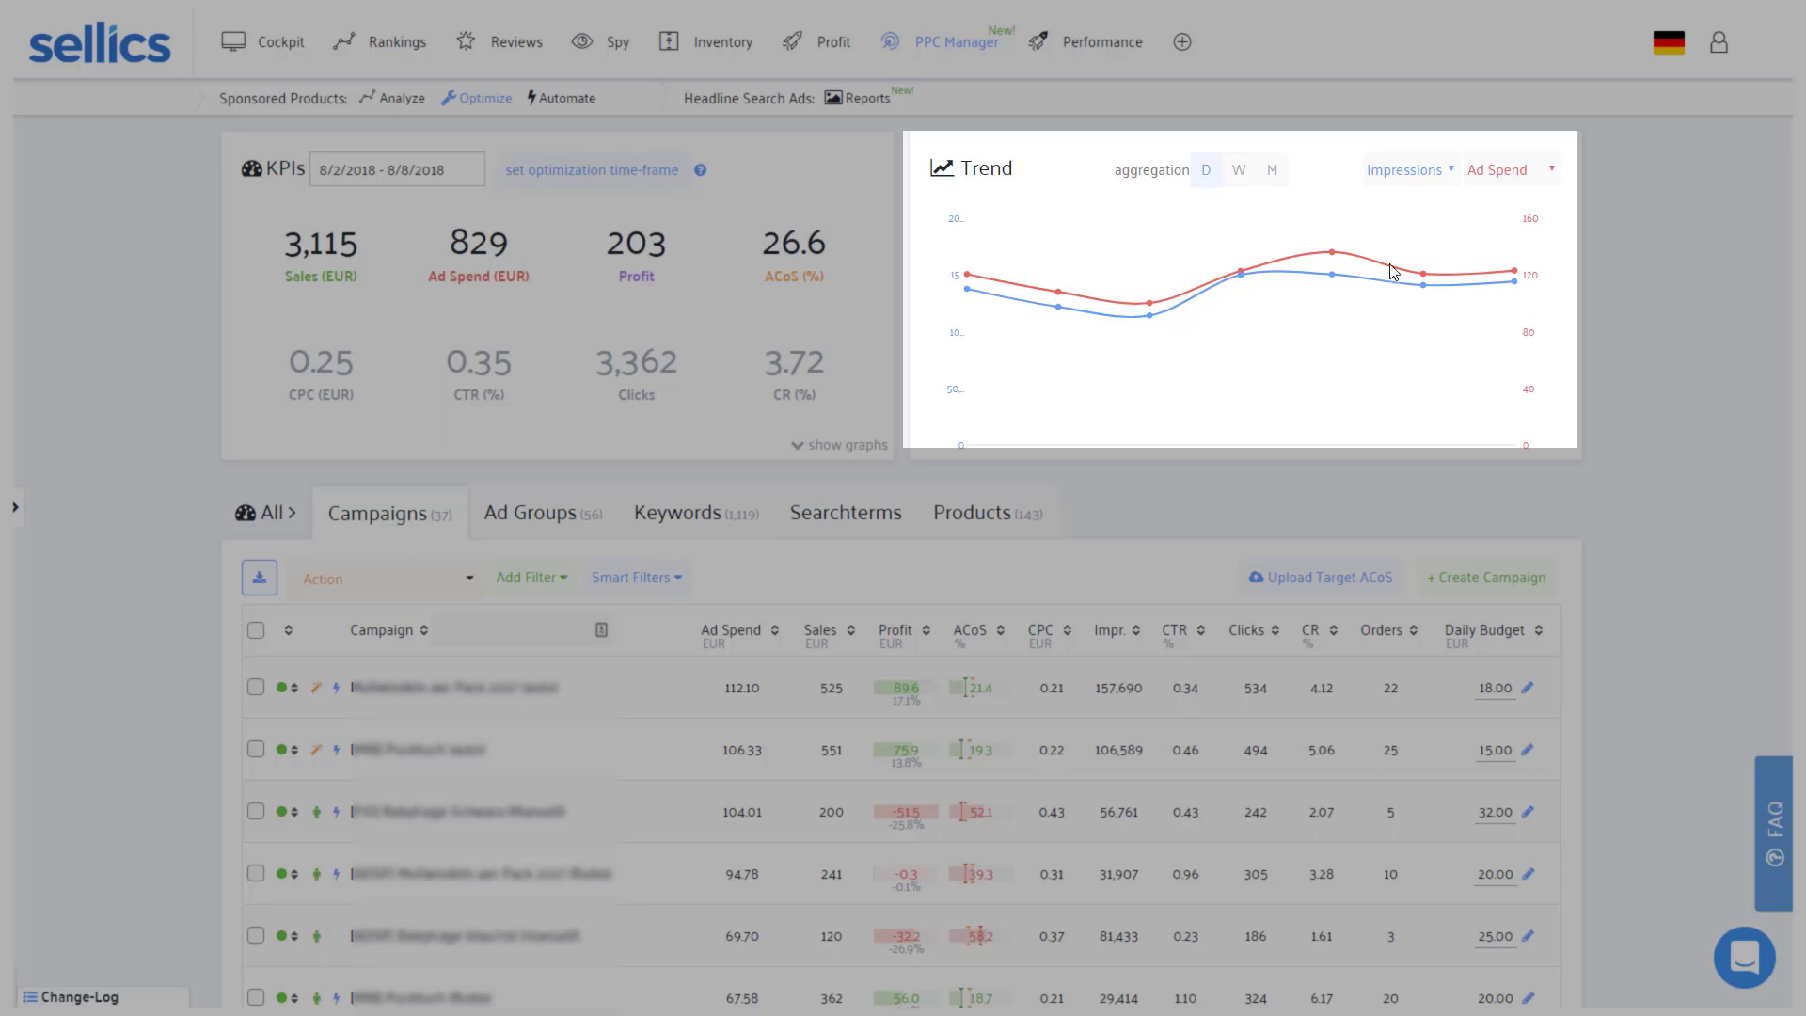
pyautogui.click(1404, 169)
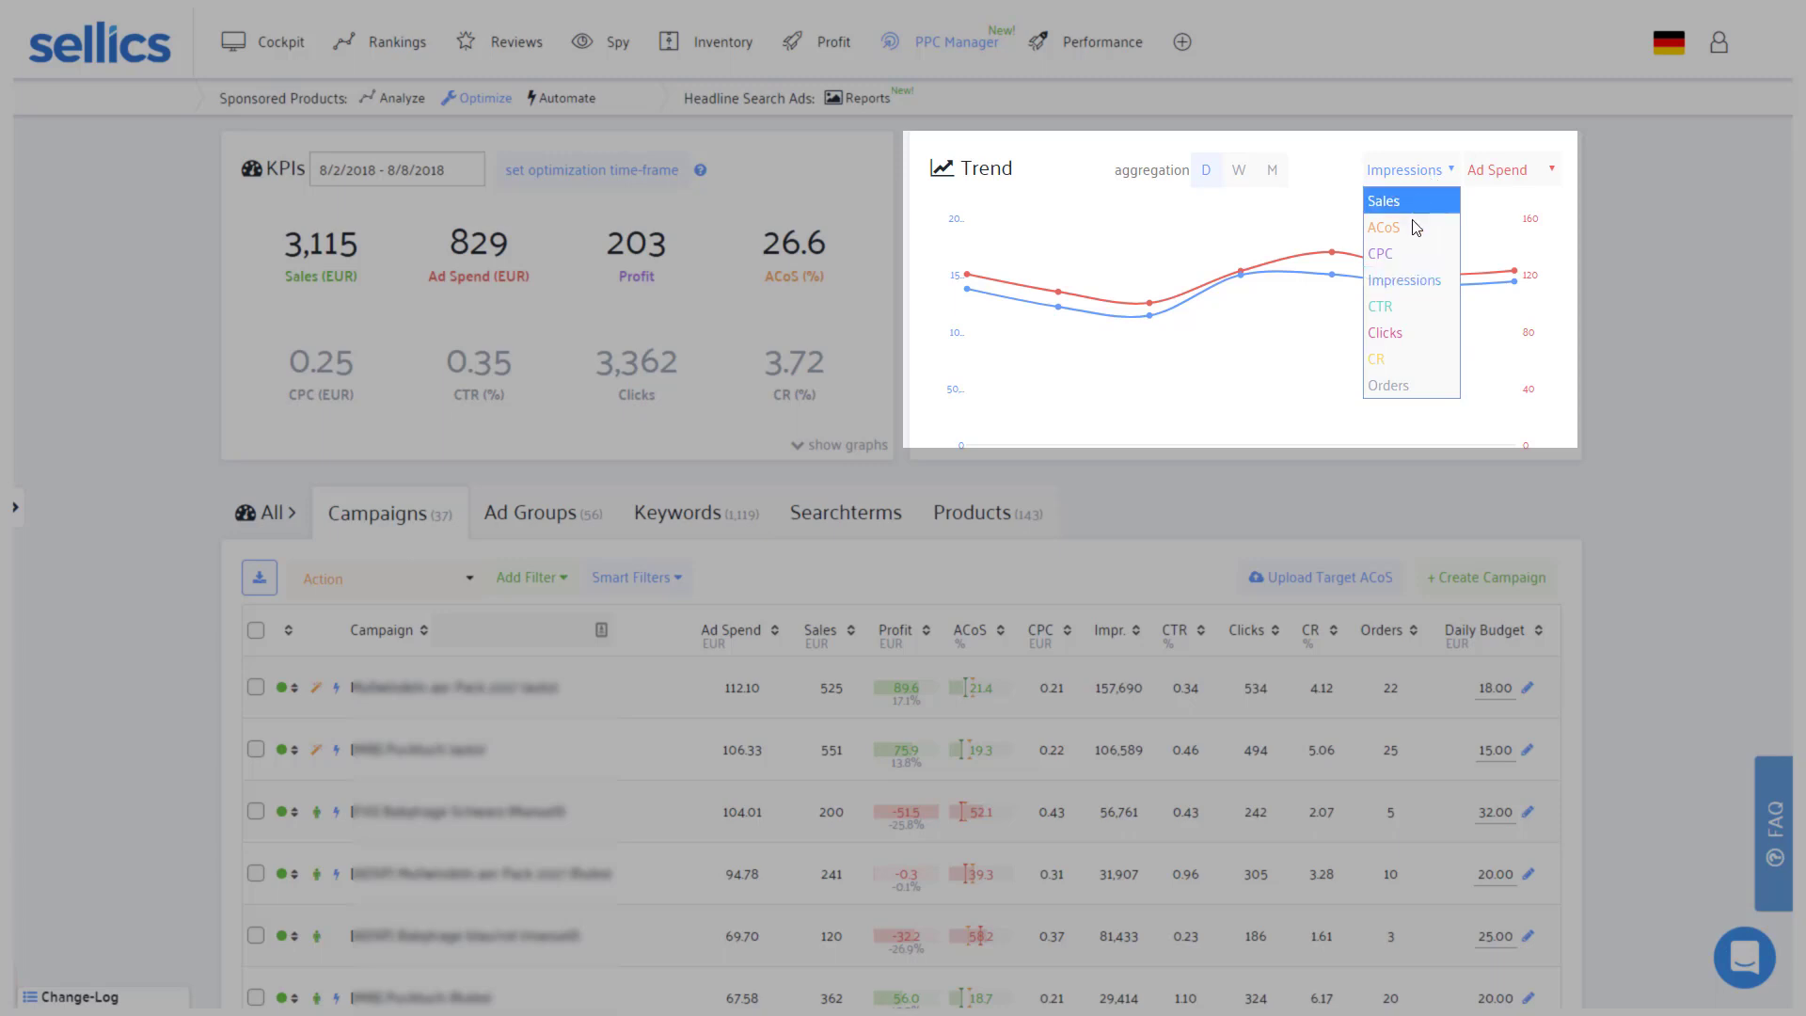
pyautogui.click(1384, 332)
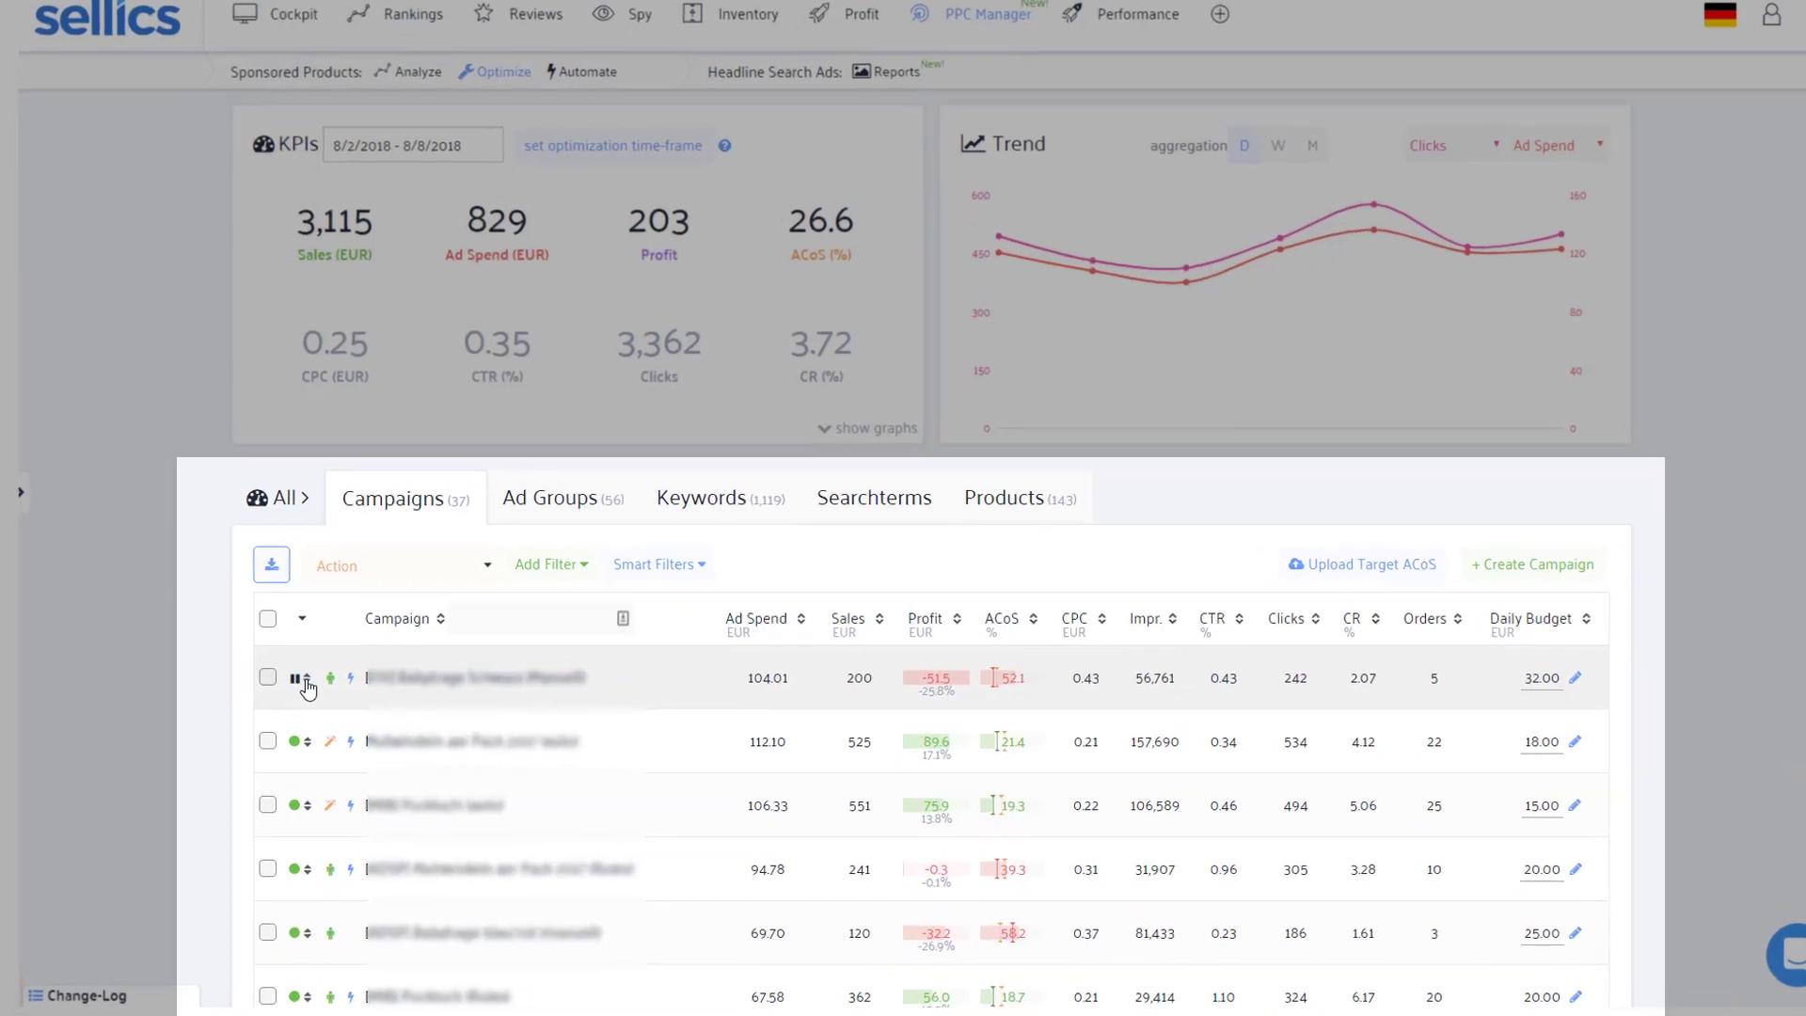
# - Pause the campaign with 104.01 EUR ad spend via its status toggle
pyautogui.click(306, 678)
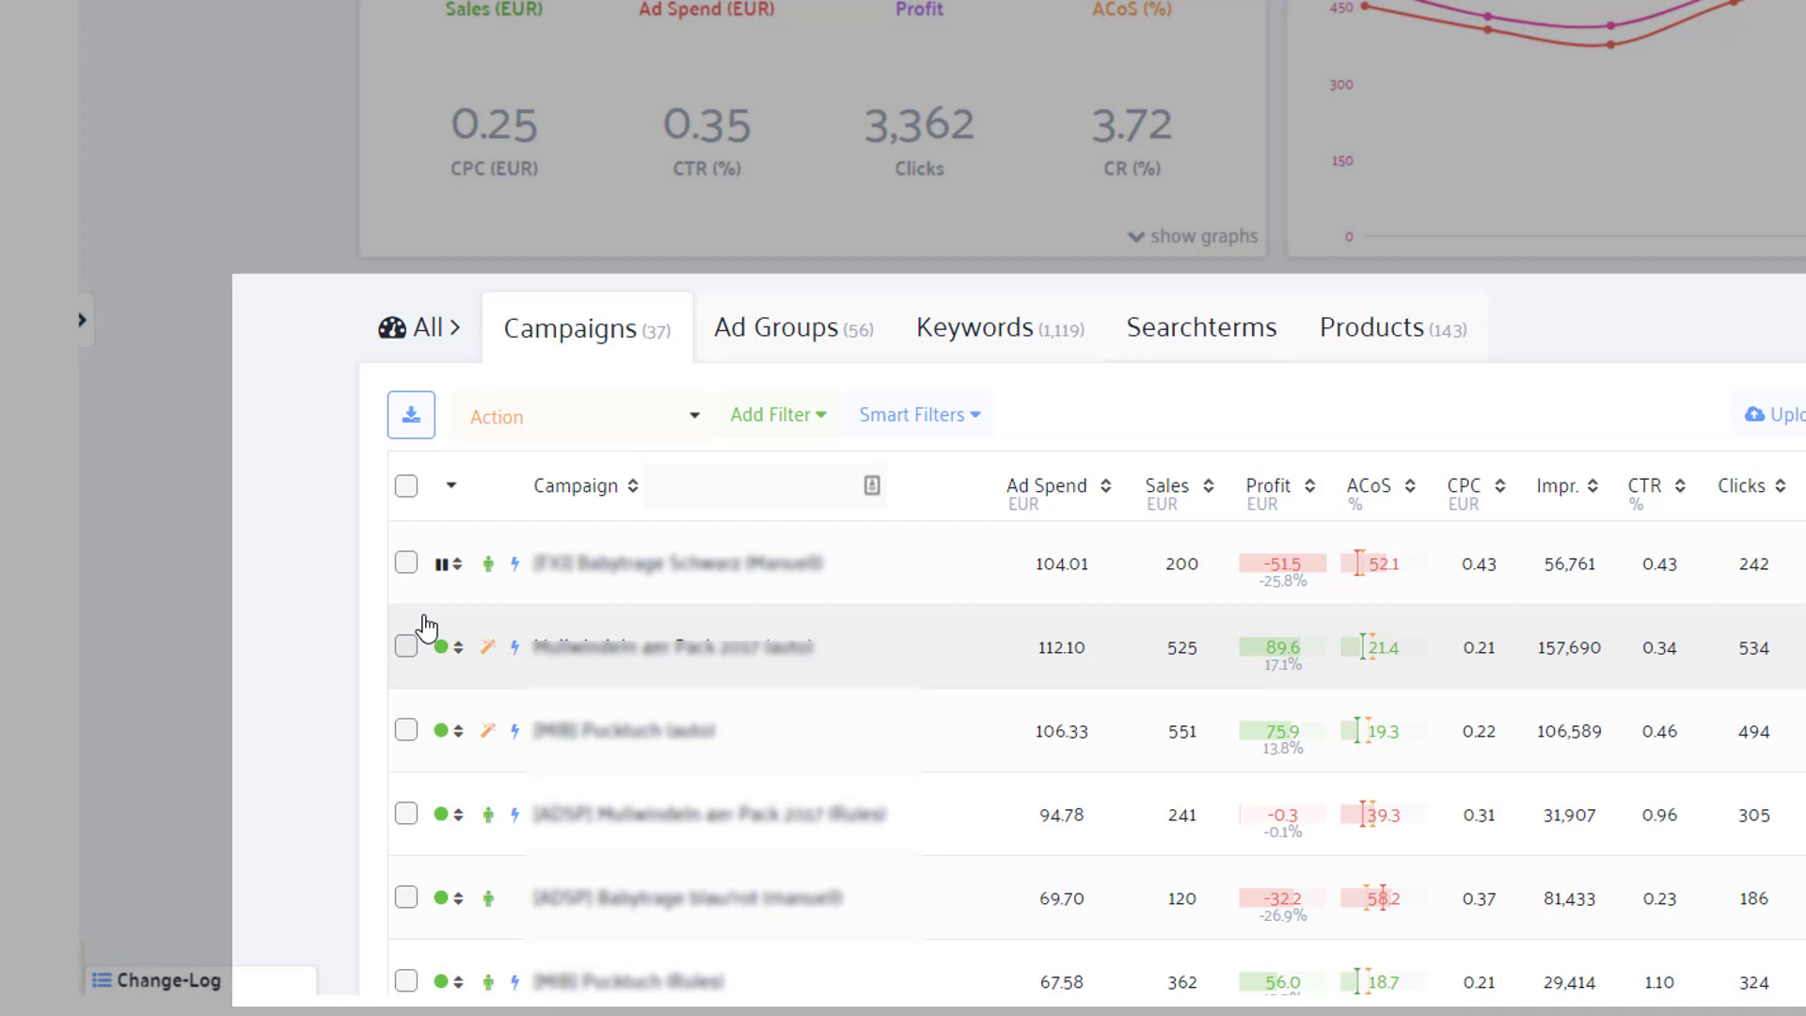
pyautogui.moveTo(489, 646)
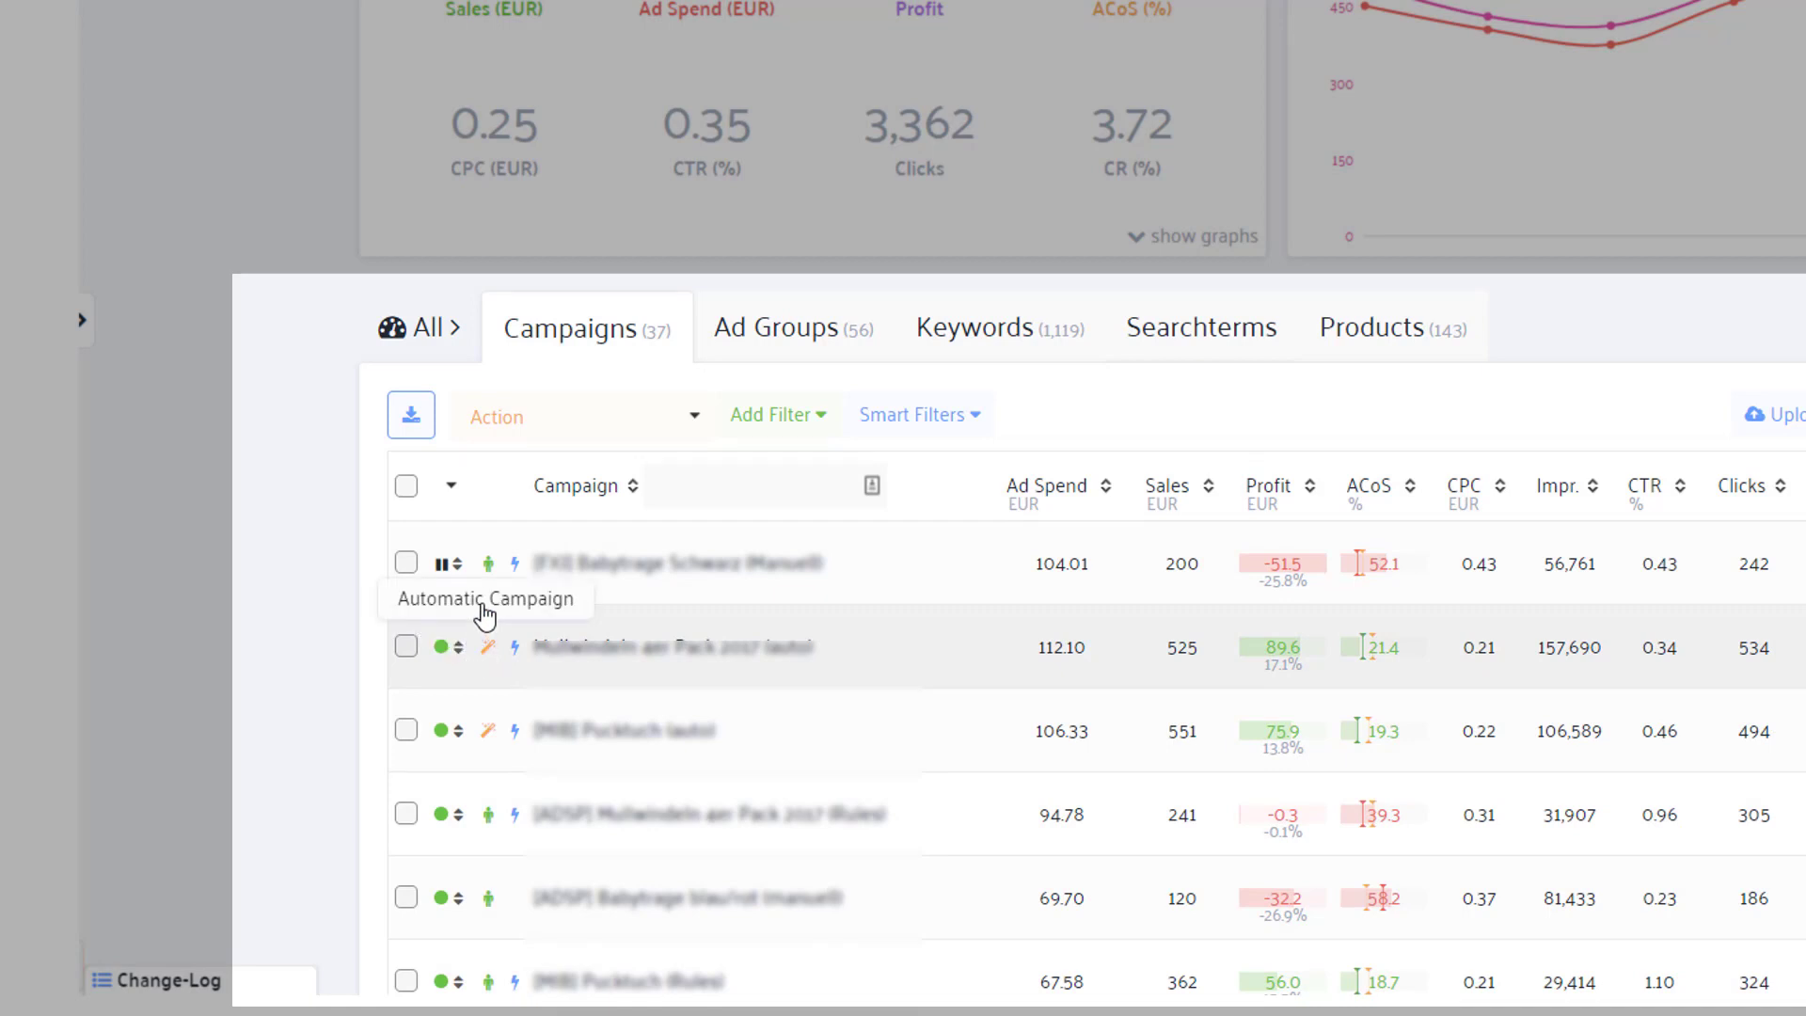
pyautogui.moveTo(490, 563)
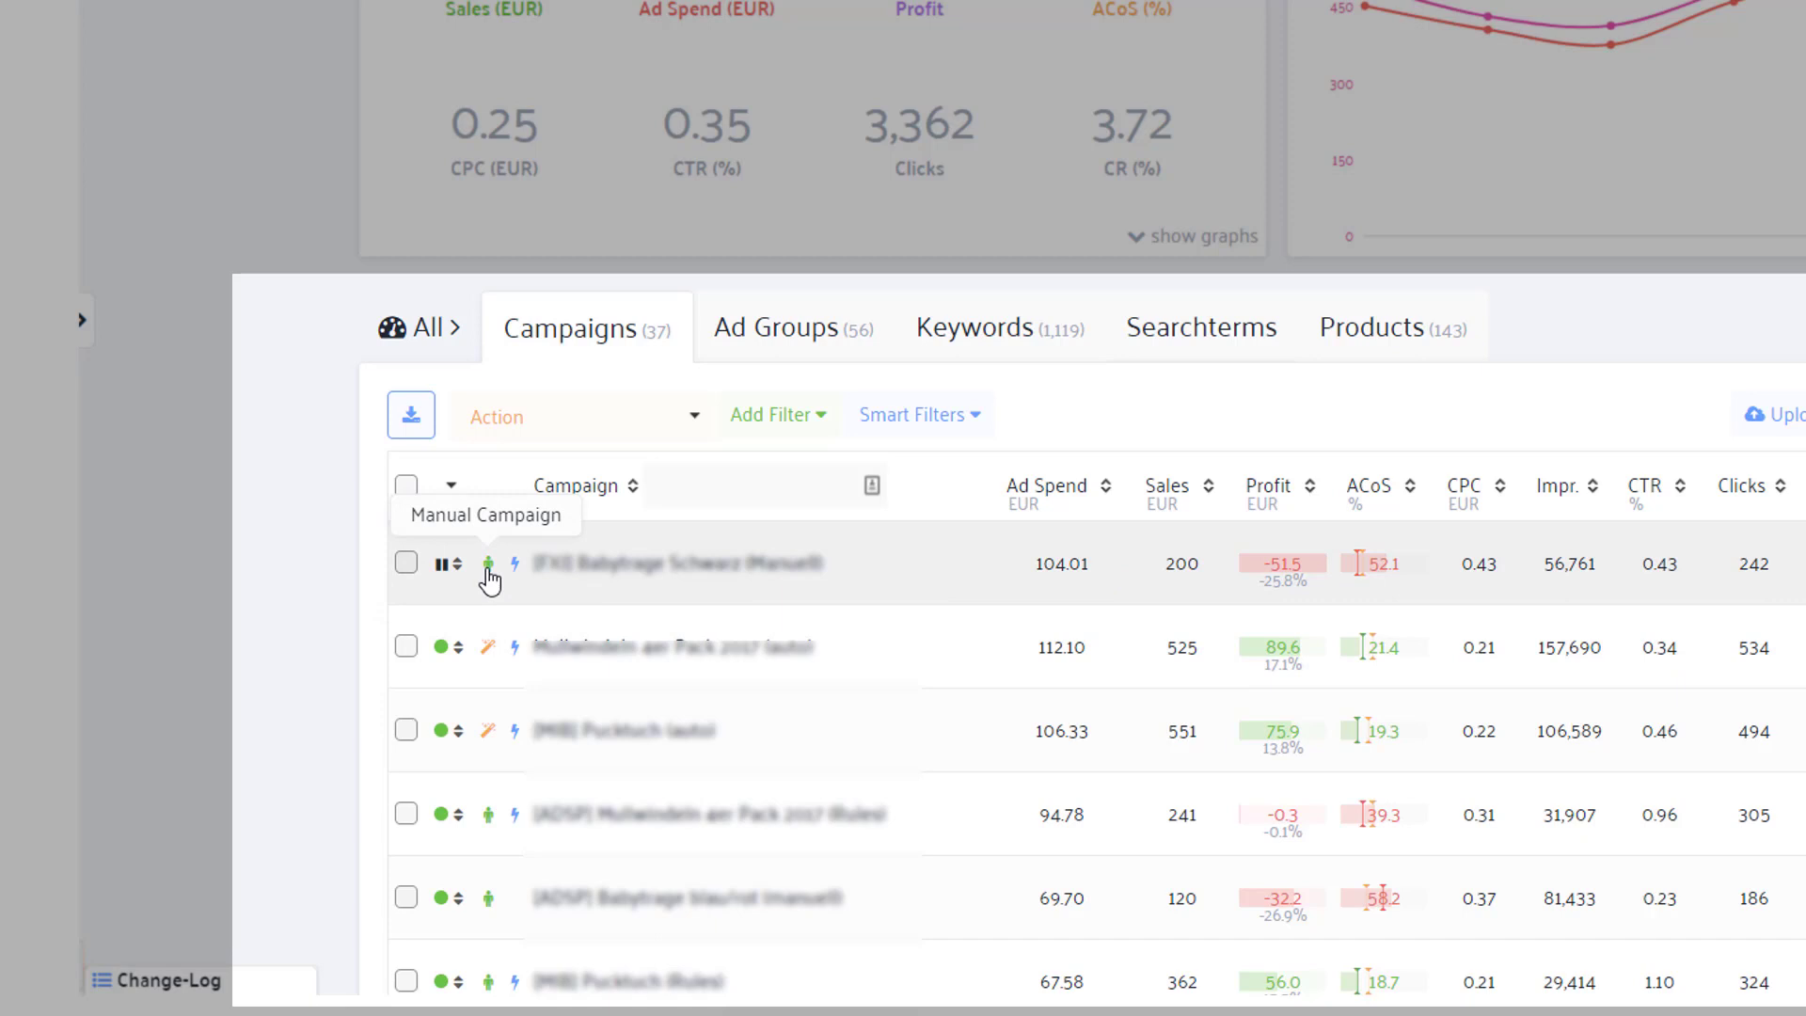
pyautogui.moveTo(515, 579)
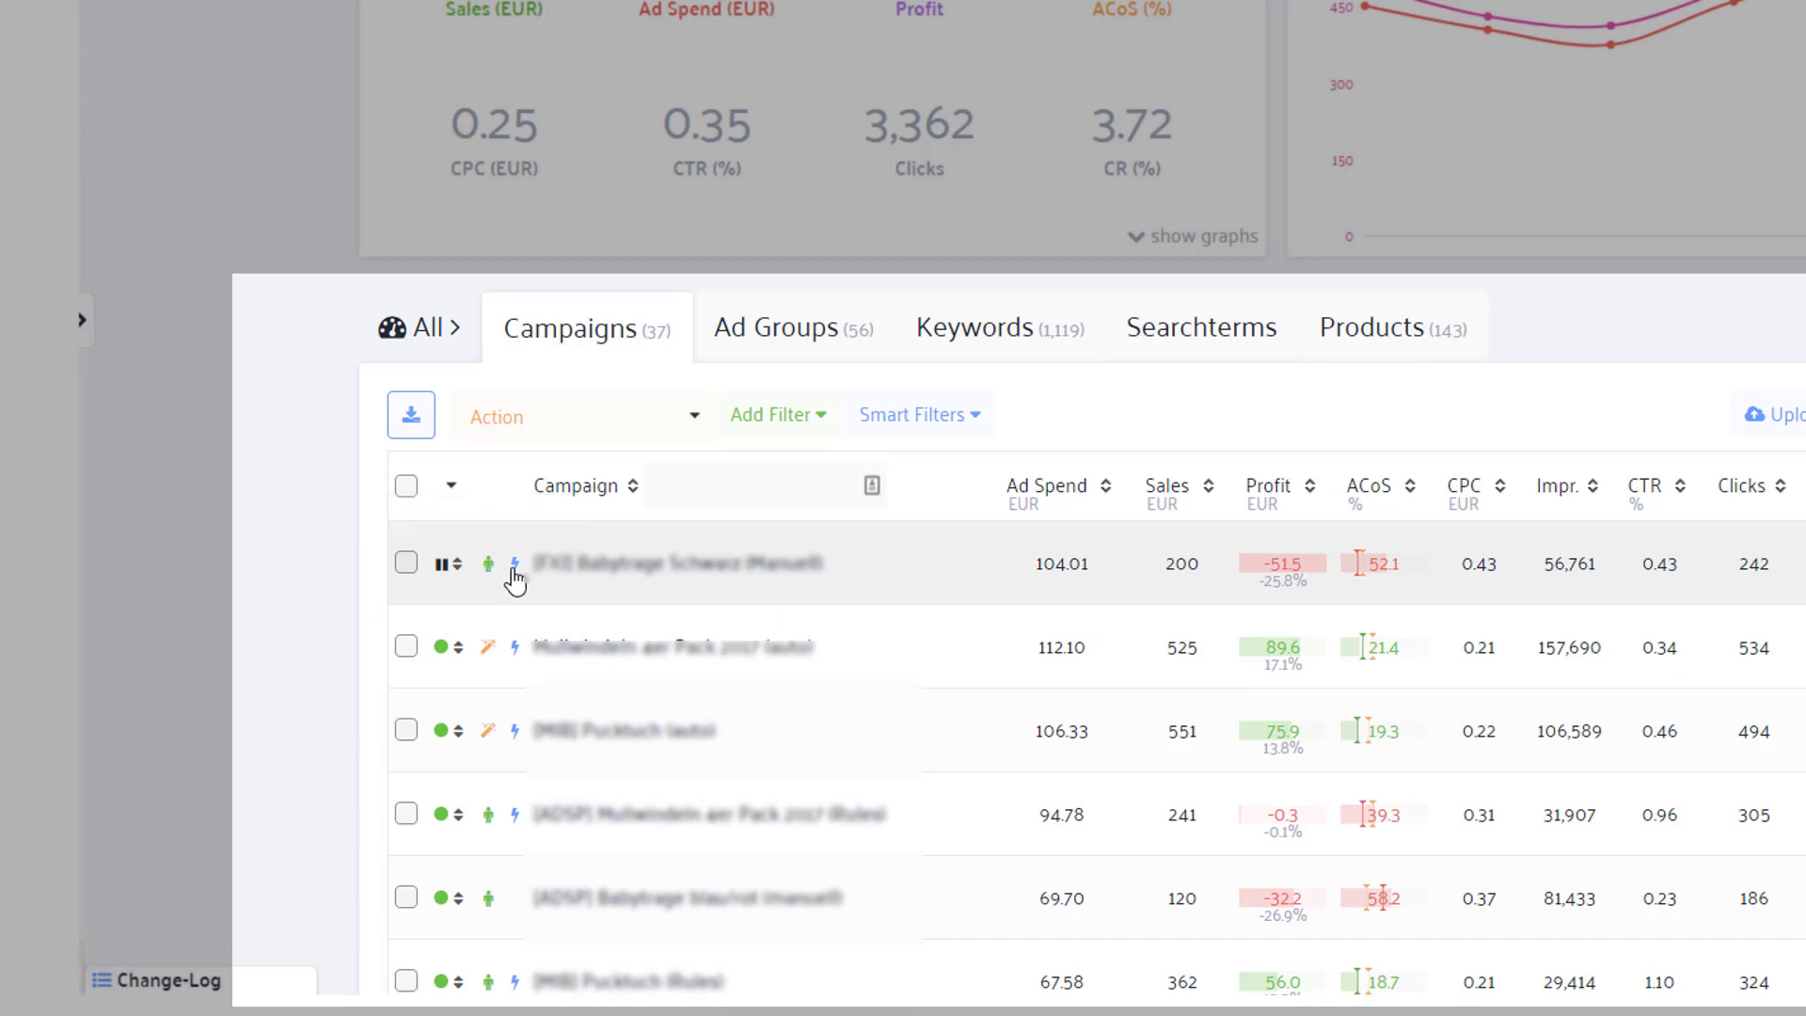
pyautogui.moveTo(516, 565)
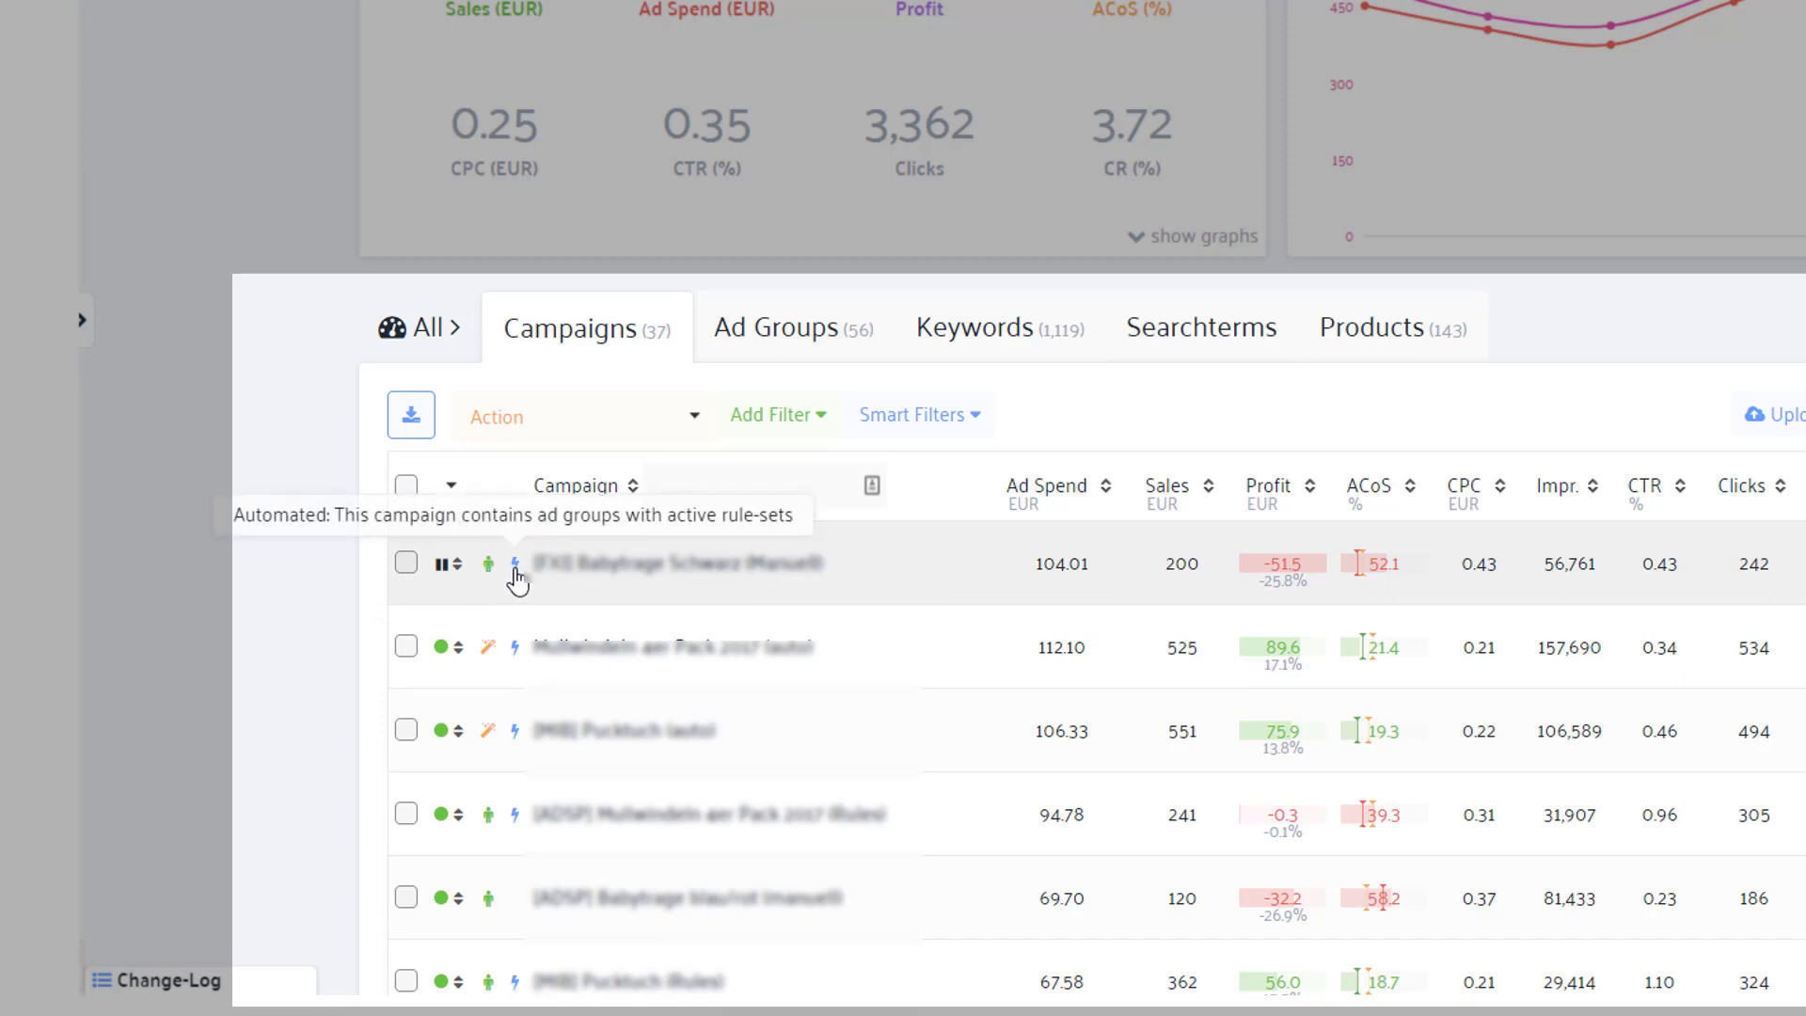
pyautogui.scroll(3)
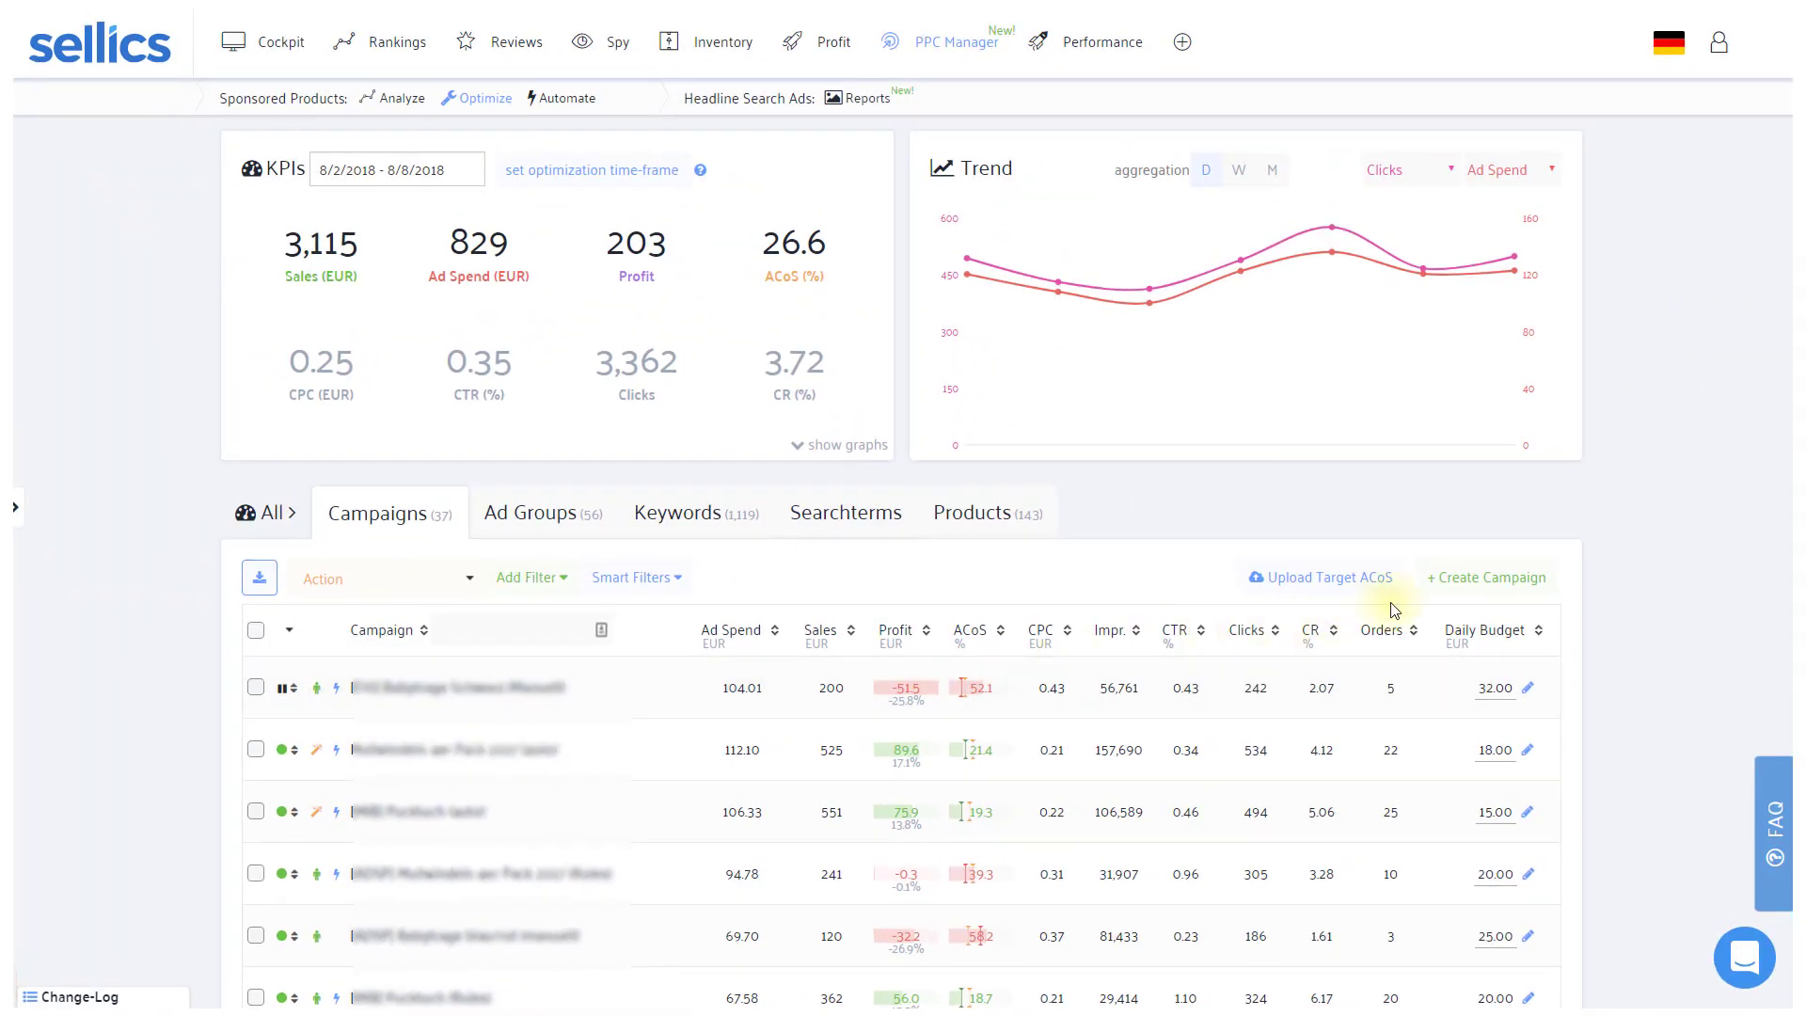
# - Sort the campaigns by ACoS and reverse the sort order
pyautogui.click(1485, 577)
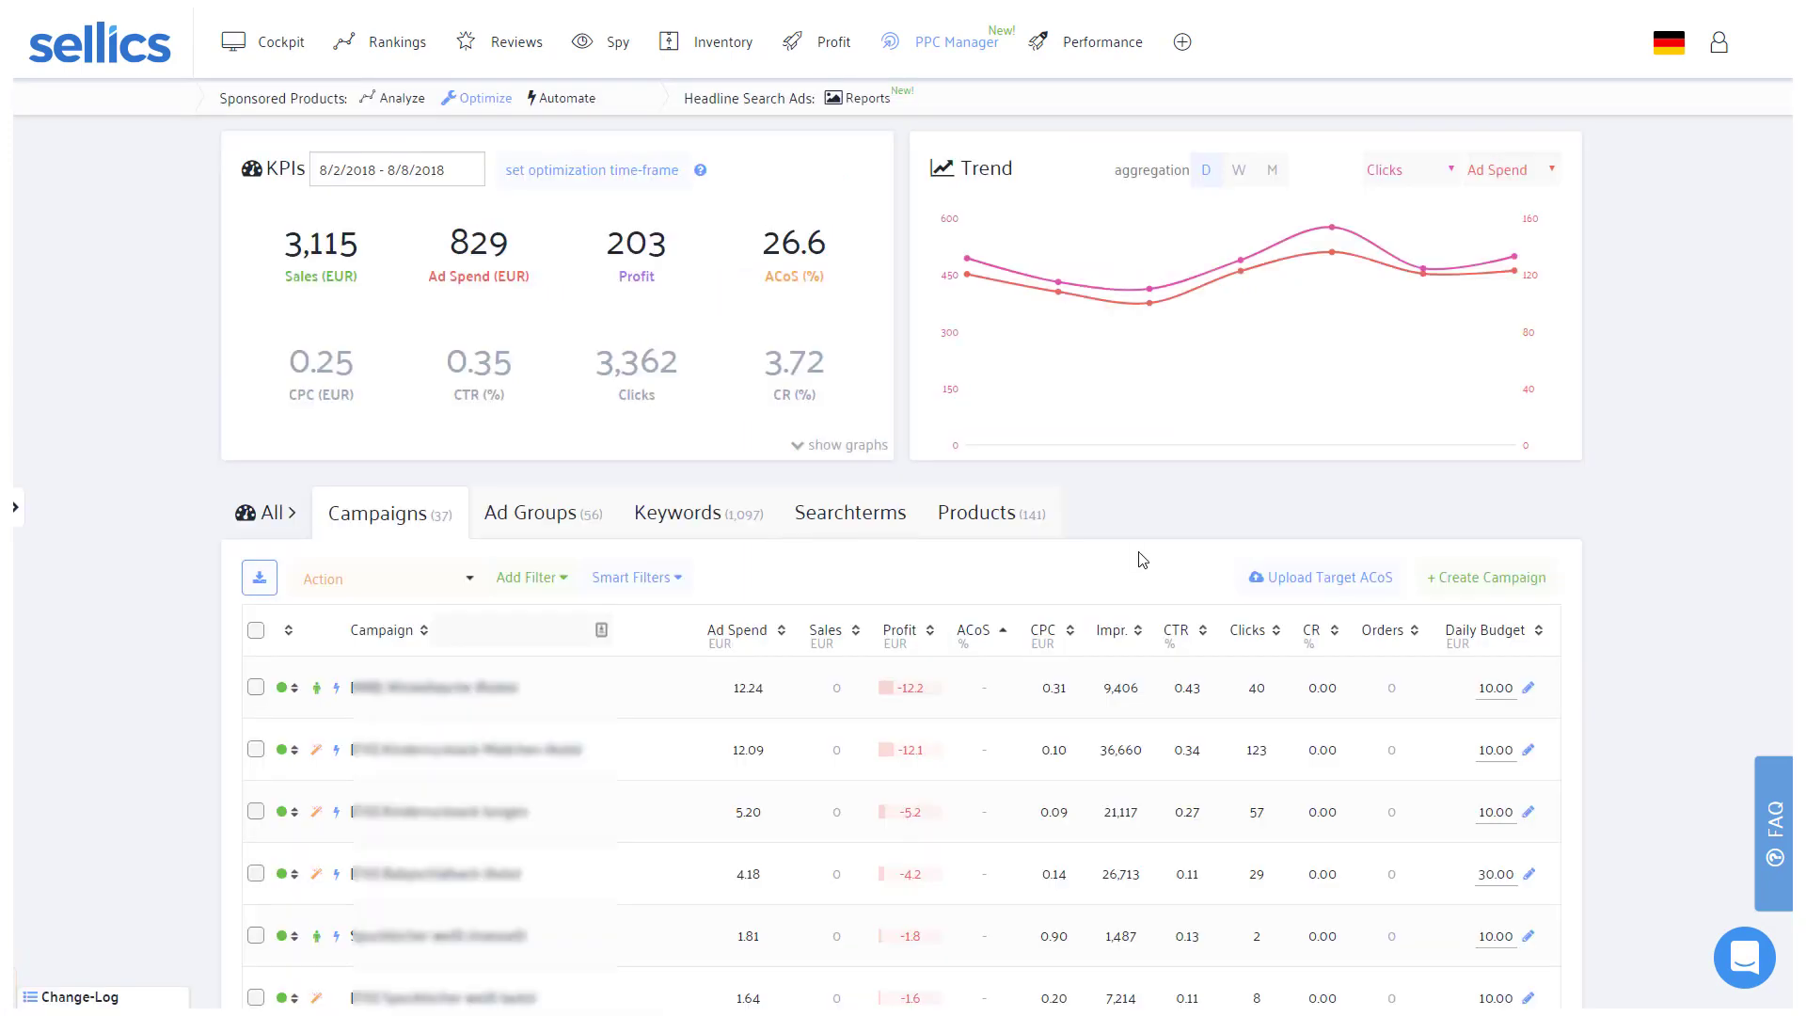
pyautogui.moveTo(998, 617)
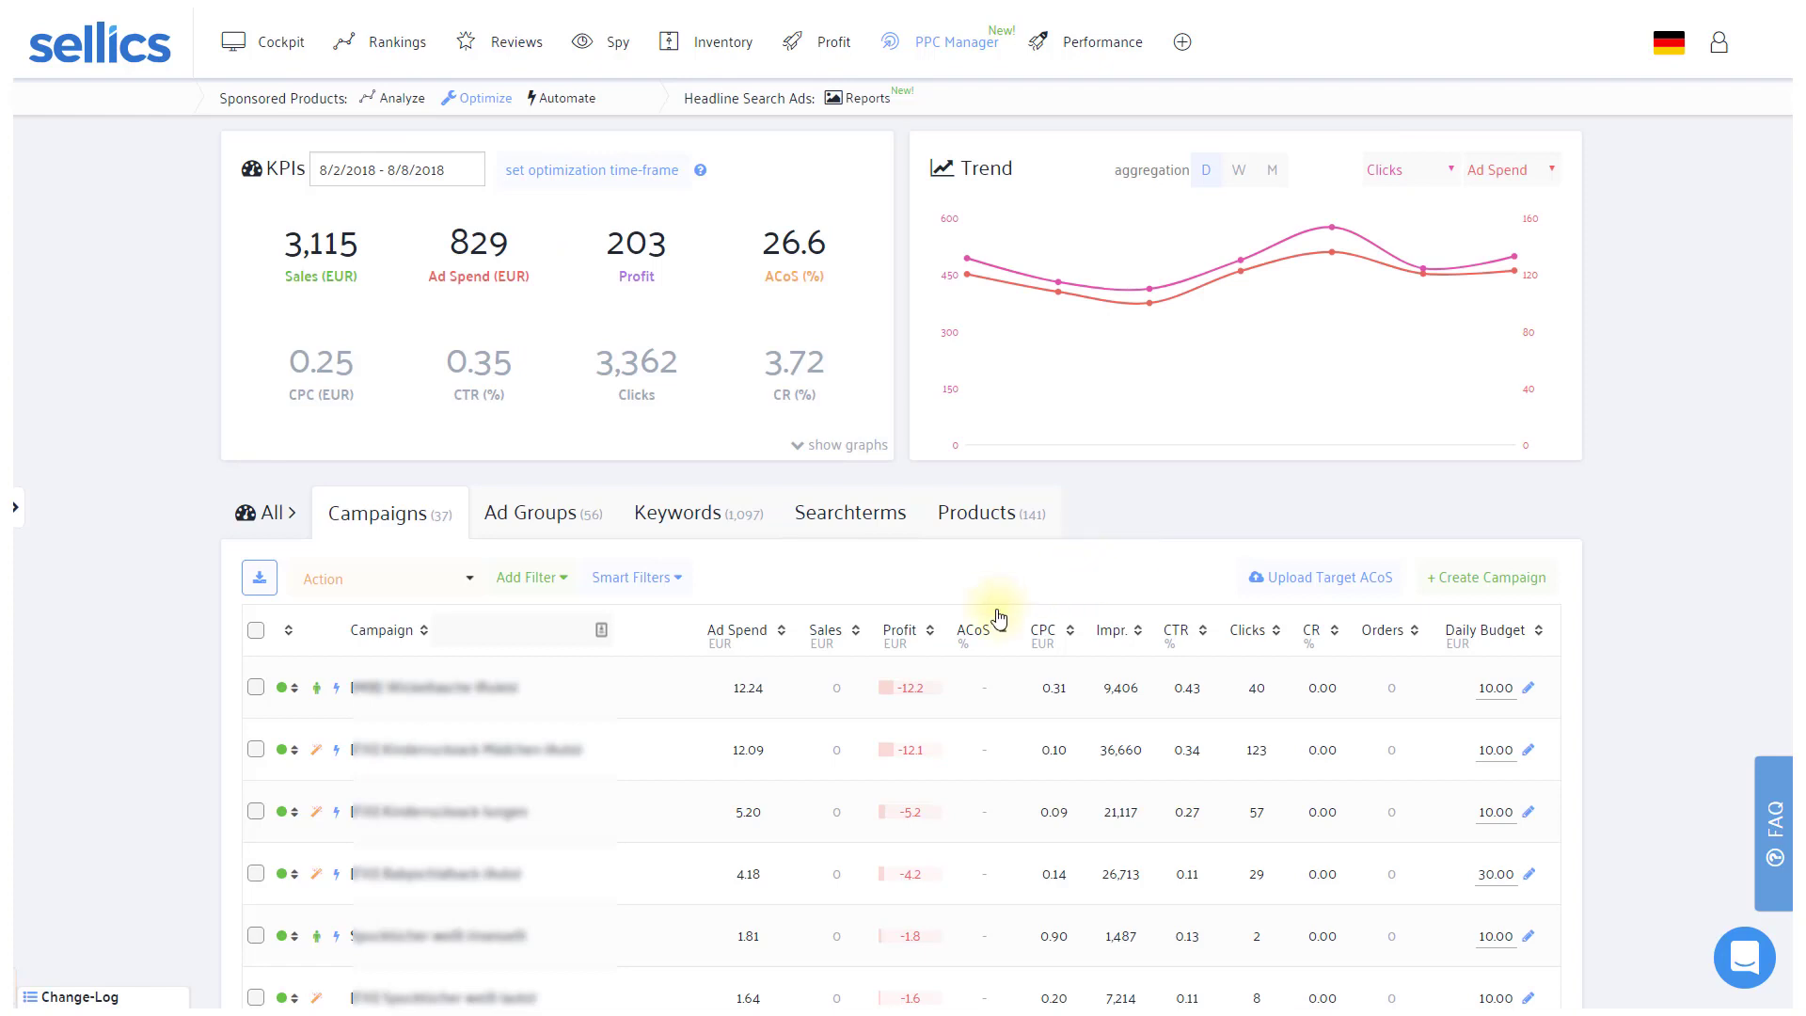
pyautogui.moveTo(1004, 638)
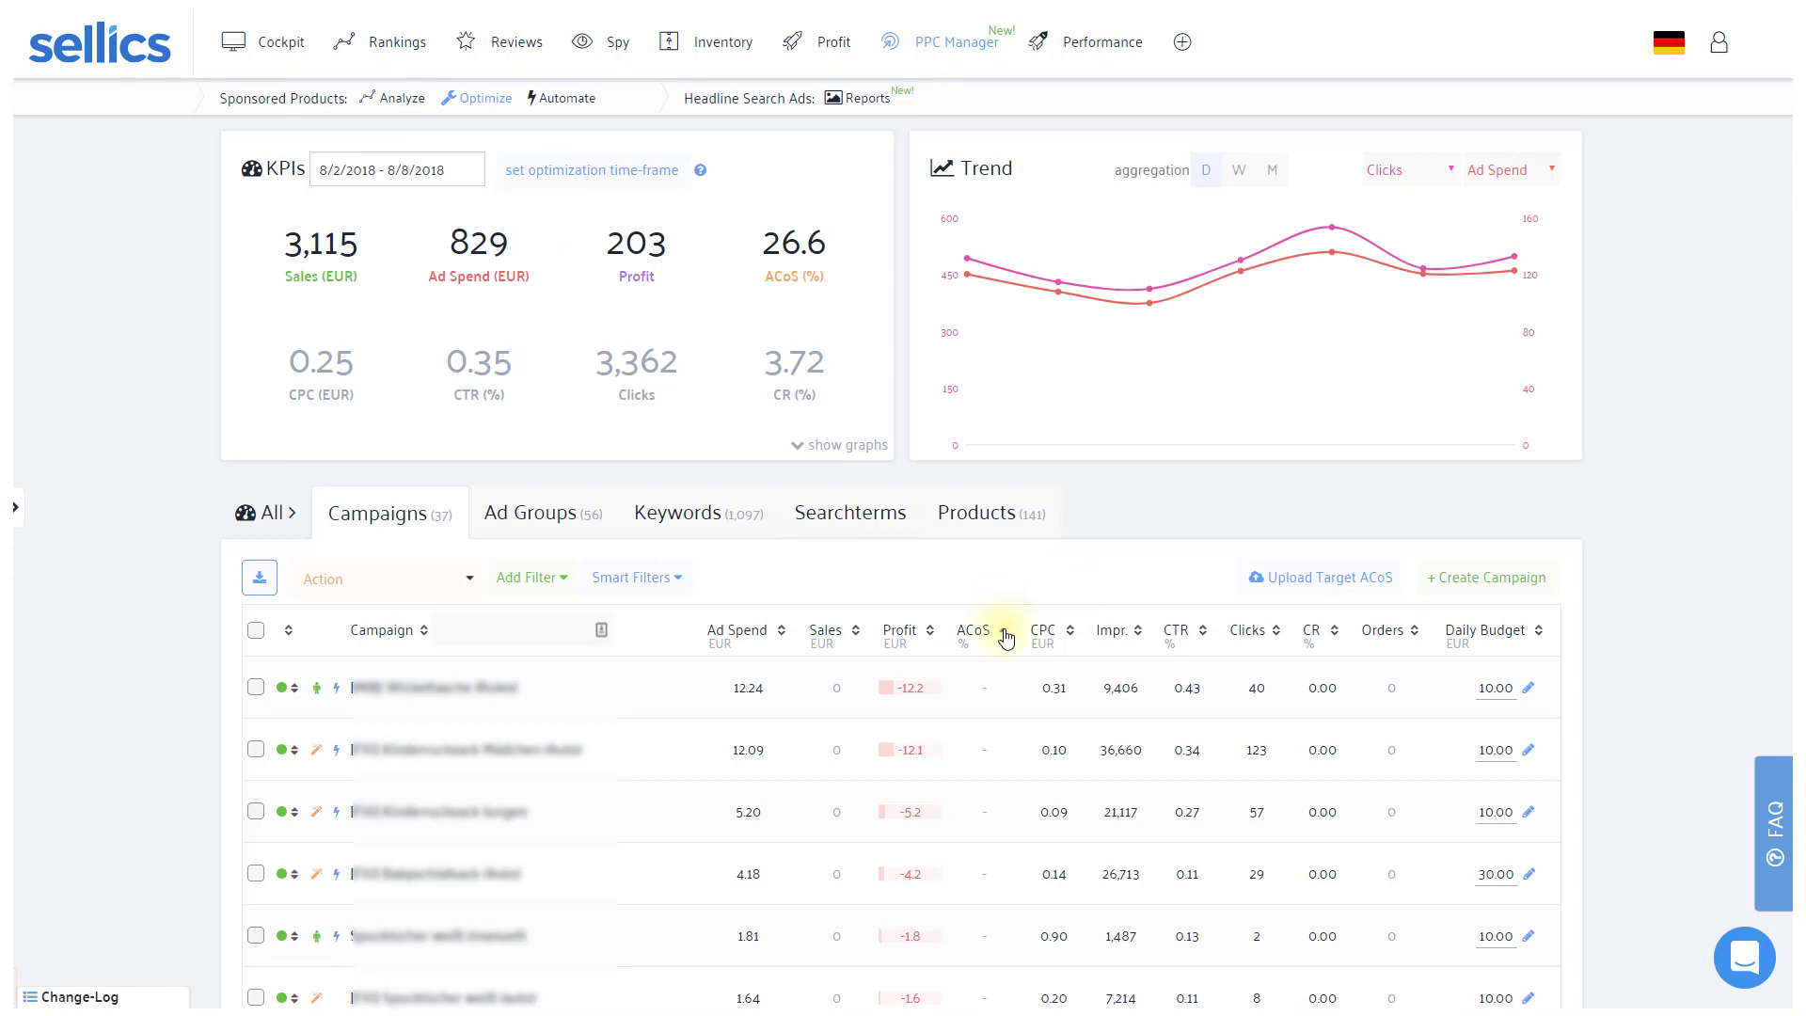
pyautogui.click(972, 631)
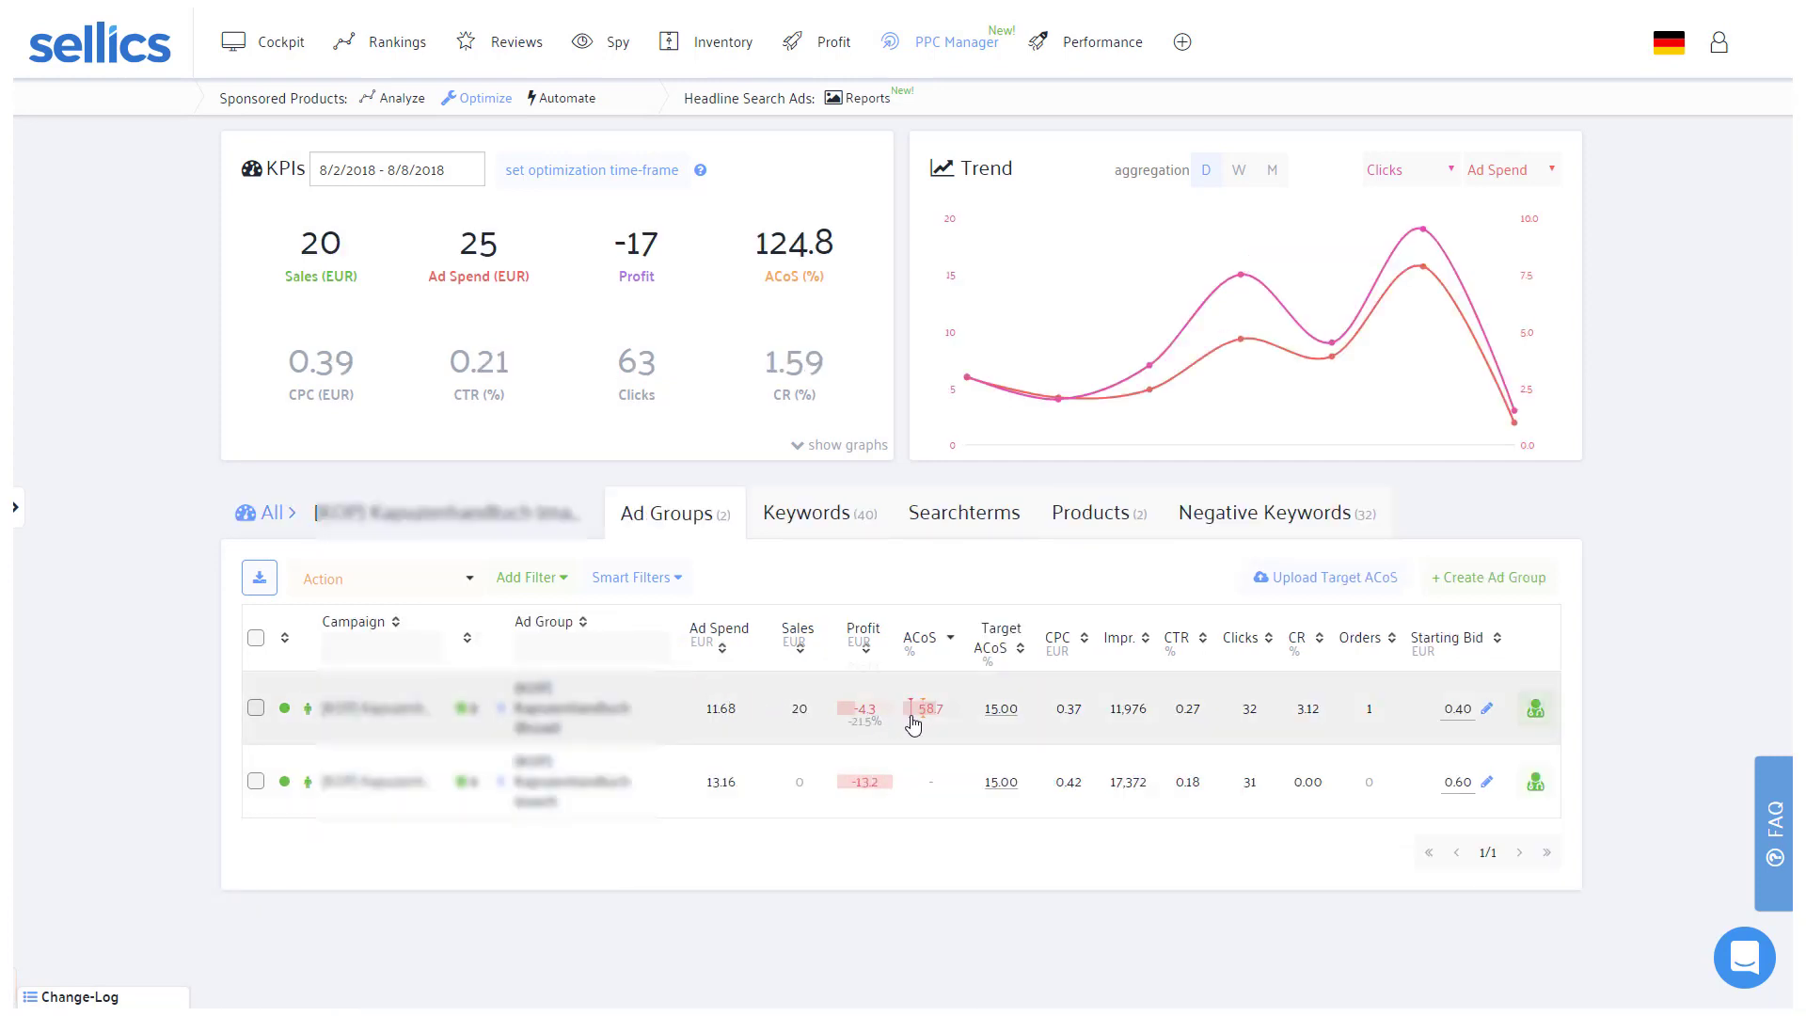
pyautogui.moveTo(671, 721)
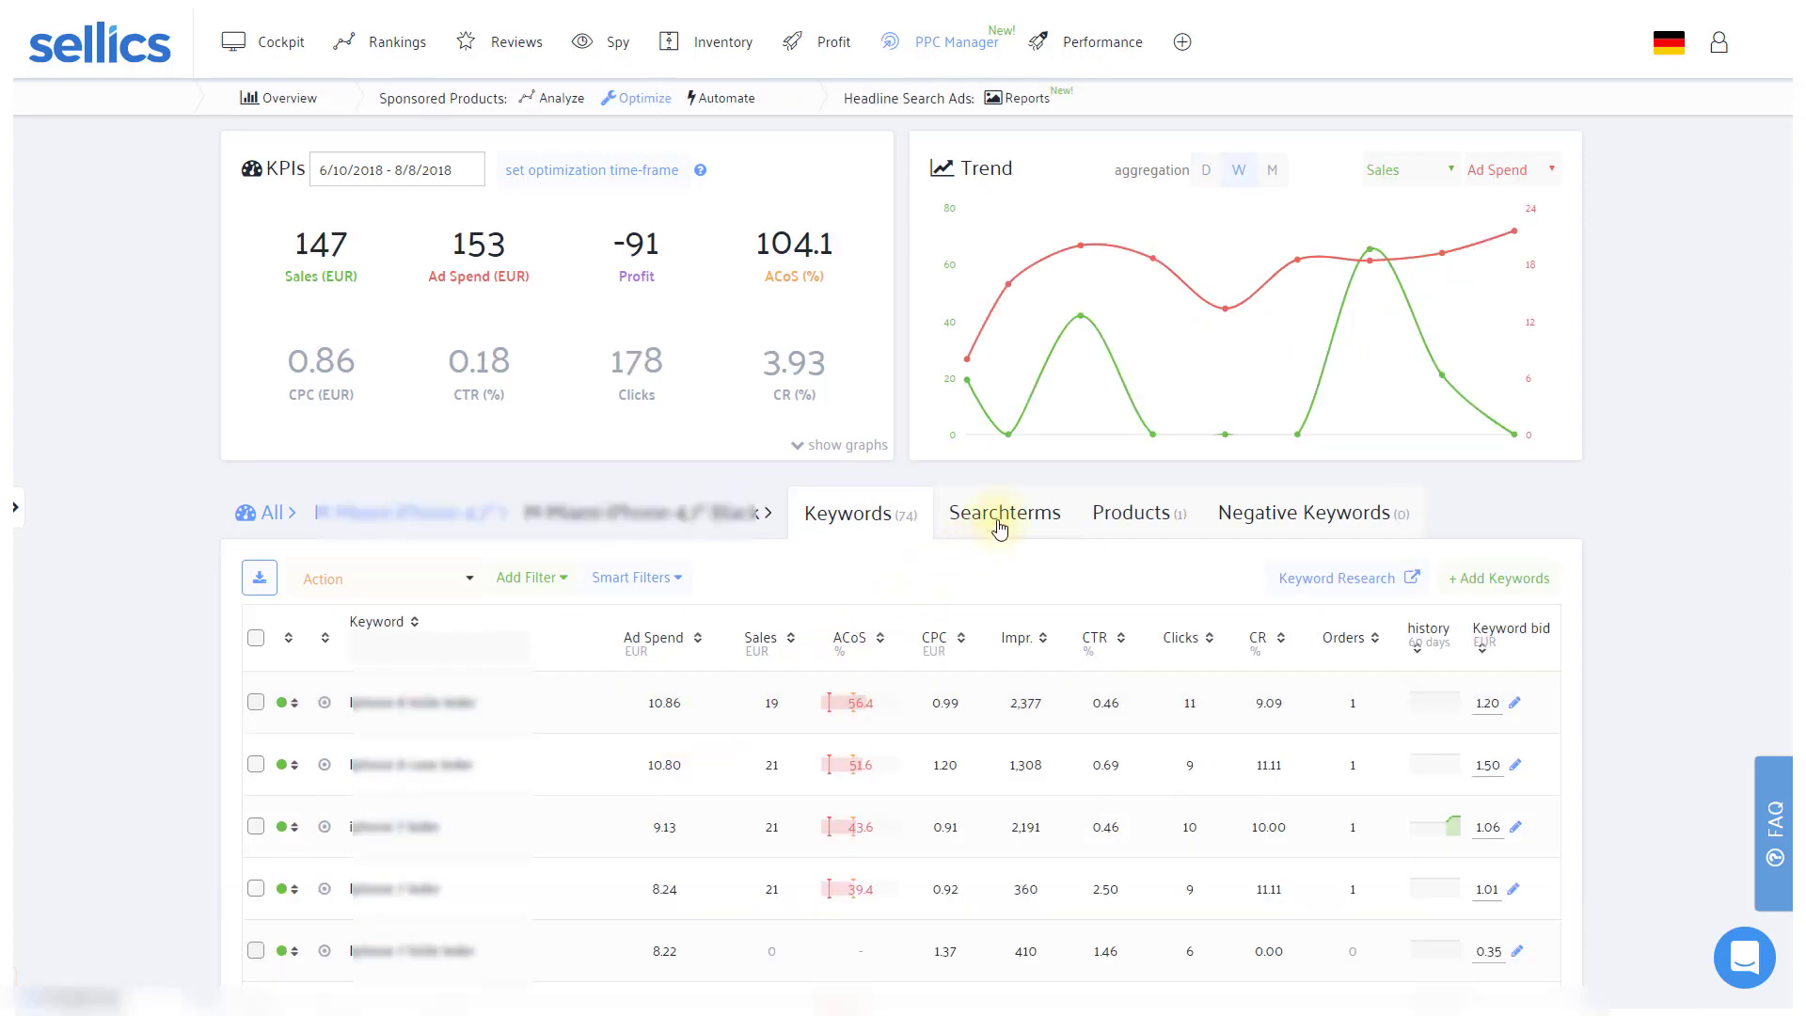
# - View the ad group's search terms, return to its keywords, and bring up the metric range filters
pyautogui.click(1003, 512)
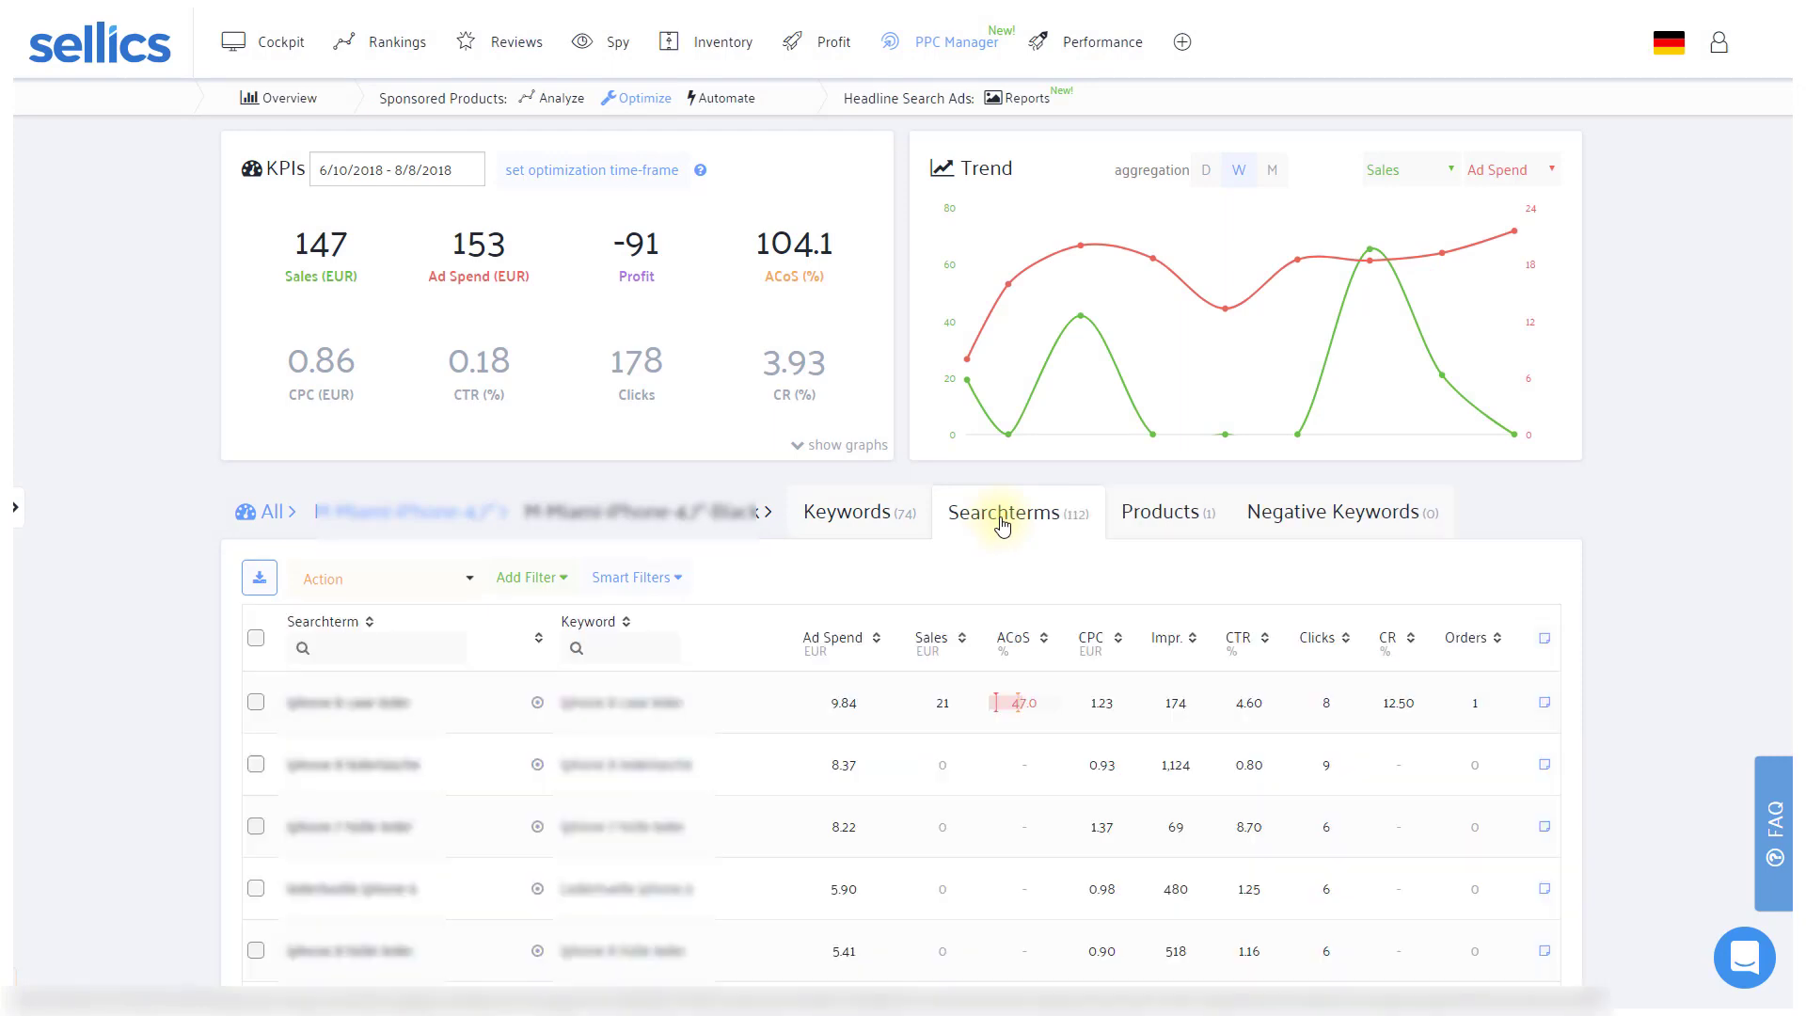
pyautogui.moveTo(858, 512)
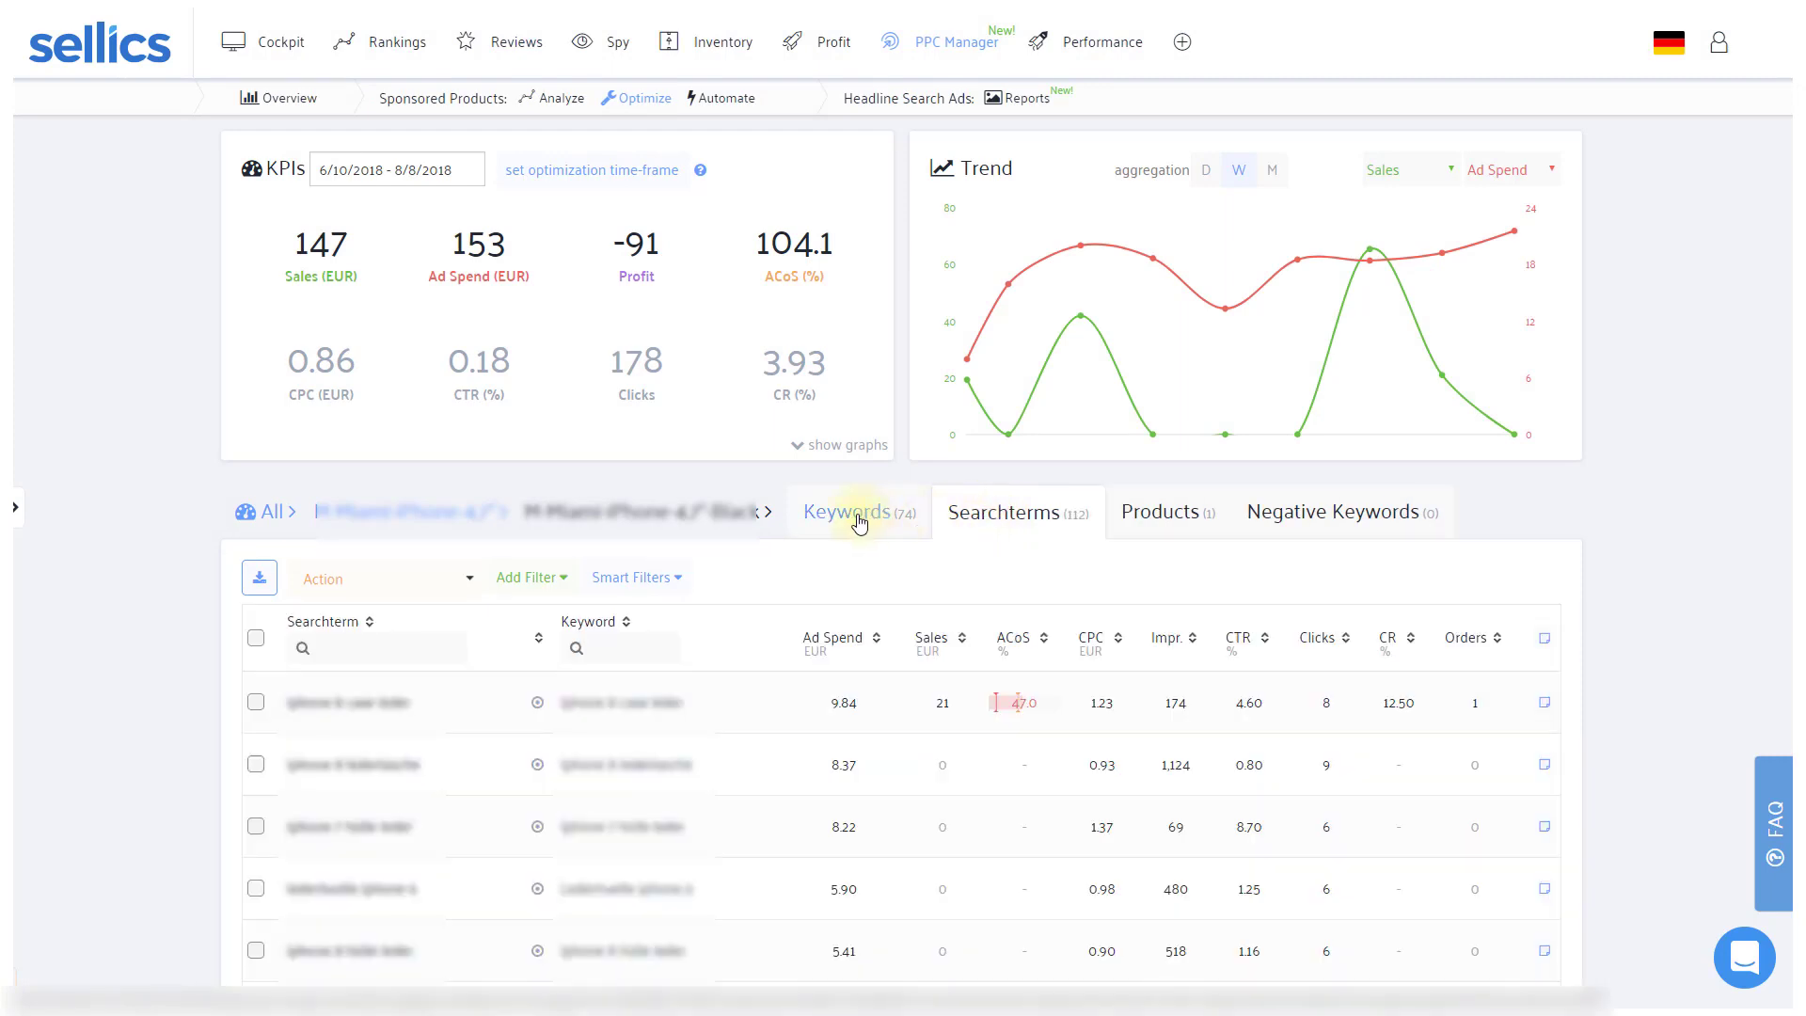
pyautogui.click(857, 512)
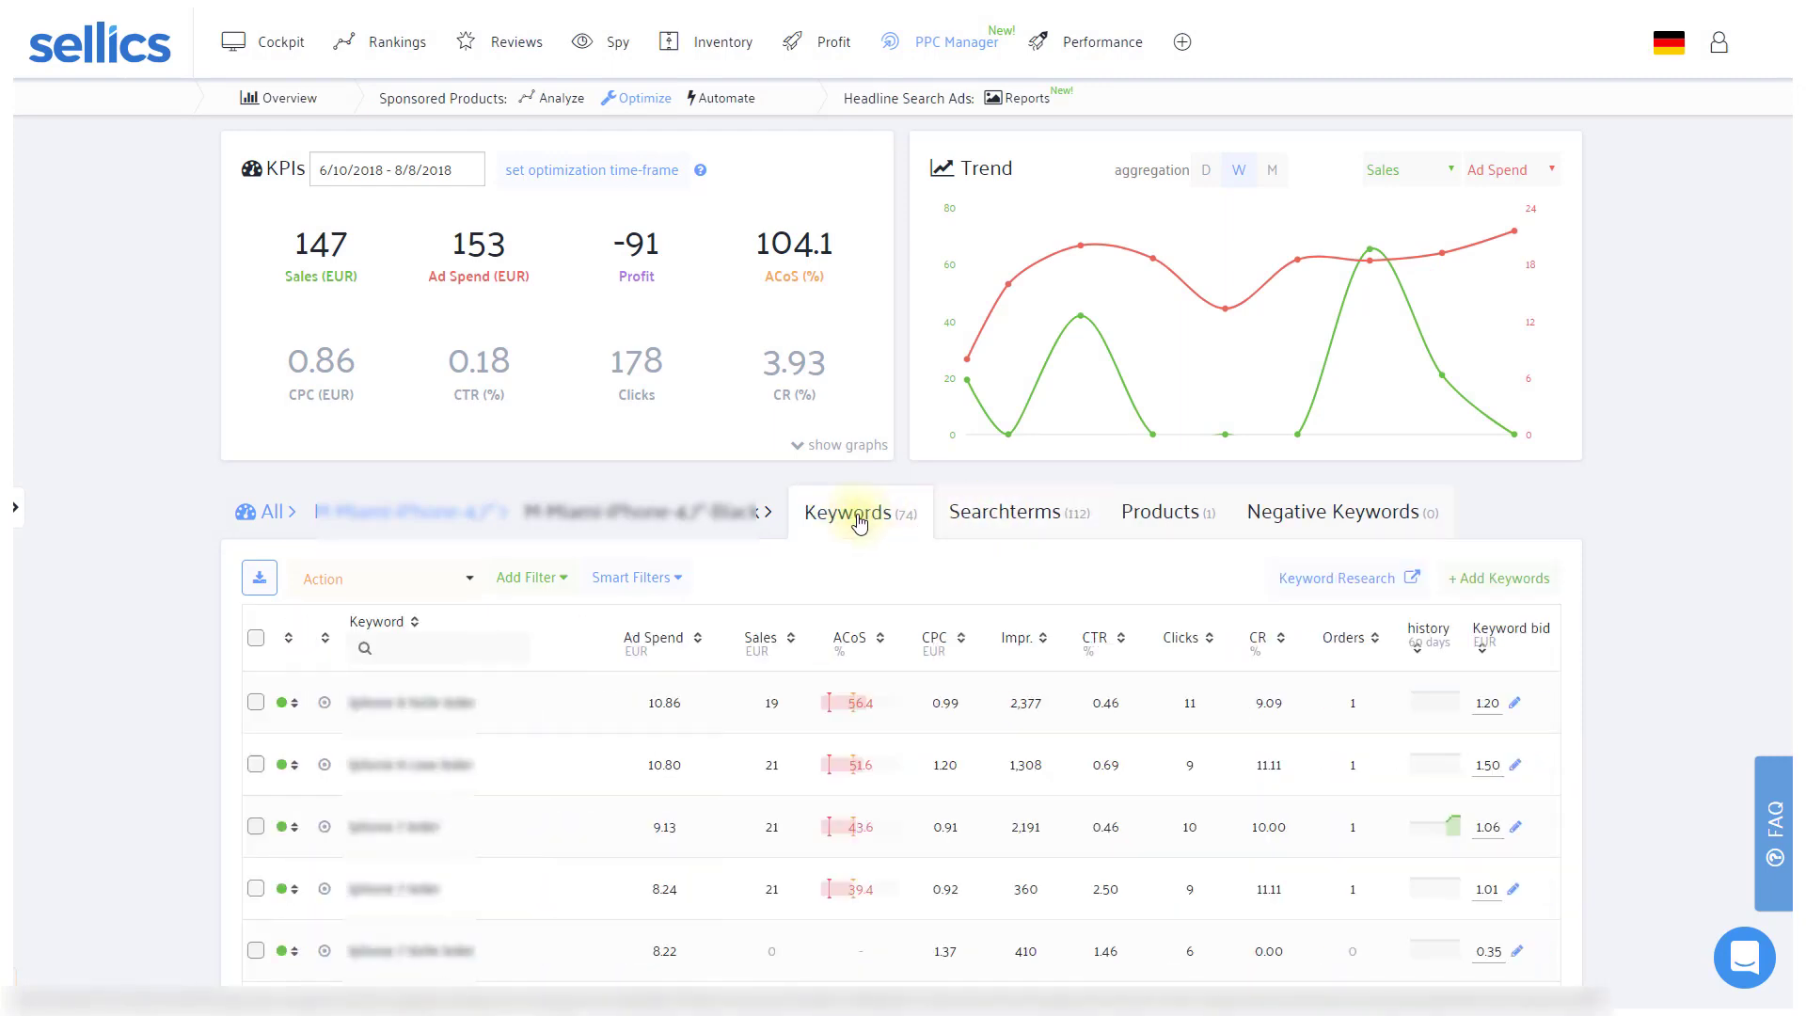
pyautogui.click(526, 578)
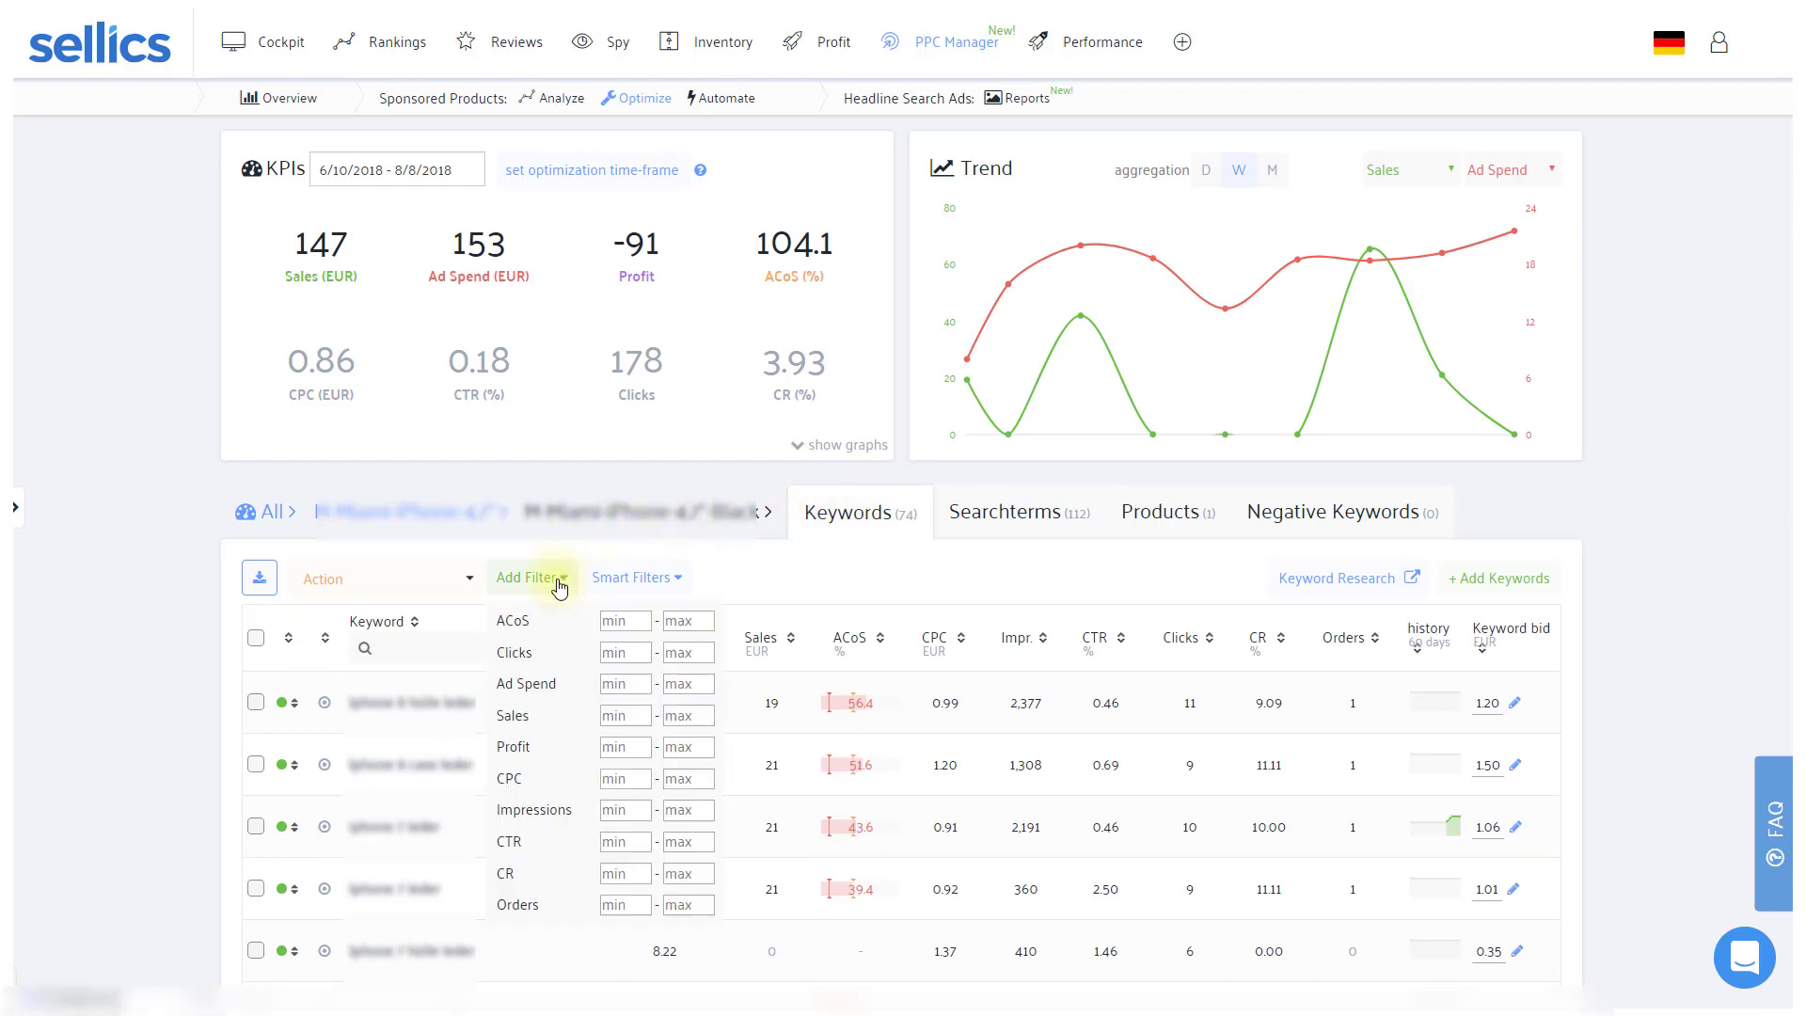
# - Filter the keywords to ACoS minimum 40 and Clicks minimum 5
pyautogui.click(623, 619)
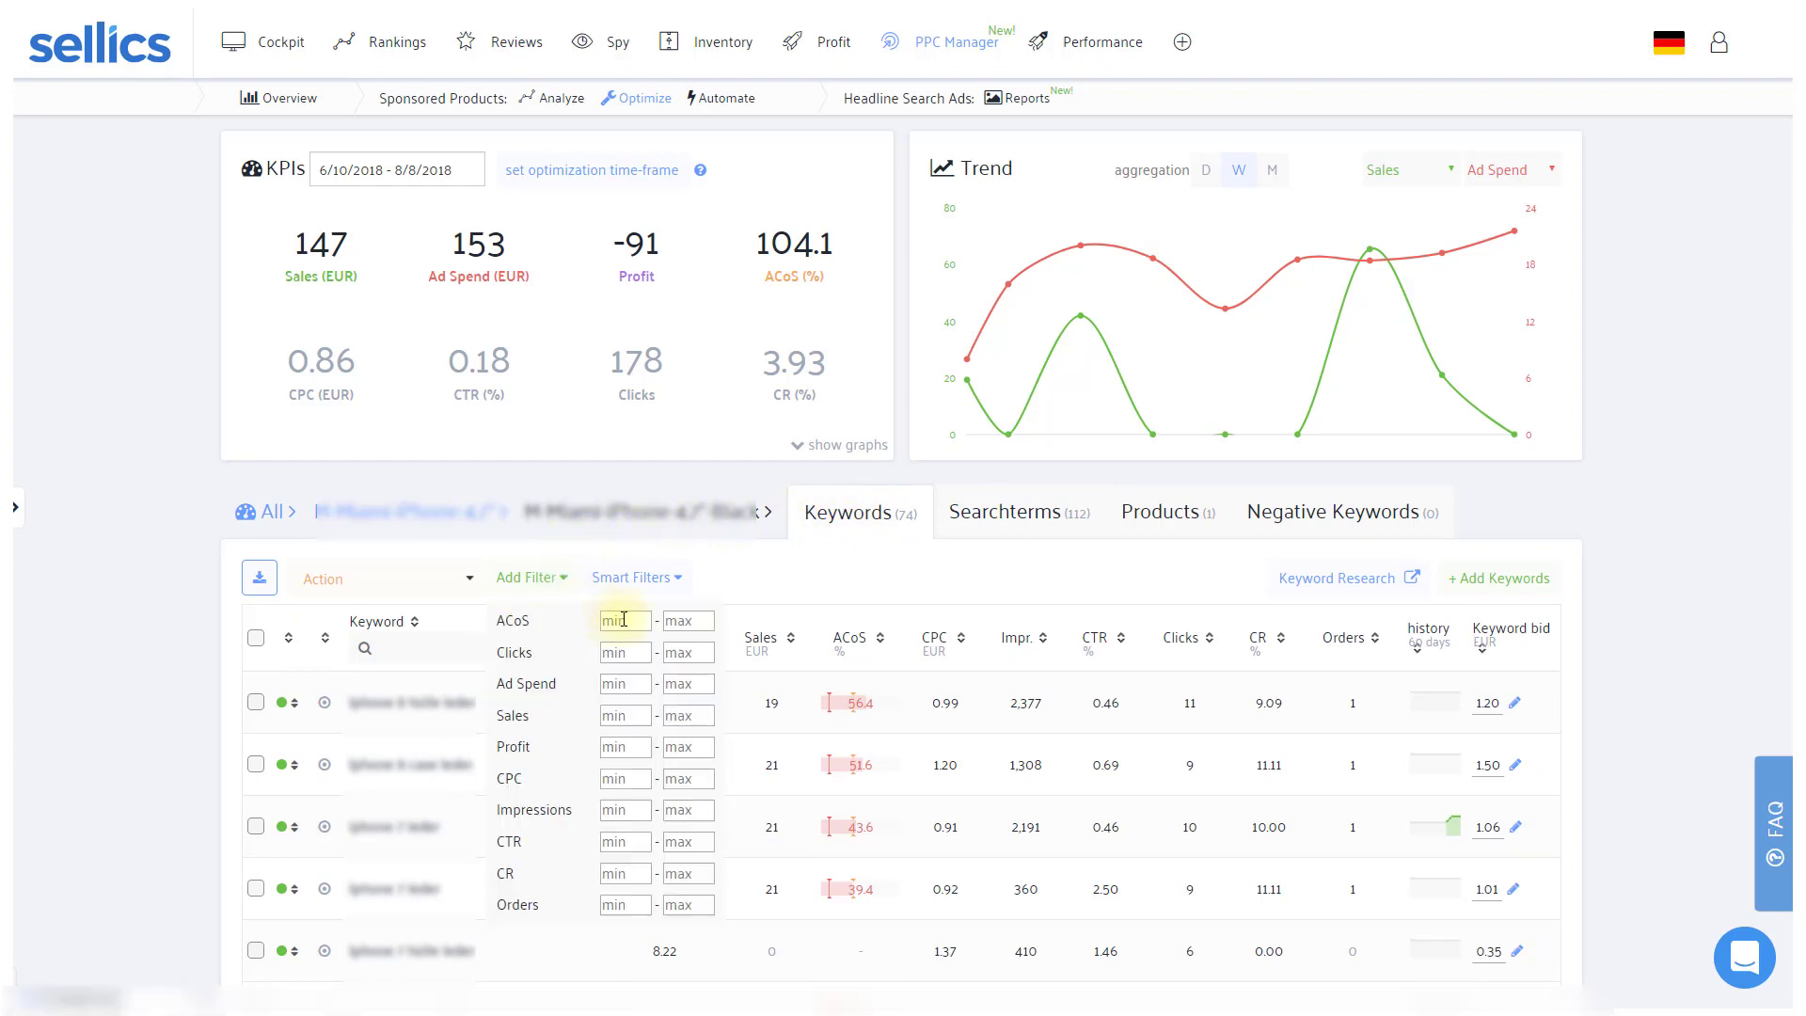
pyautogui.write('40')
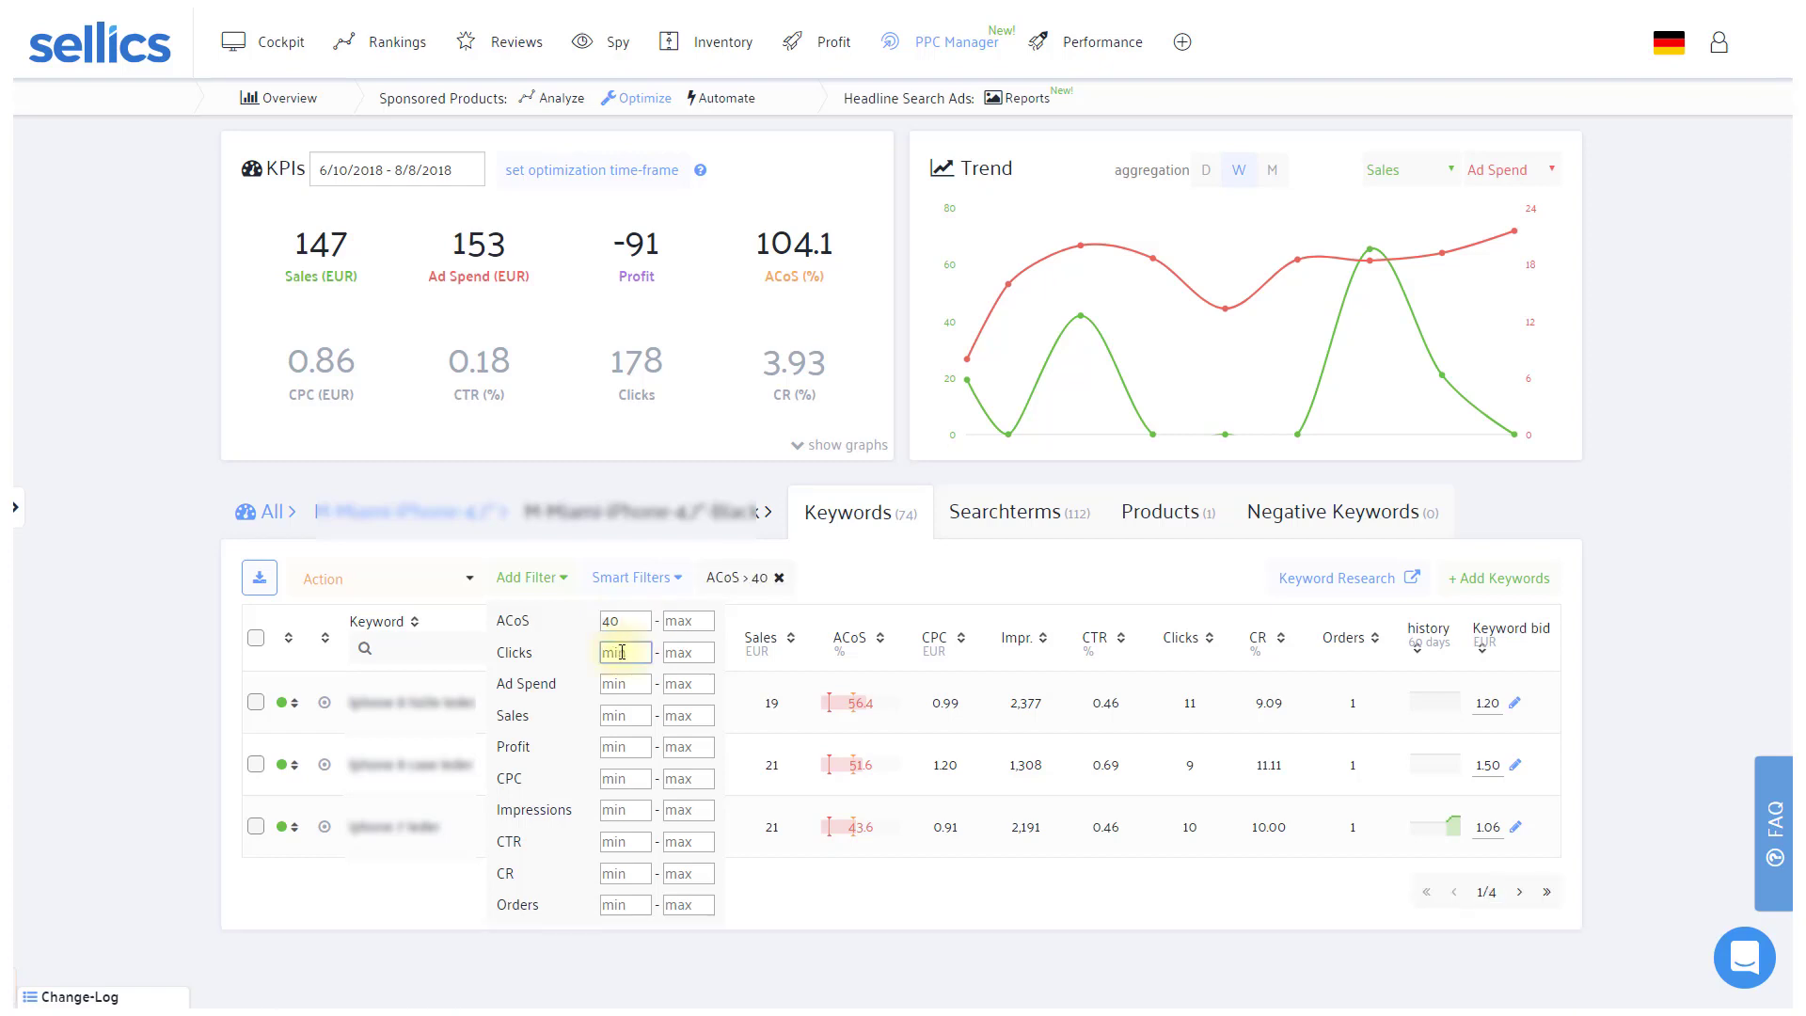
pyautogui.write('5')
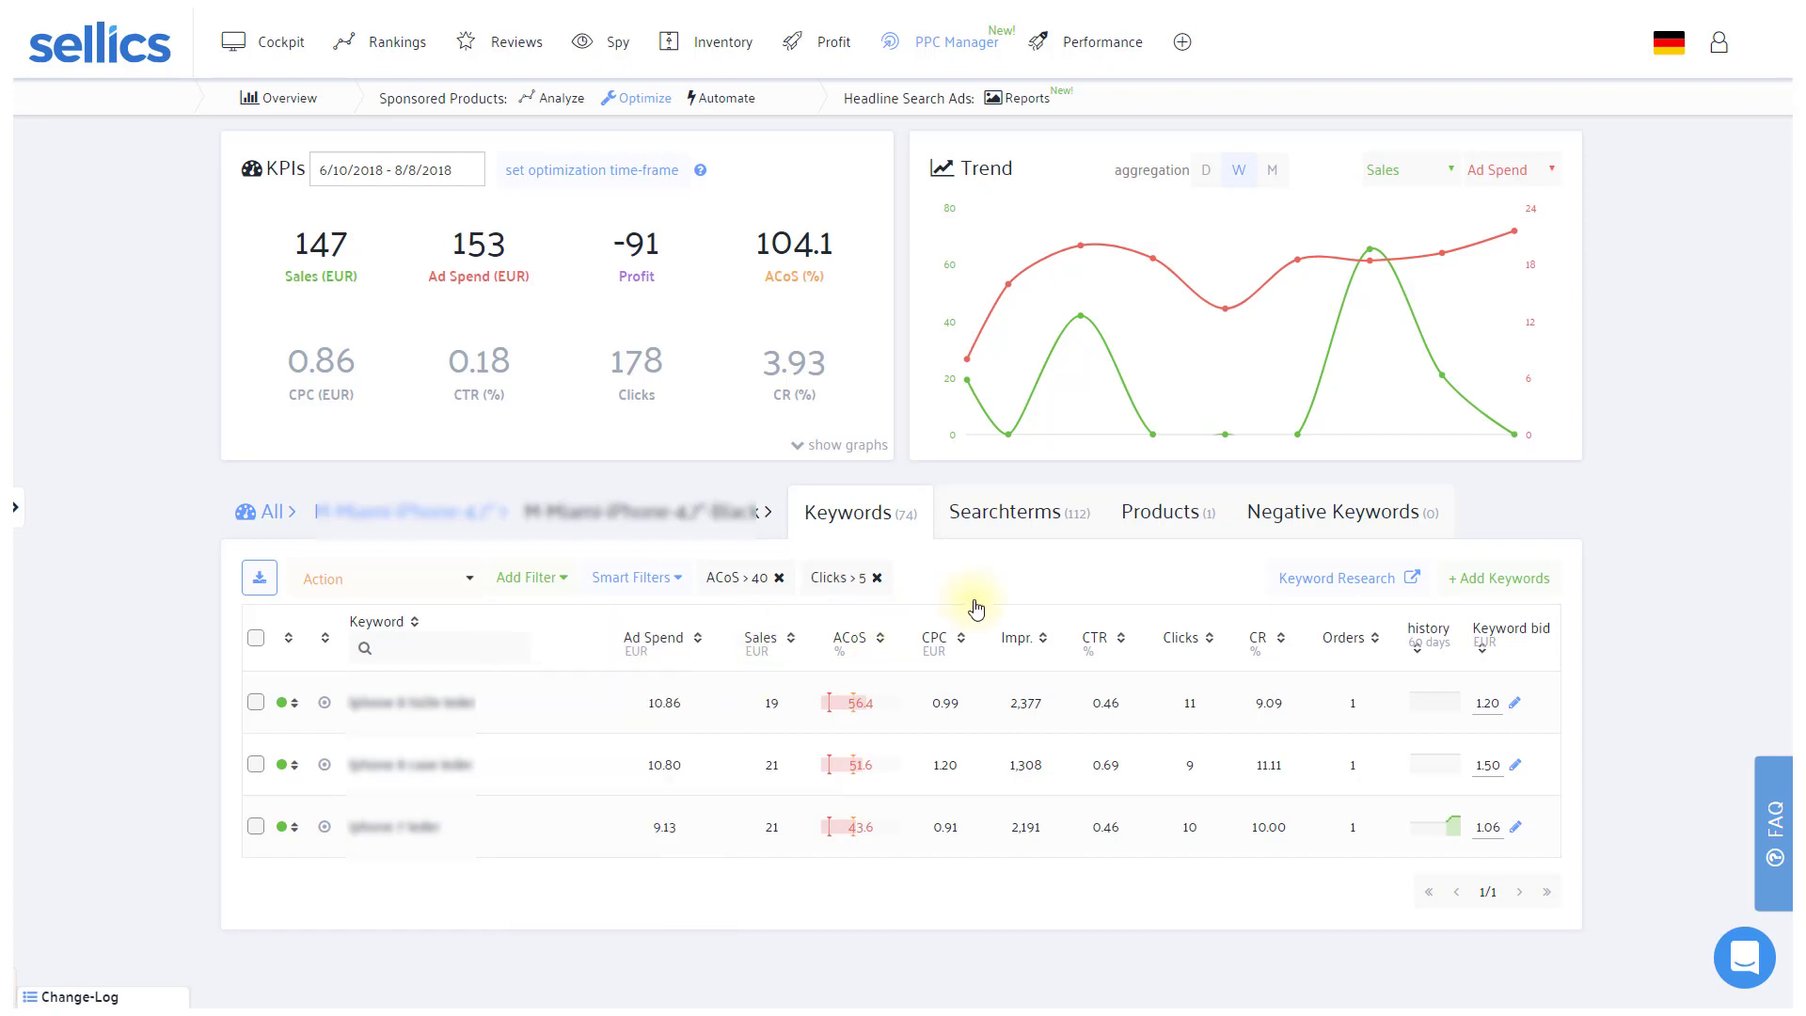
pyautogui.moveTo(931, 611)
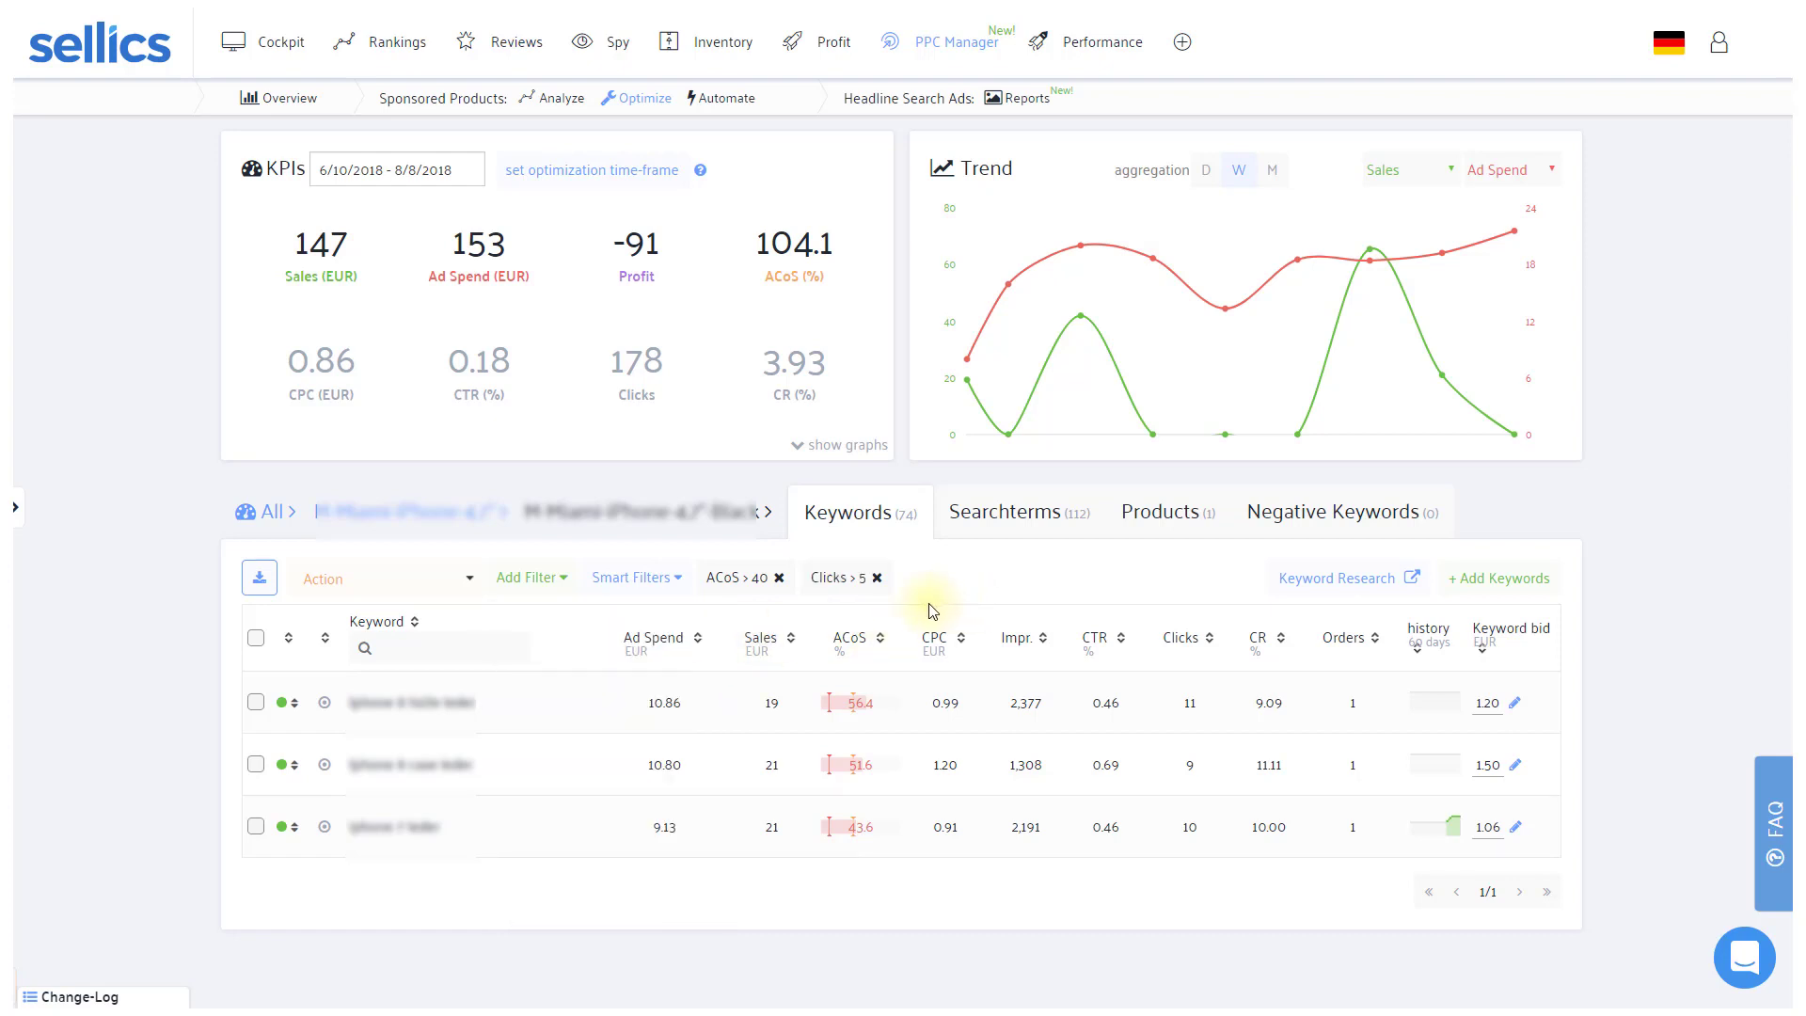
pyautogui.click(634, 578)
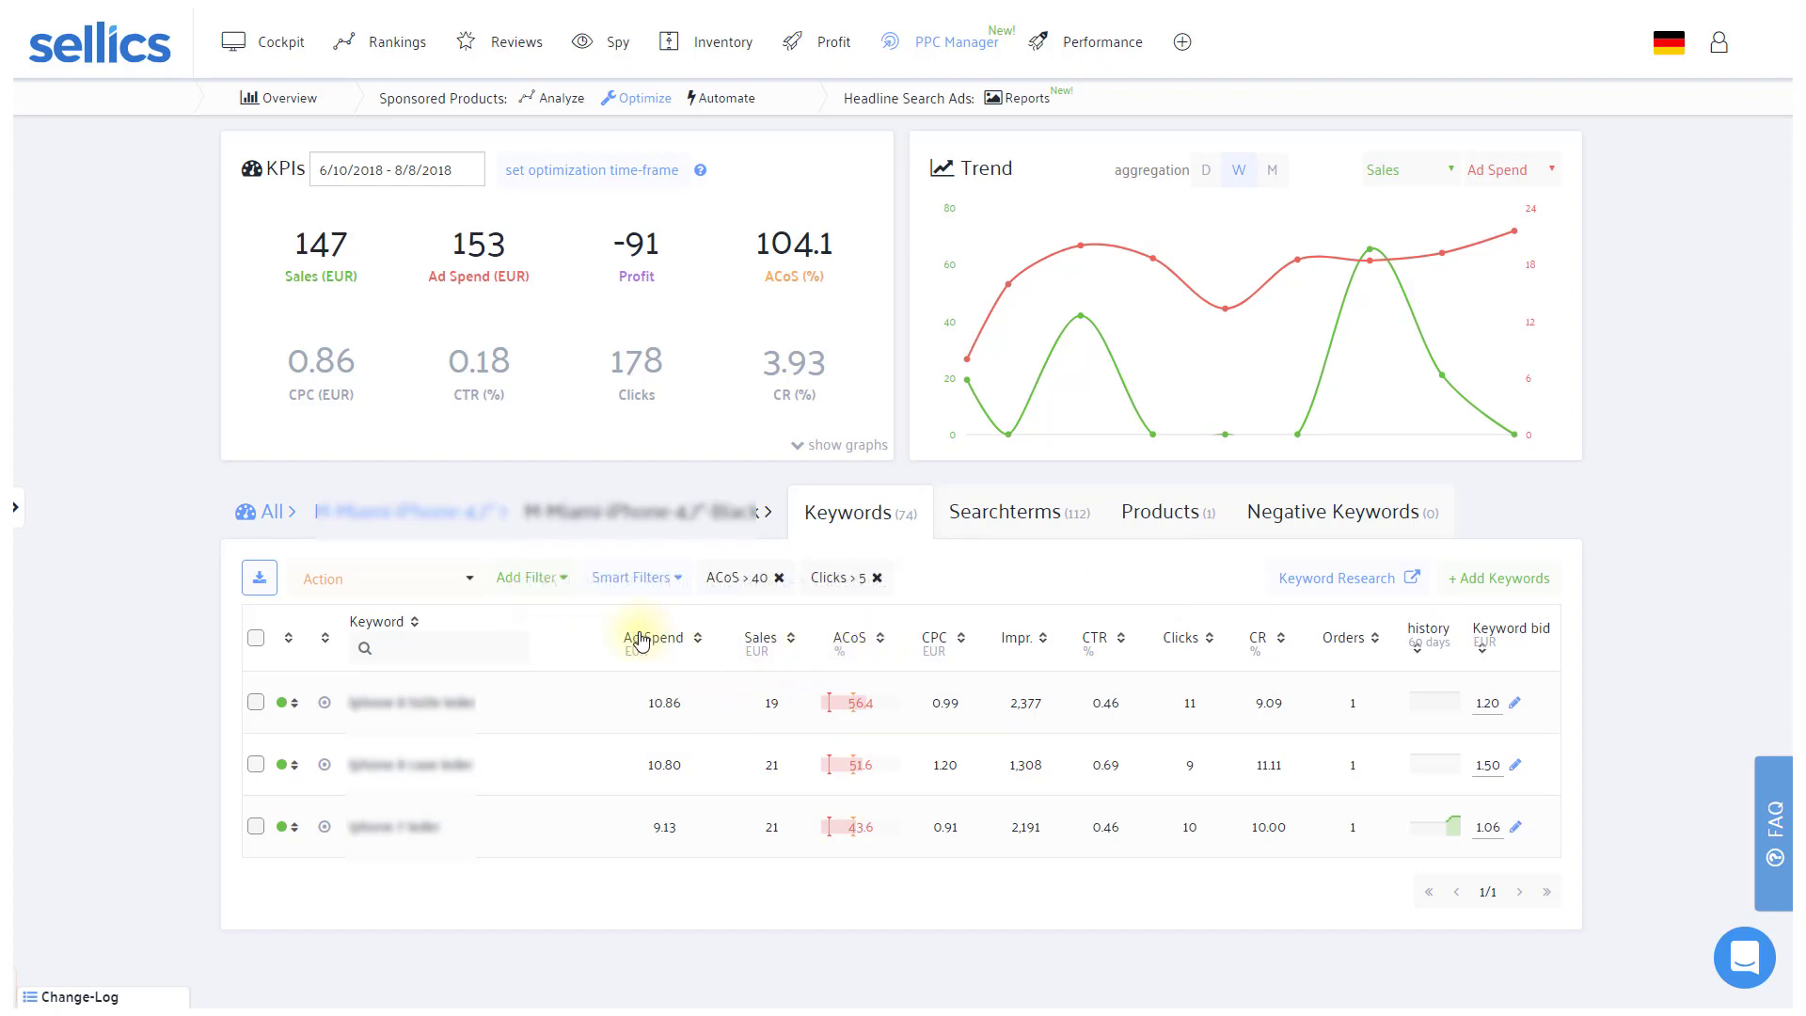
pyautogui.moveTo(515, 622)
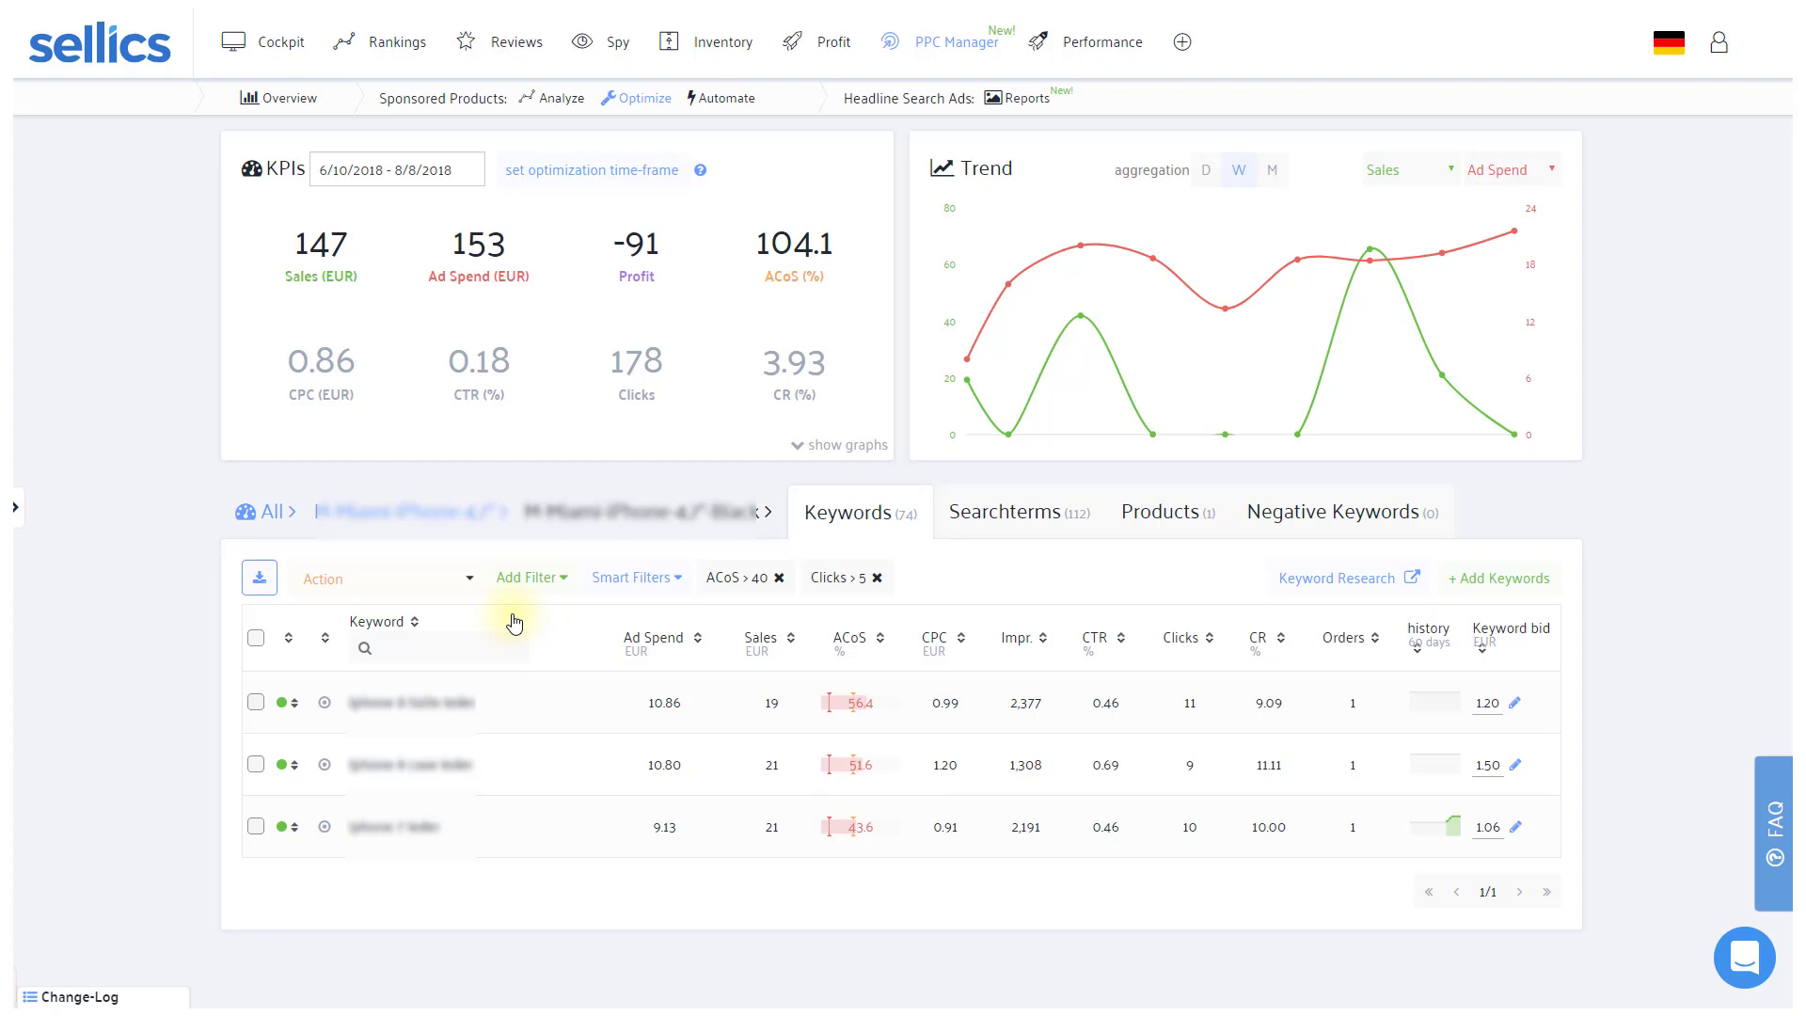
pyautogui.moveTo(487, 623)
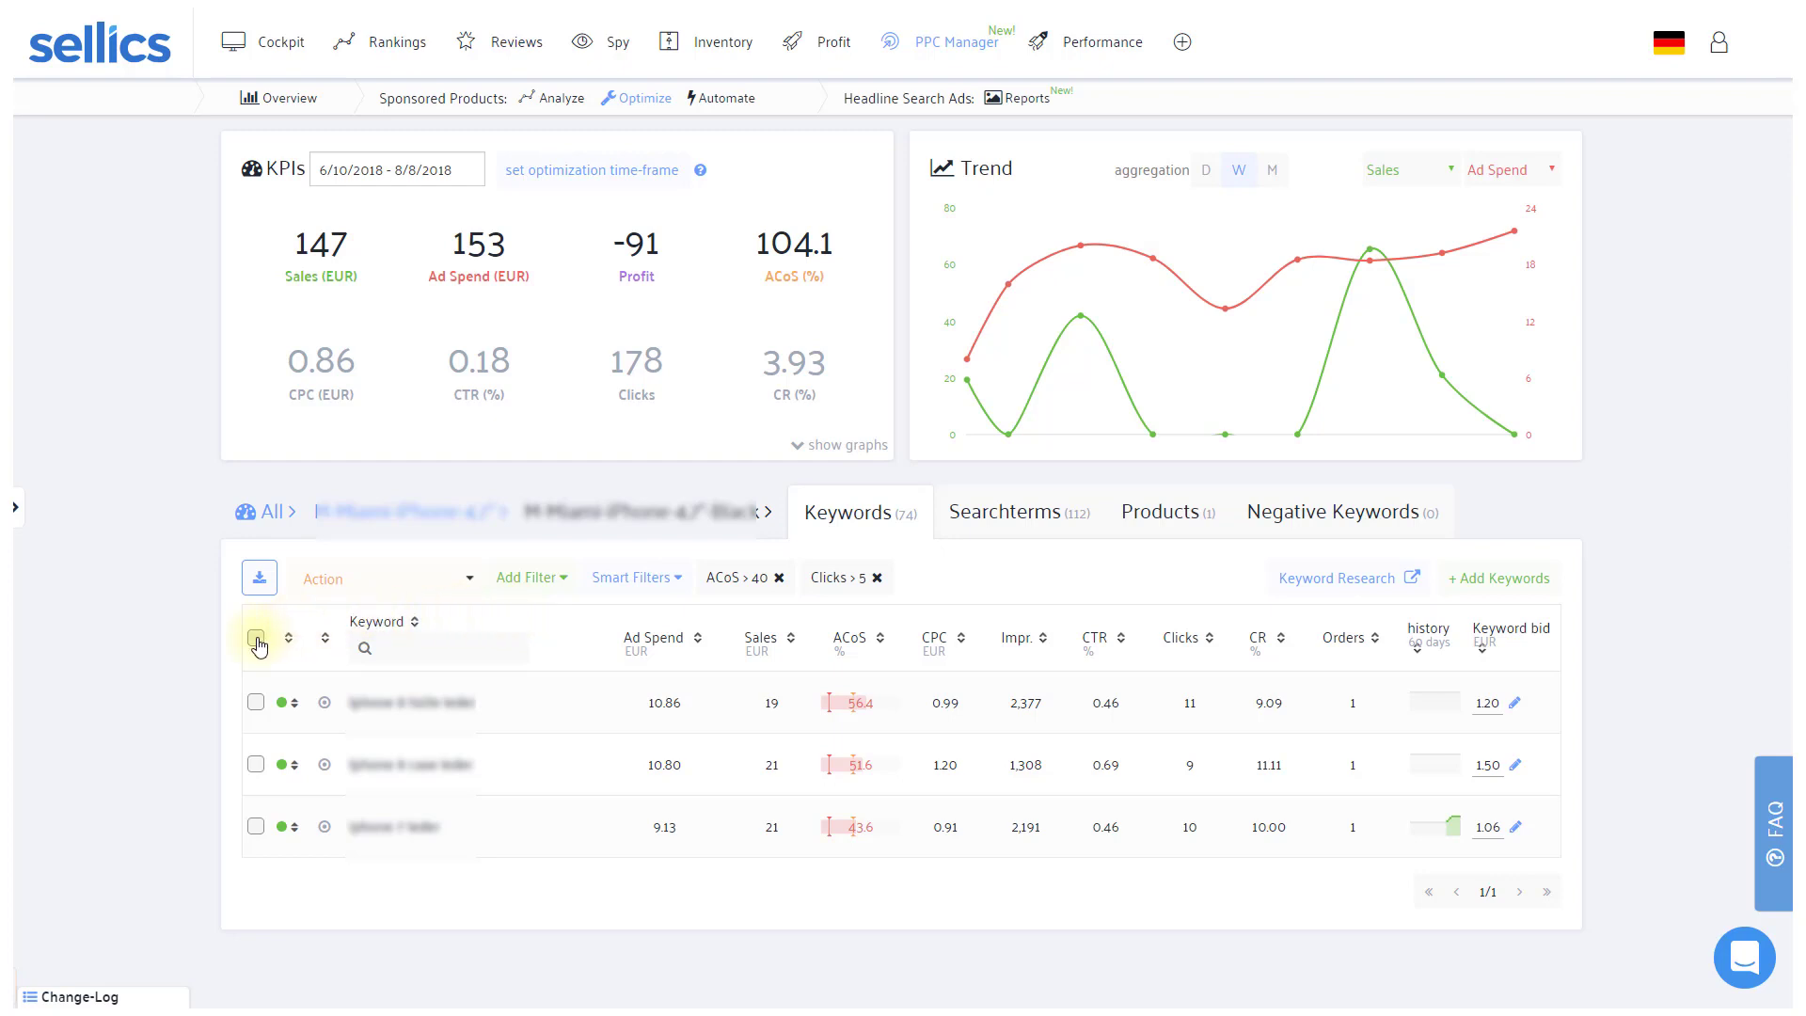
# - Add all three filtered keywords as negatives with Blacklist Searchterms across all campaigns
pyautogui.click(256, 638)
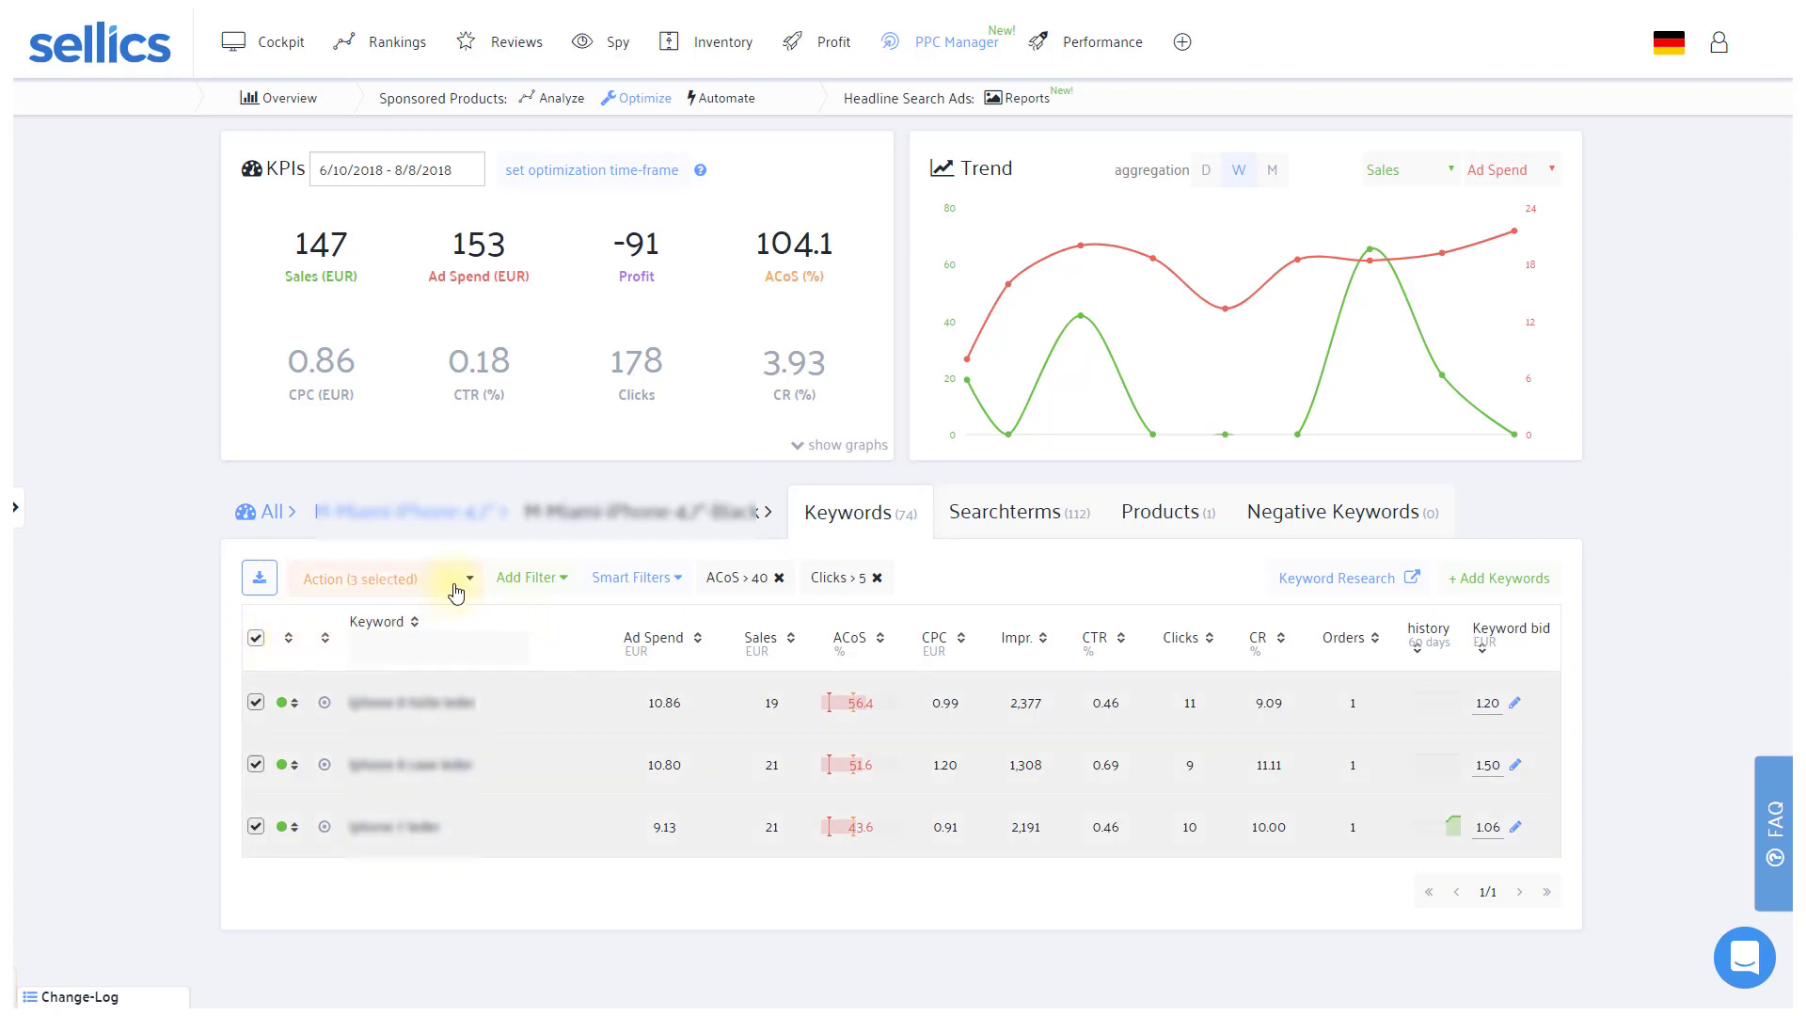
pyautogui.click(465, 578)
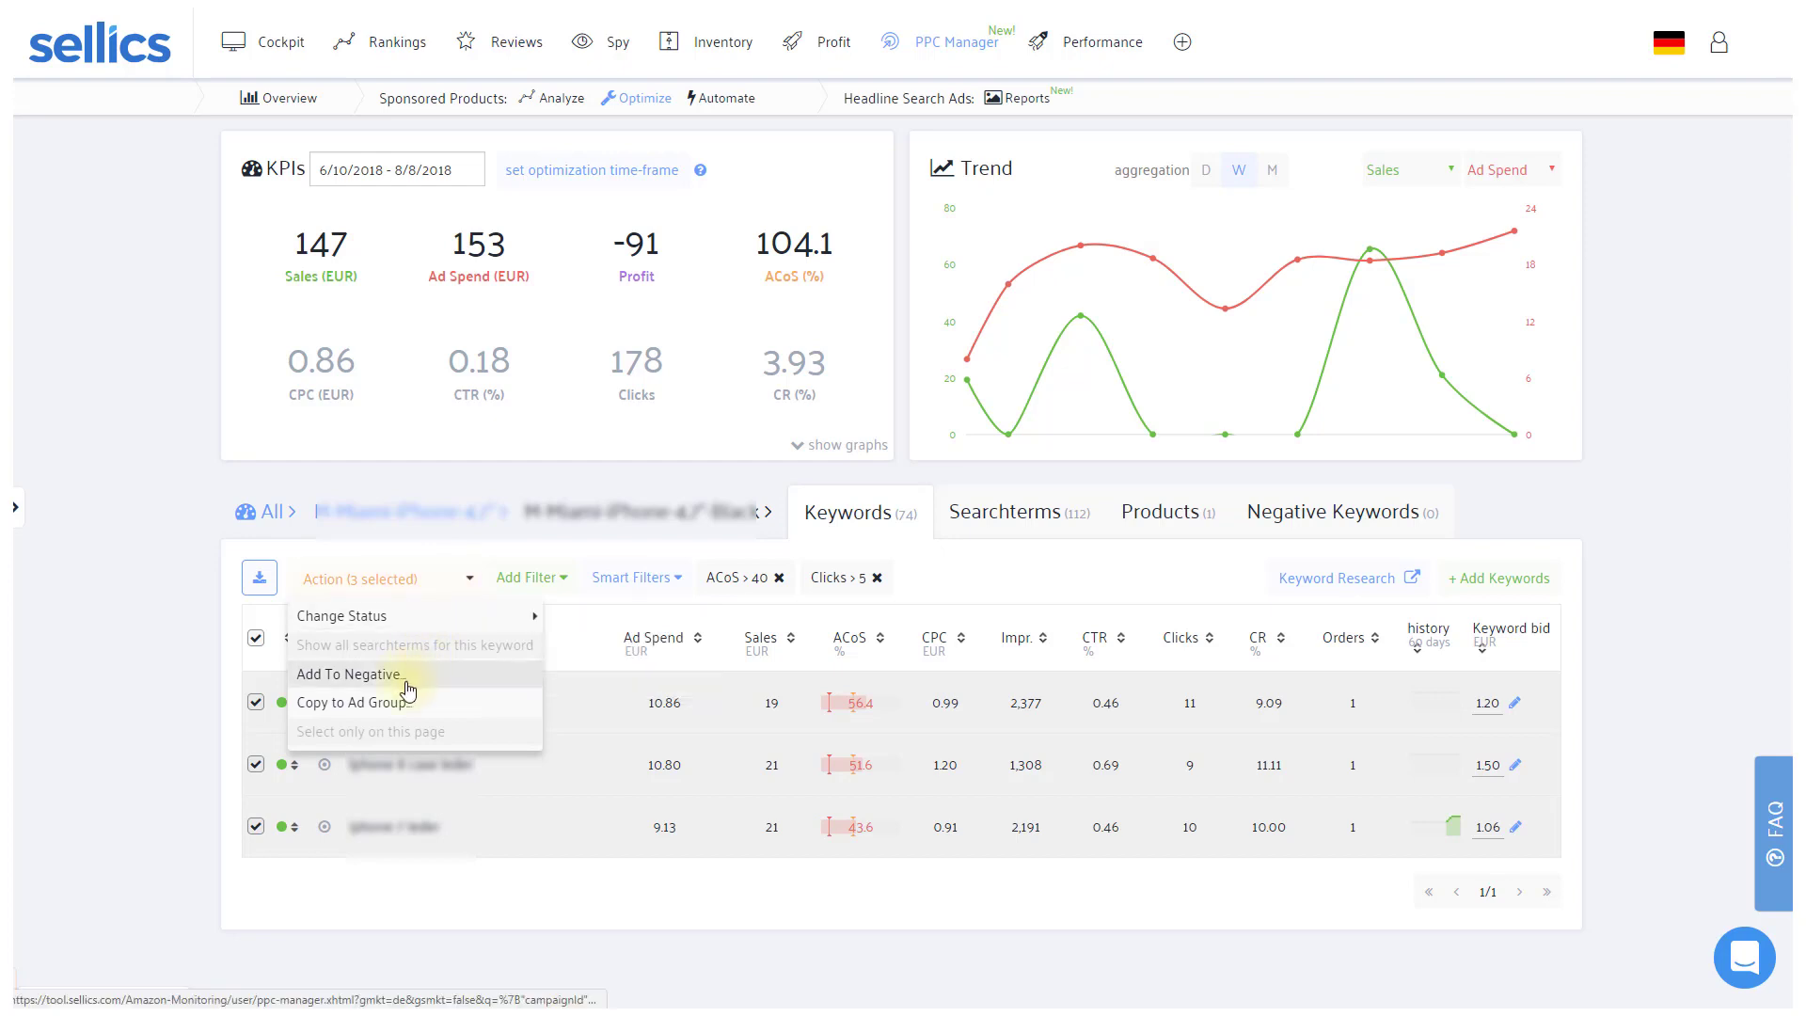
pyautogui.click(348, 674)
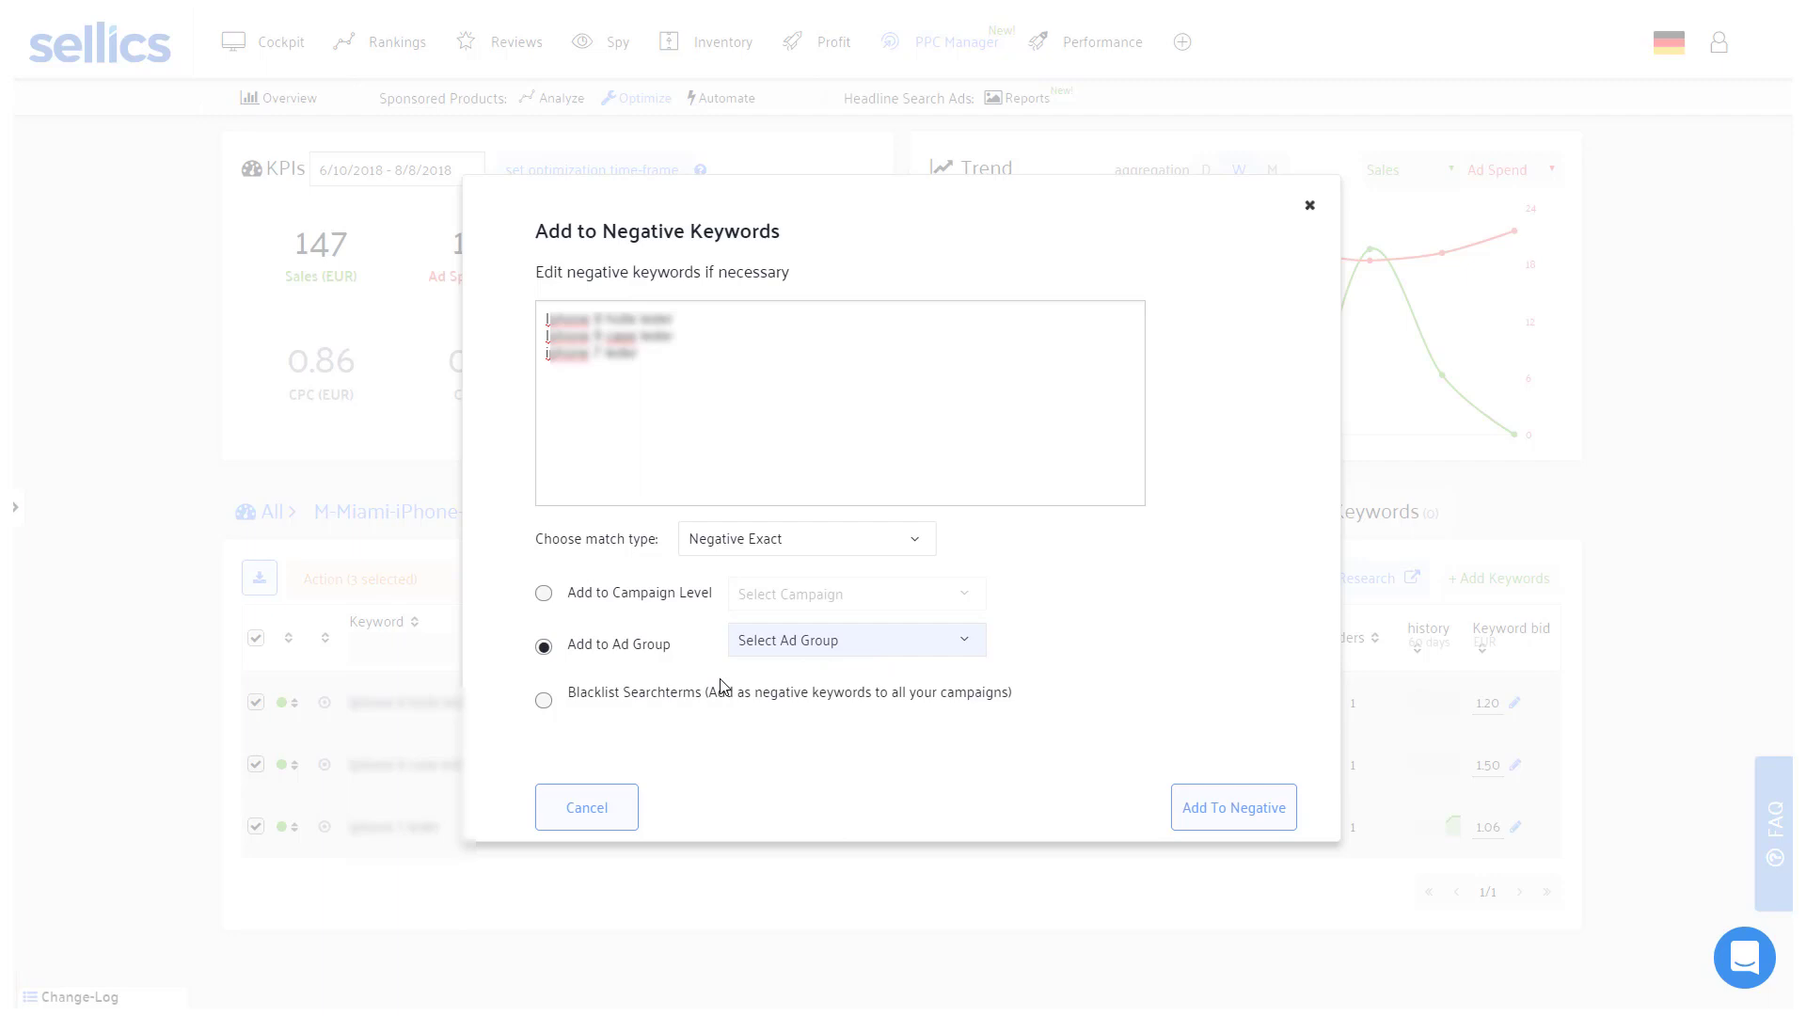
pyautogui.click(544, 700)
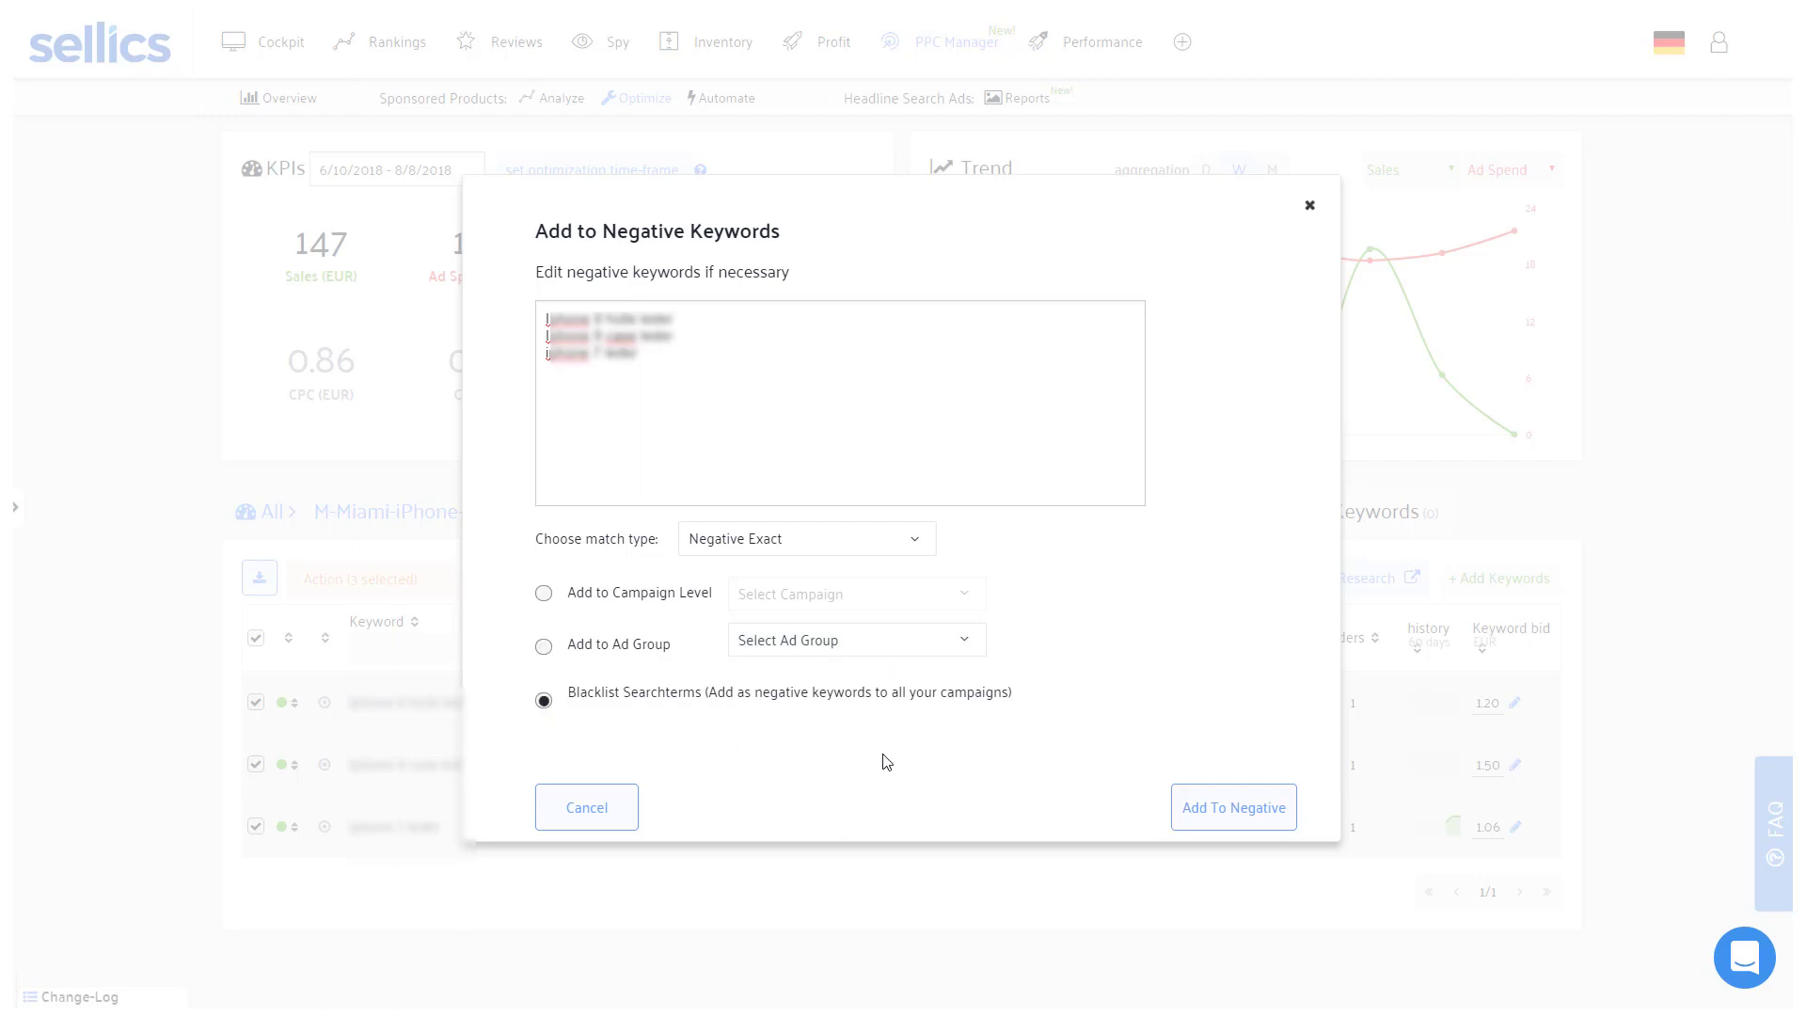
pyautogui.click(1230, 807)
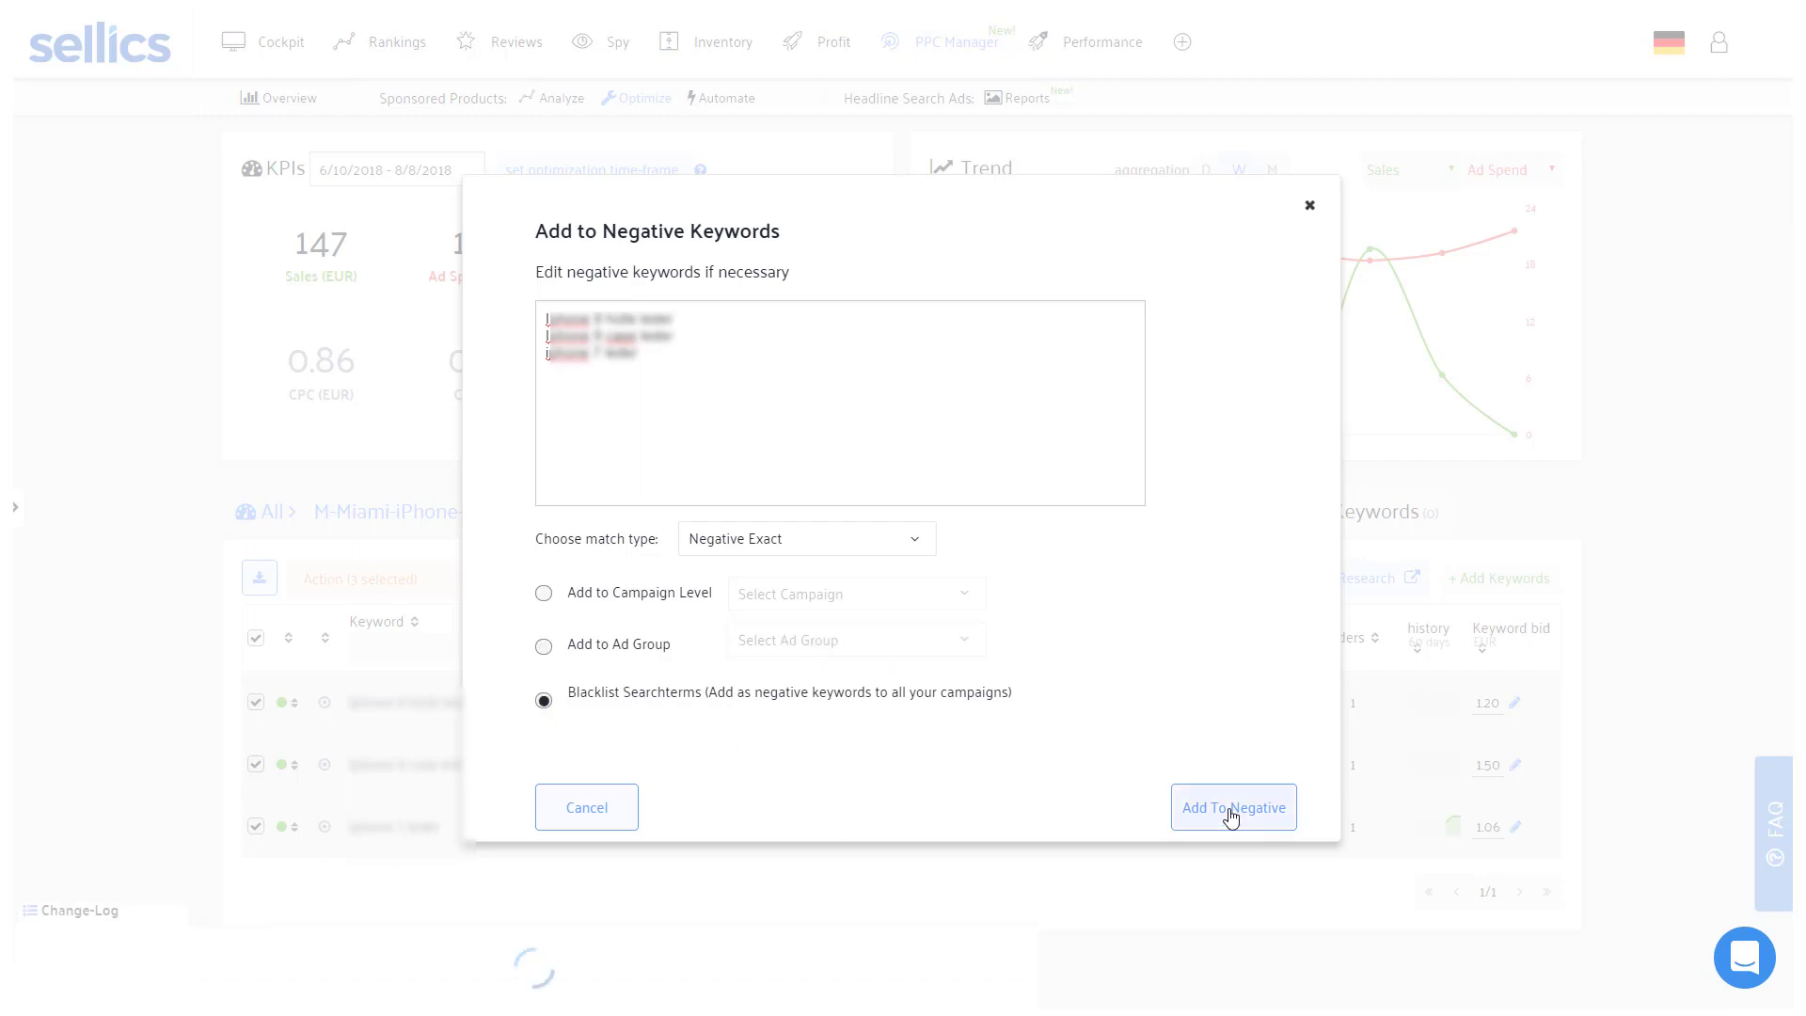
pyautogui.click(1232, 807)
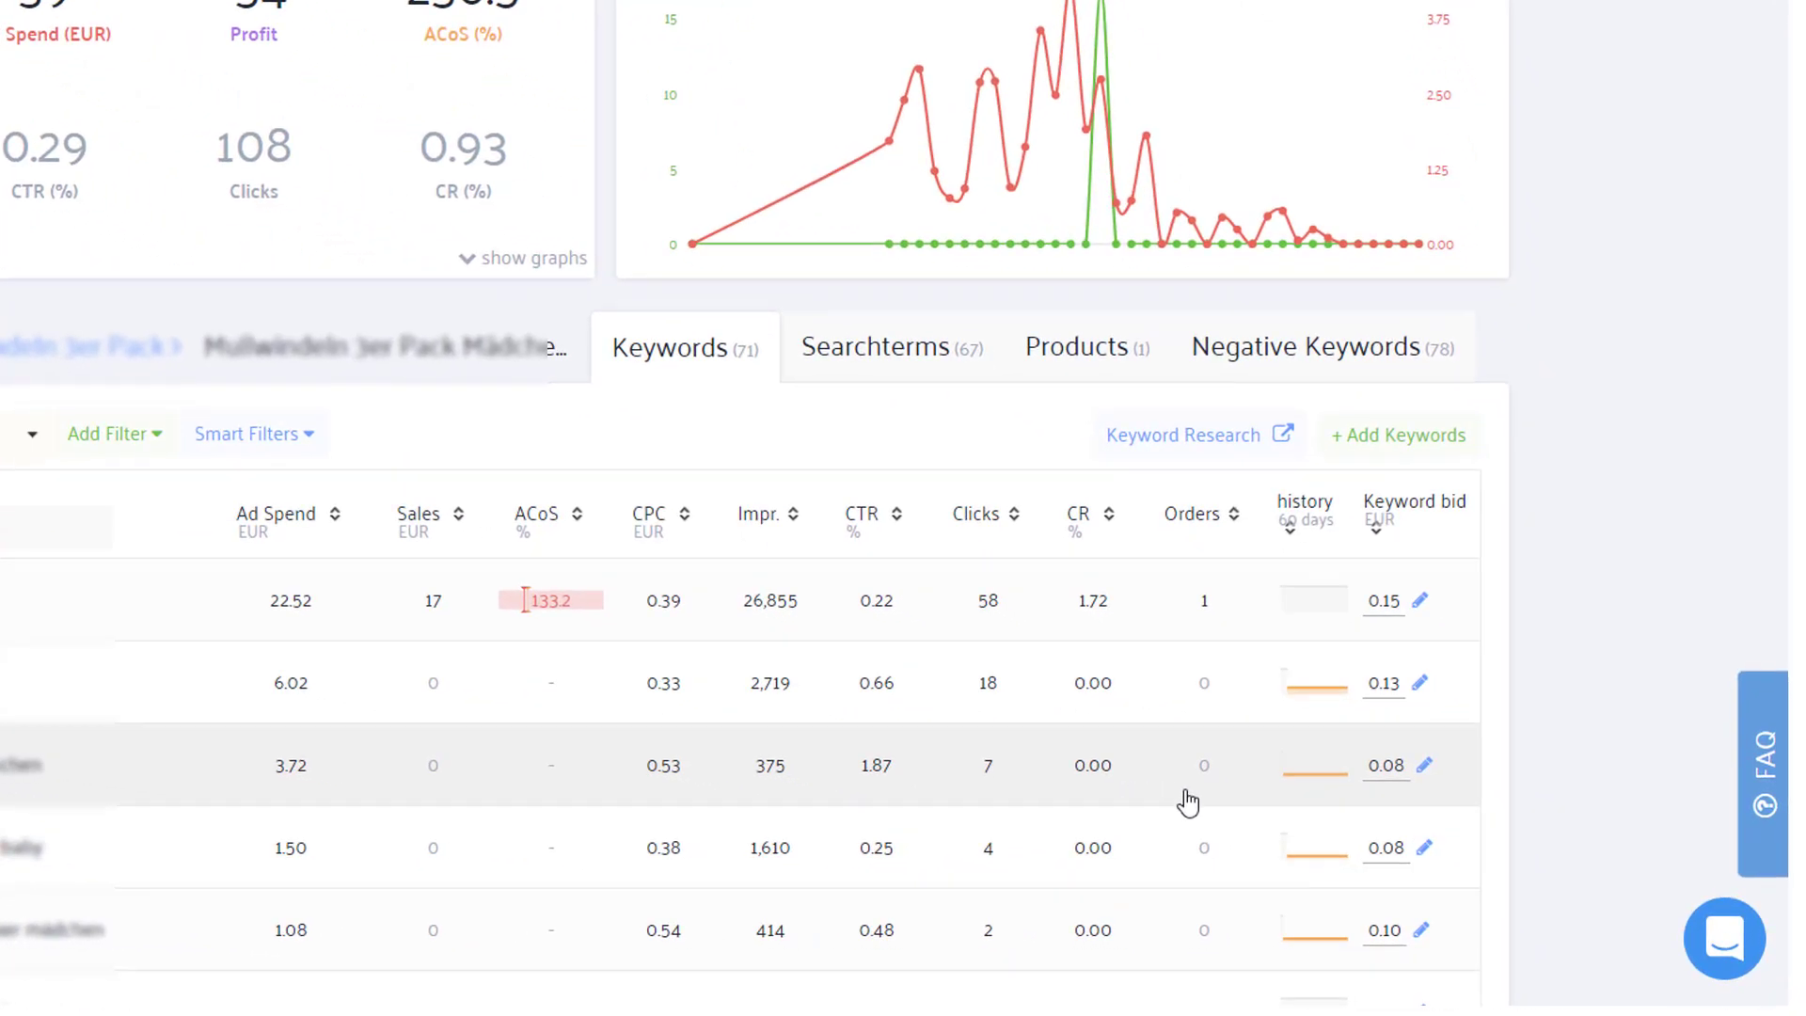
# - Edit the 0.08 EUR bid of the third keyword with 3.72 EUR spend and no sales
pyautogui.click(1424, 765)
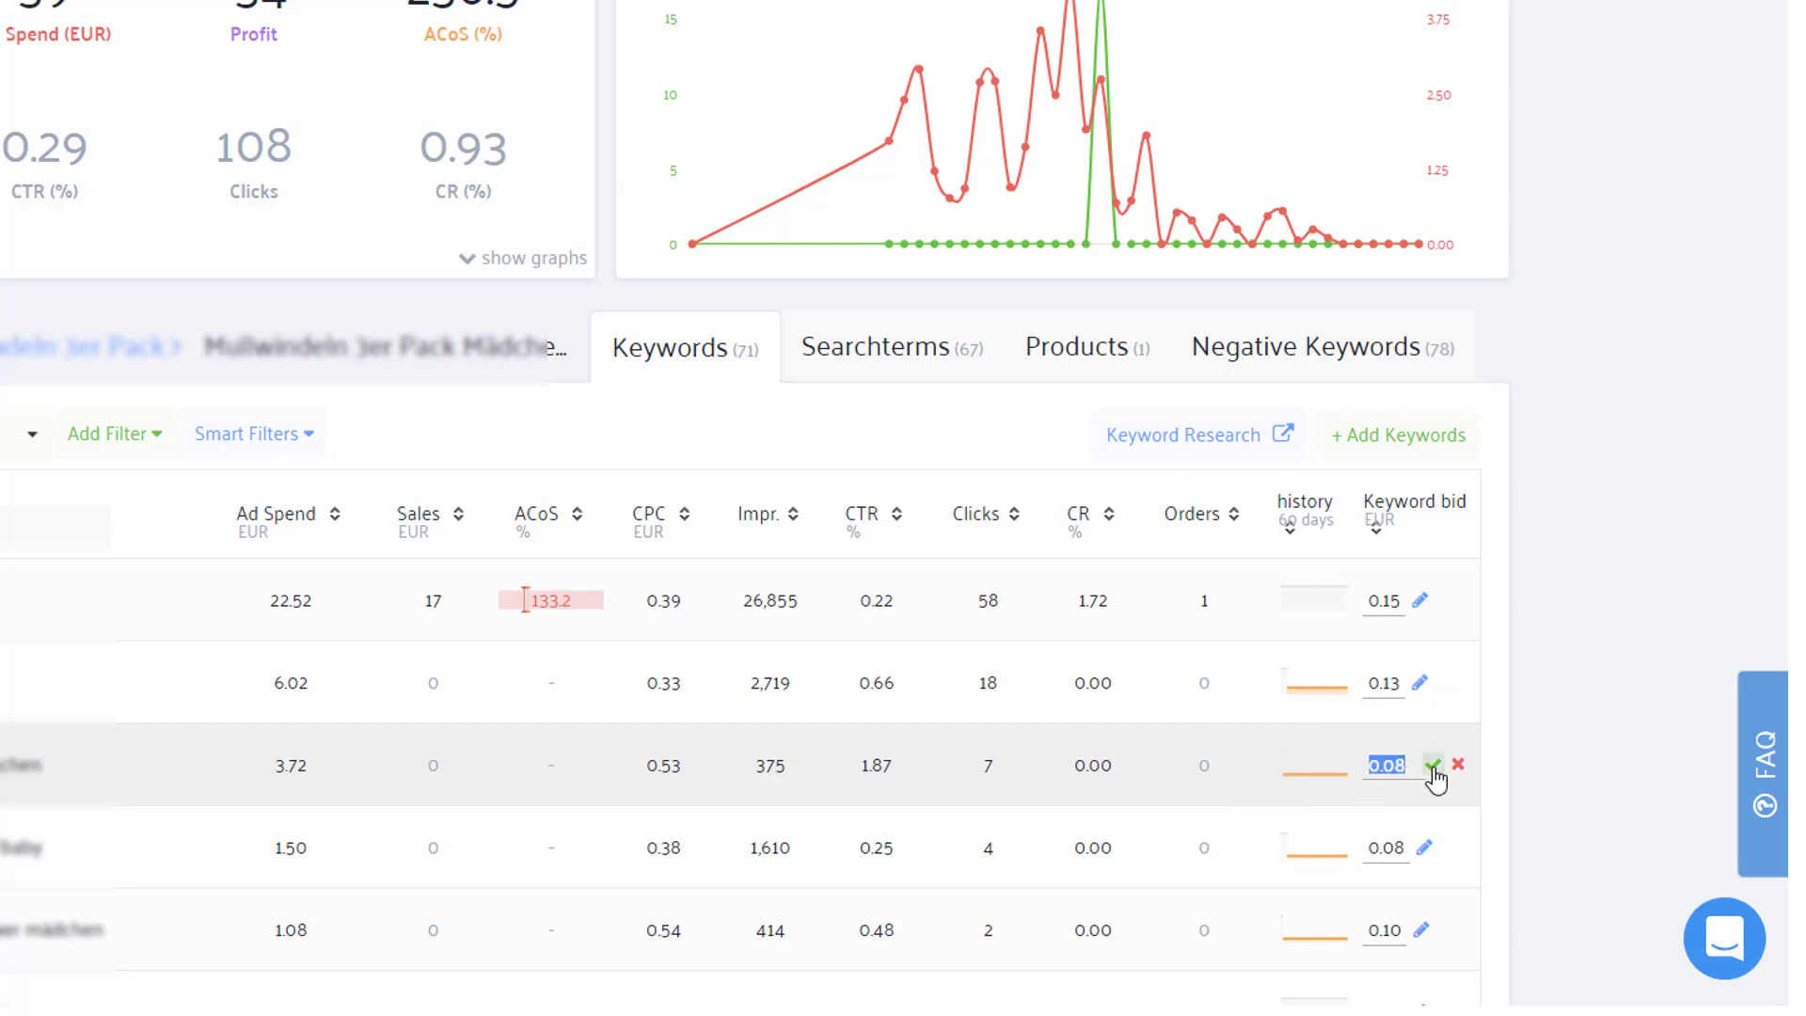
pyautogui.moveTo(1368, 809)
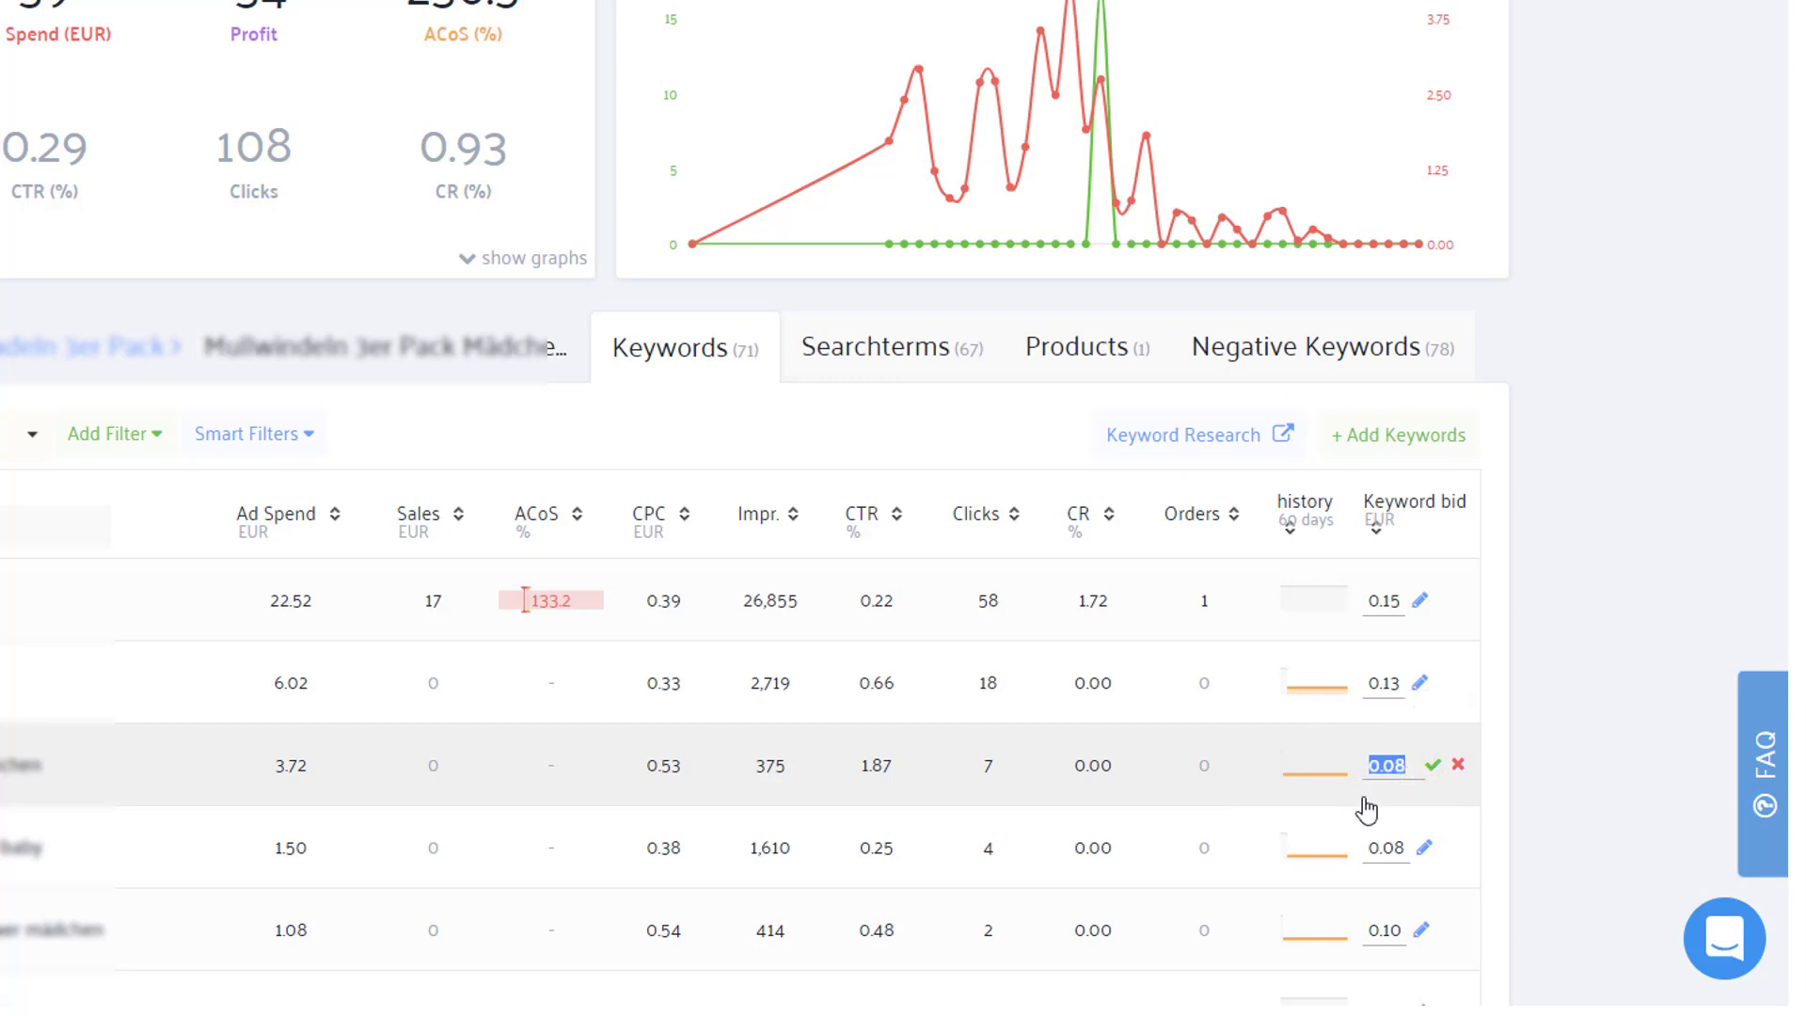
pyautogui.moveTo(1300, 777)
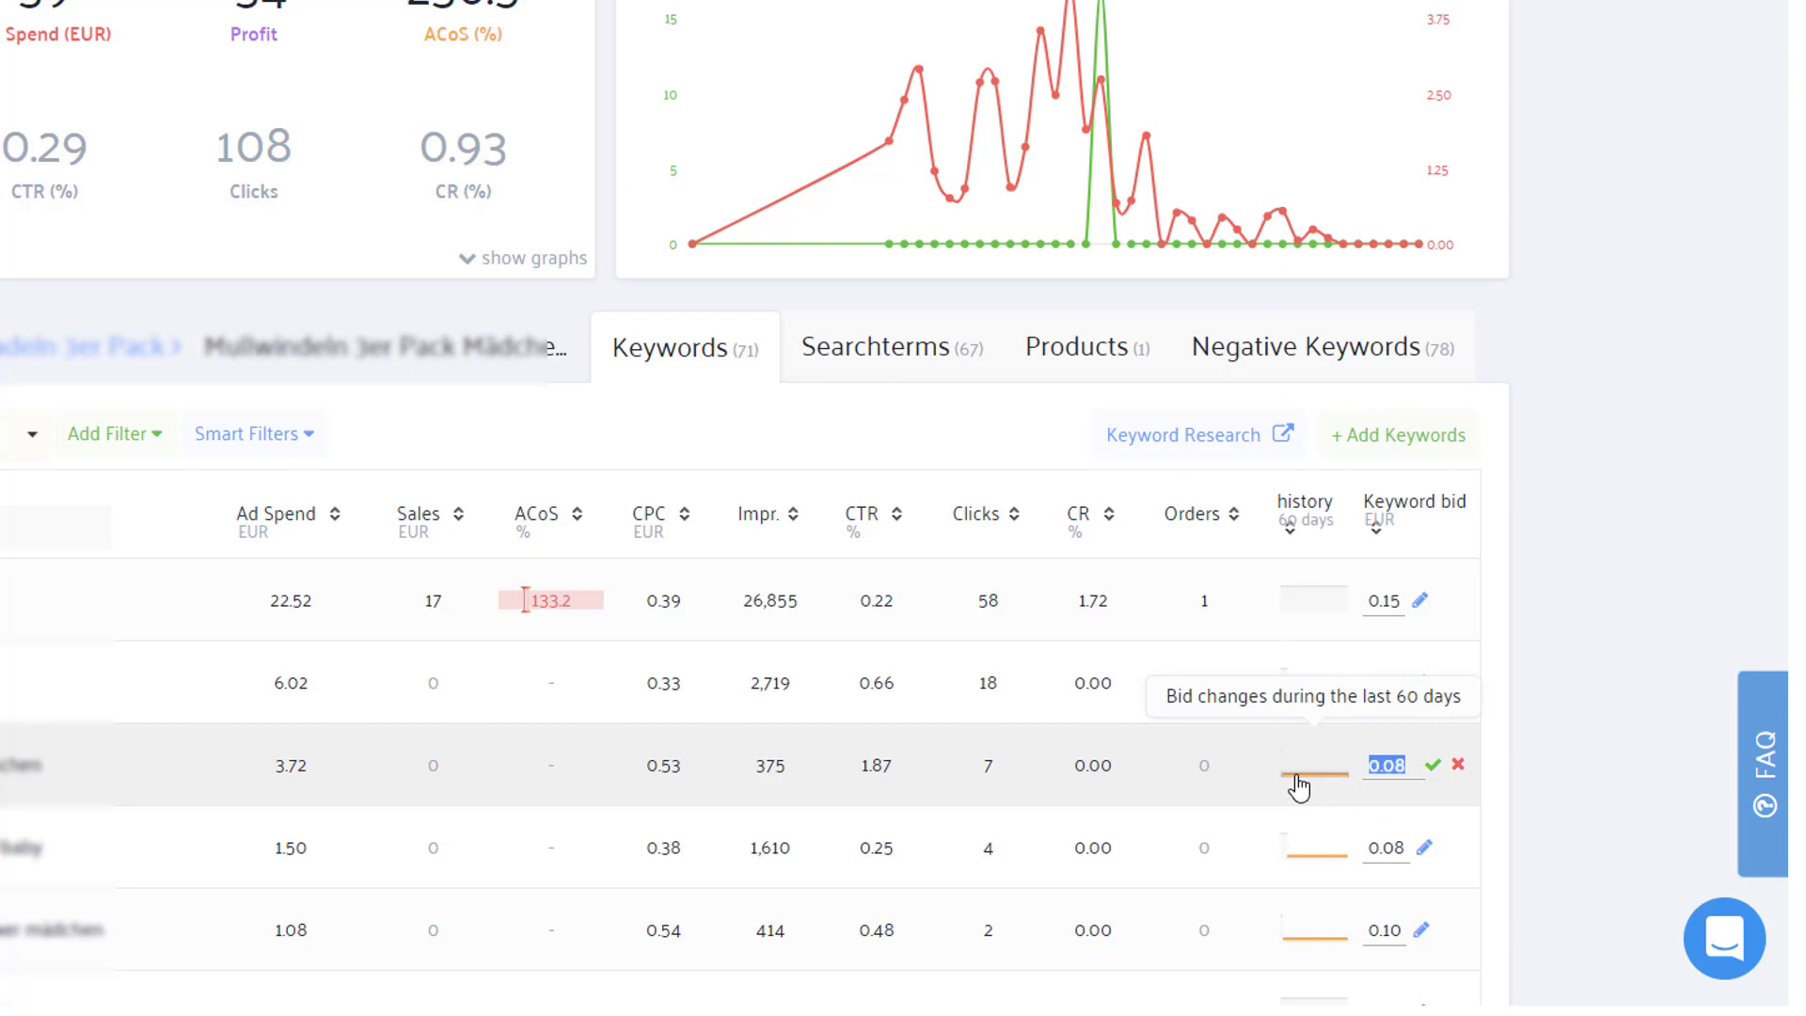
pyautogui.moveTo(1285, 773)
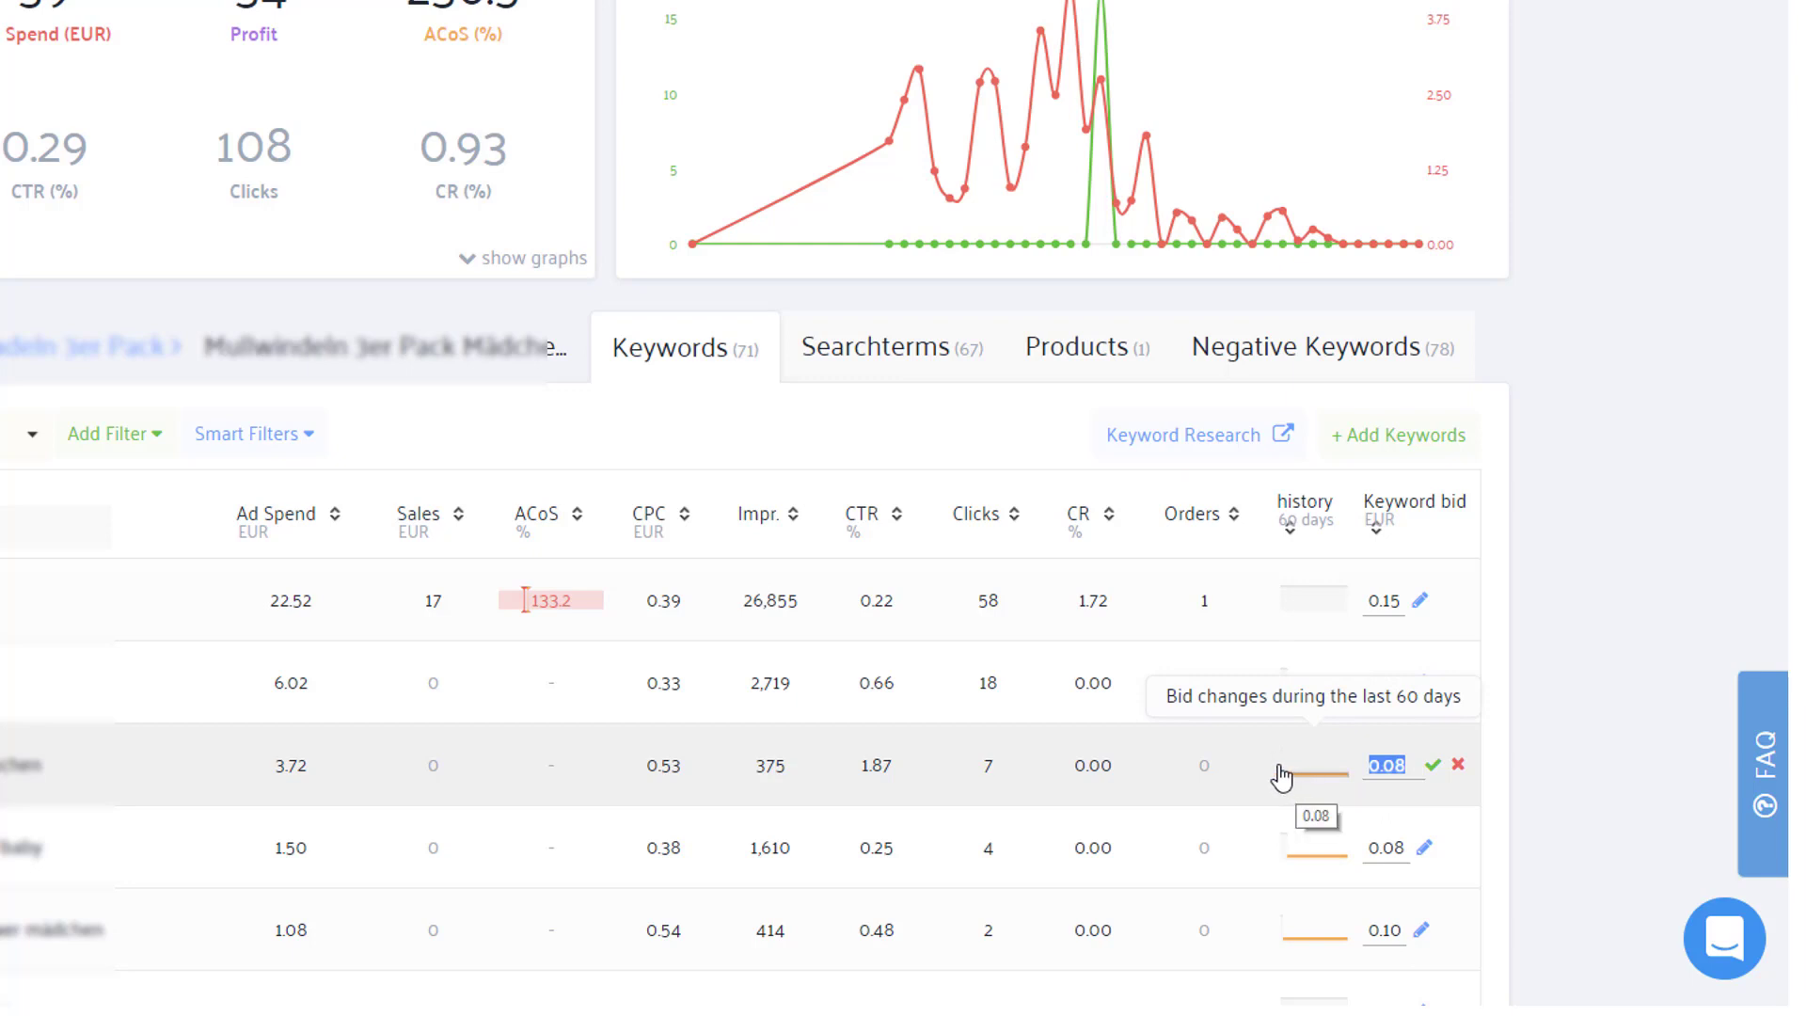
pyautogui.moveTo(1281, 829)
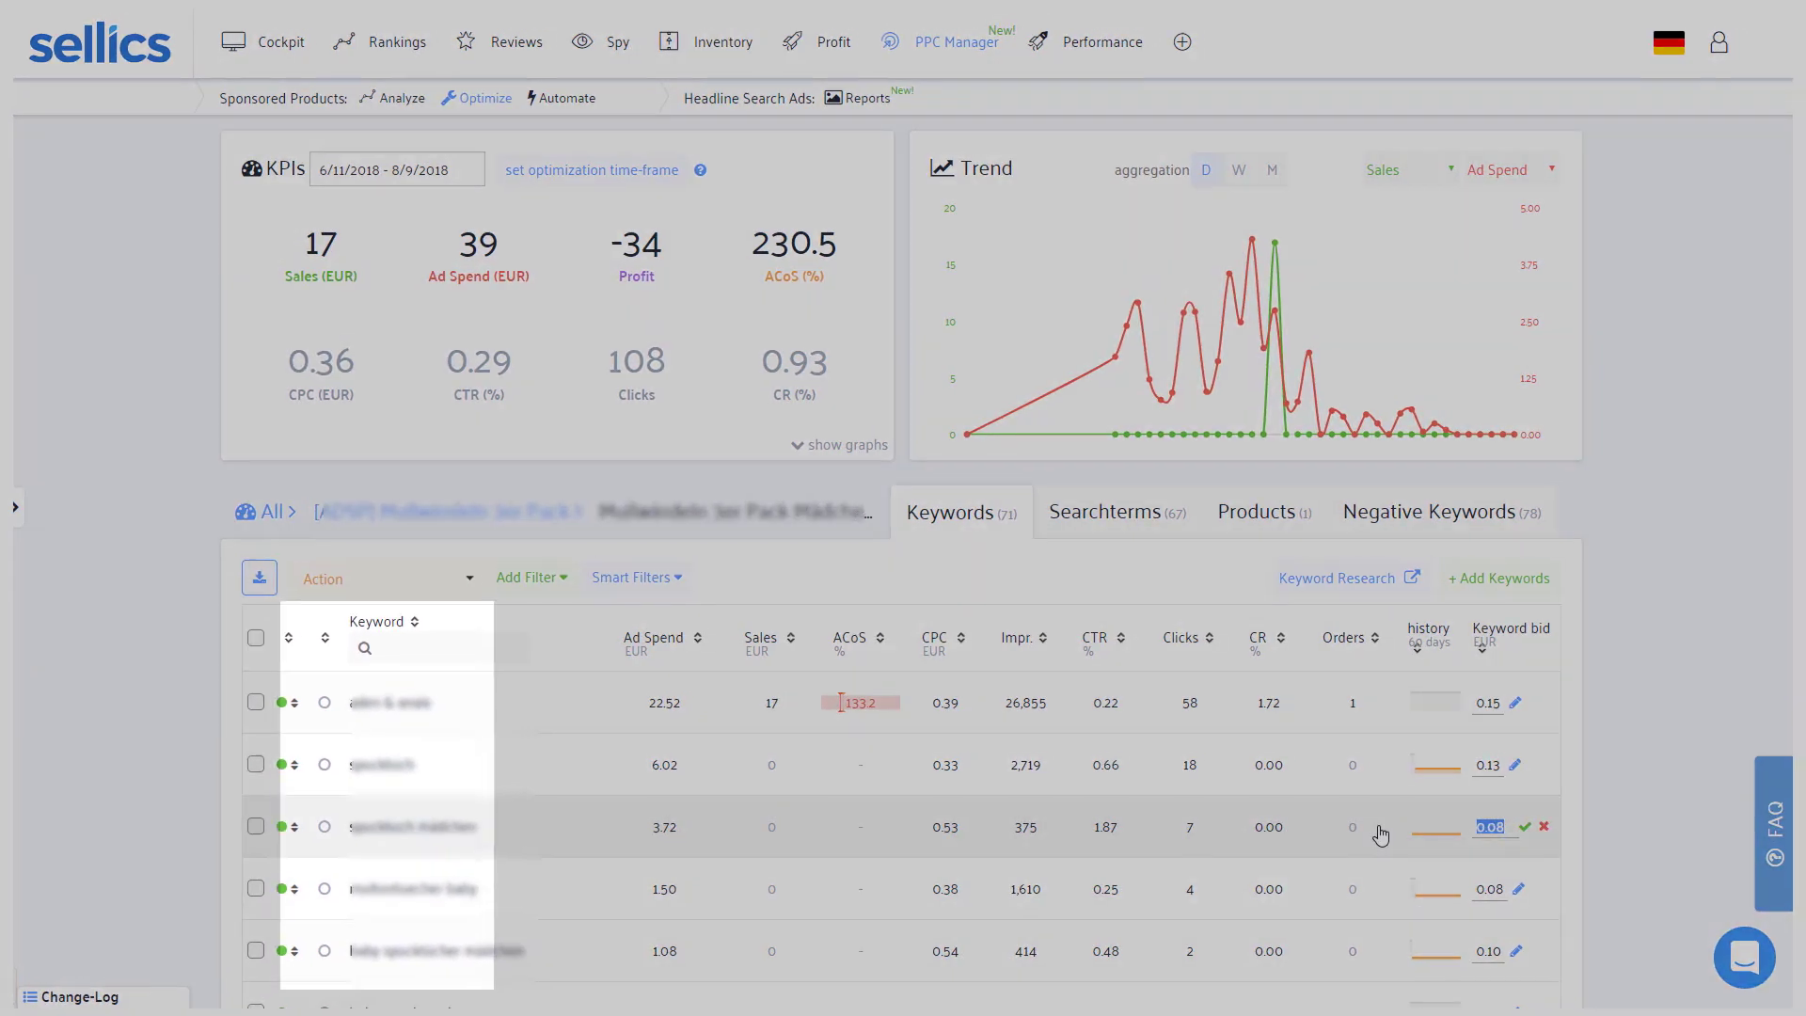
pyautogui.moveTo(326, 827)
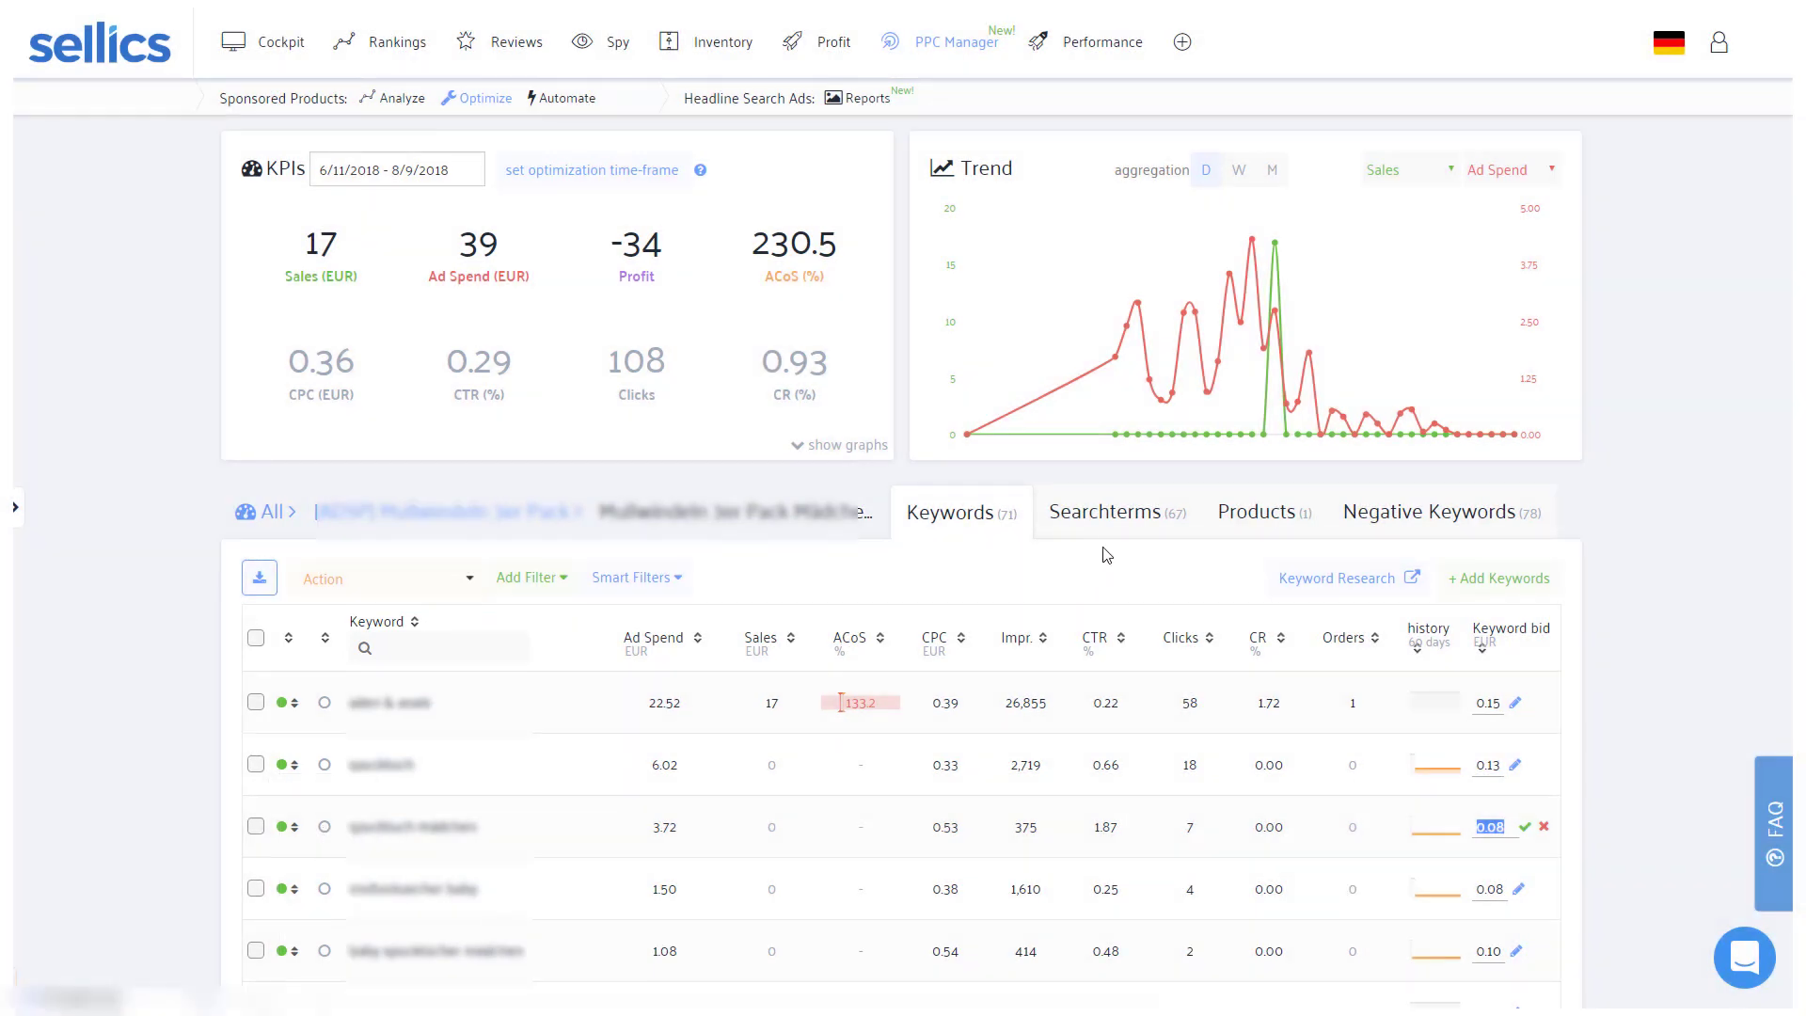
# - Show this ad group's 67 search terms with spend, impressions and clicks
pyautogui.click(1112, 512)
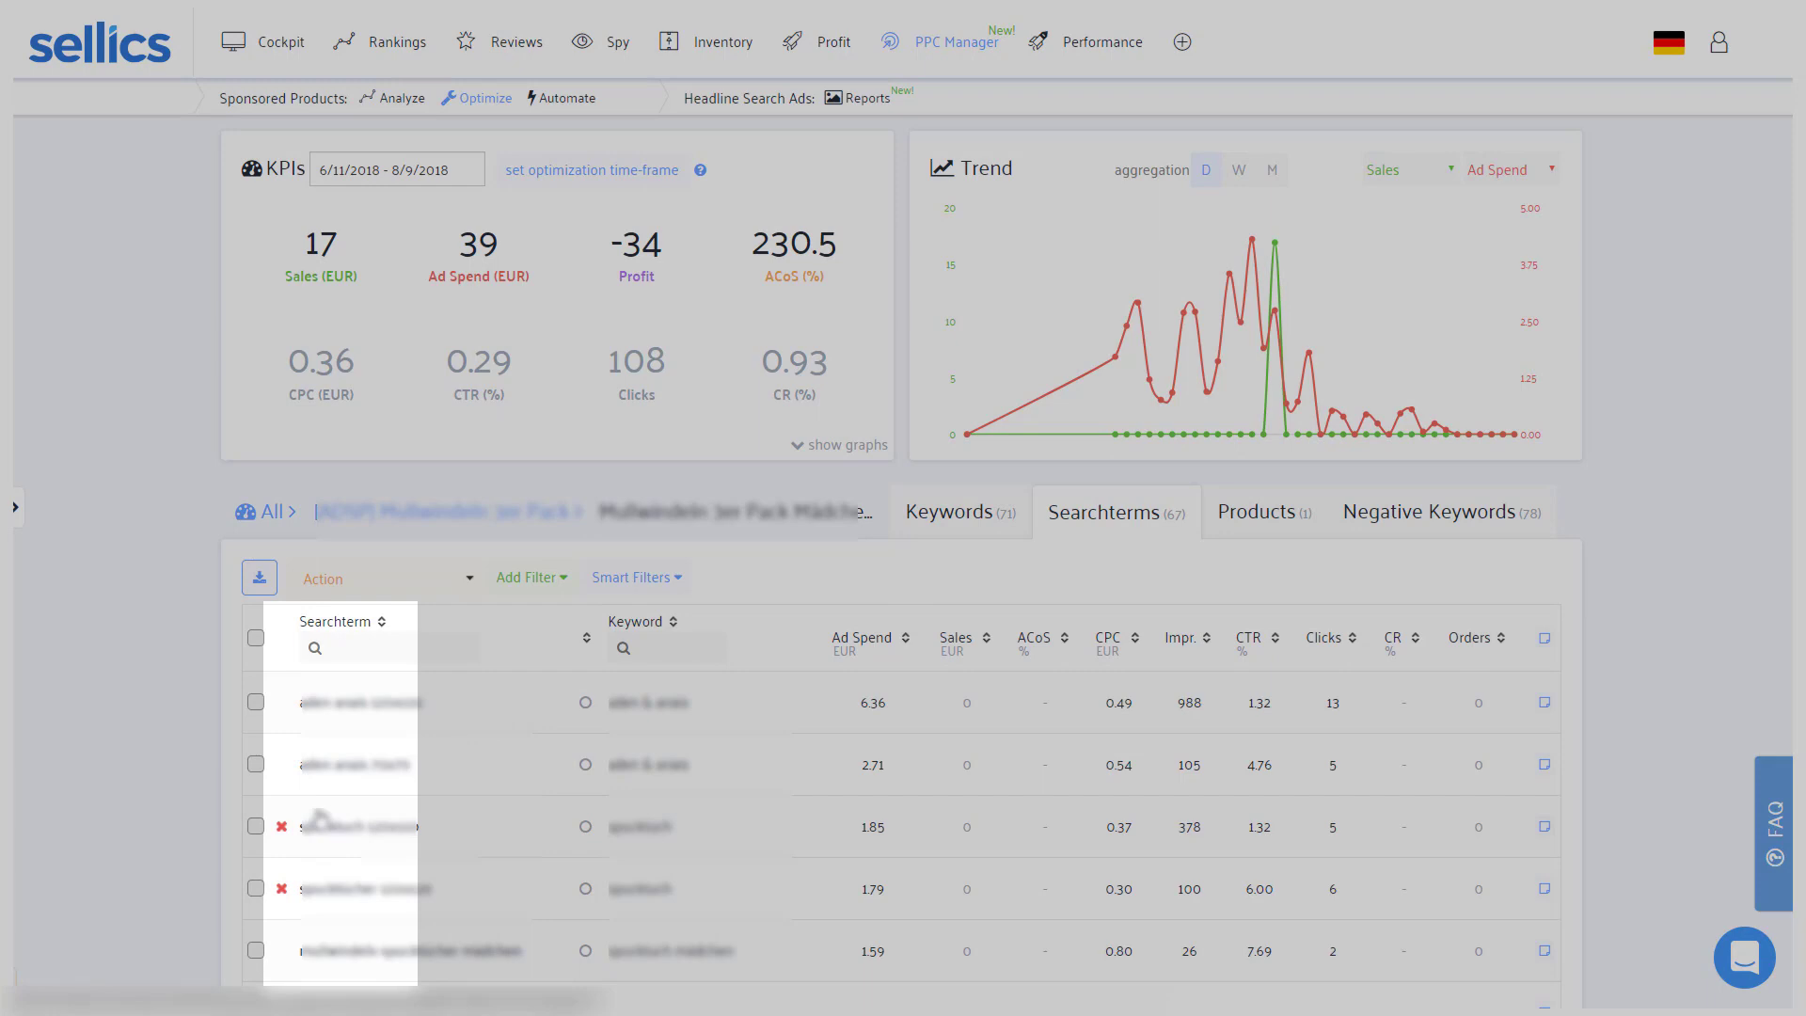
pyautogui.click(280, 828)
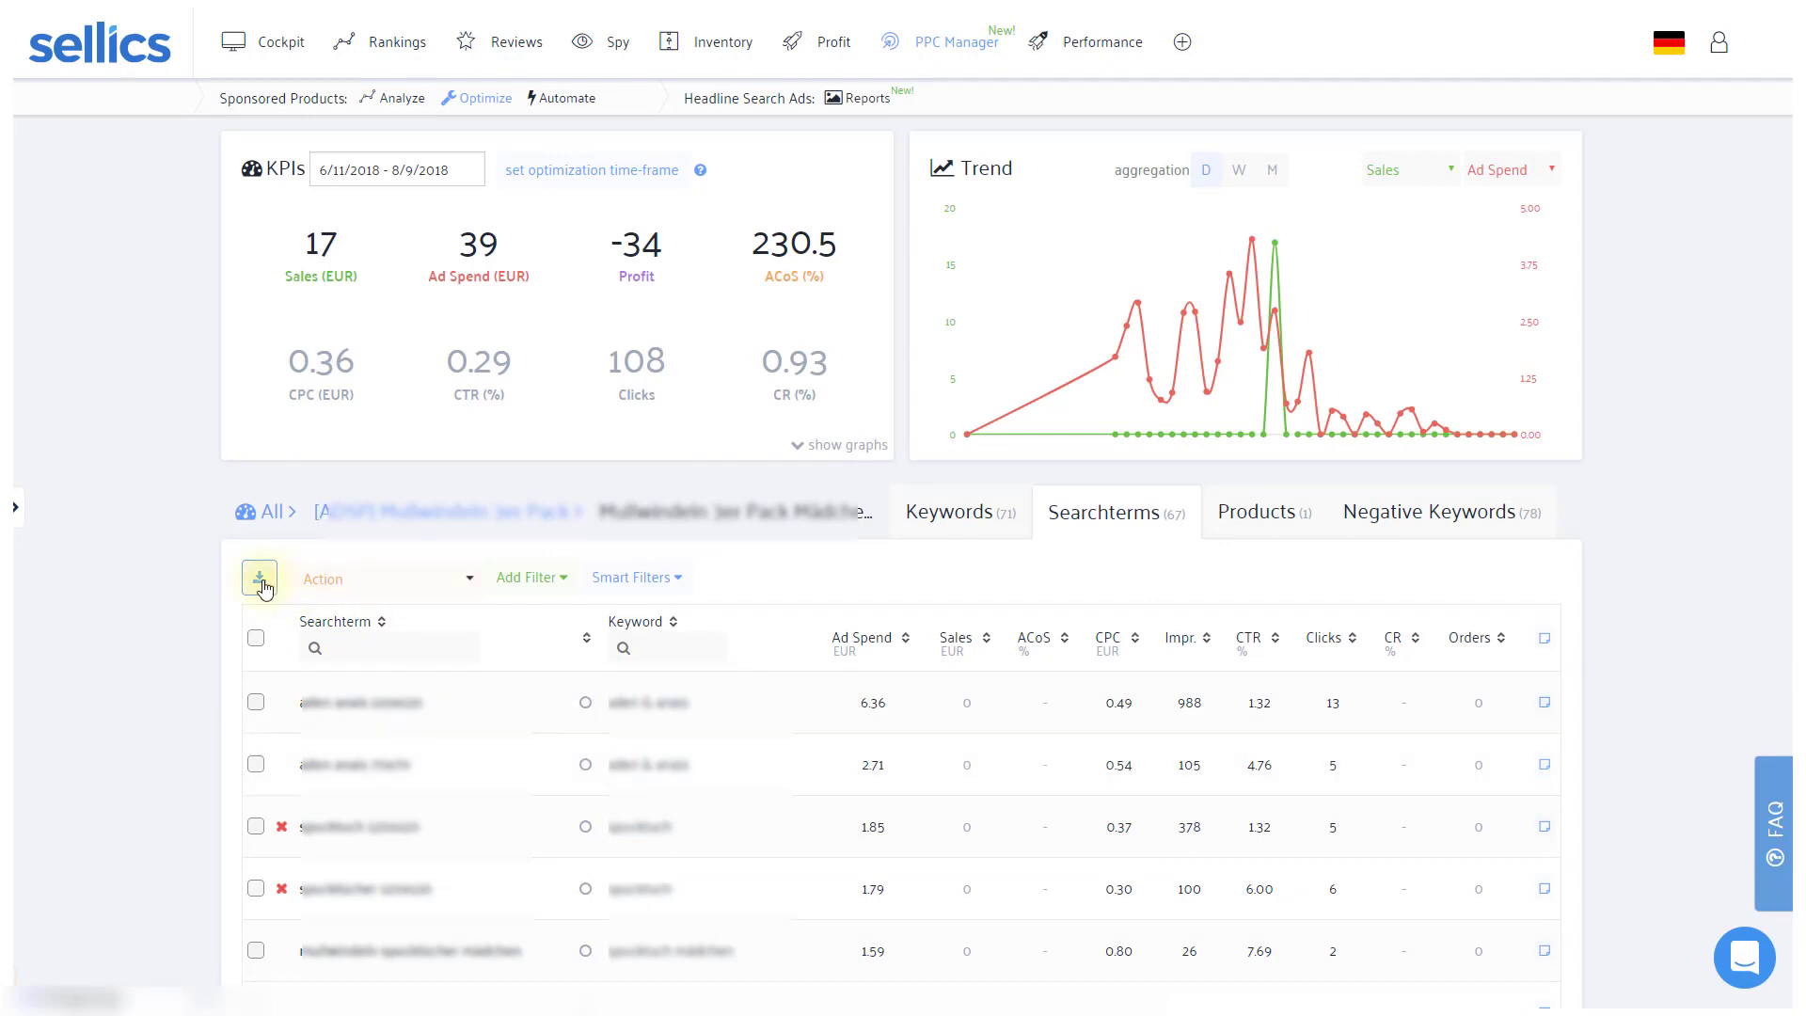
pyautogui.moveTo(260, 577)
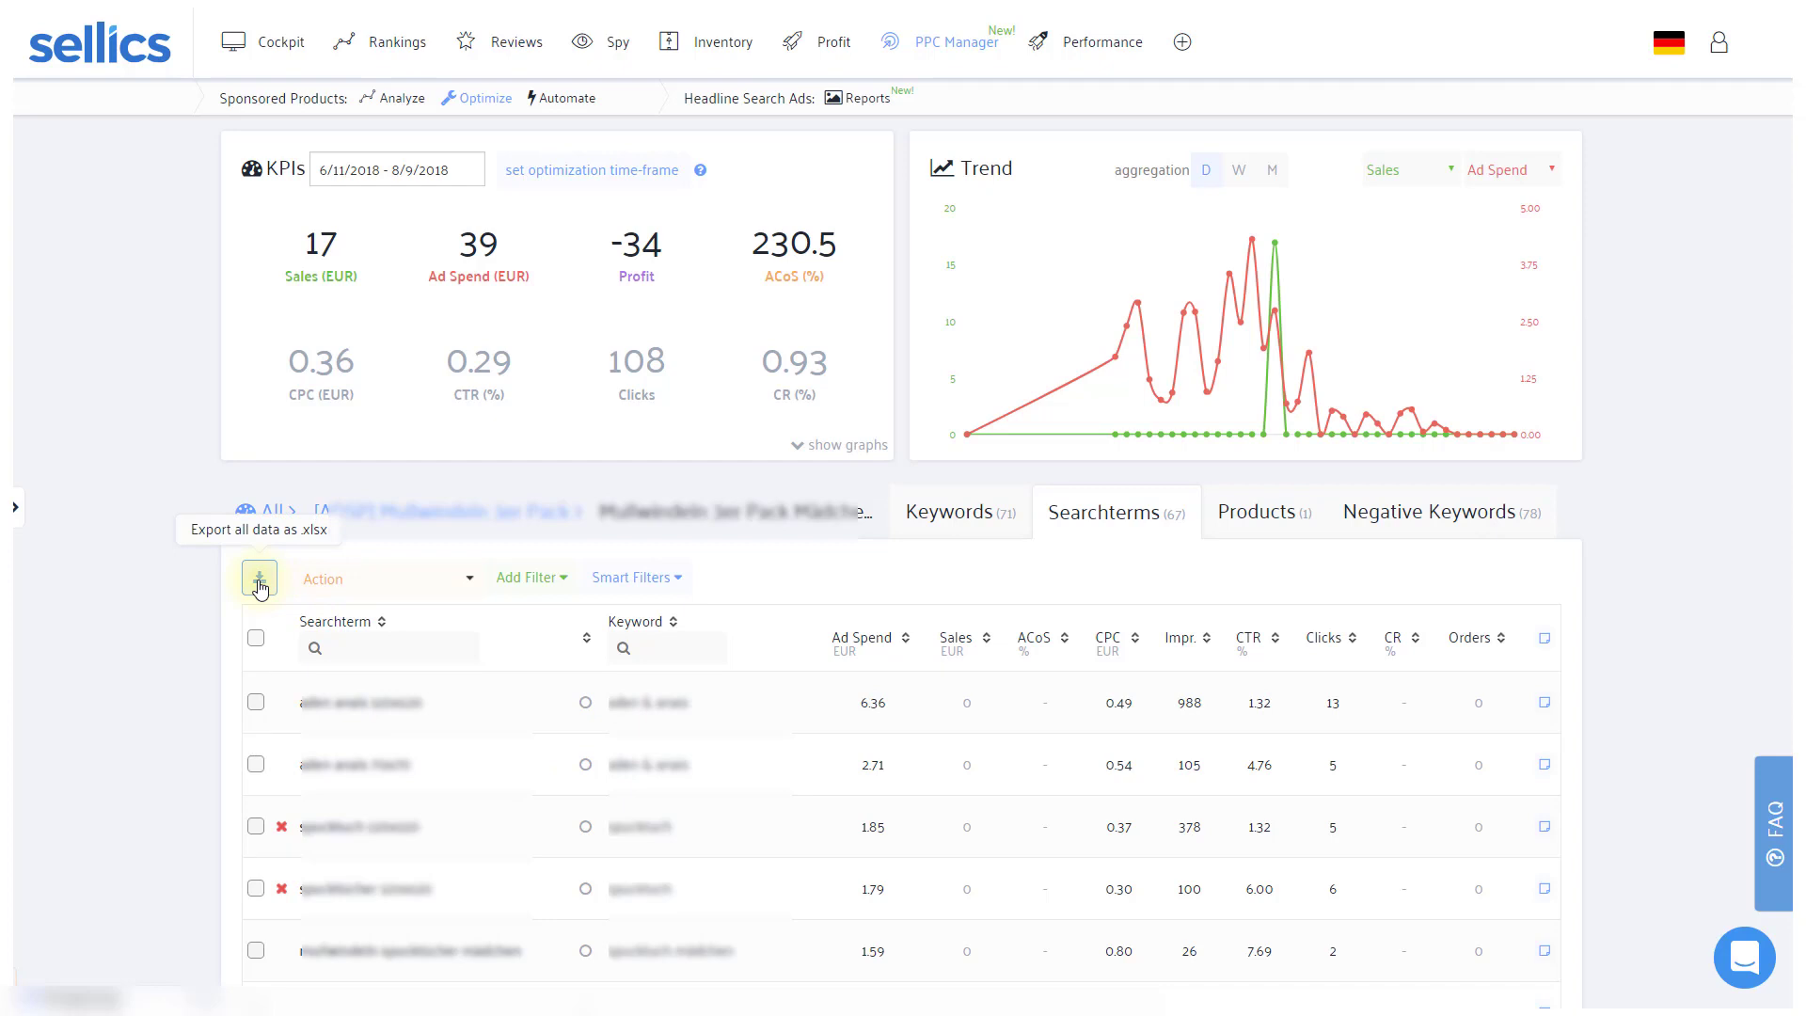
pyautogui.moveTo(353, 540)
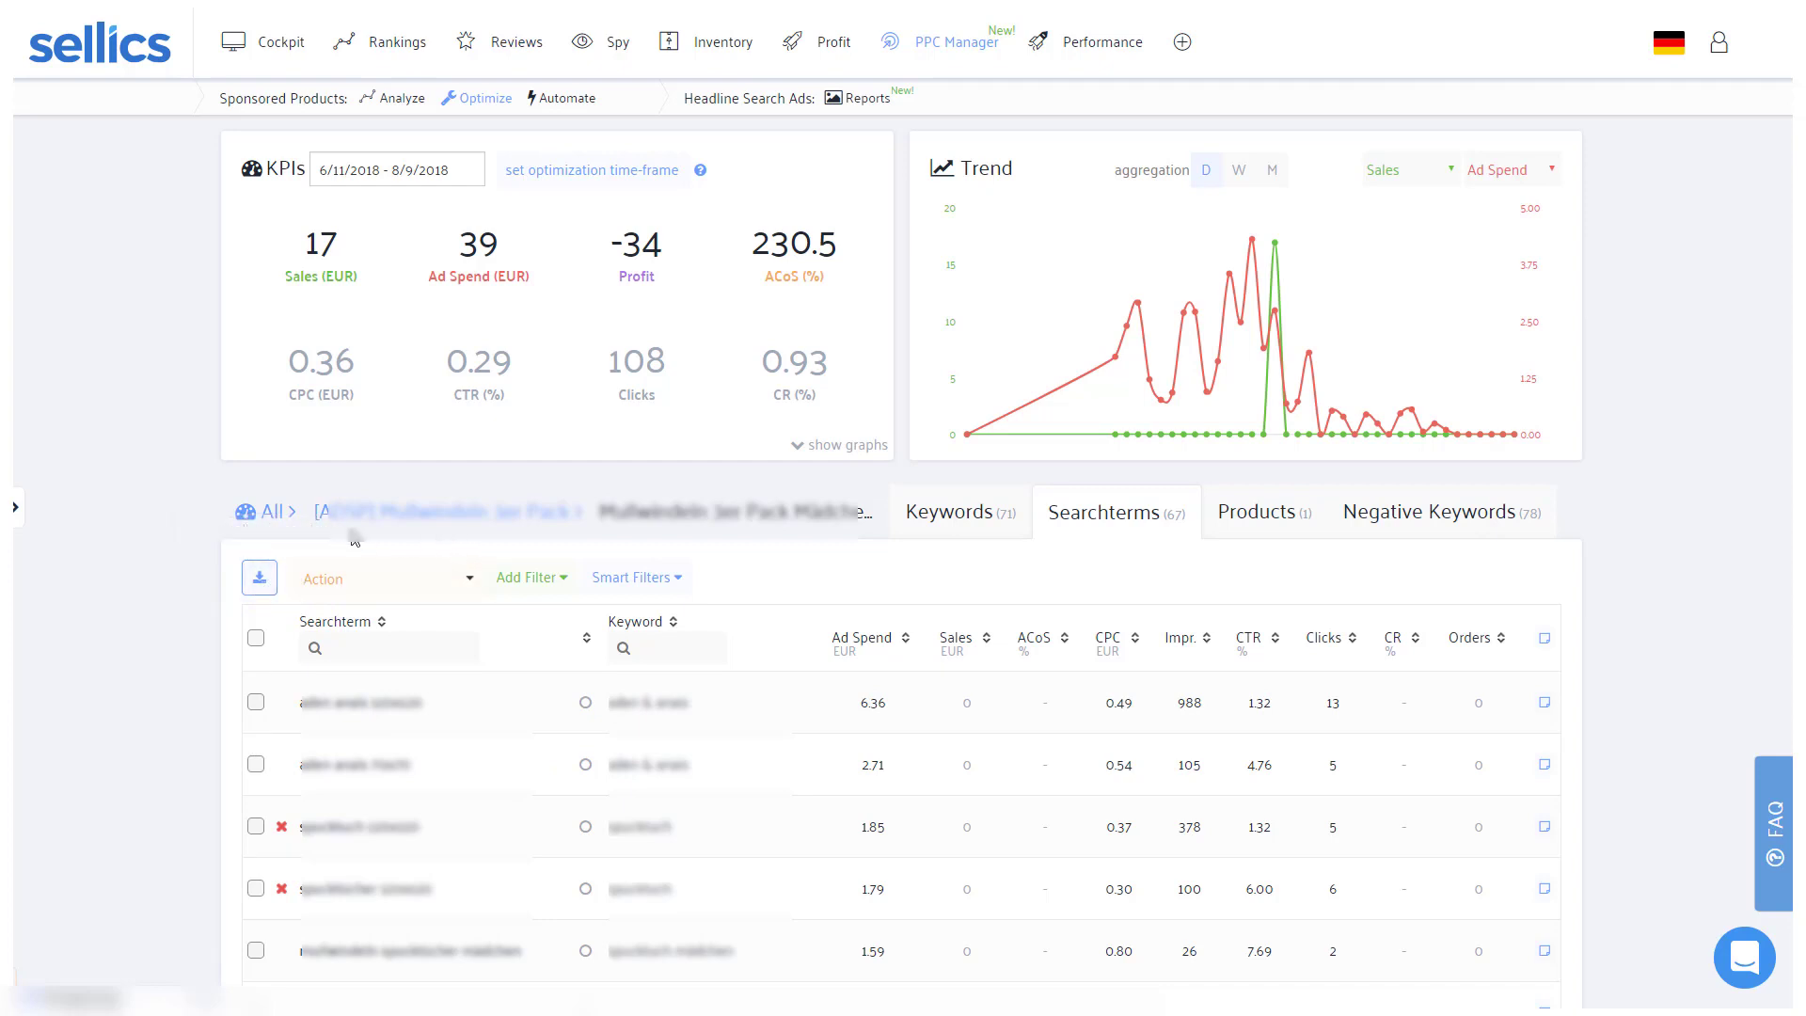
# - Return to the all-campaigns overview via the 'All' breadcrumb
pyautogui.click(273, 511)
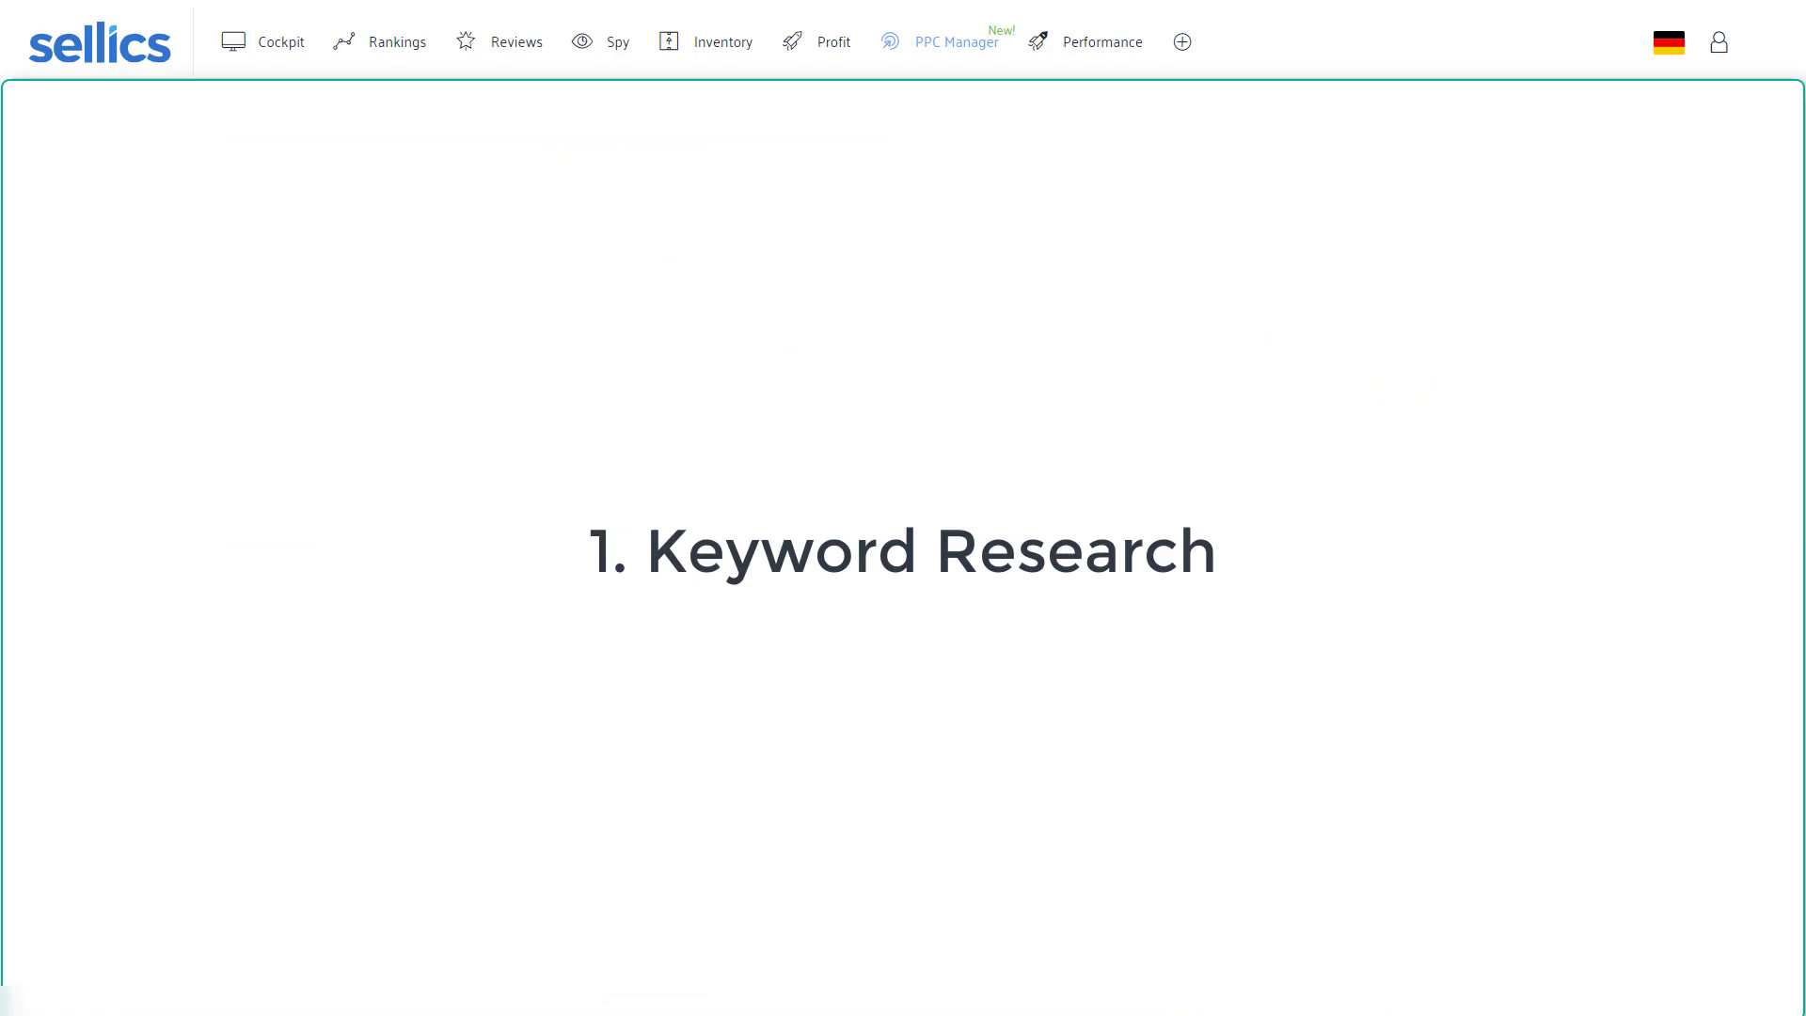
# - View the product's relevant keywords with search volume, trend and current ranking
pyautogui.click(954, 41)
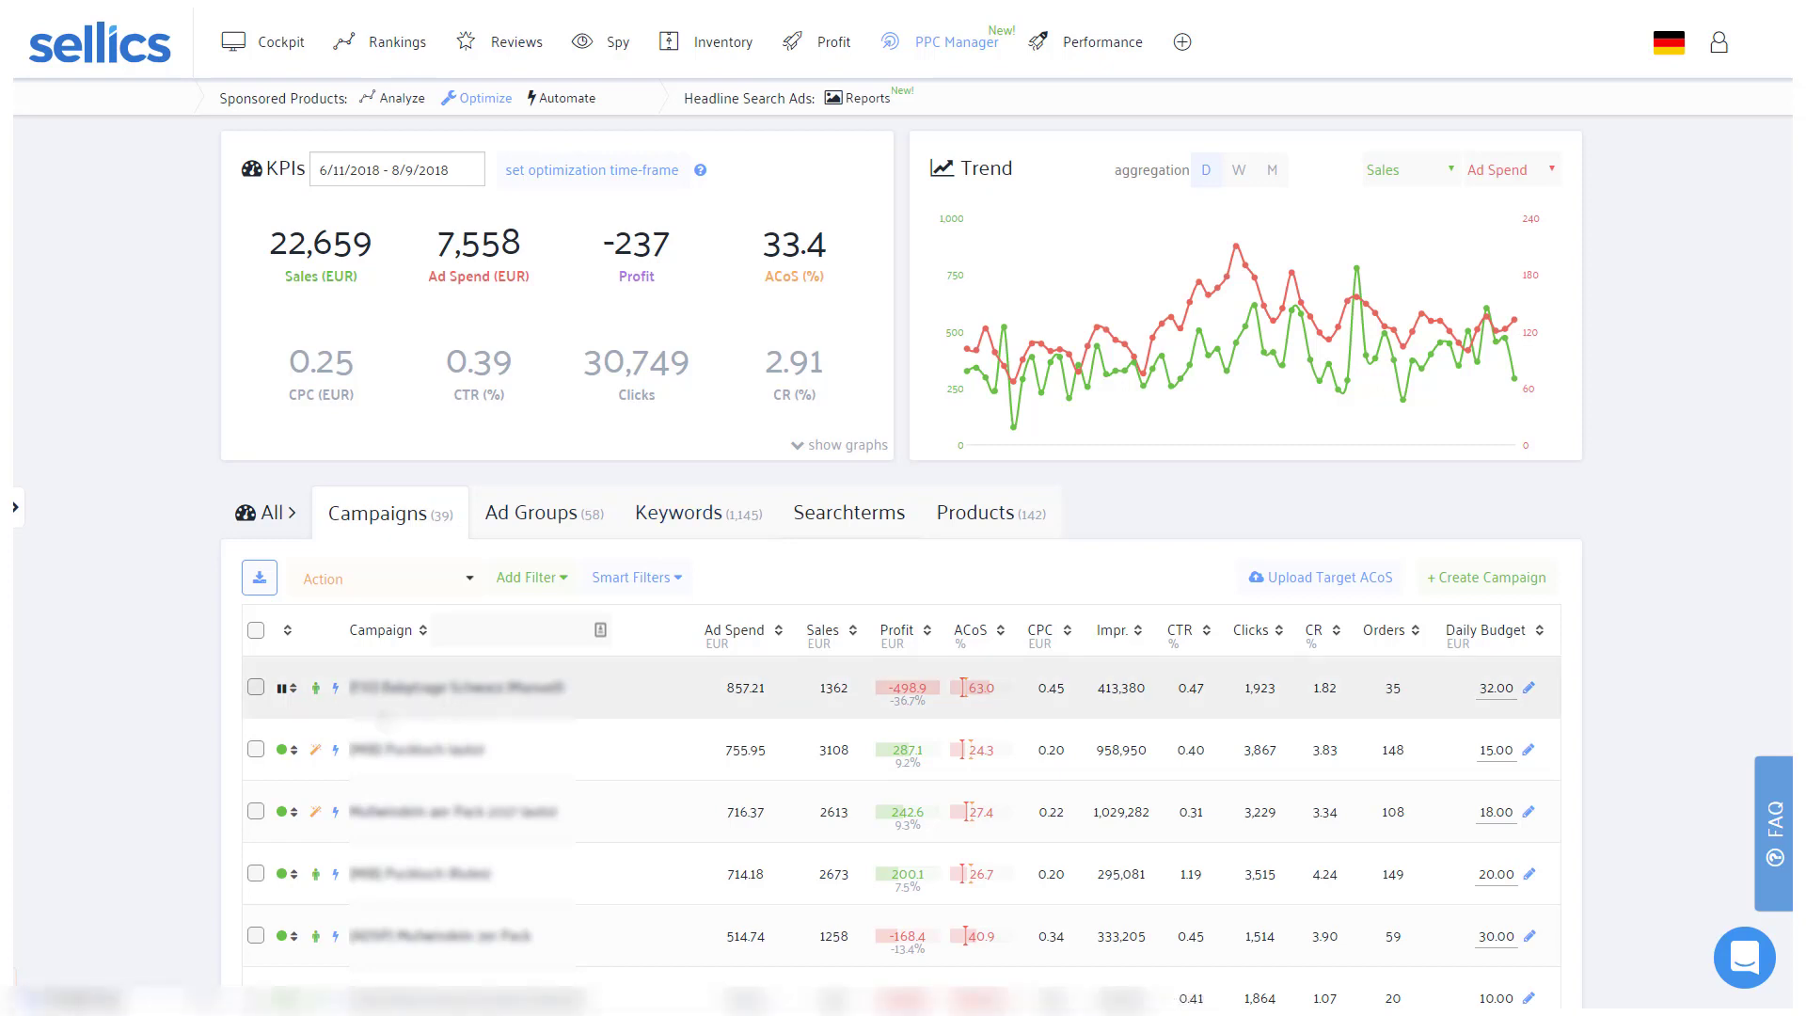
pyautogui.moveTo(333, 749)
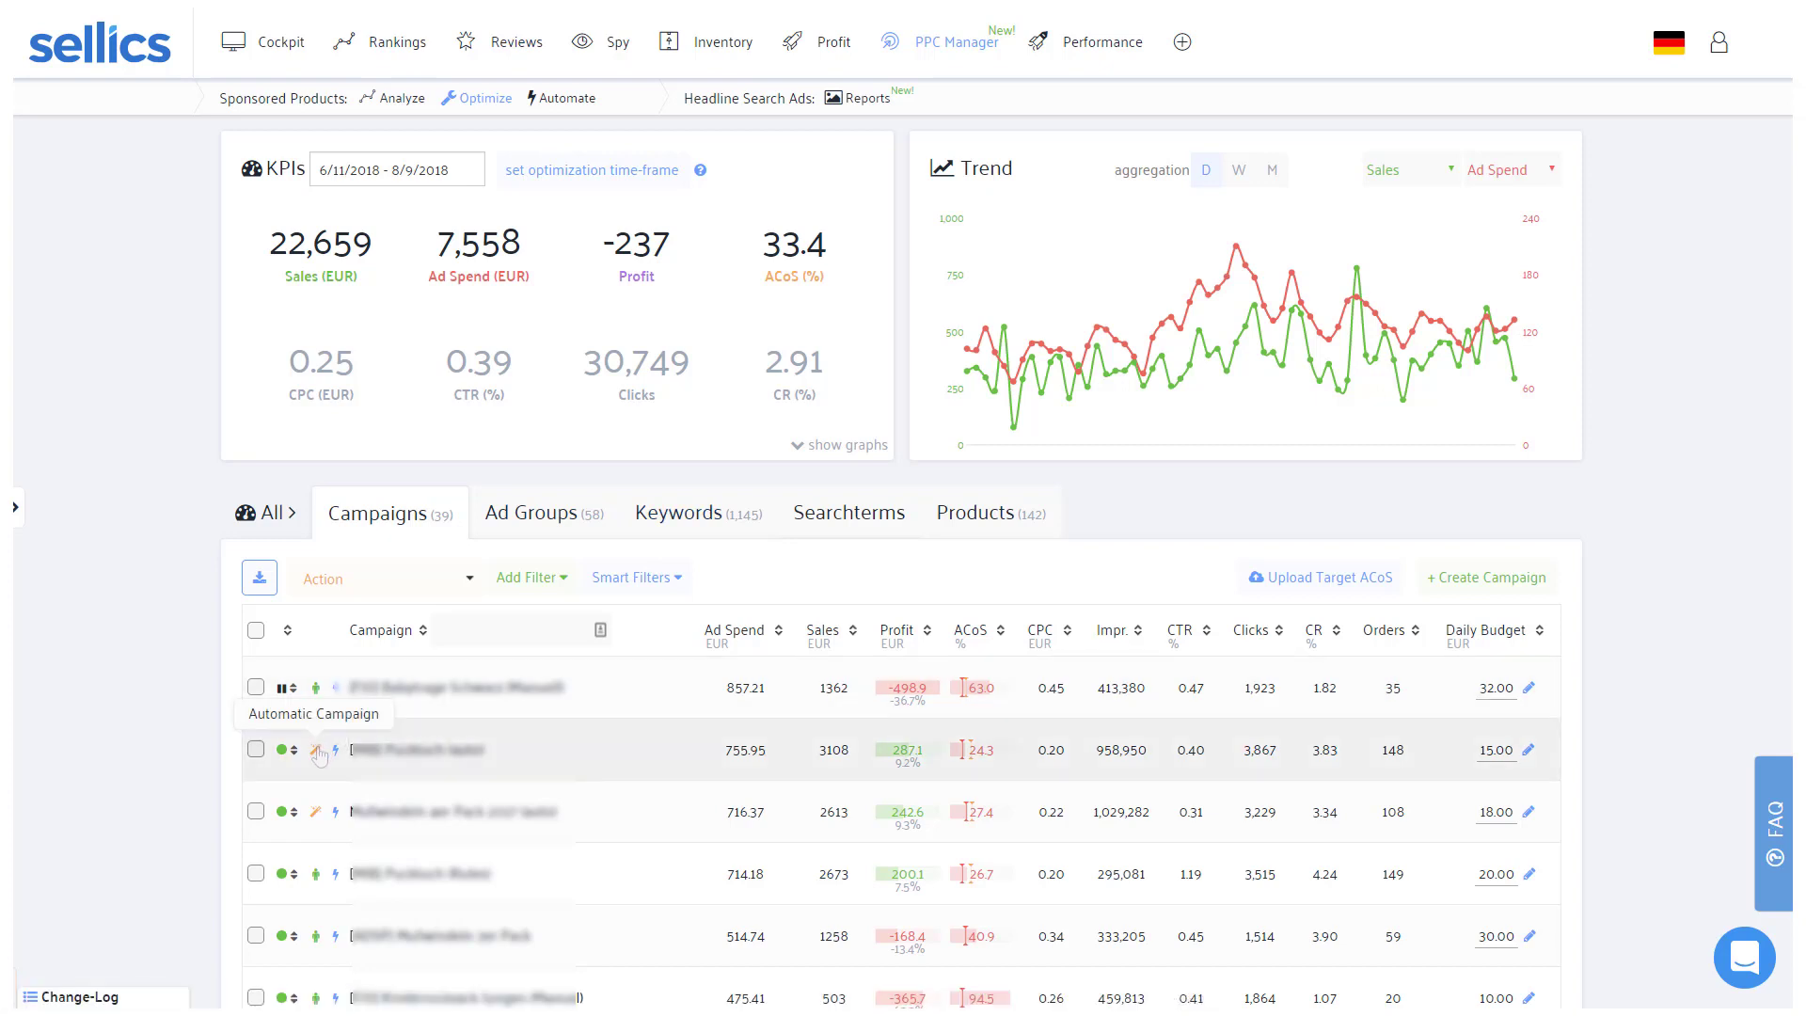
pyautogui.moveTo(333, 751)
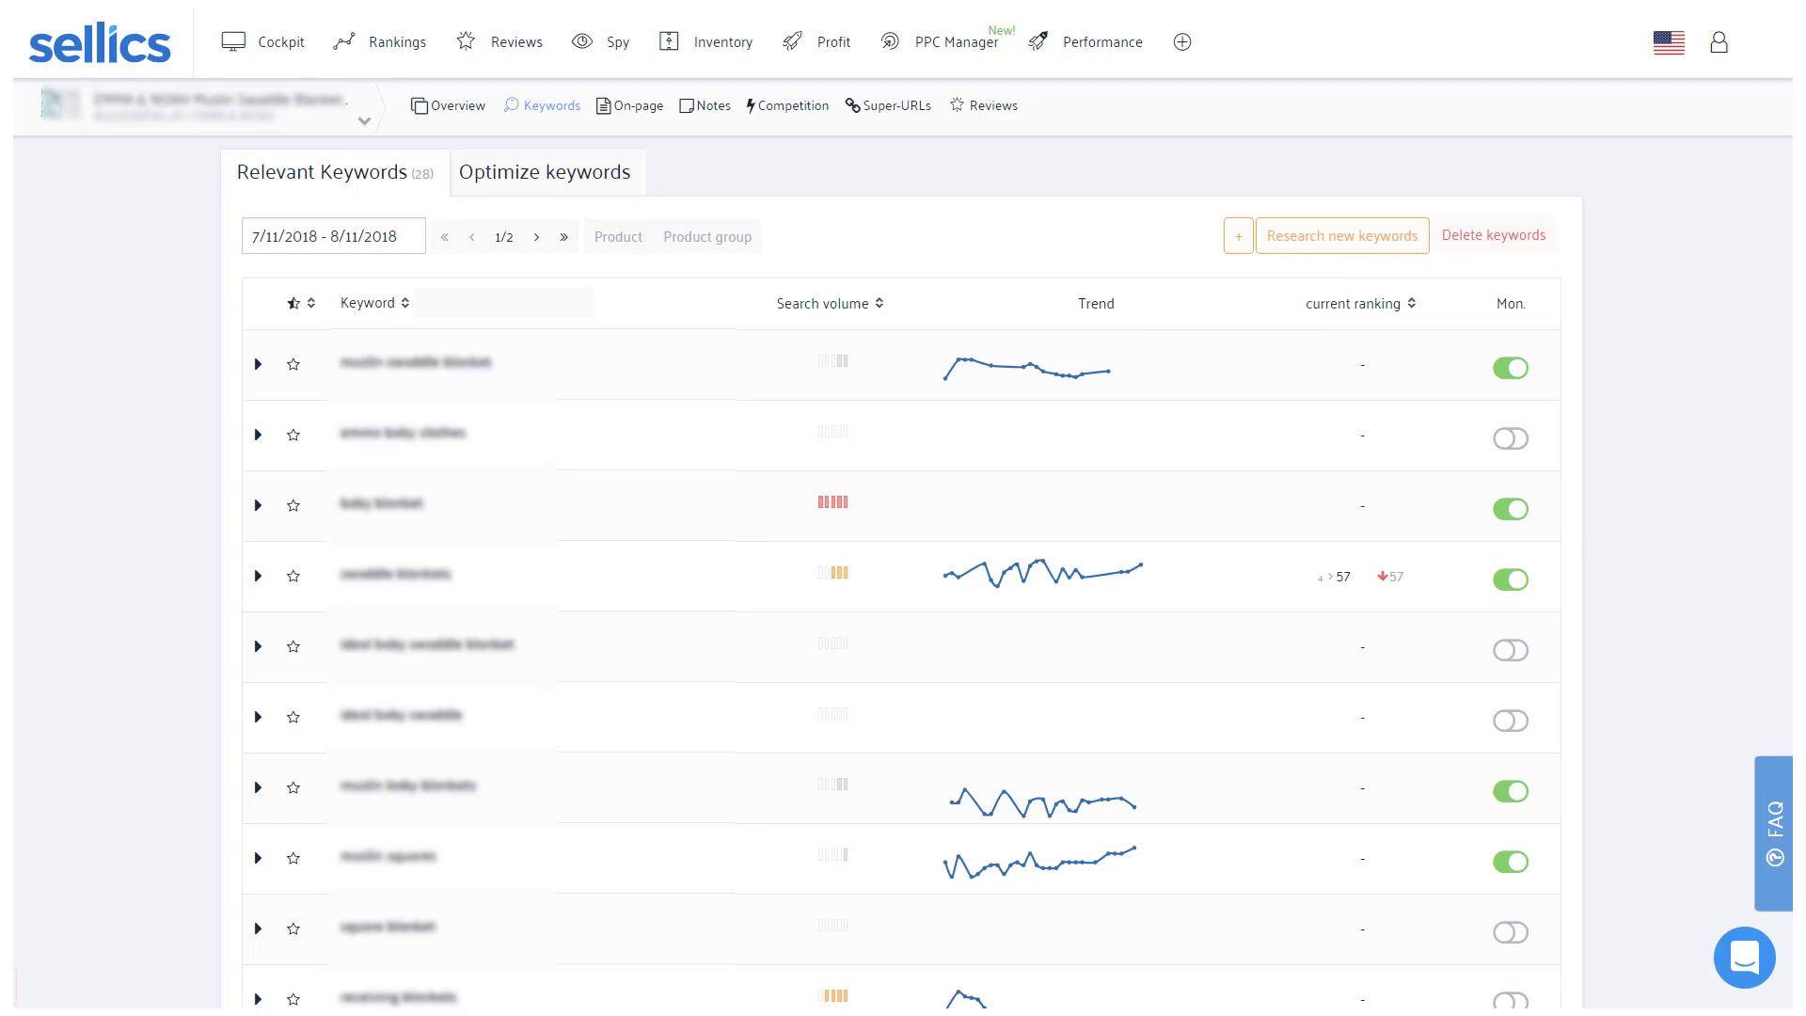
pyautogui.click(956, 42)
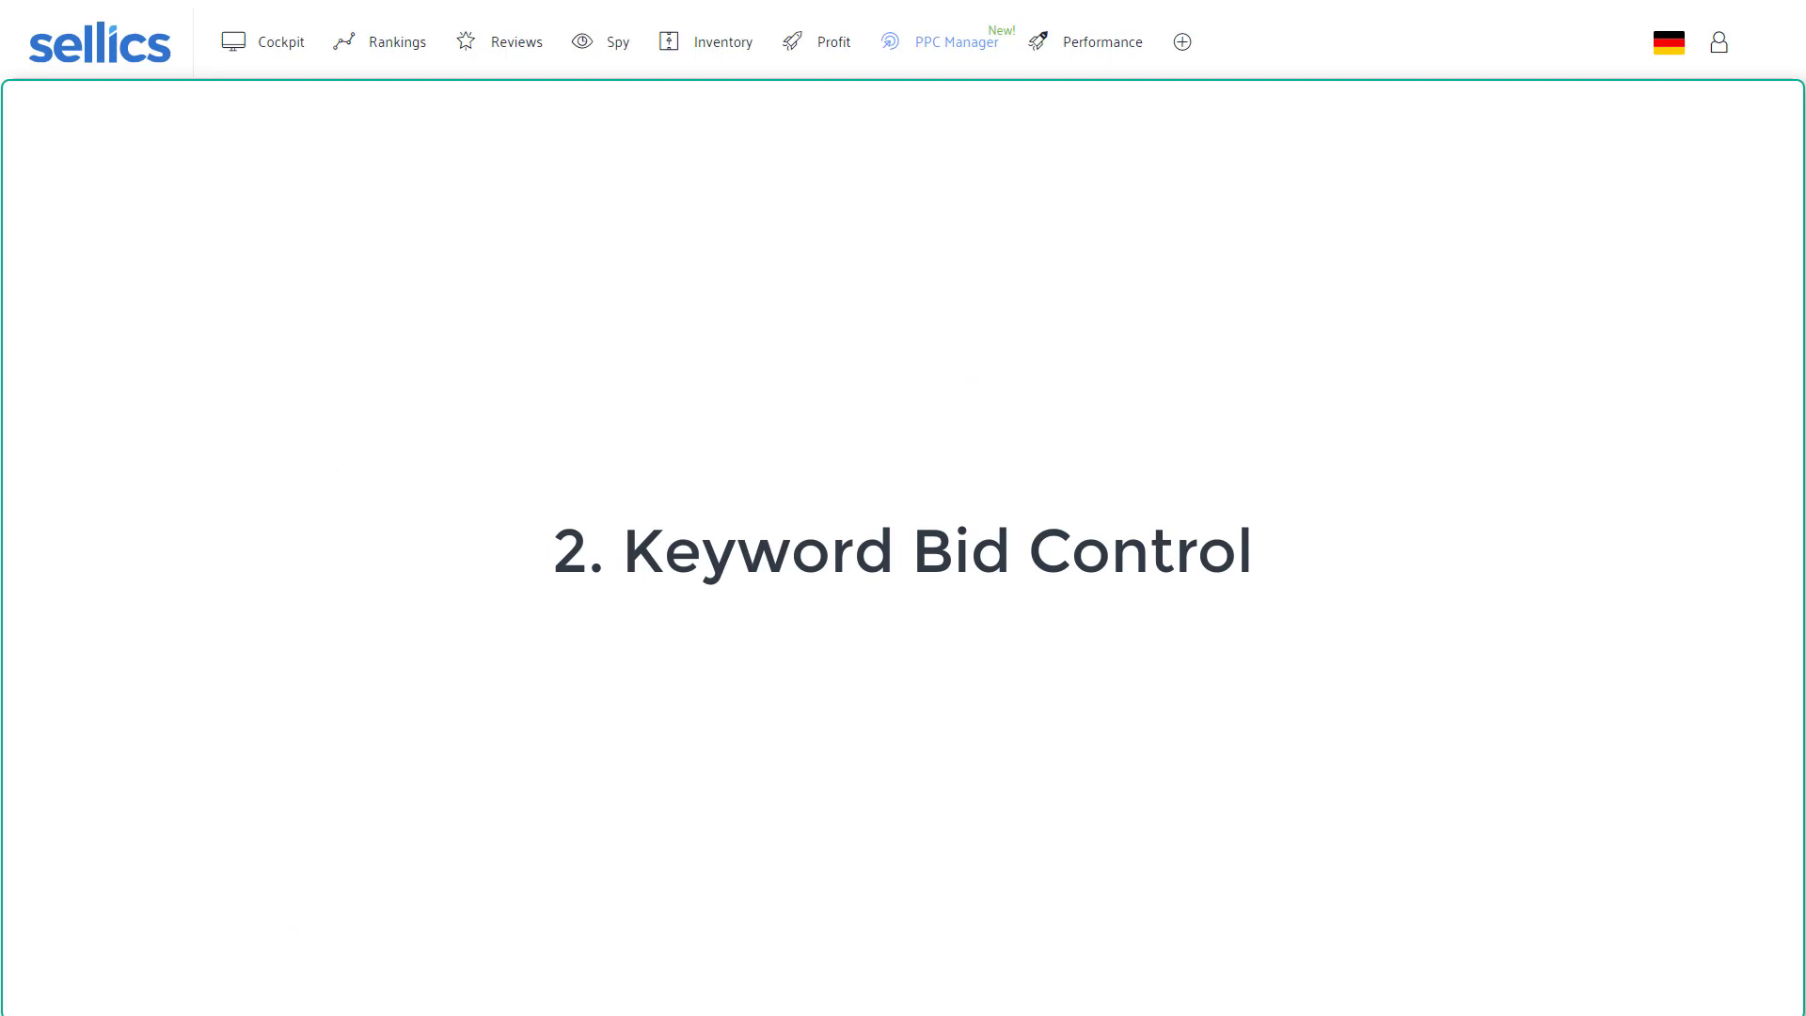
# - Select the automatic campaign and drill into its ad groups and performance figures
pyautogui.click(954, 42)
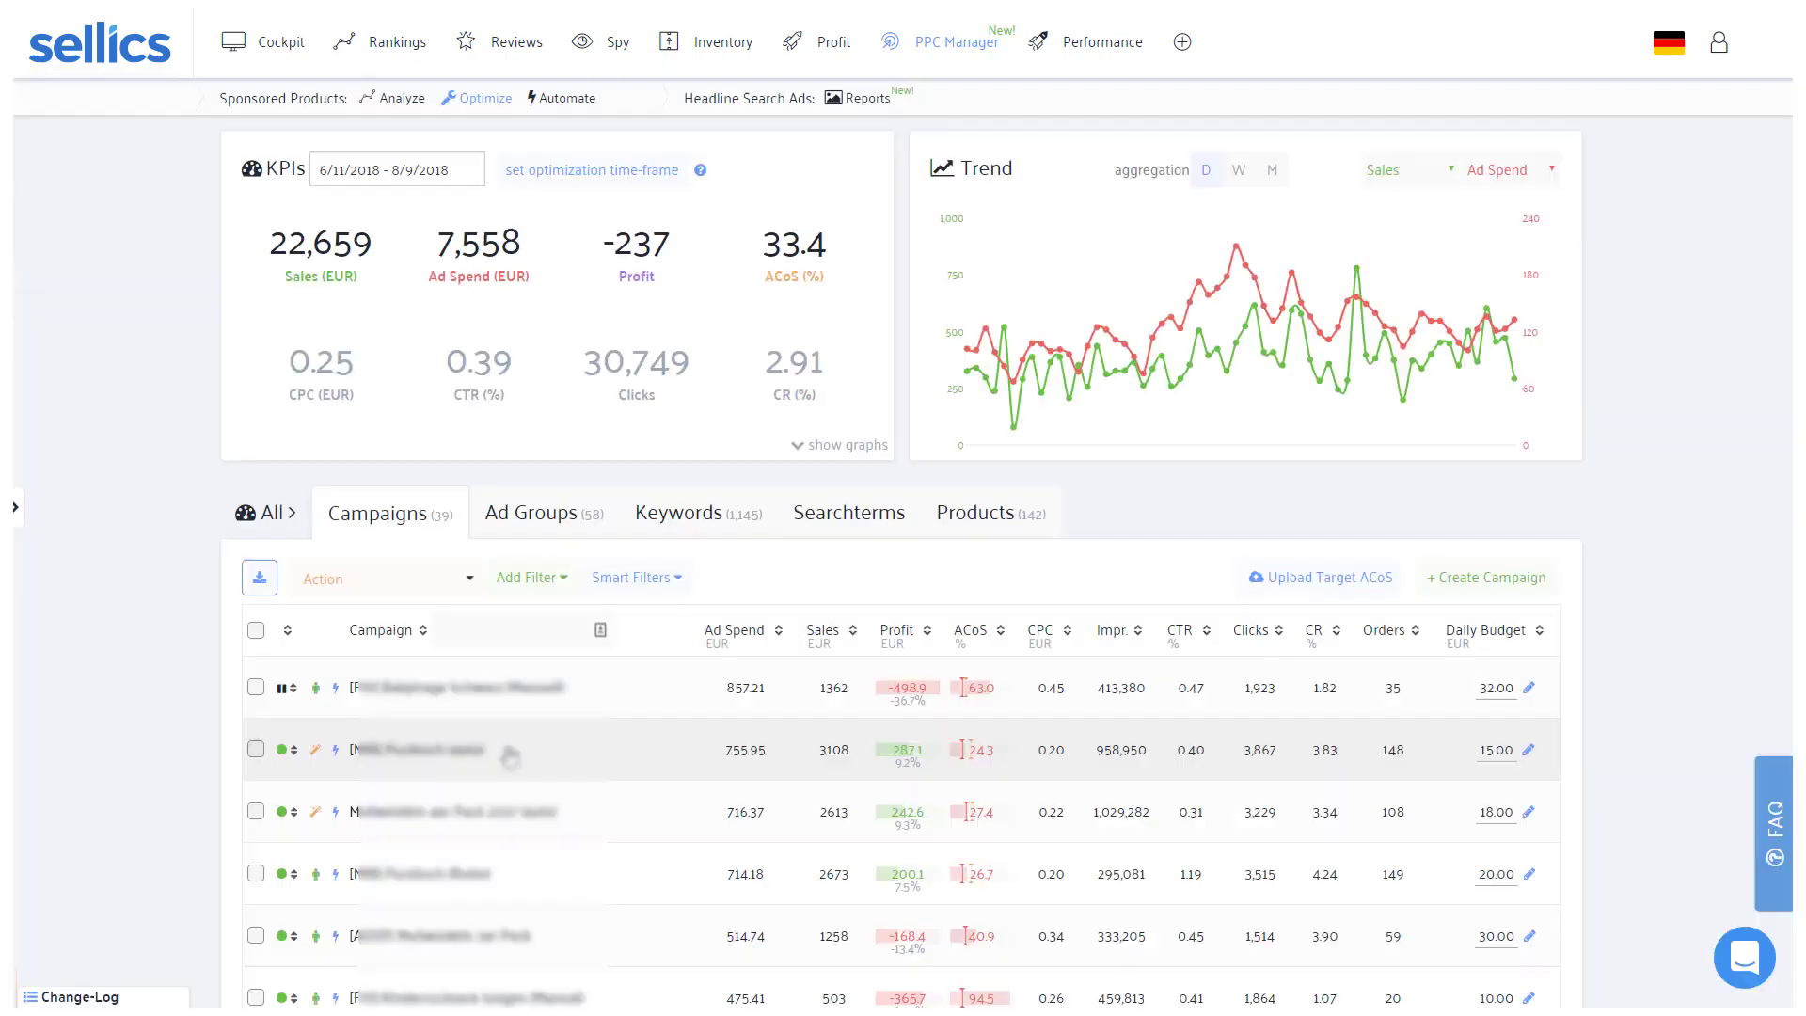
pyautogui.click(256, 748)
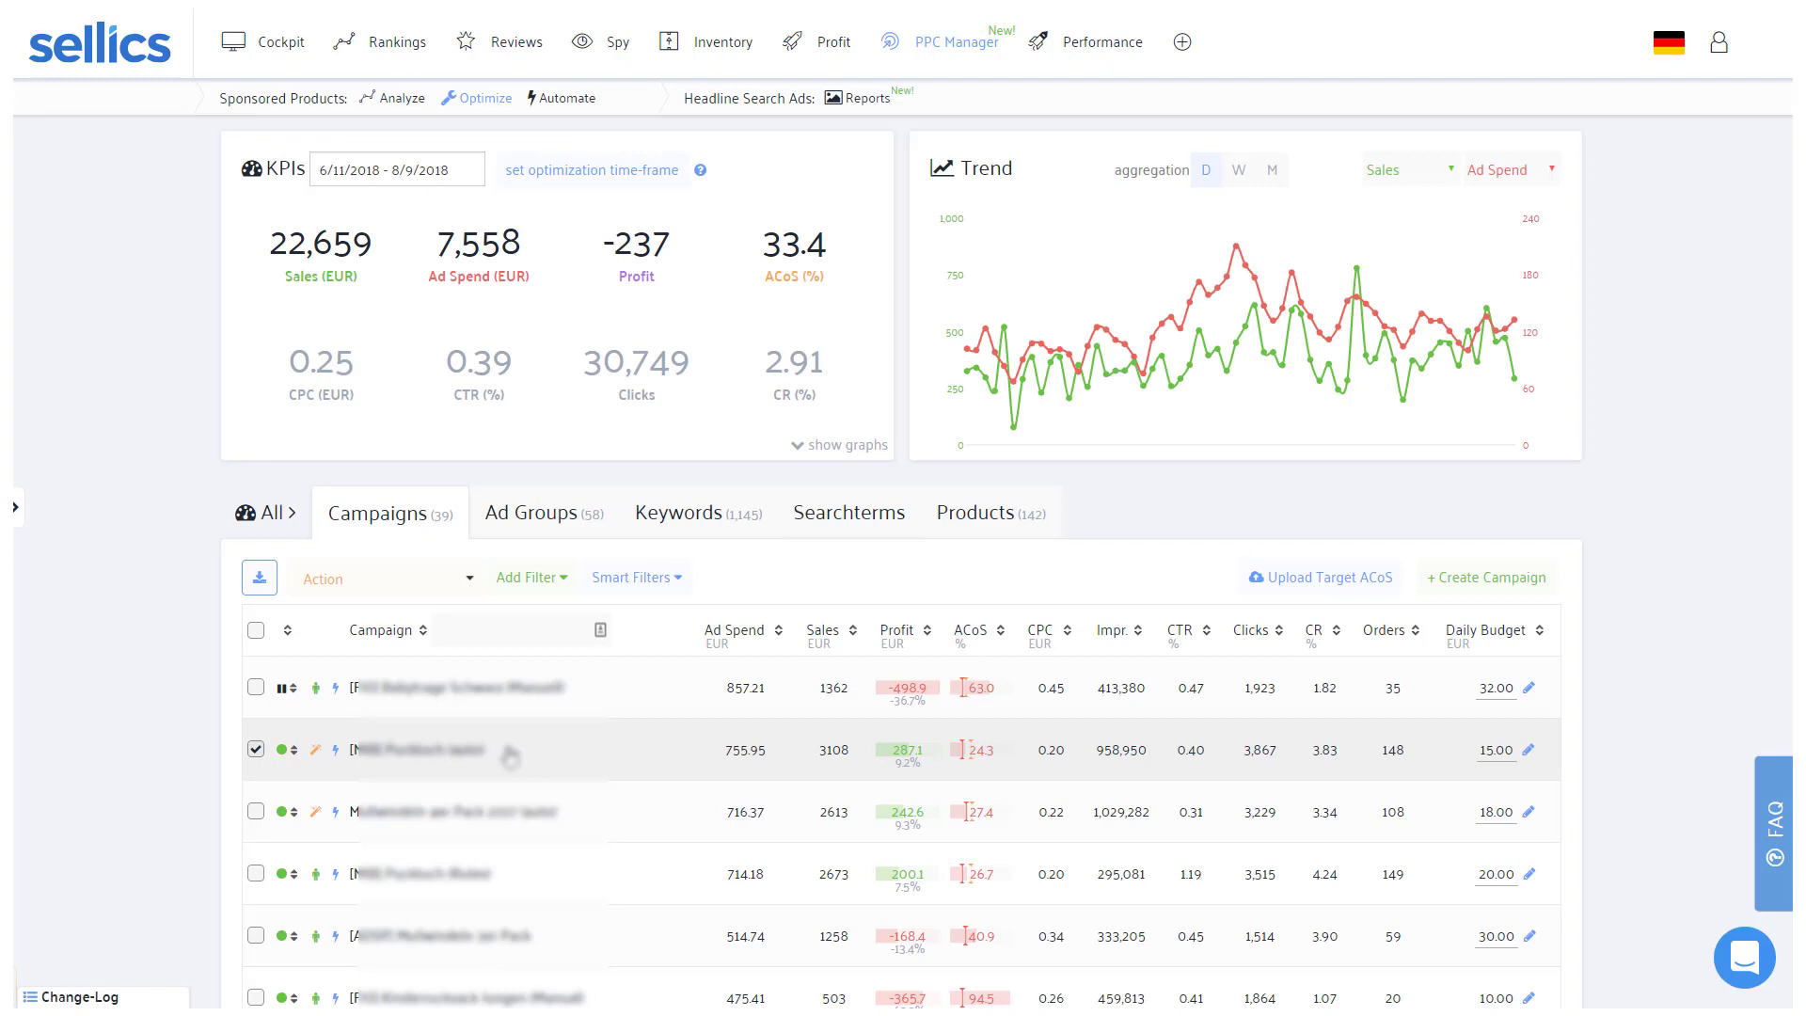
pyautogui.click(427, 751)
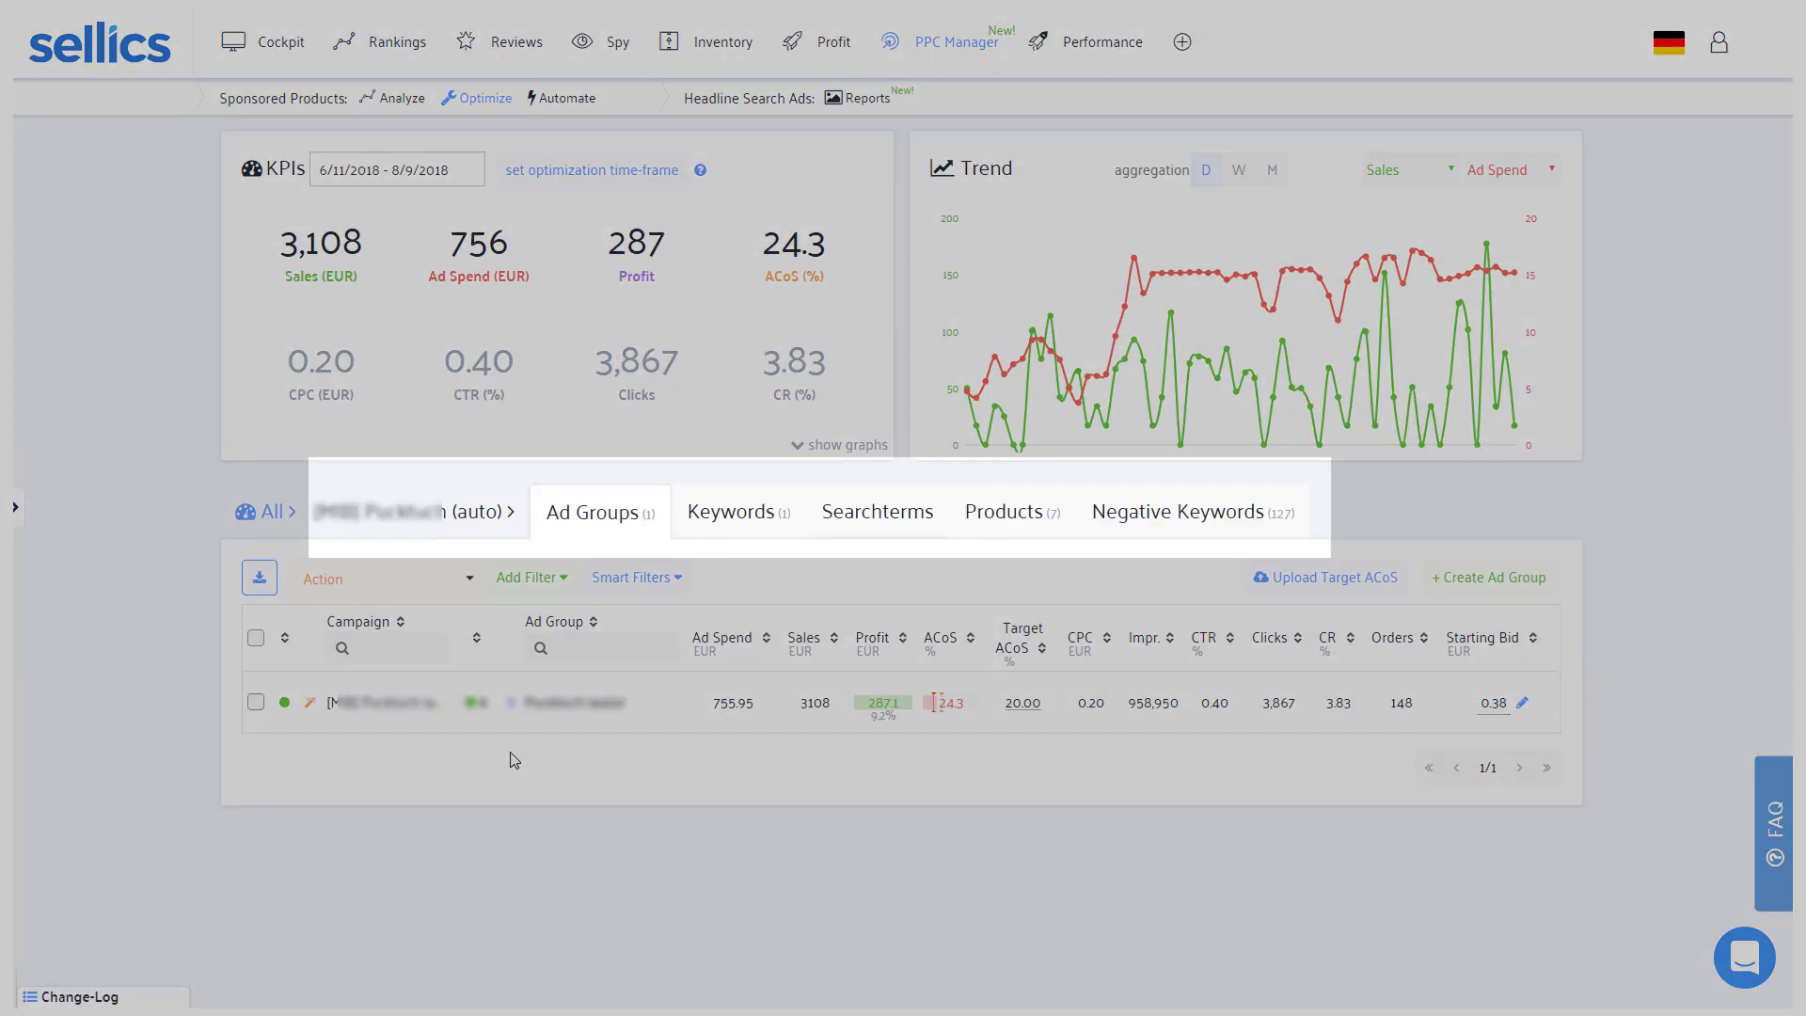
pyautogui.moveTo(1177, 512)
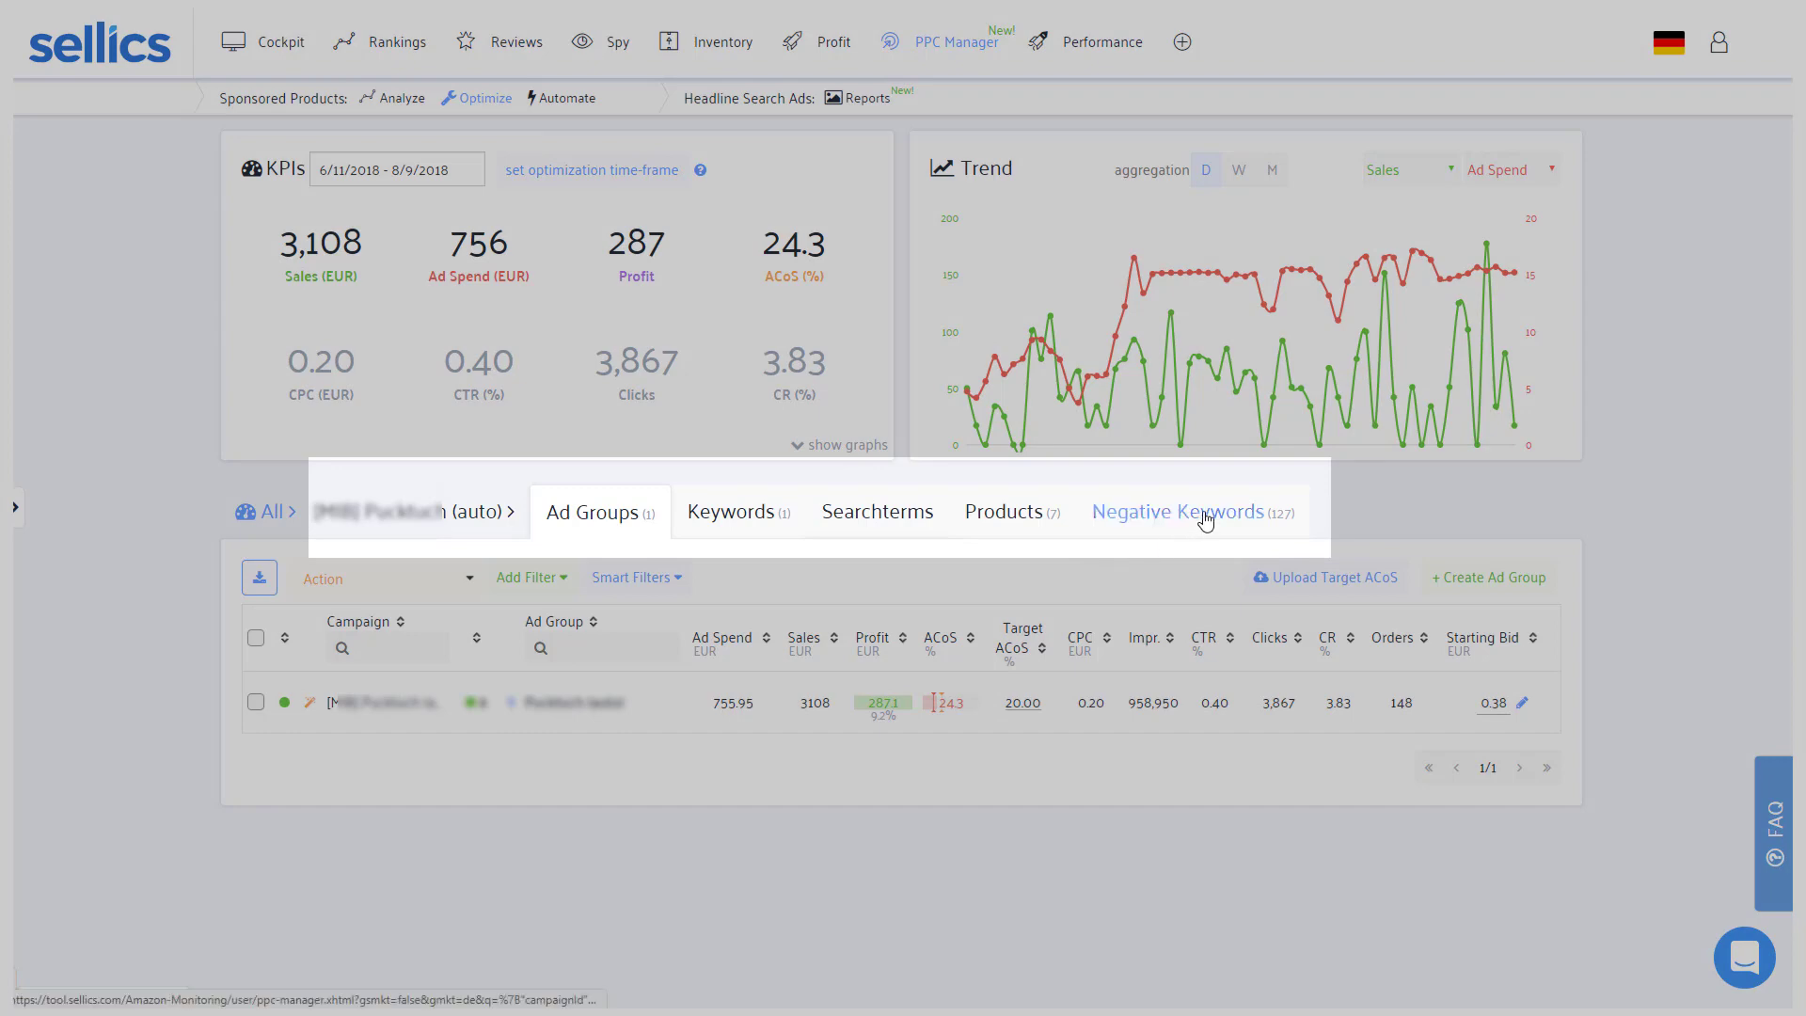
# - Show the automatic campaign's Negative Exact keywords beside the add-keywords form
pyautogui.click(1179, 512)
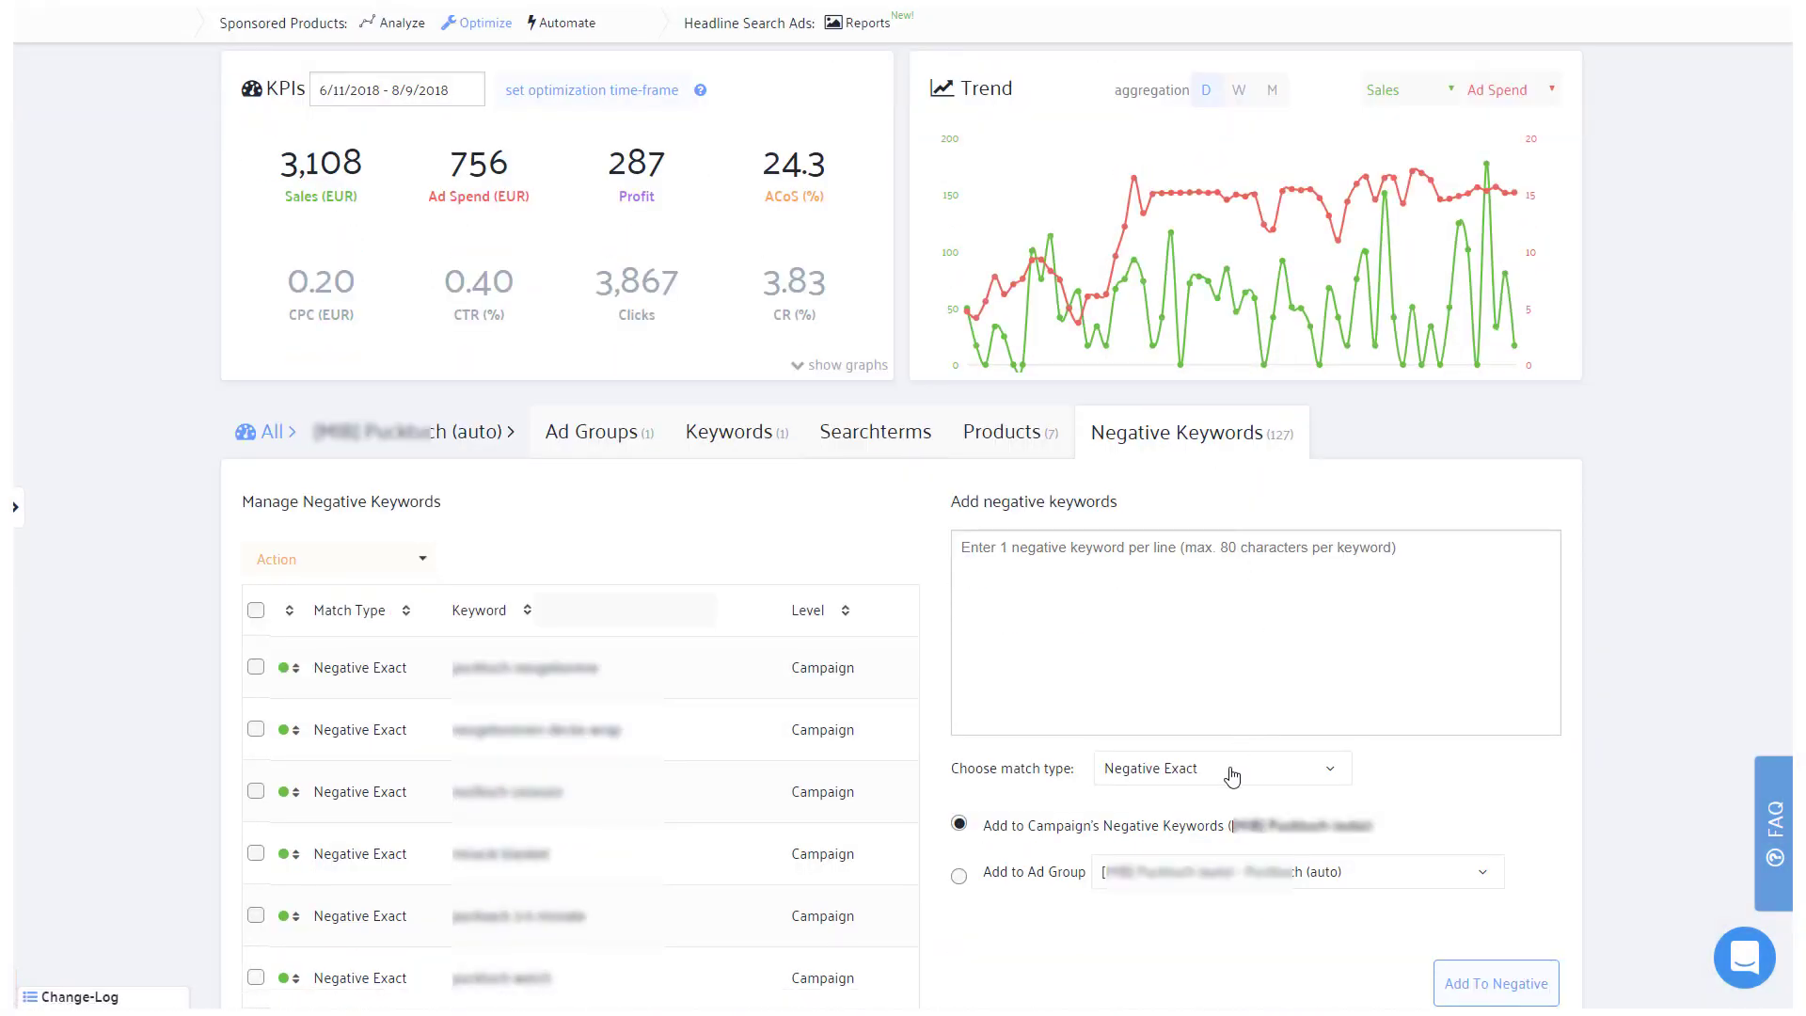
pyautogui.moveTo(1482, 992)
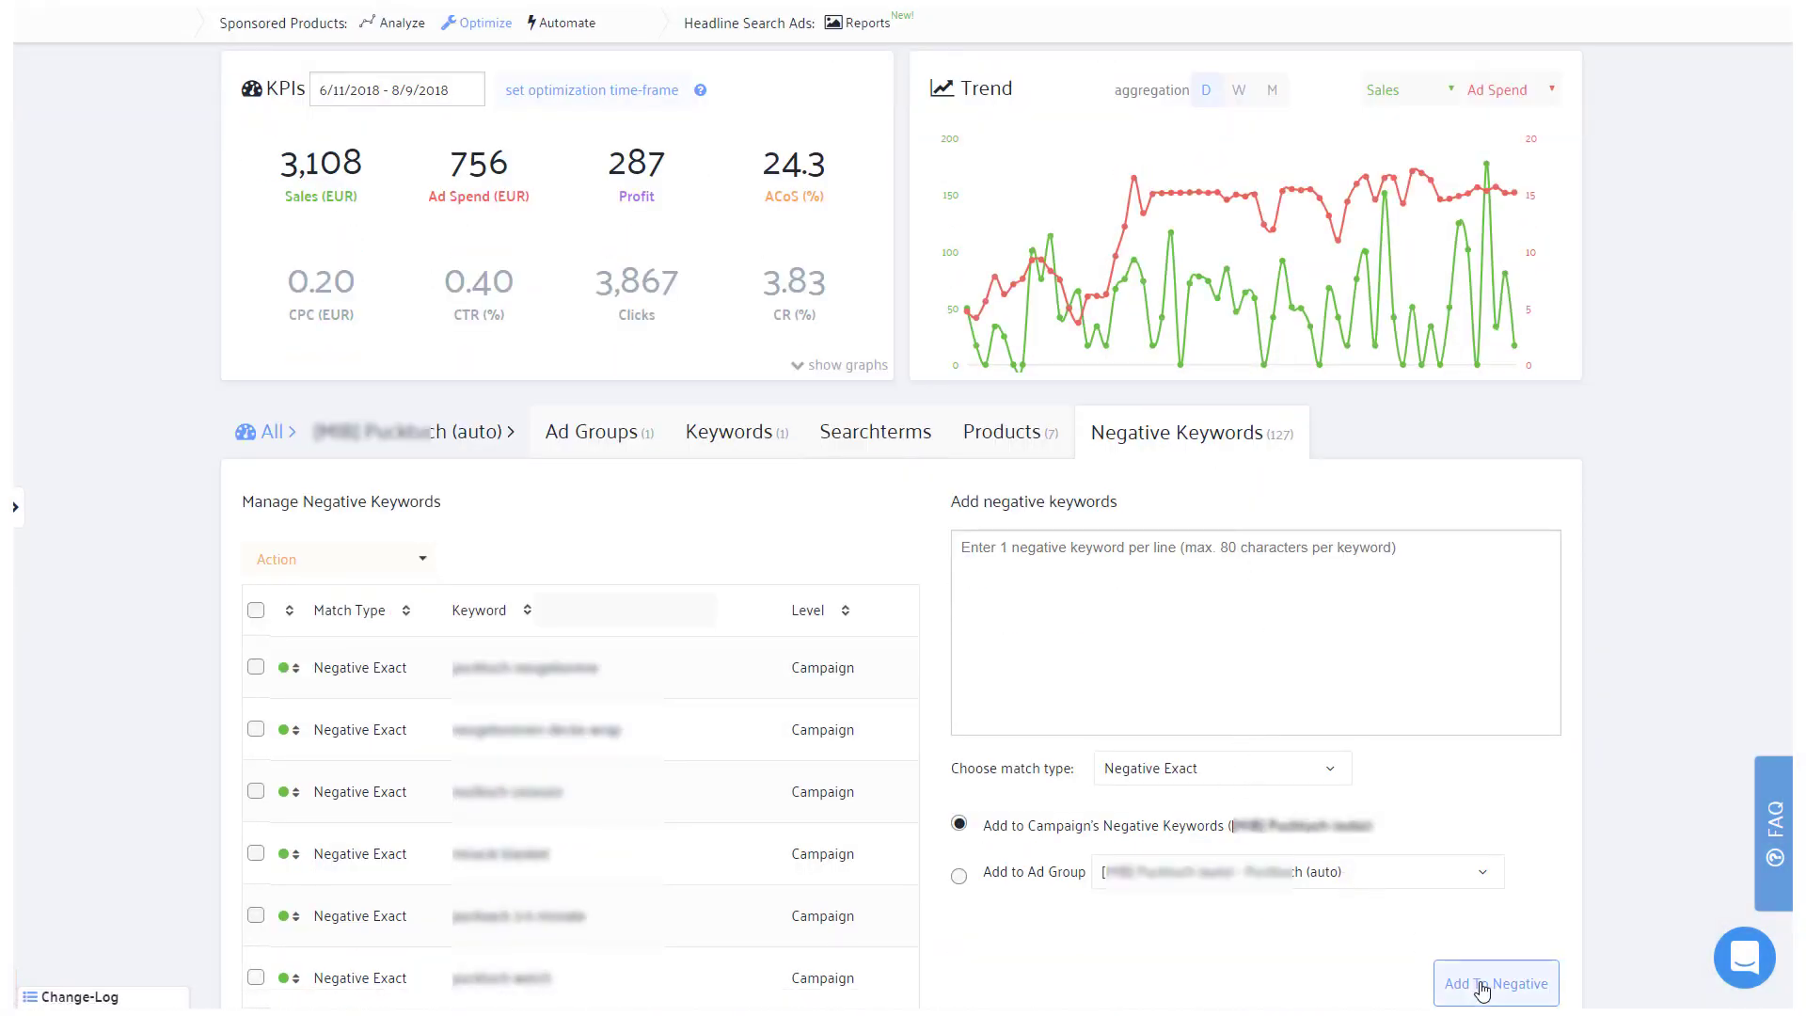
pyautogui.moveTo(839, 533)
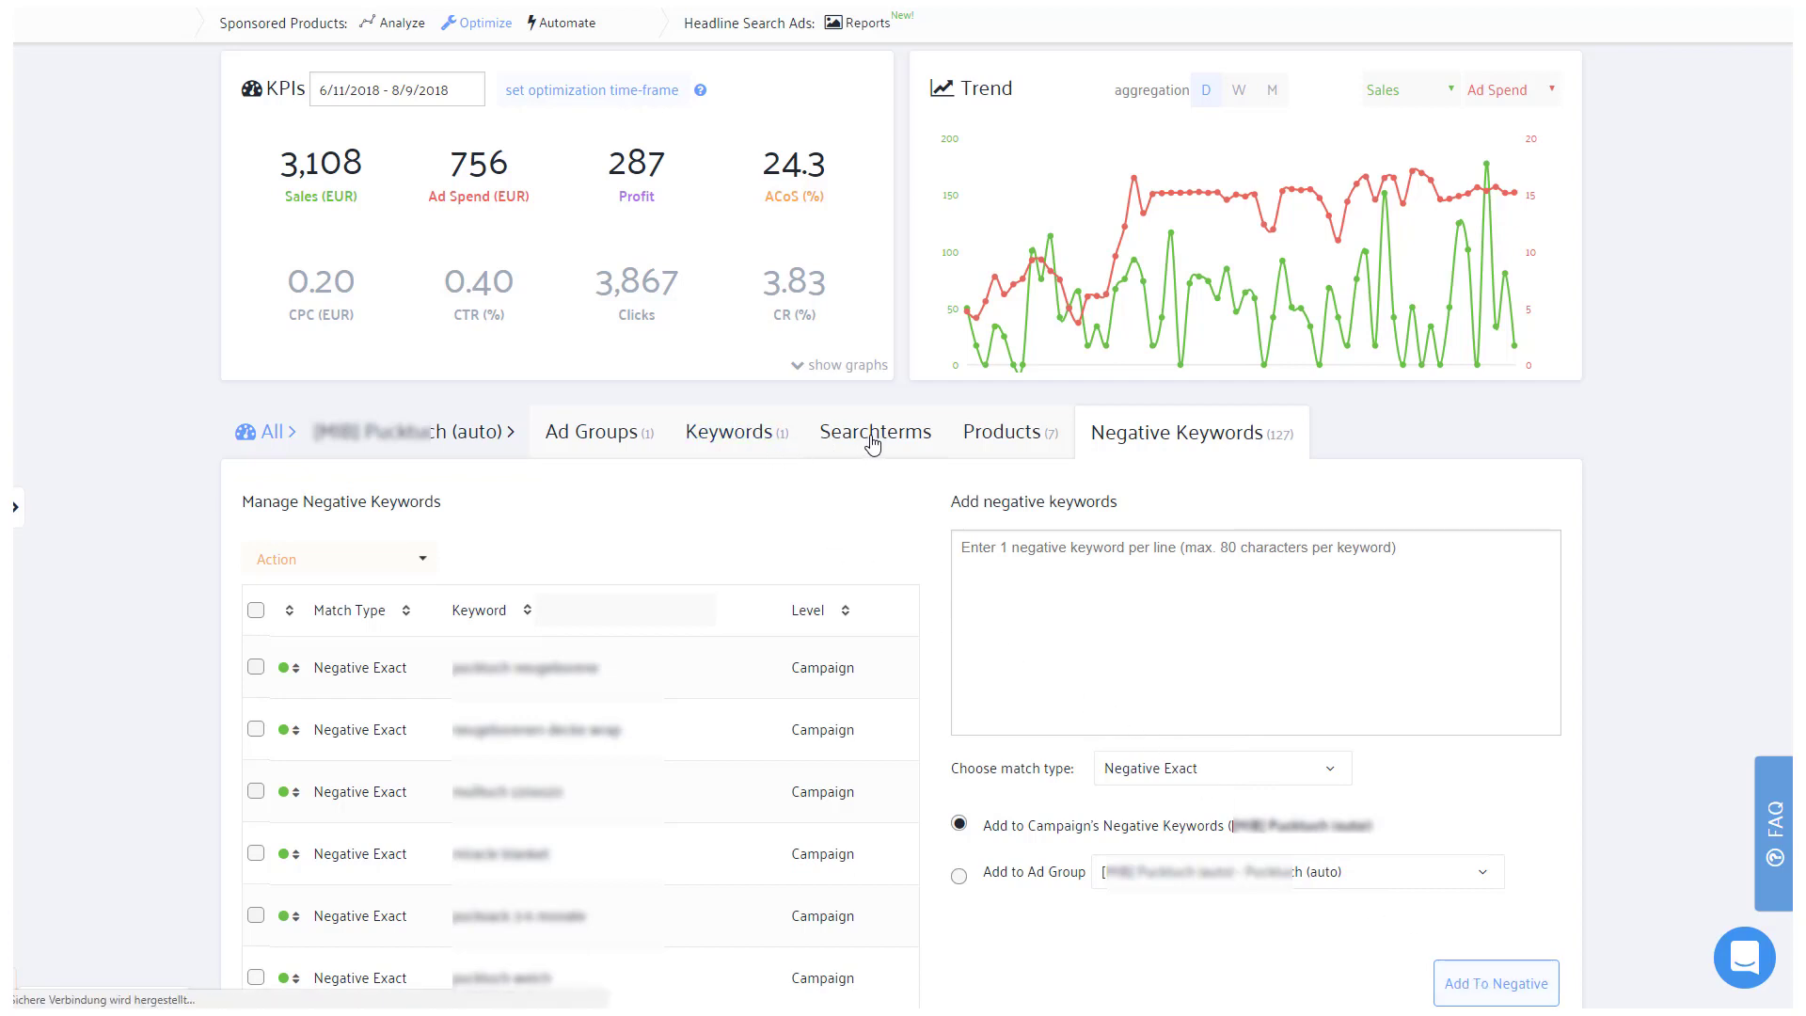
# - List the automatic campaign's 1,011 search terms and select them all
pyautogui.click(874, 431)
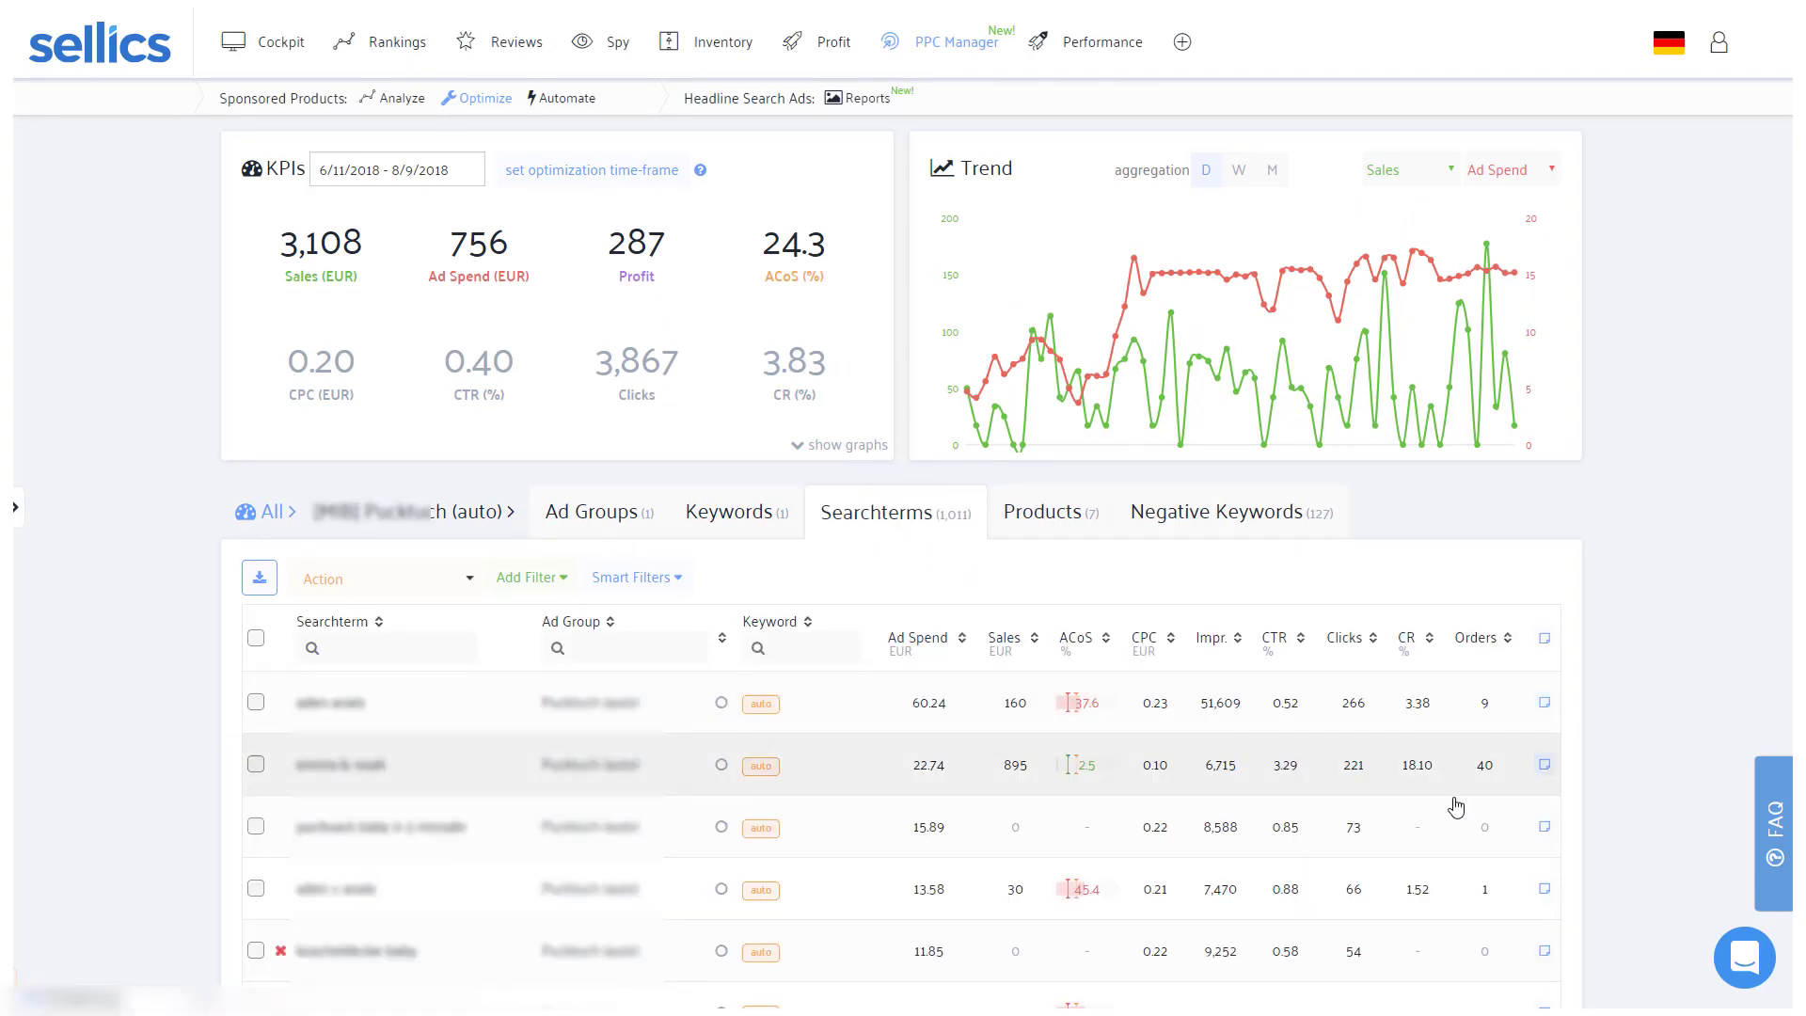
pyautogui.moveTo(1449, 854)
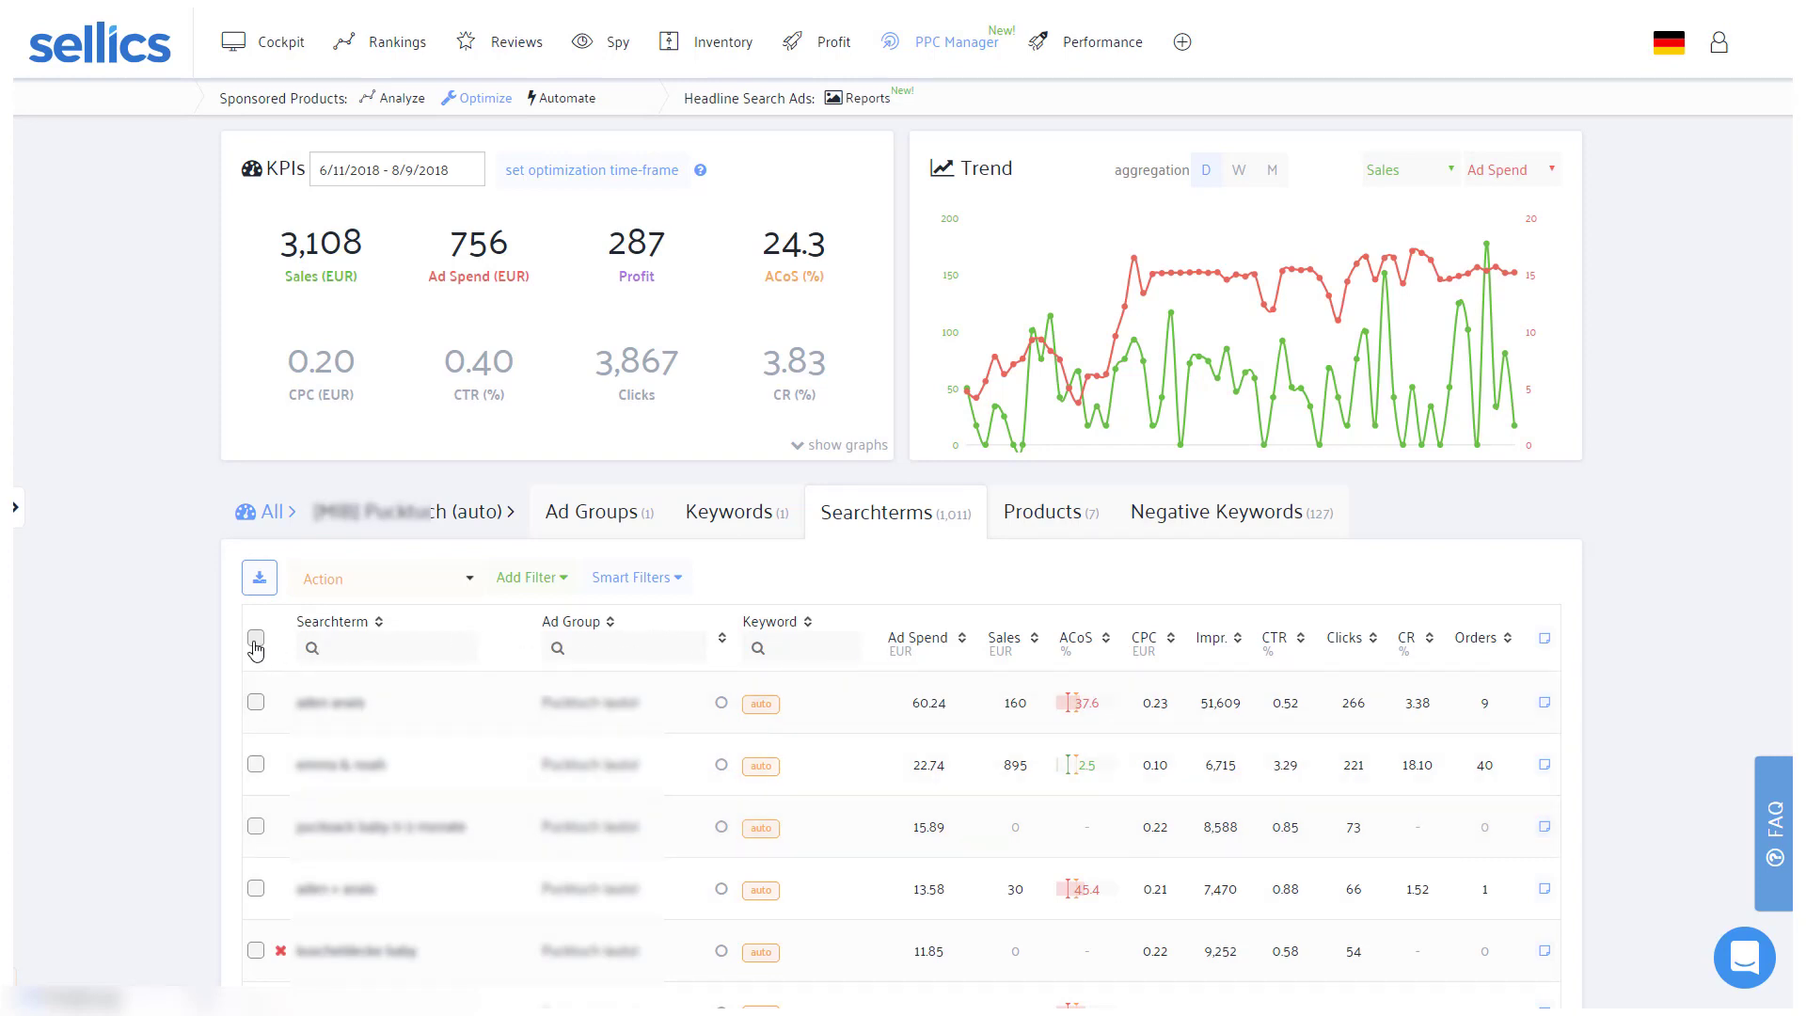
pyautogui.click(254, 641)
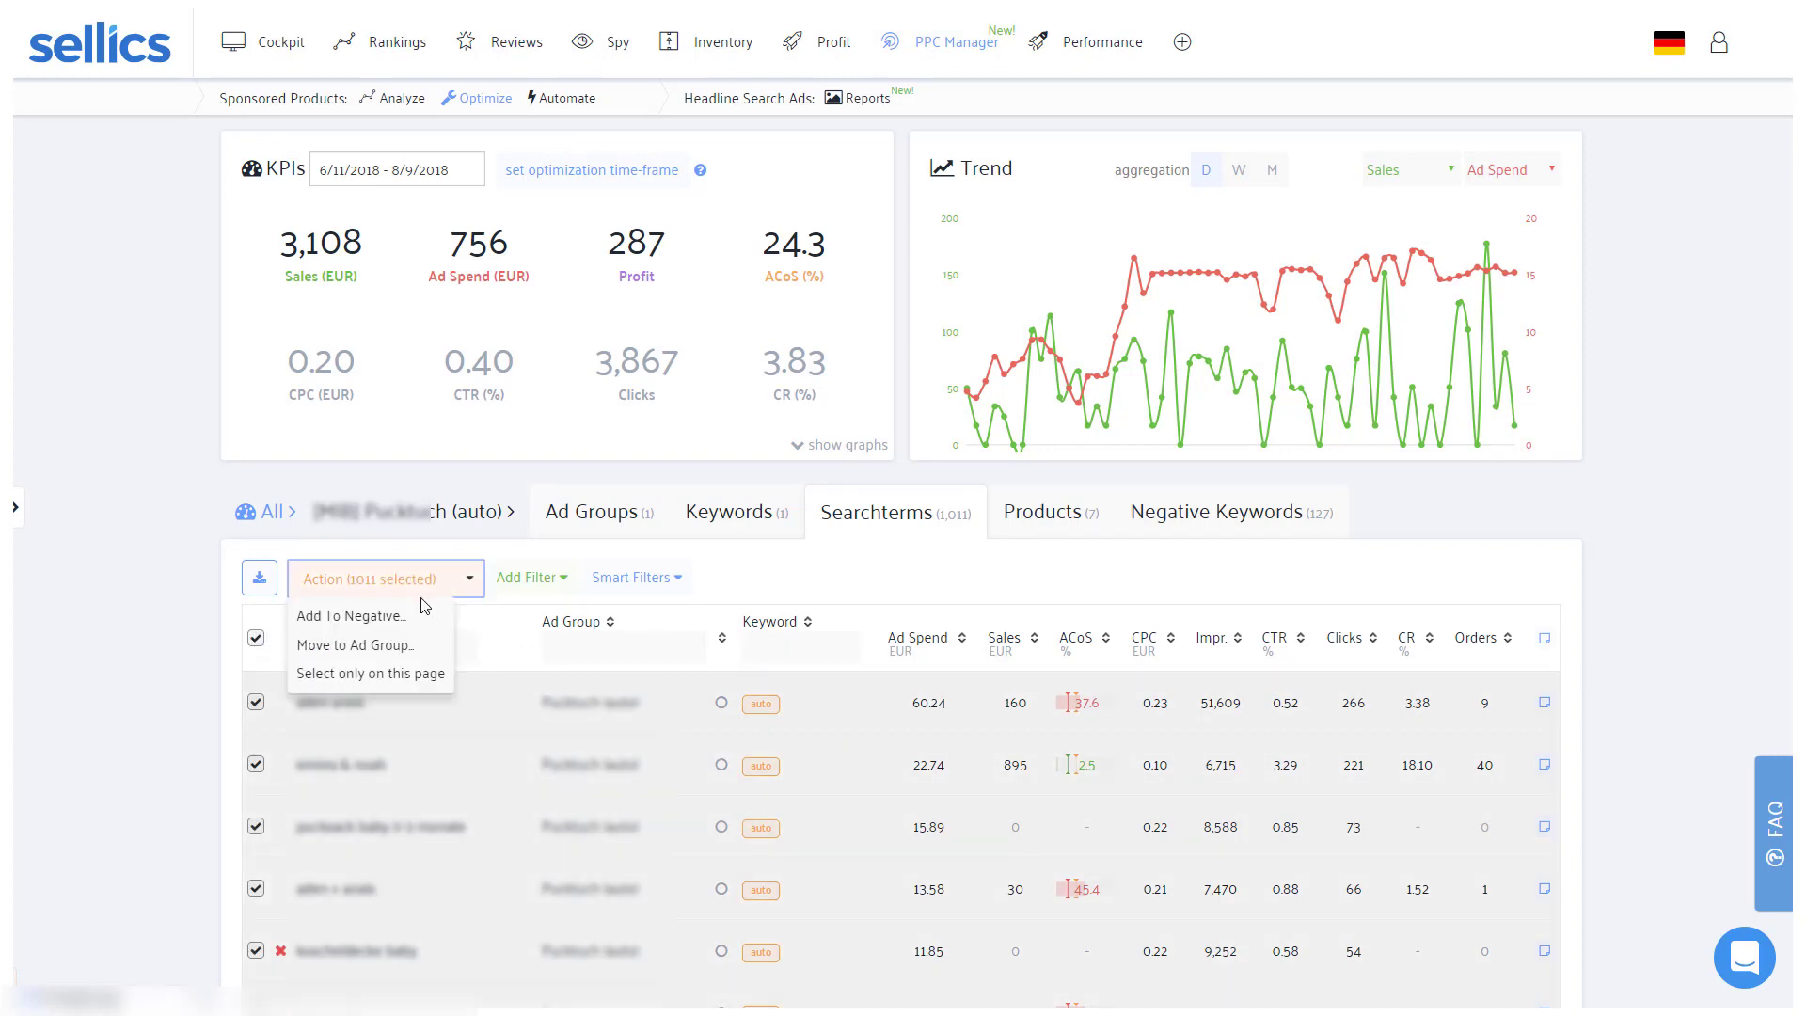
pyautogui.moveTo(357, 645)
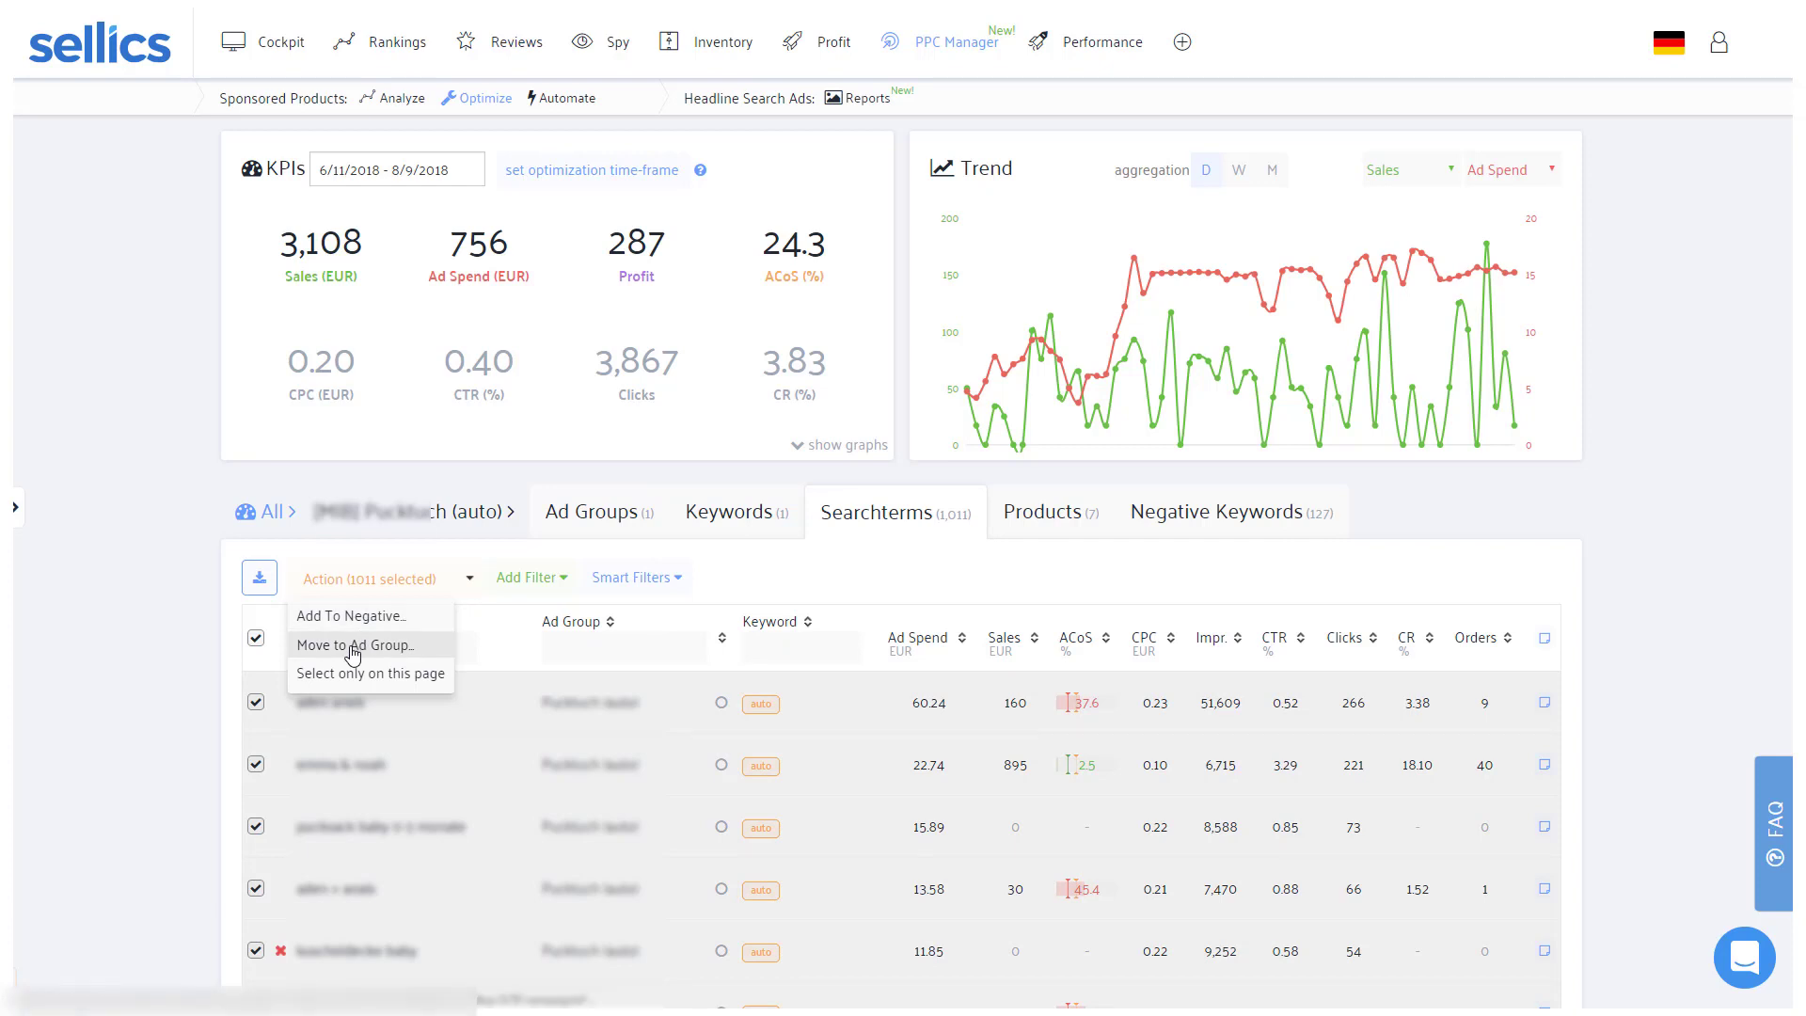
# - Move the selected search terms to an ad group as Broad keywords, also adding them as Negative Phrase
pyautogui.click(358, 644)
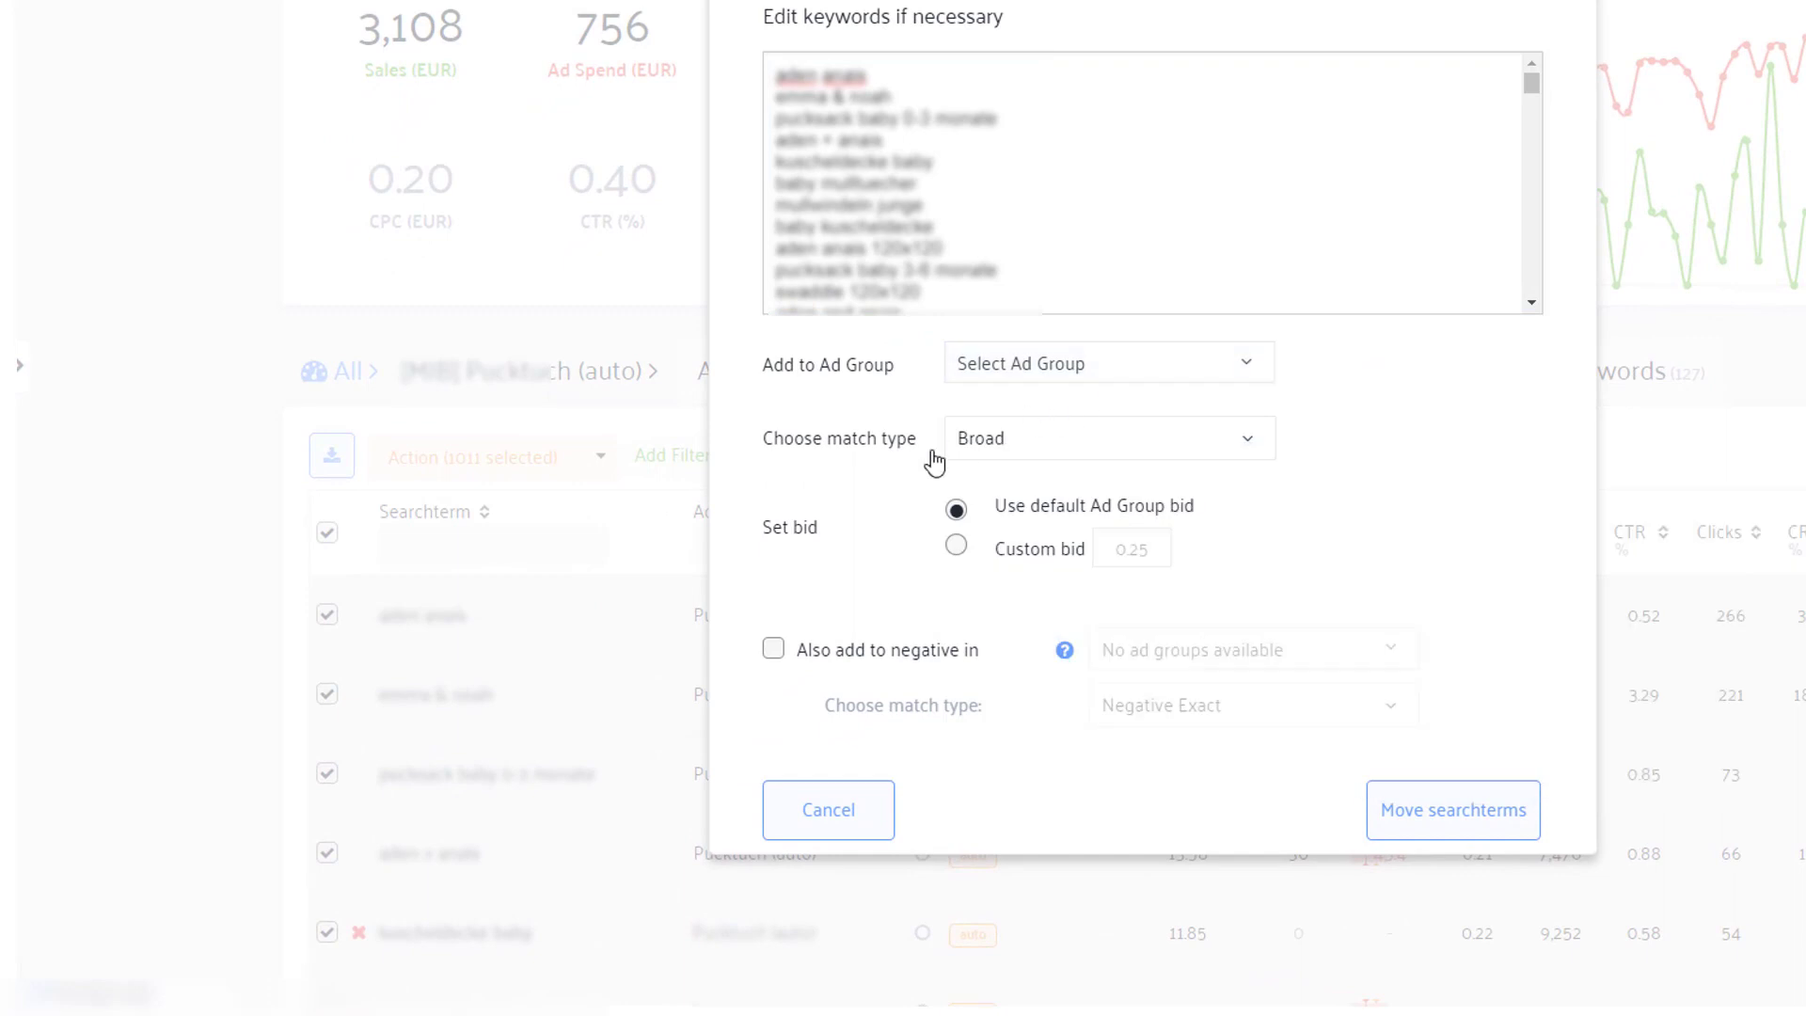
pyautogui.click(774, 649)
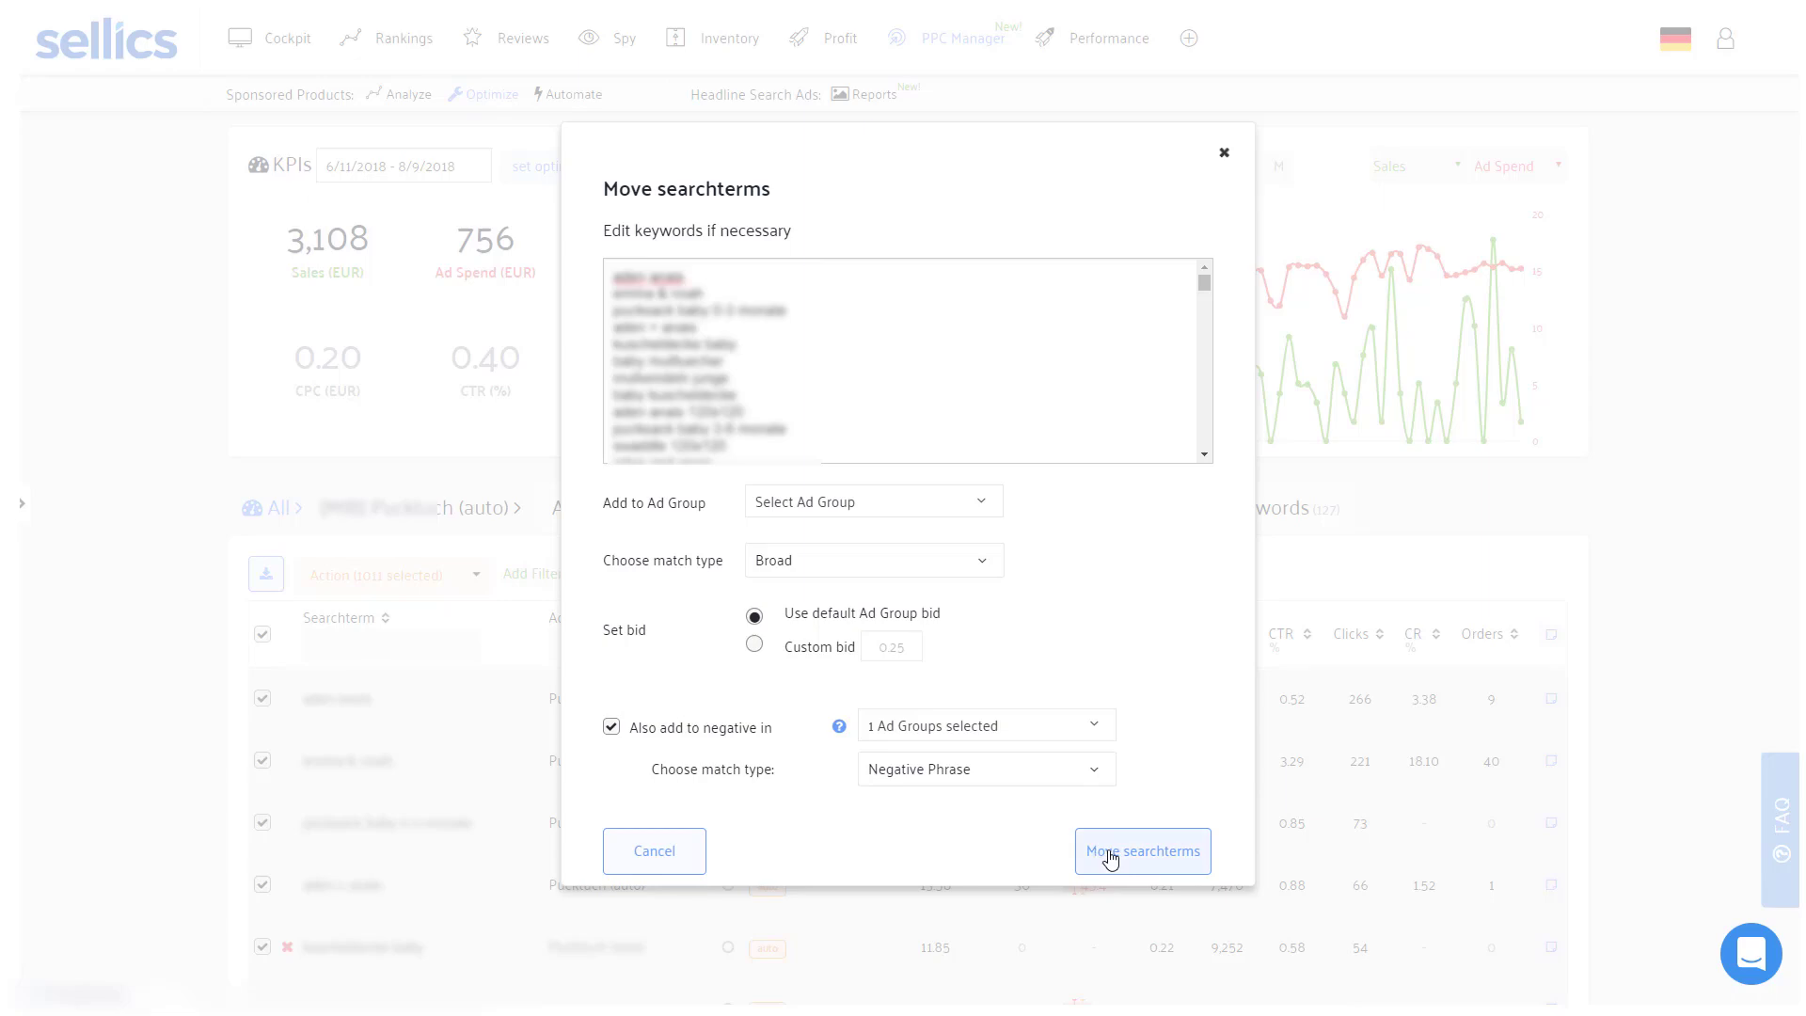
pyautogui.click(1142, 851)
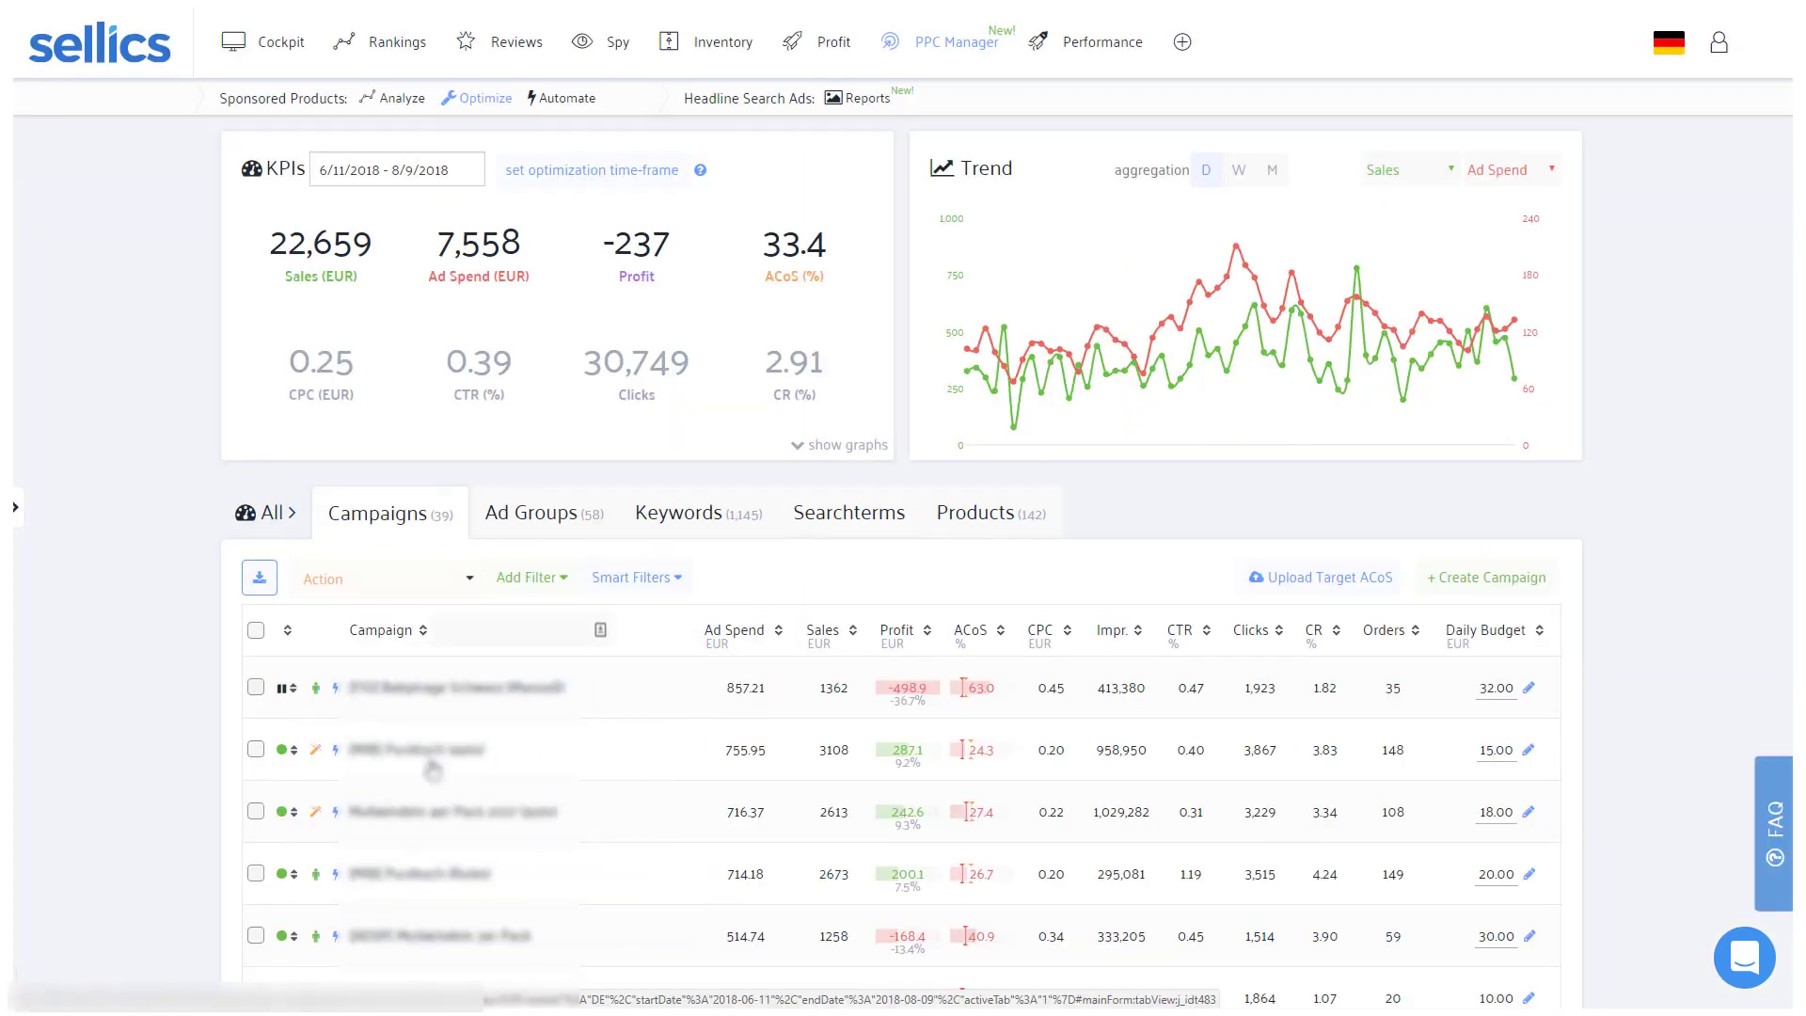
# - Browse the manual campaign's Broad ad group keywords and their bids
pyautogui.click(419, 872)
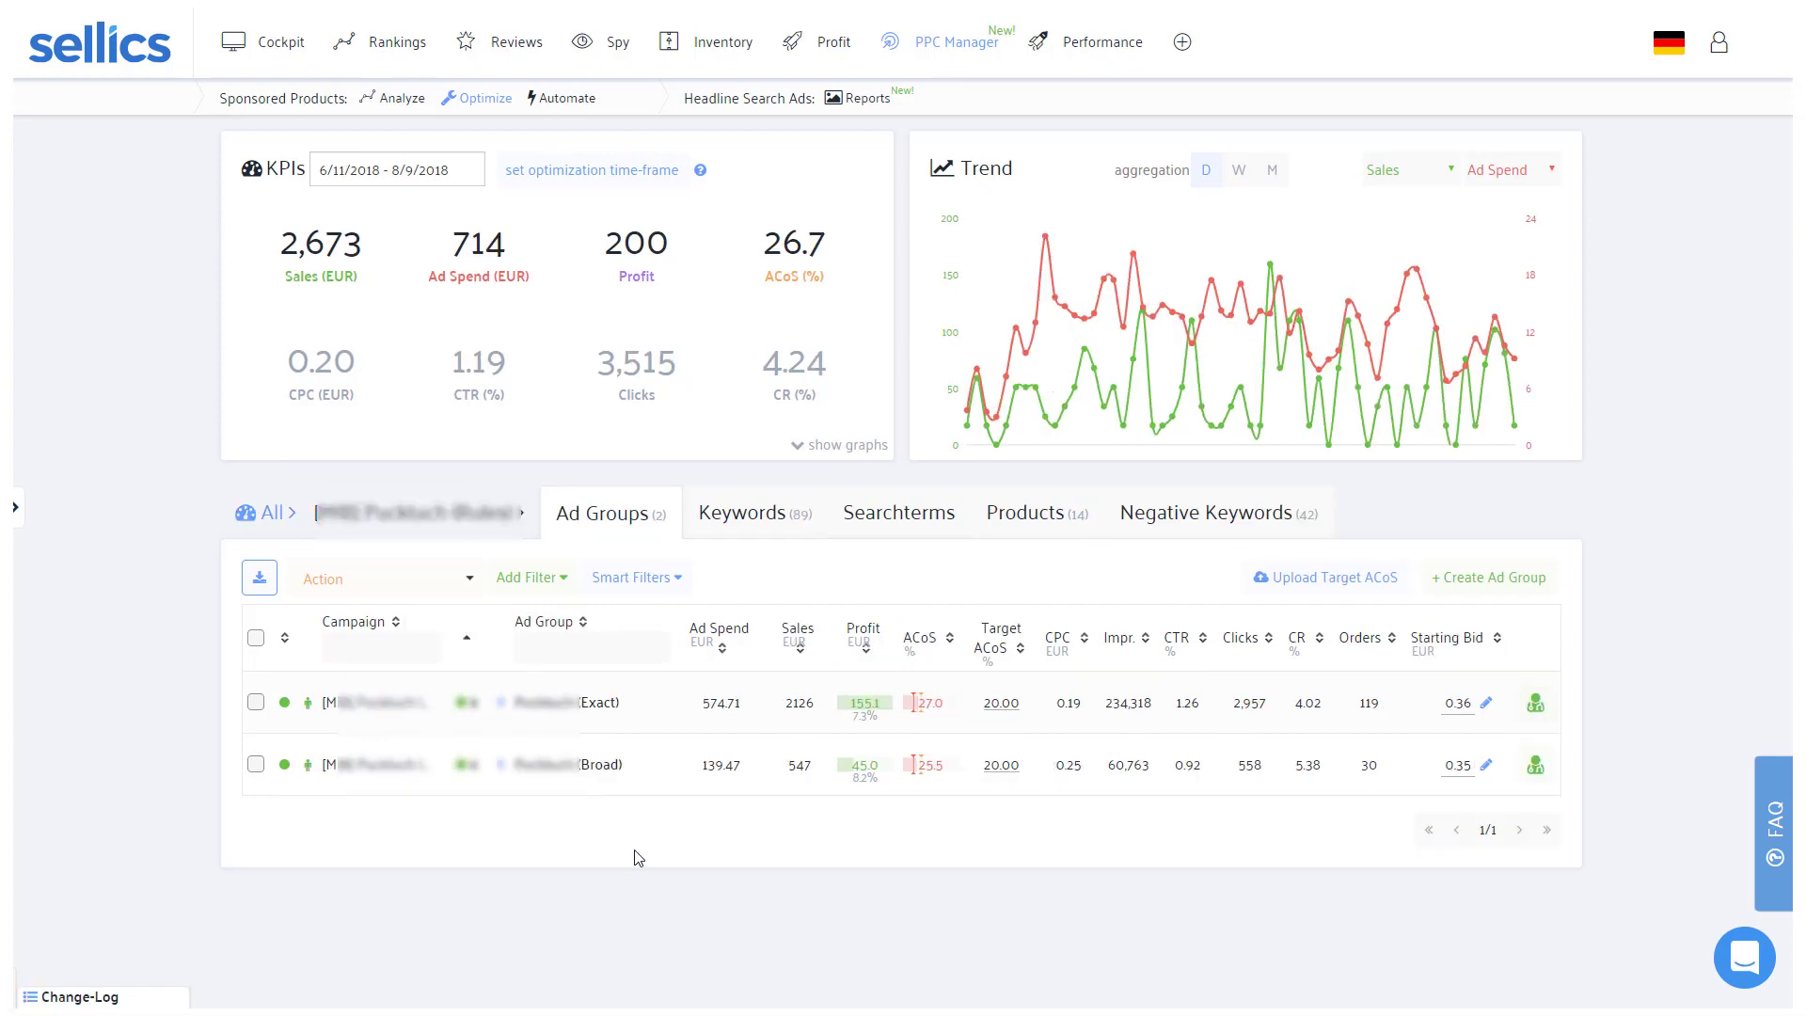
pyautogui.click(602, 763)
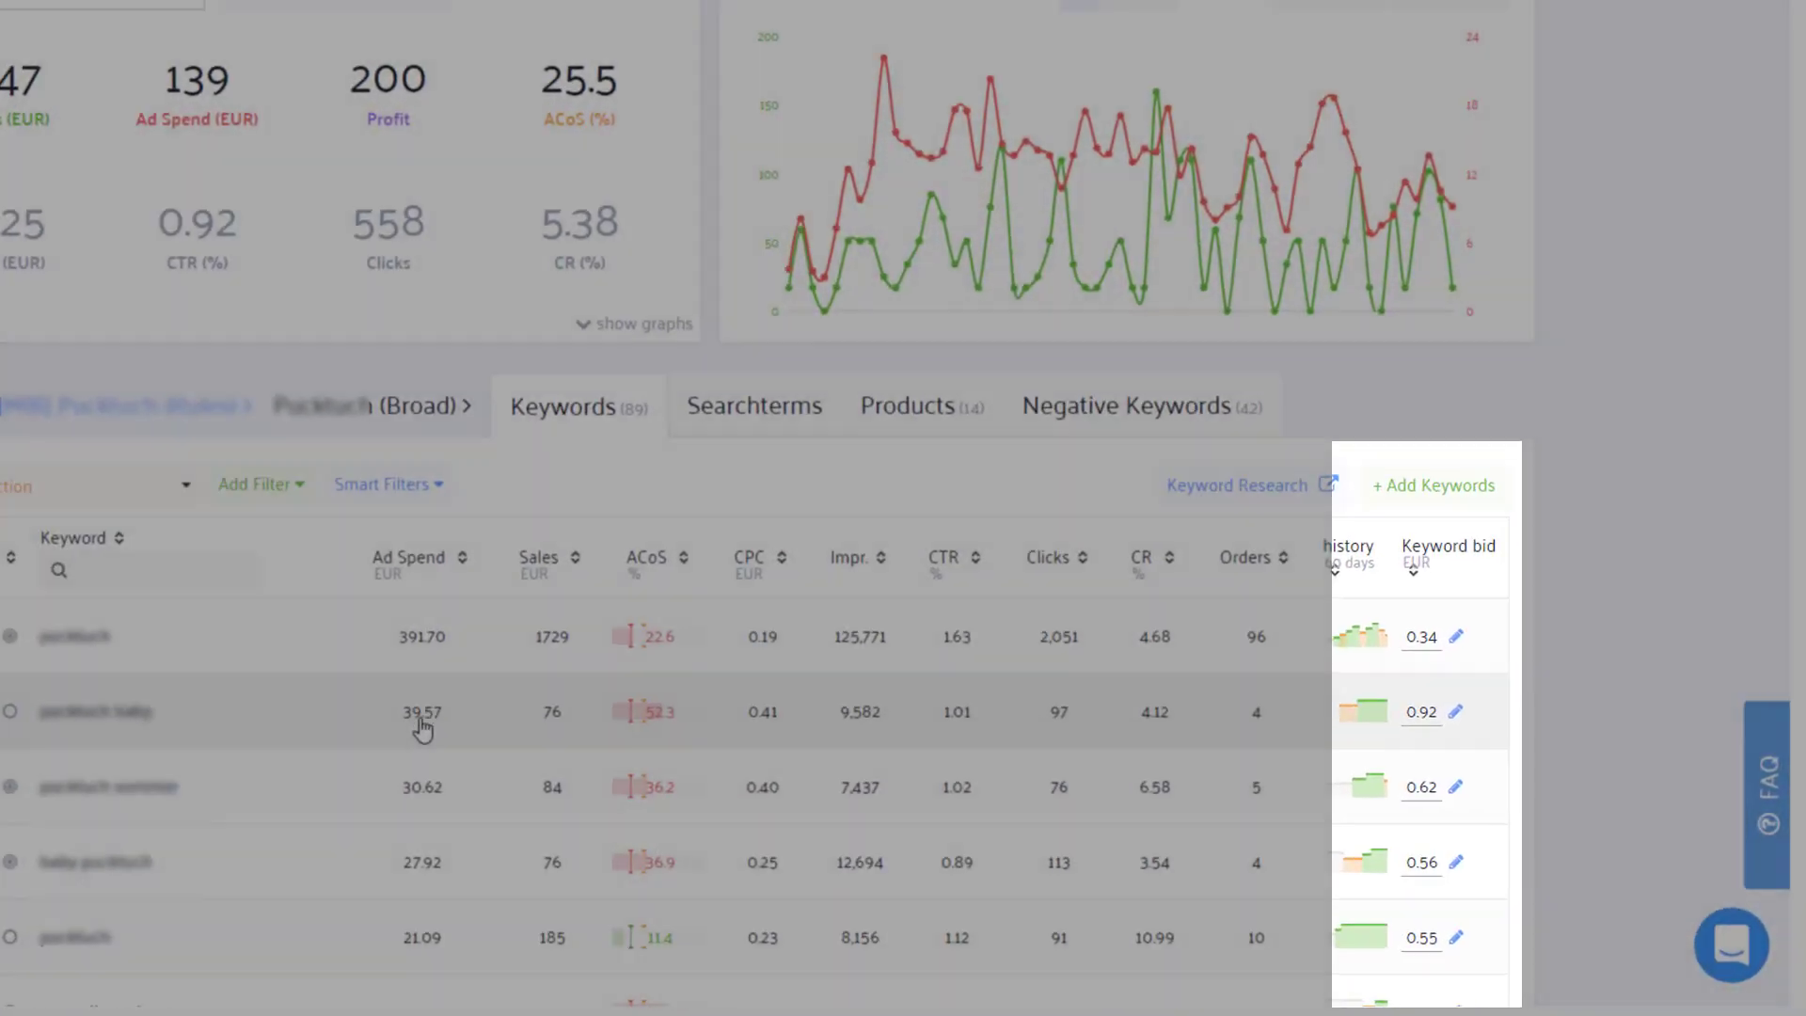
pyautogui.scroll(3)
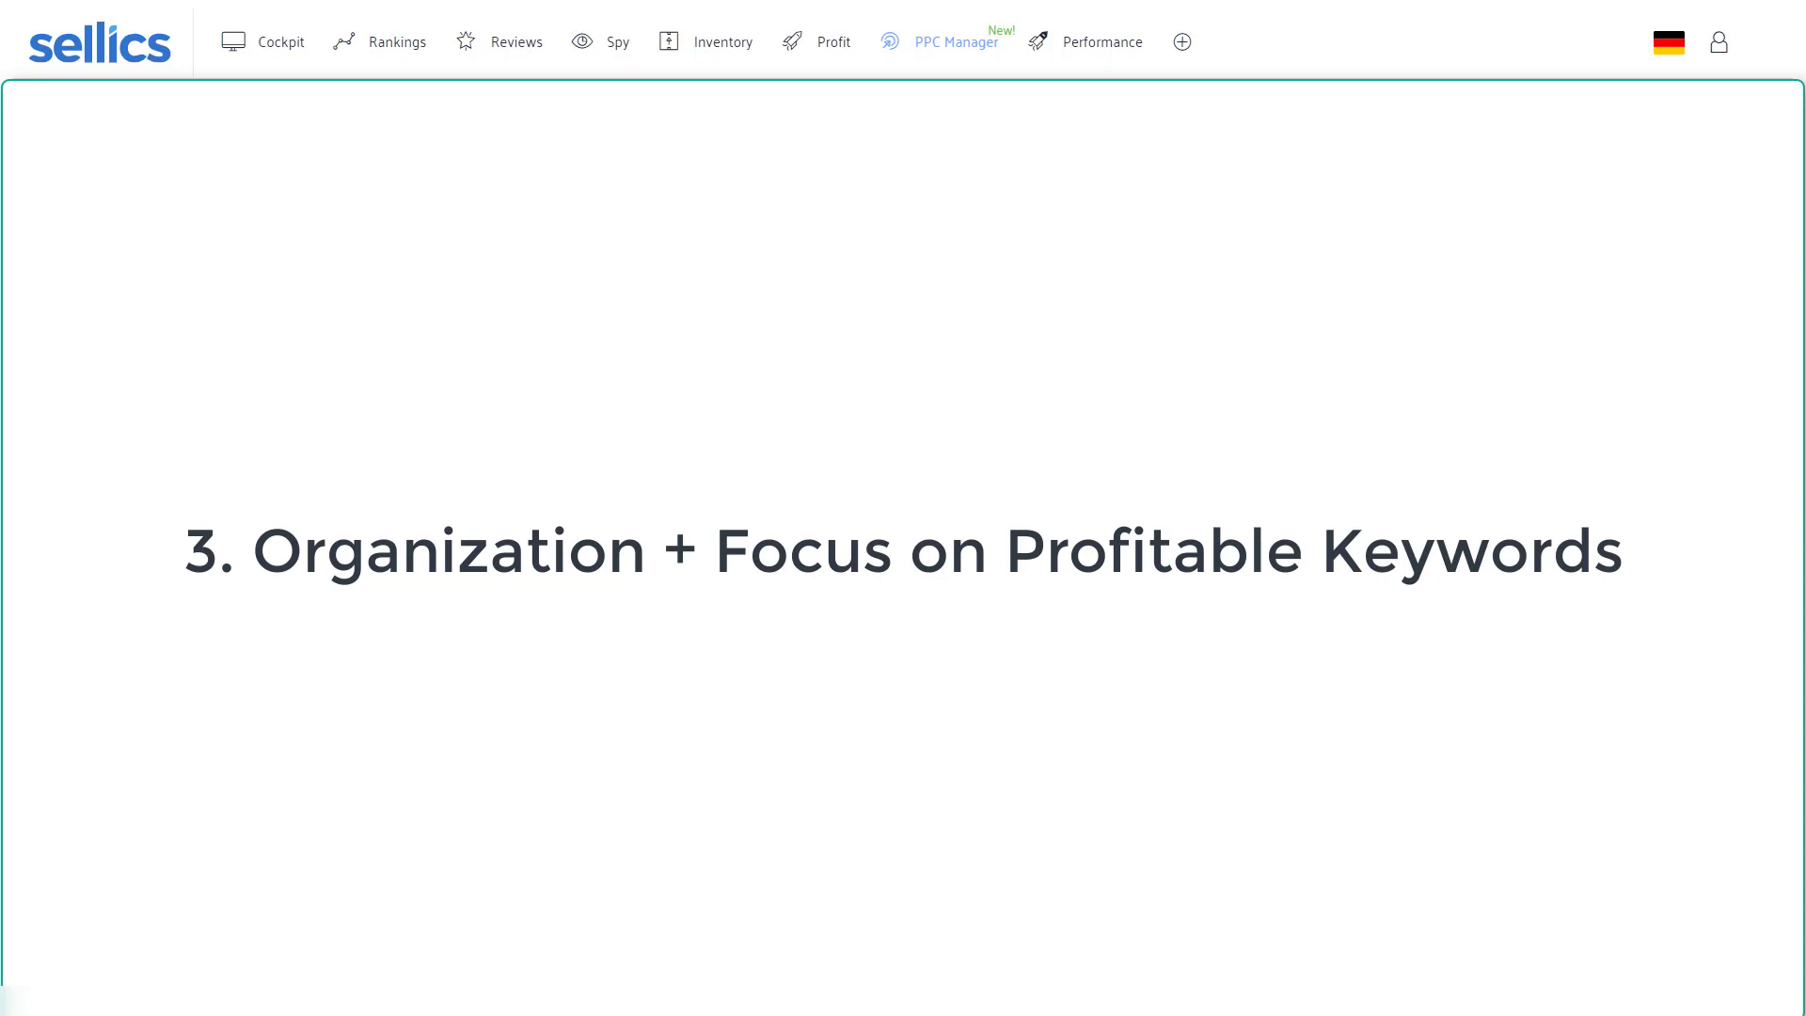
# - Go back to the overview of all 39 campaigns
pyautogui.click(952, 41)
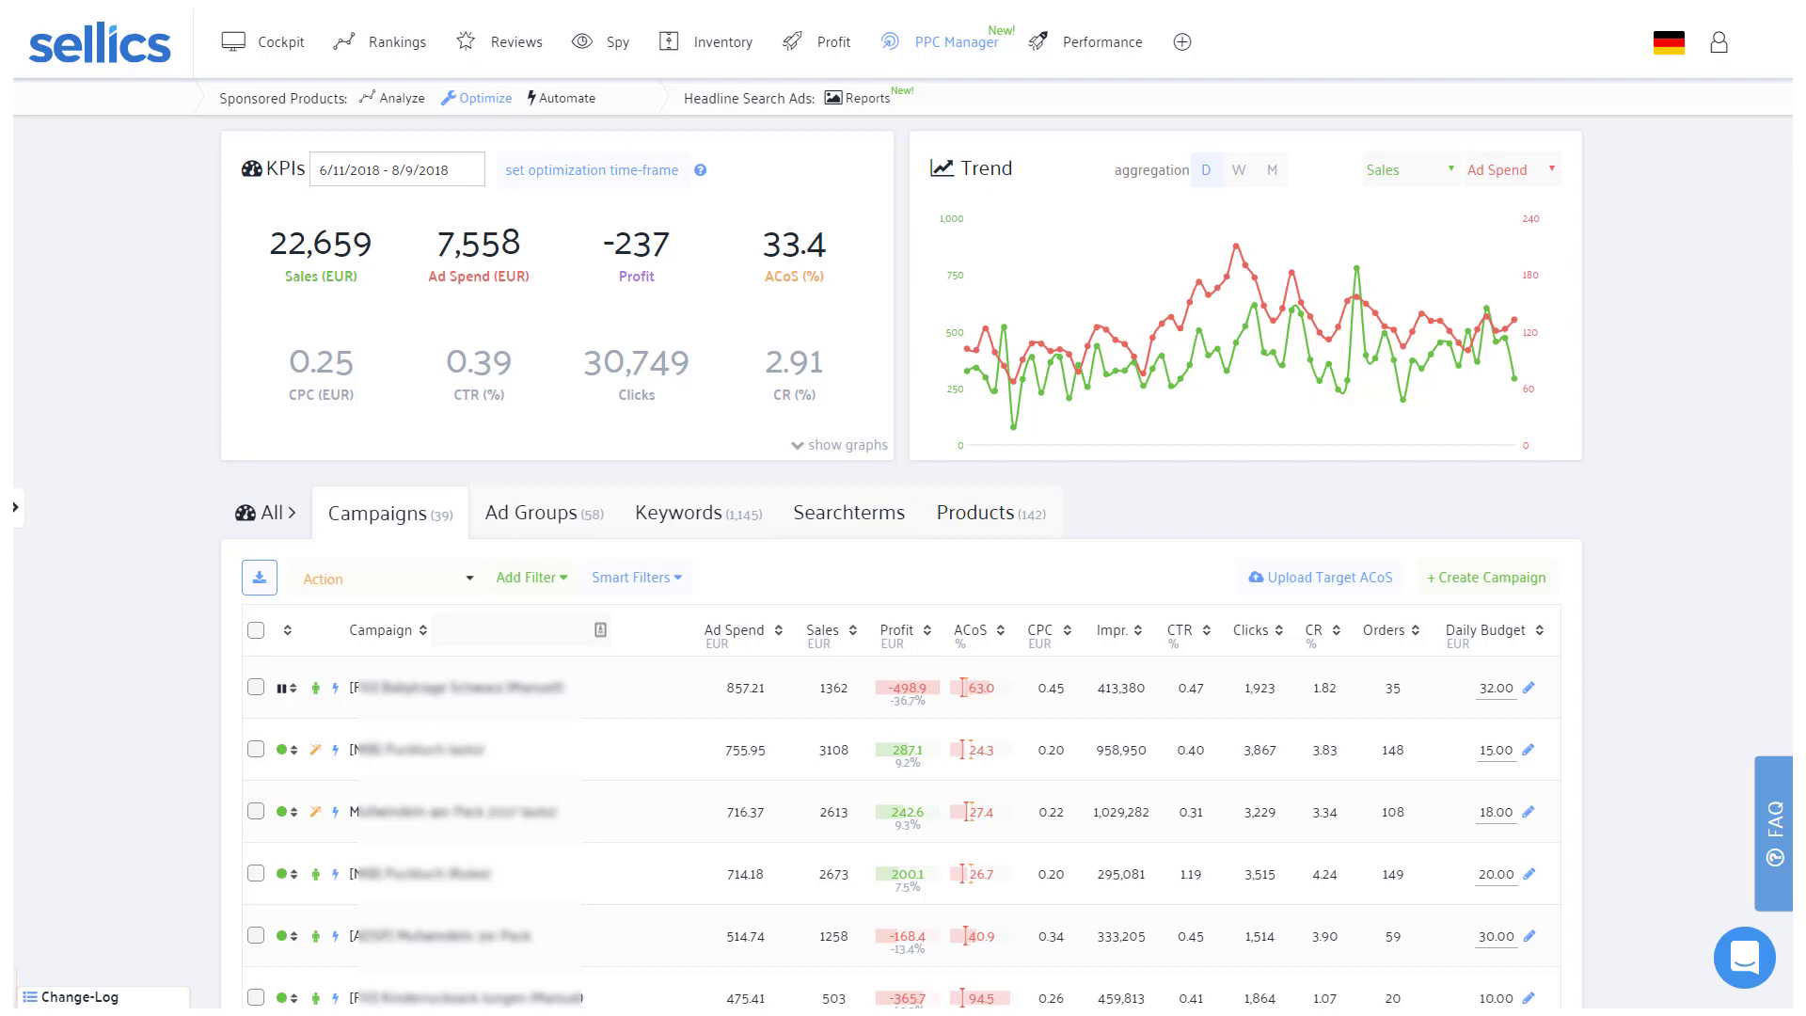
# - Edit the first campaign's daily budget, confirming 32.00
pyautogui.click(1496, 689)
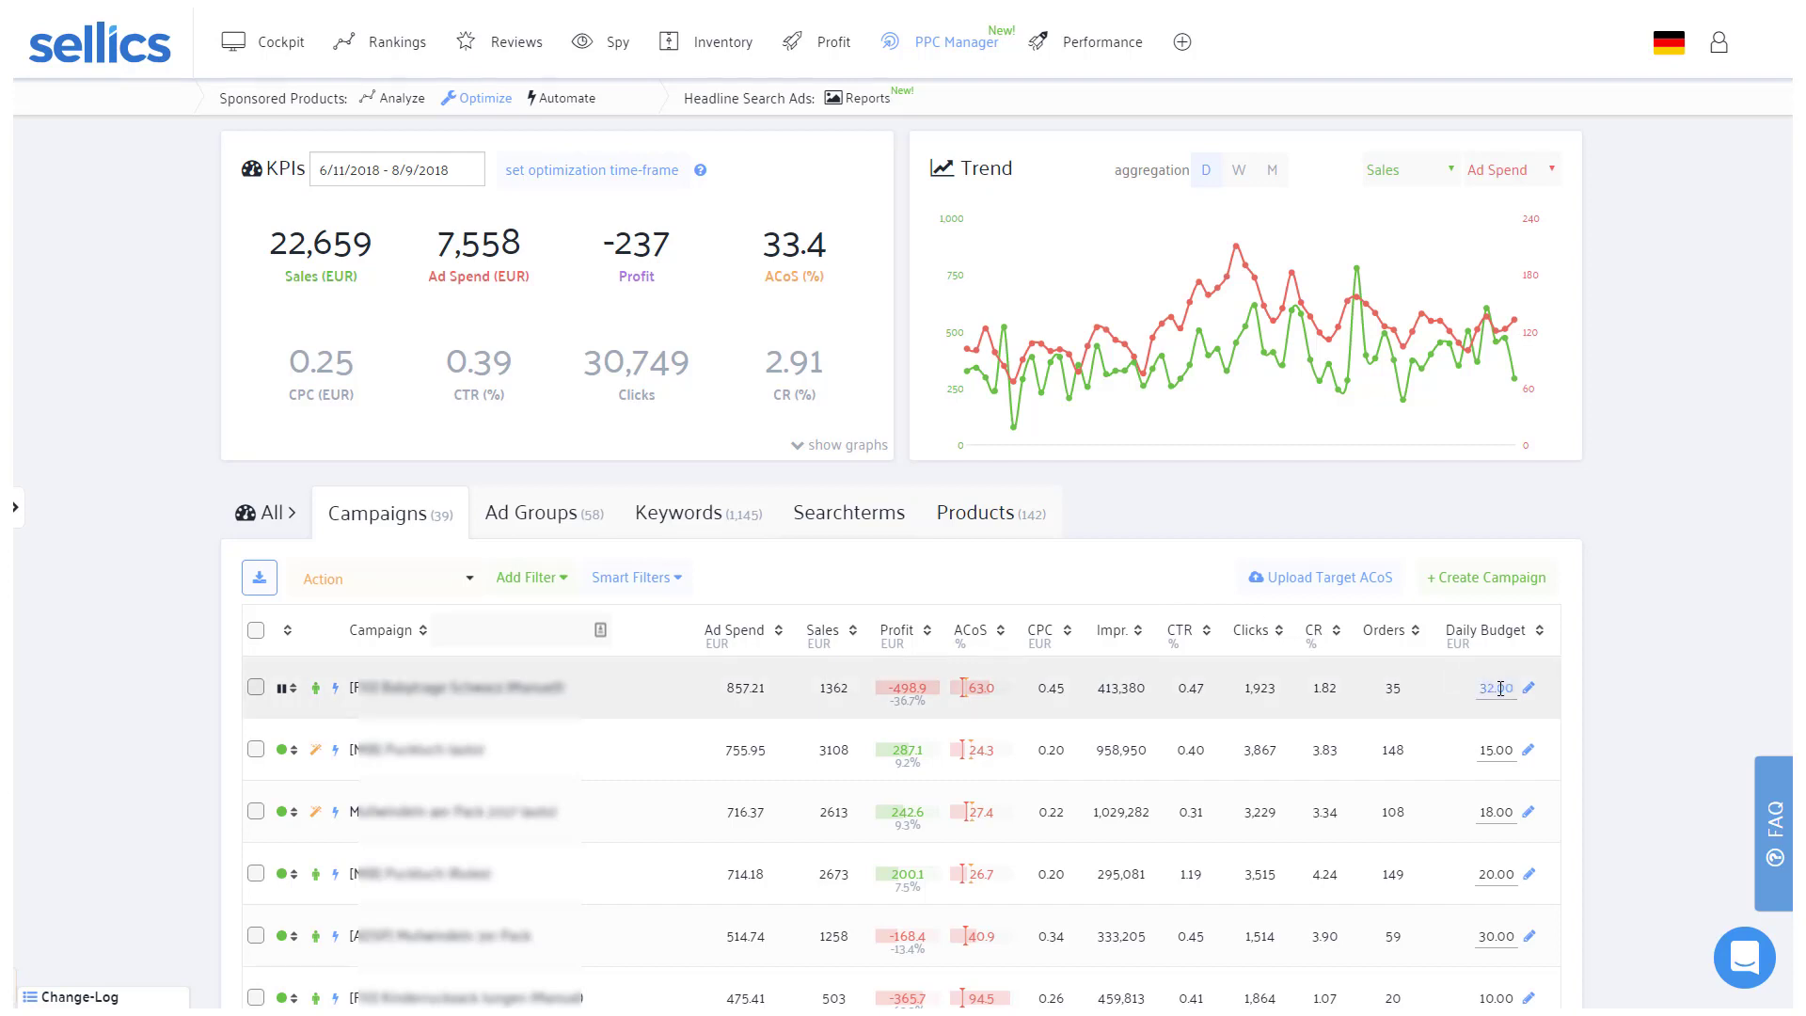
pyautogui.click(1529, 688)
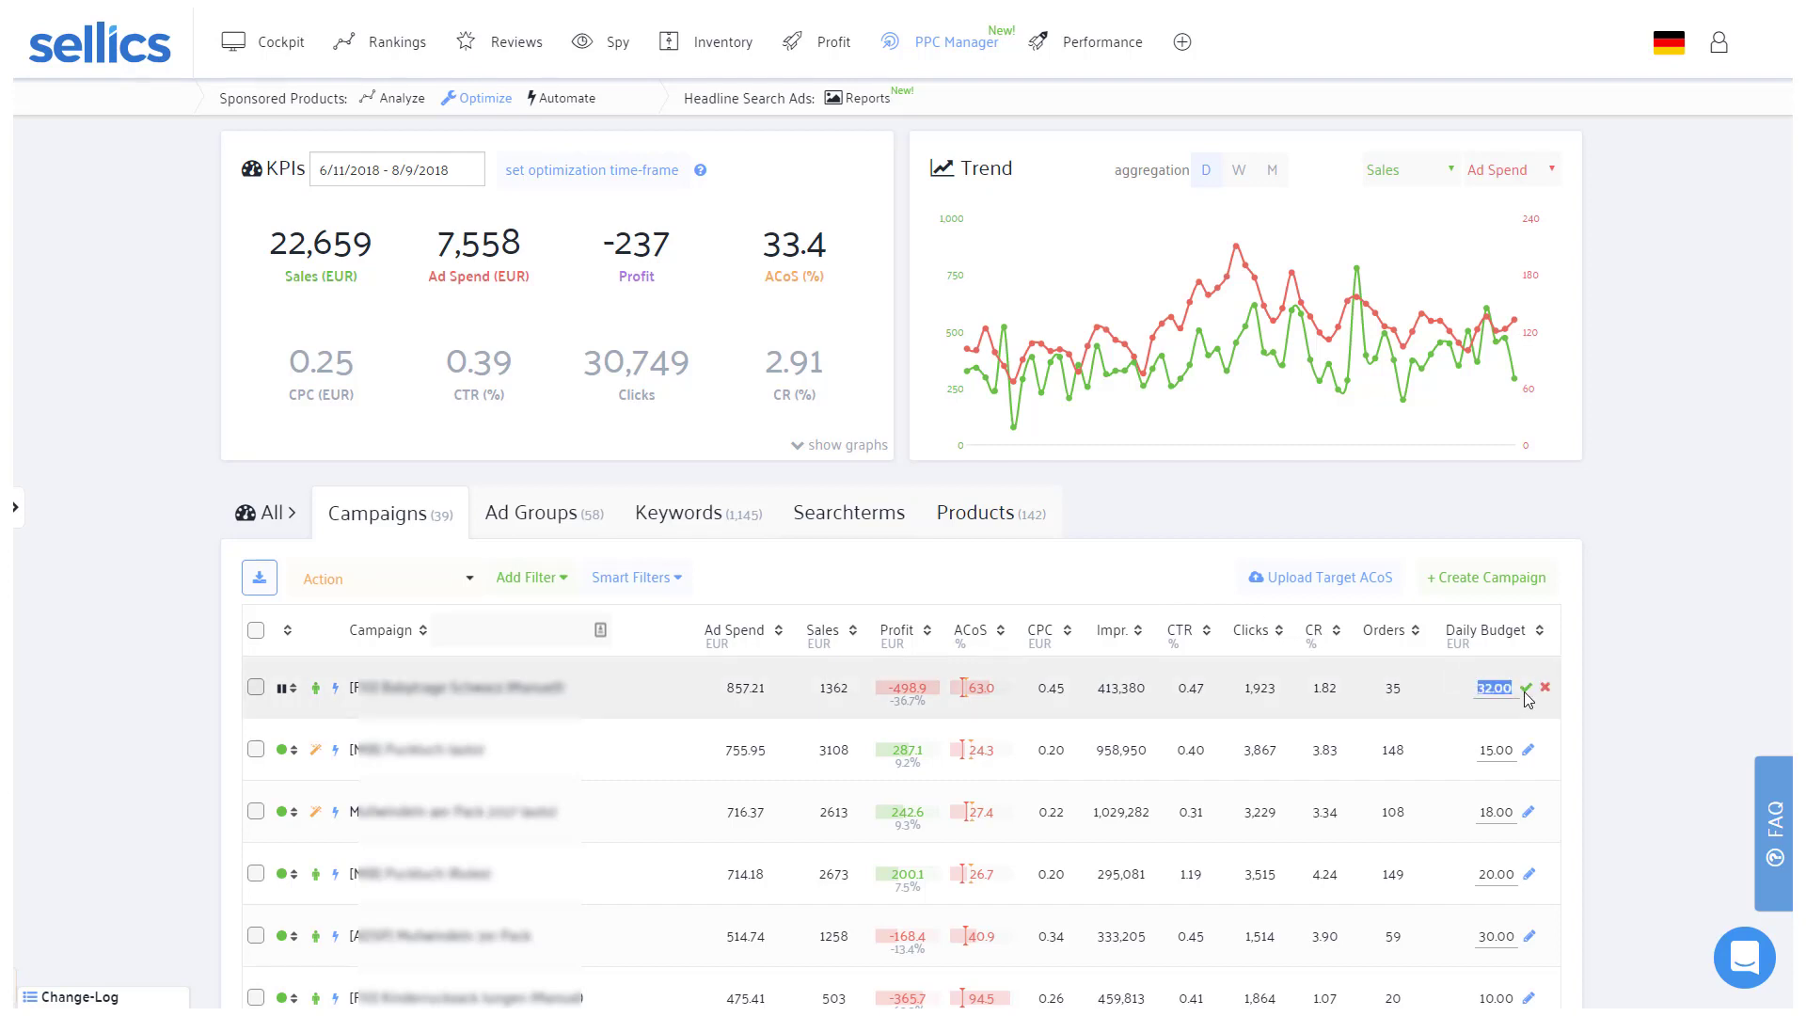
pyautogui.moveTo(813, 645)
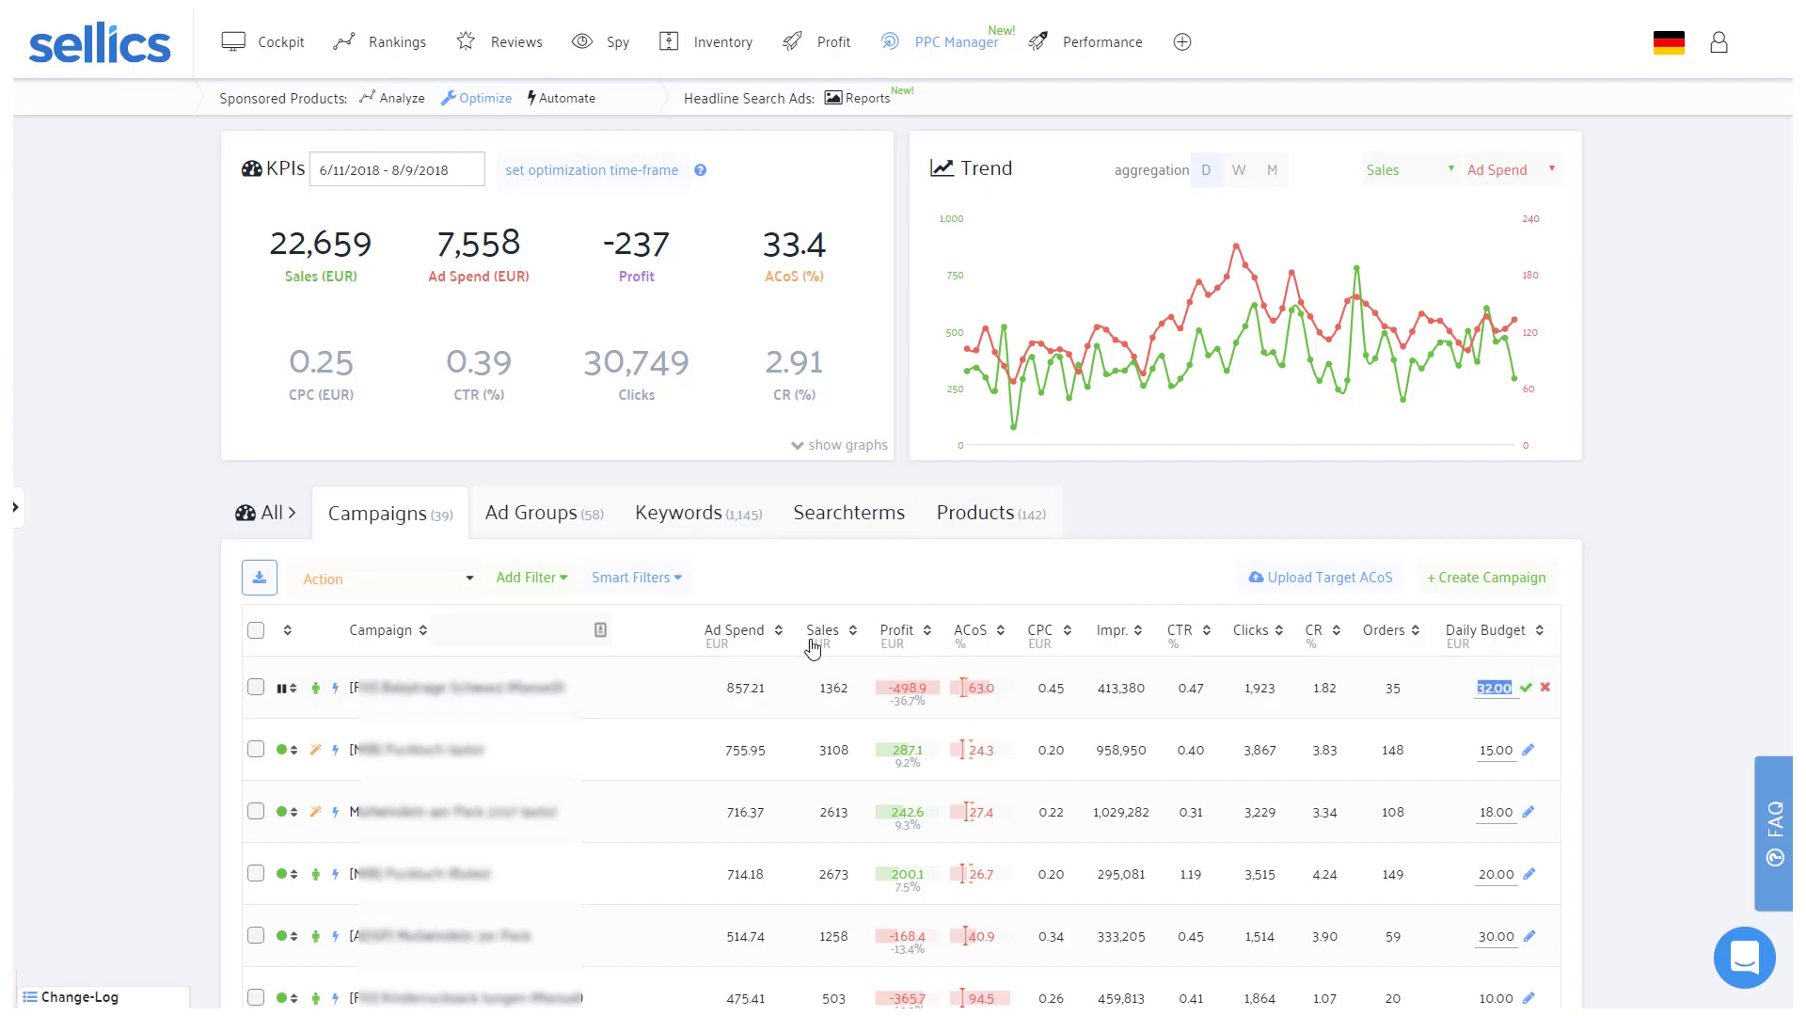
pyautogui.moveTo(666, 698)
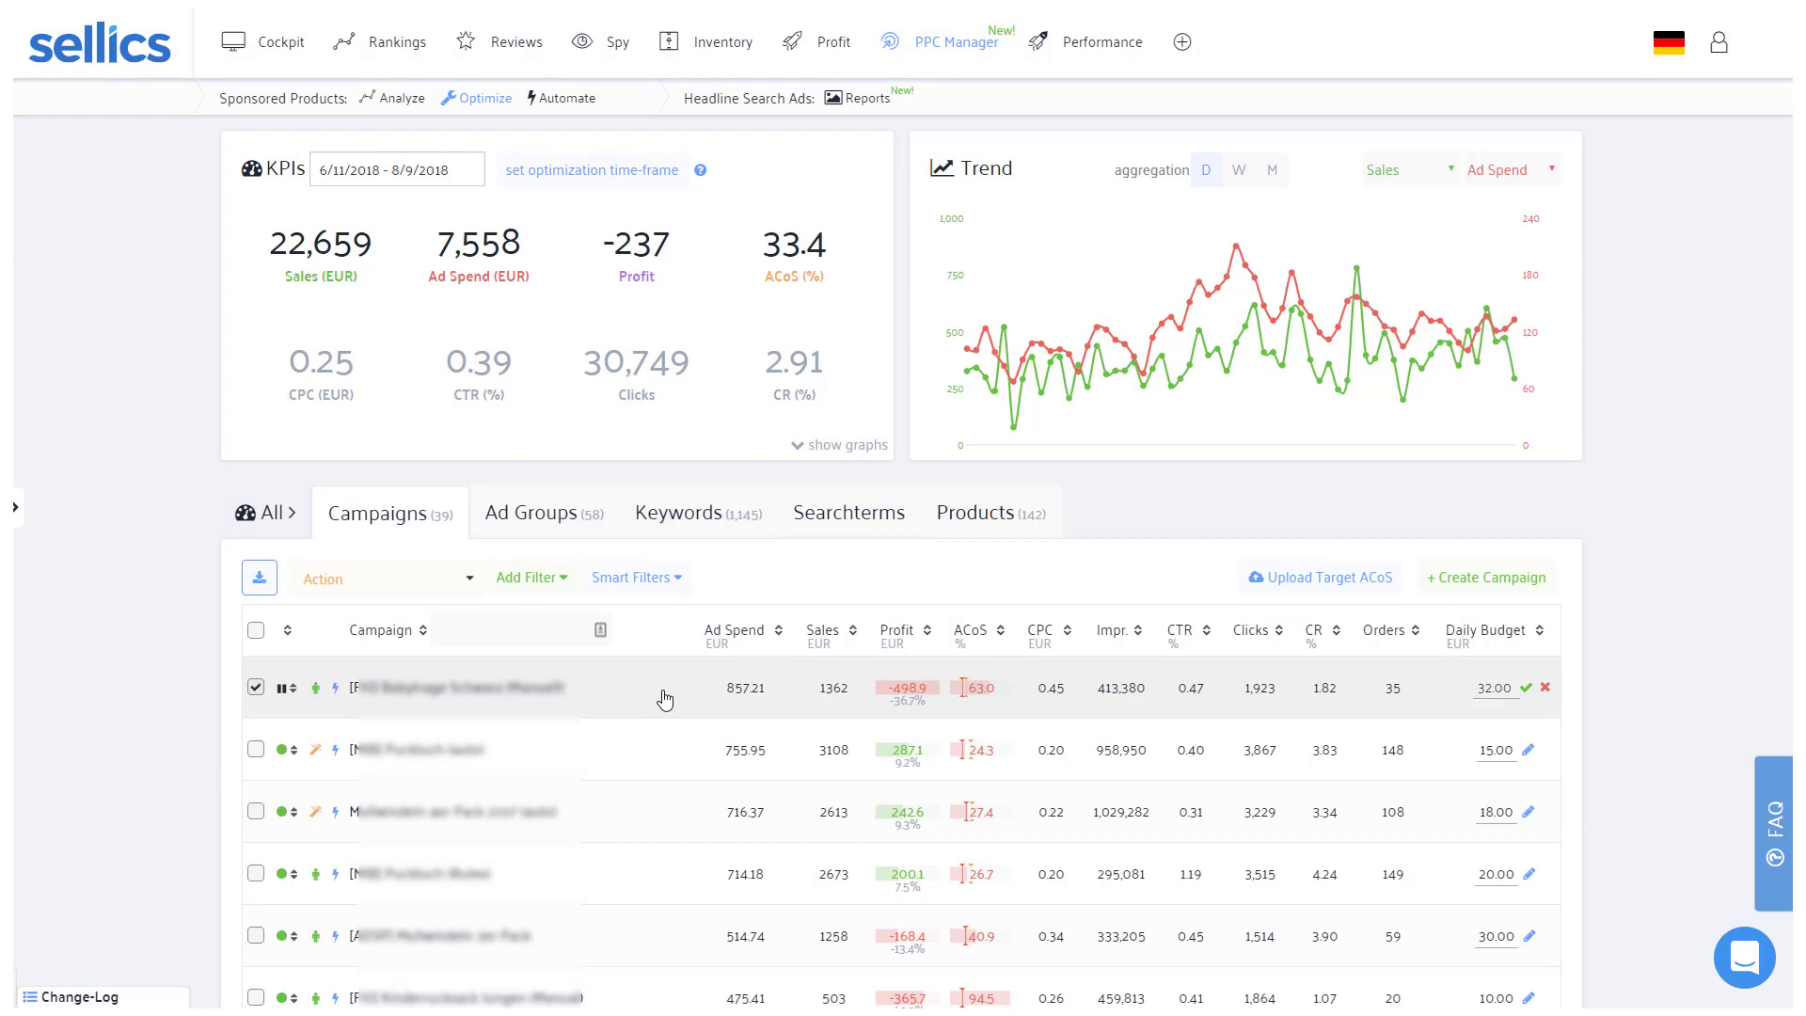
# - Look at a campaign's Broad ad group with its 49 keywords, then return to all campaigns
pyautogui.click(423, 873)
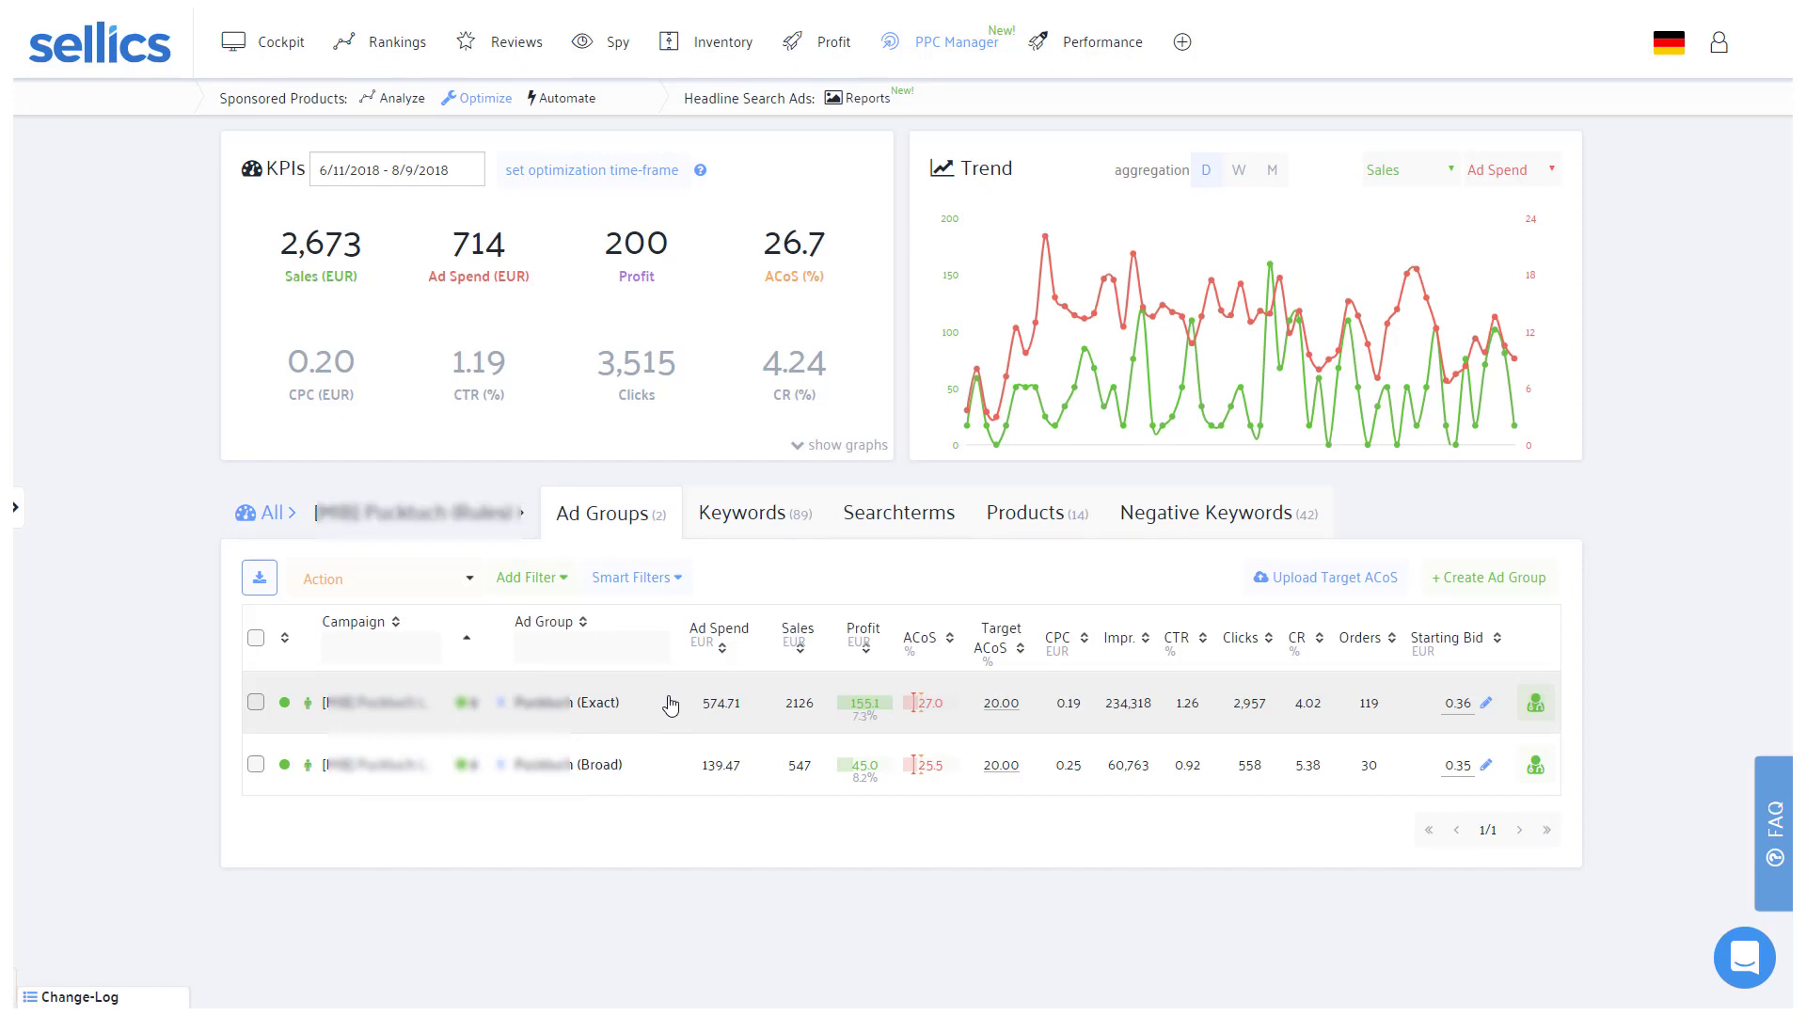
pyautogui.moveTo(657, 770)
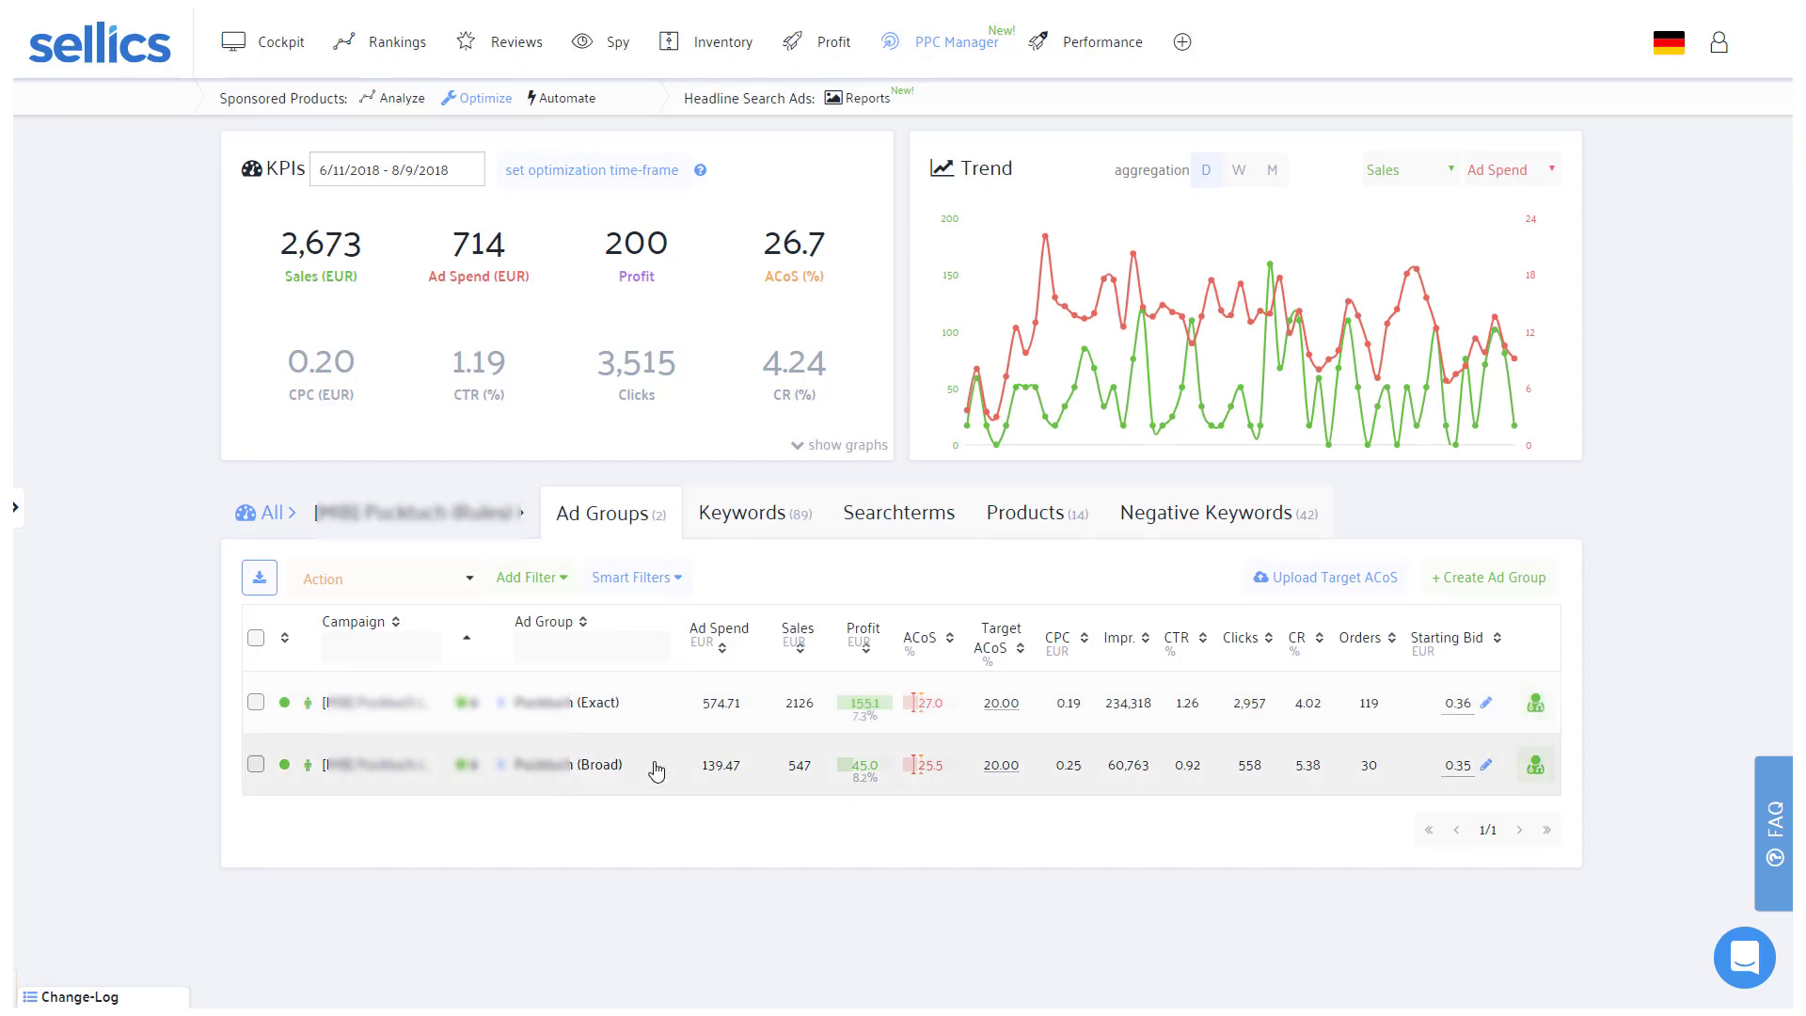
pyautogui.click(256, 763)
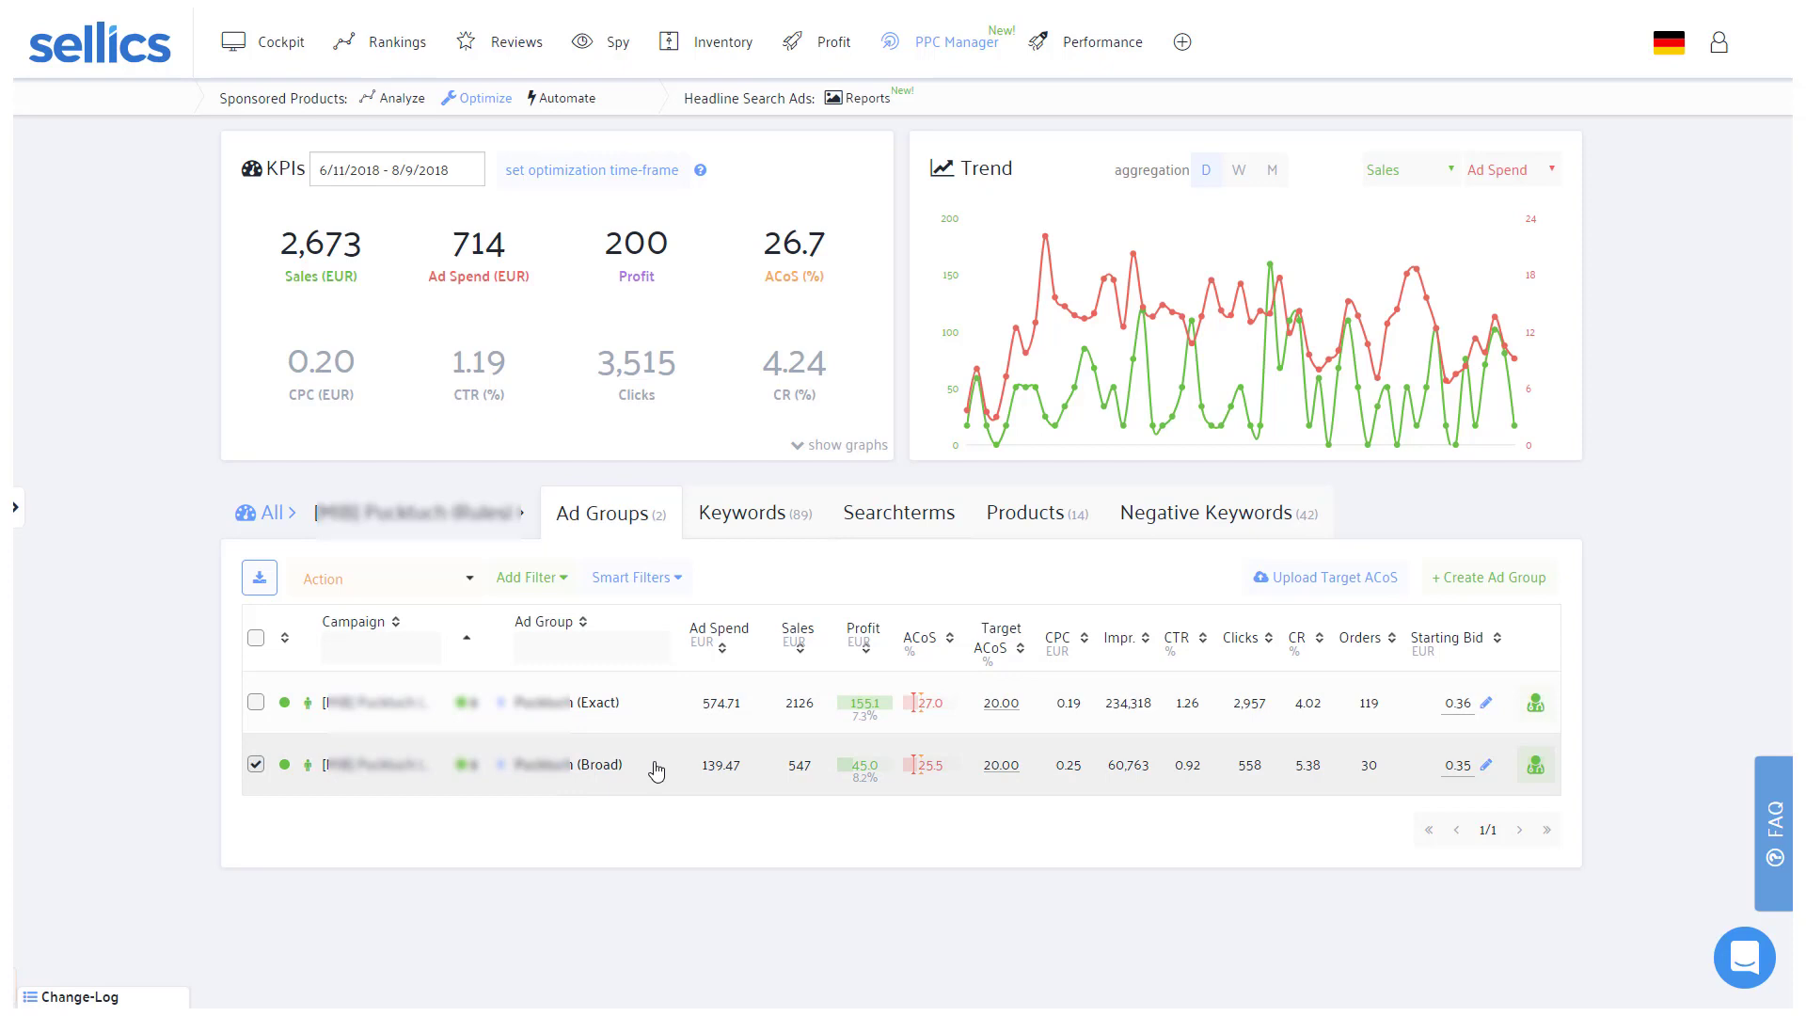
pyautogui.click(583, 765)
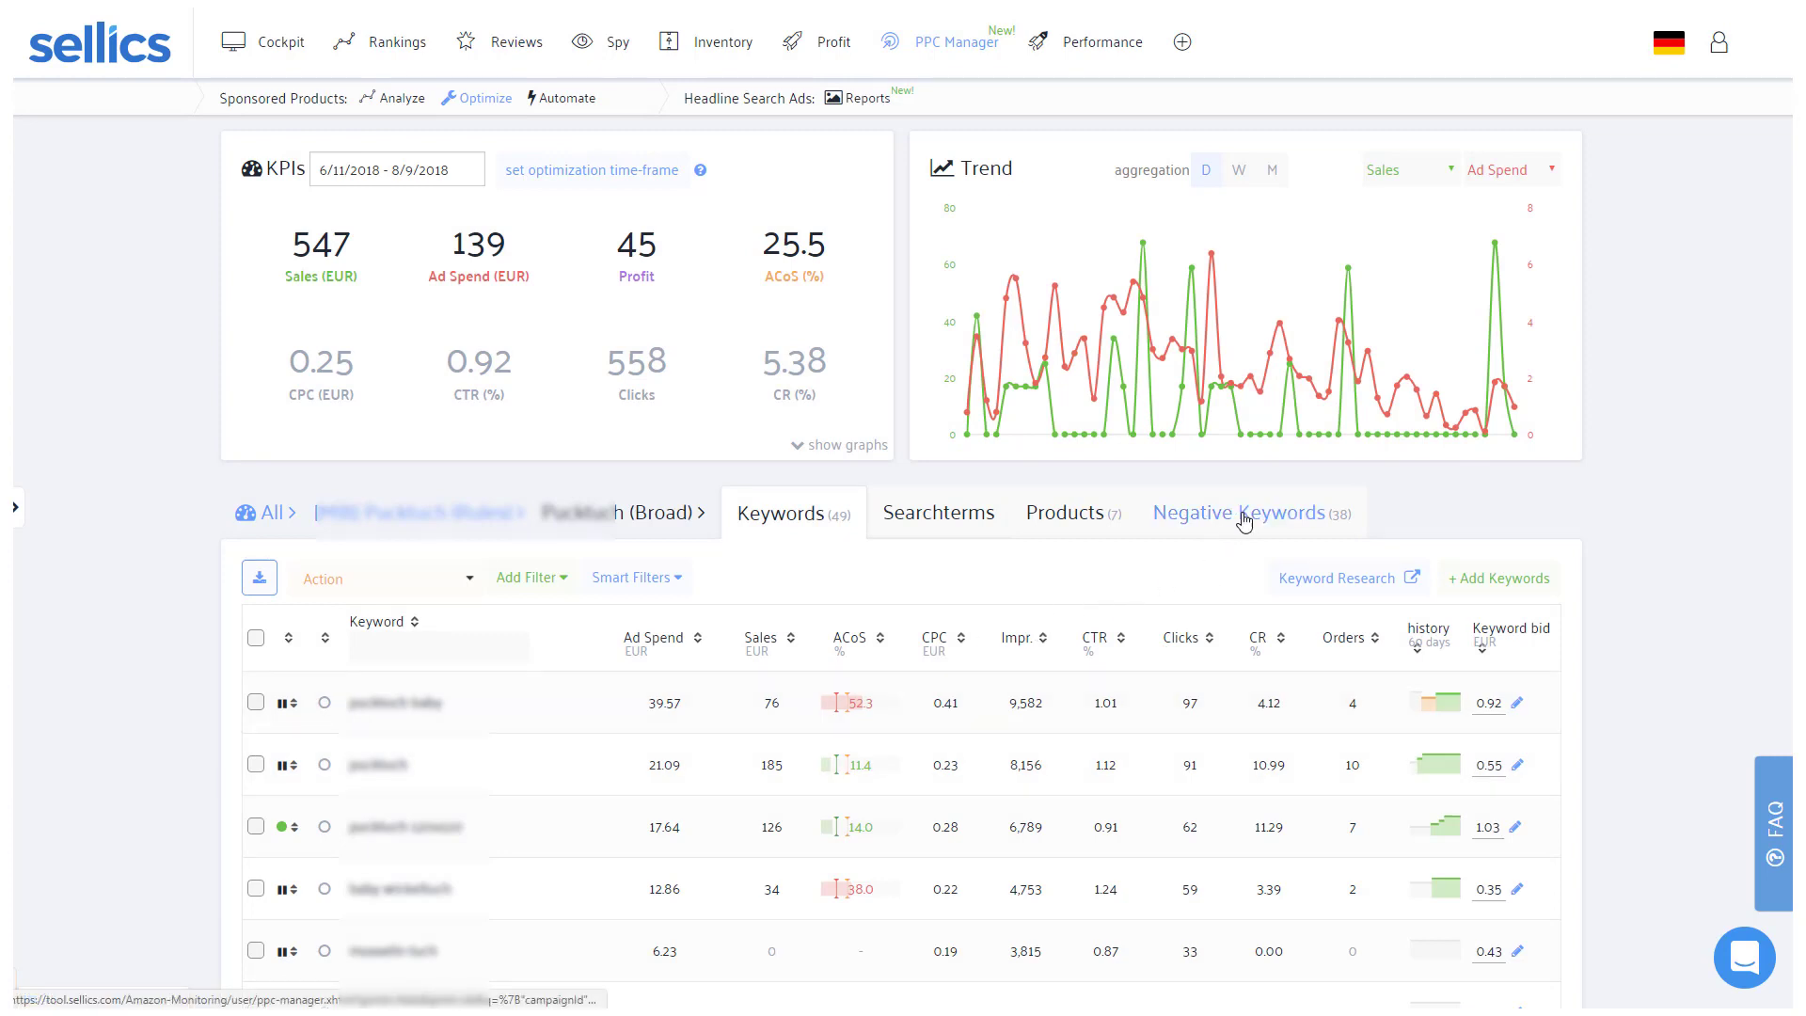
pyautogui.moveTo(781, 578)
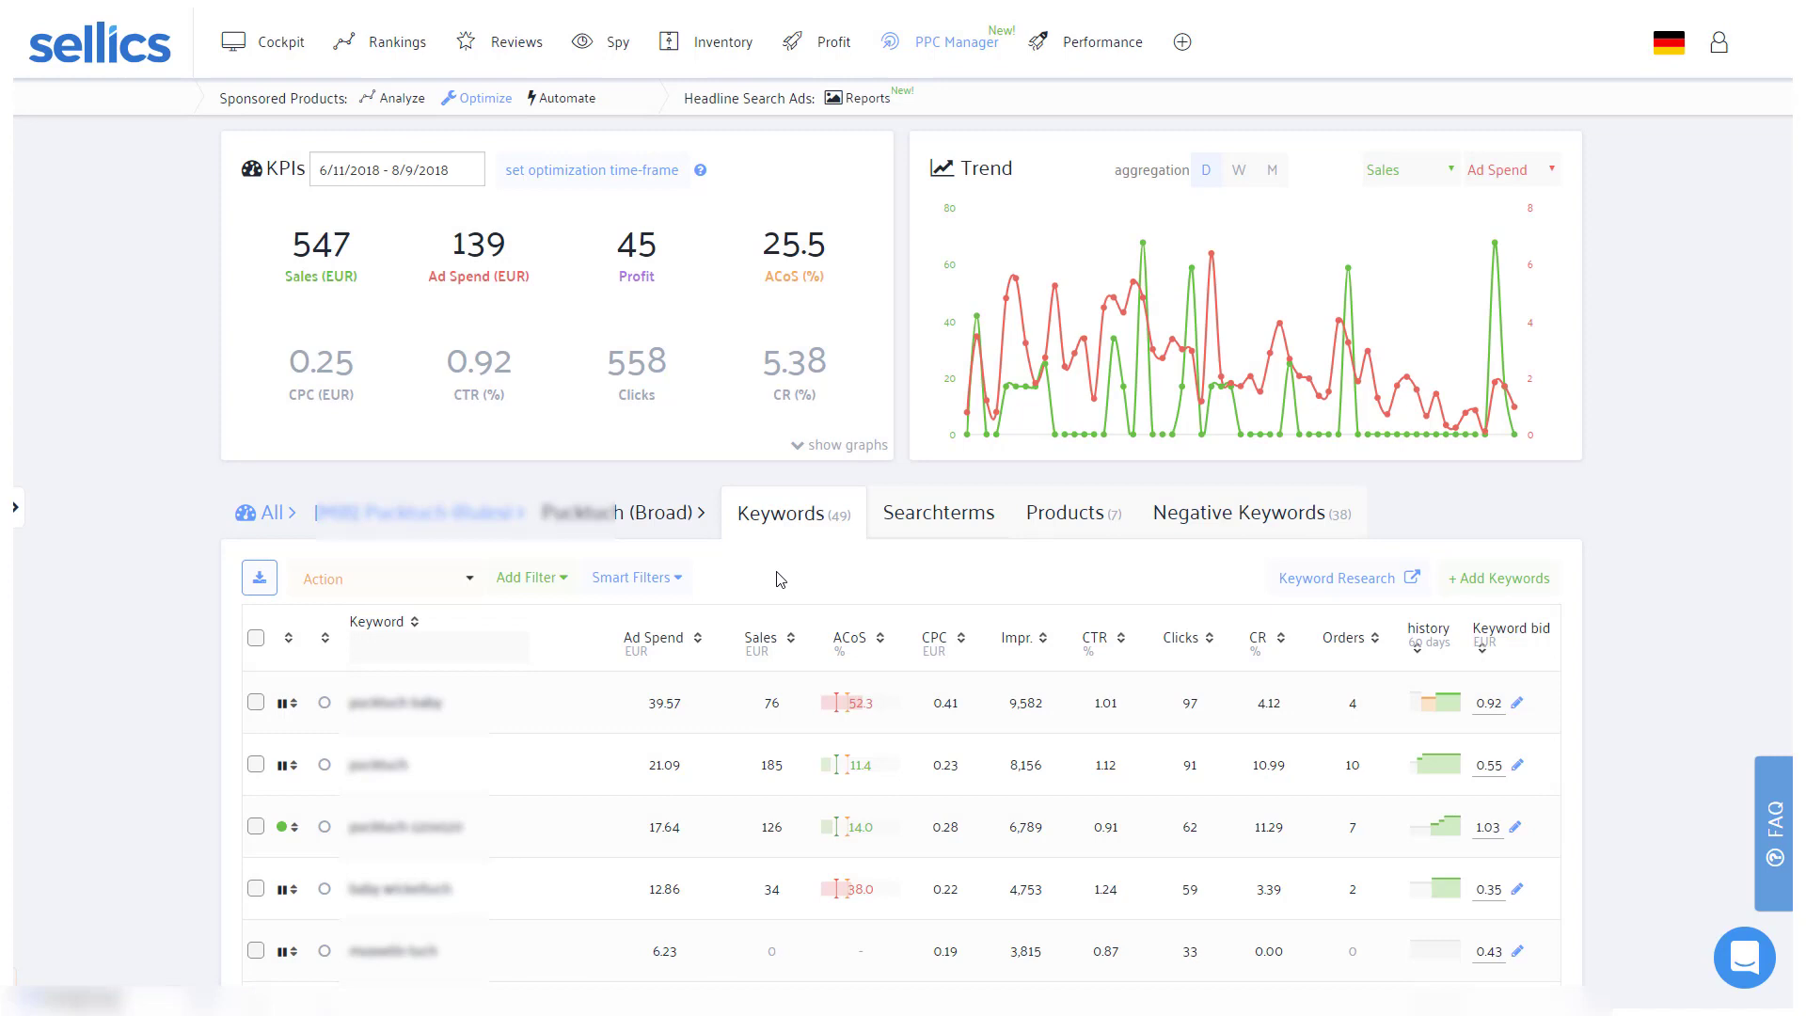
pyautogui.click(269, 512)
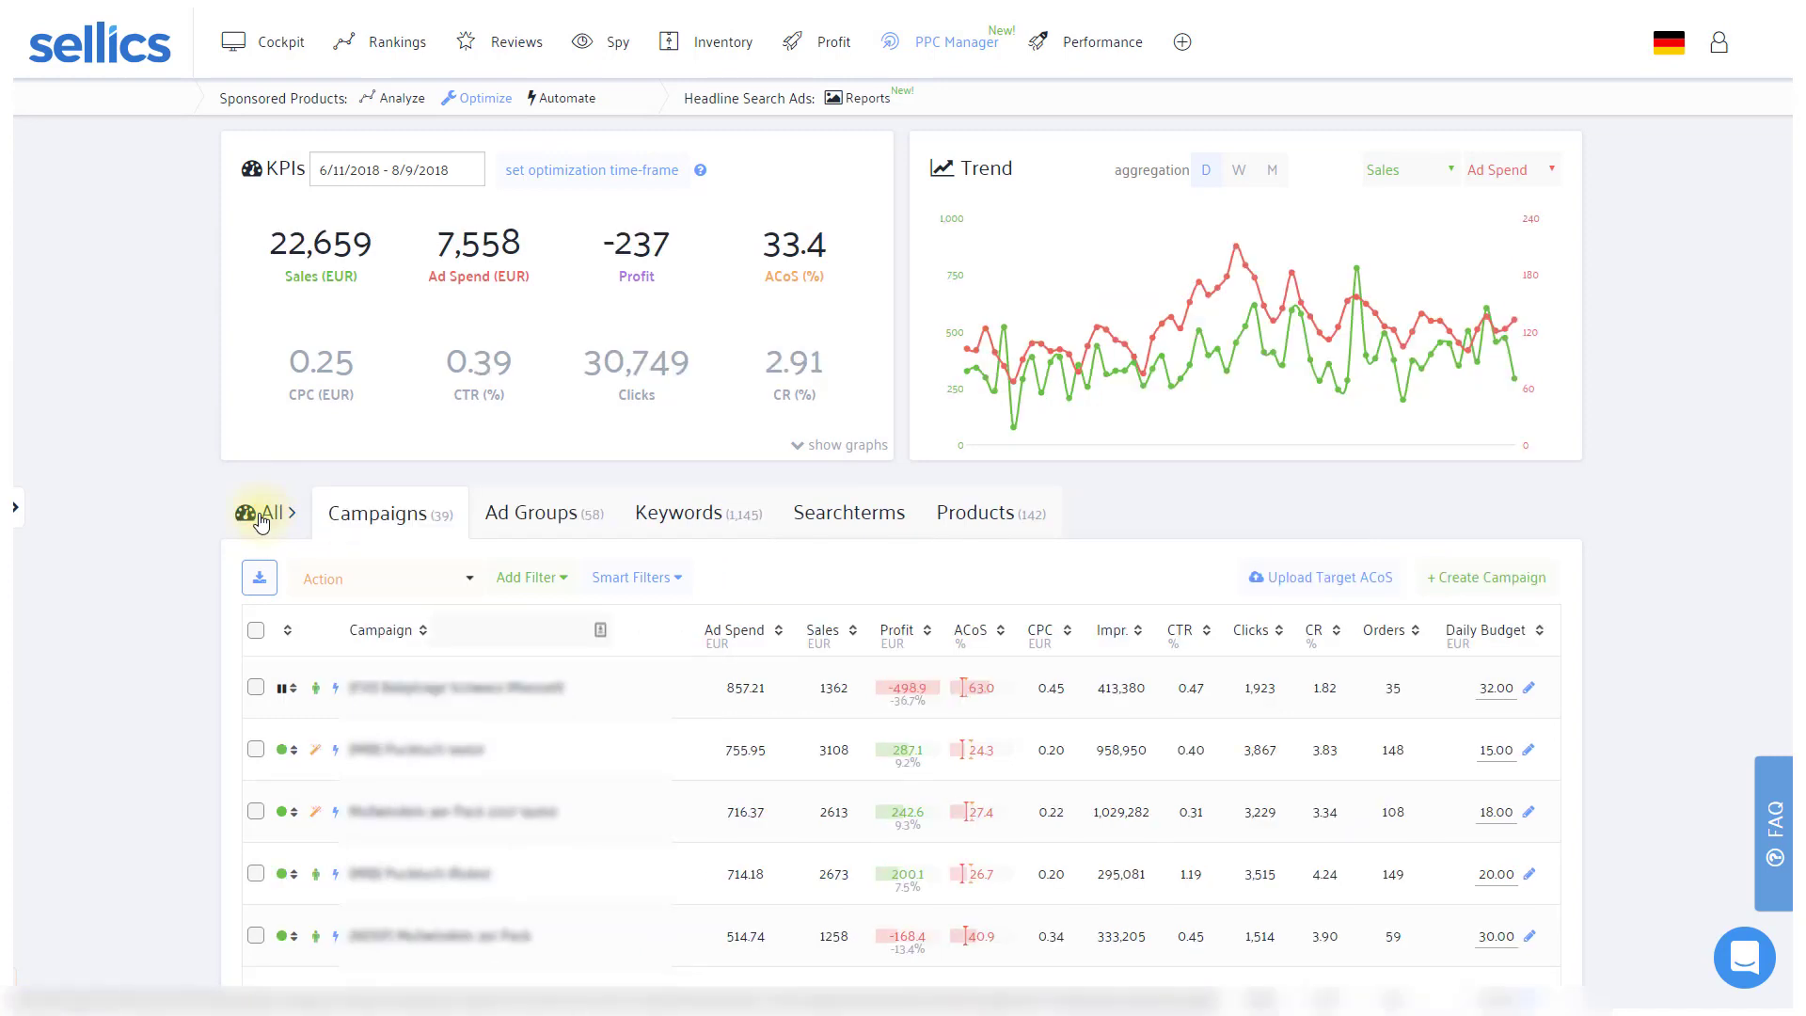
# - Review the Adjust Bids and Keyword Researcher suggestion explanations, then list all ad groups
pyautogui.click(531, 511)
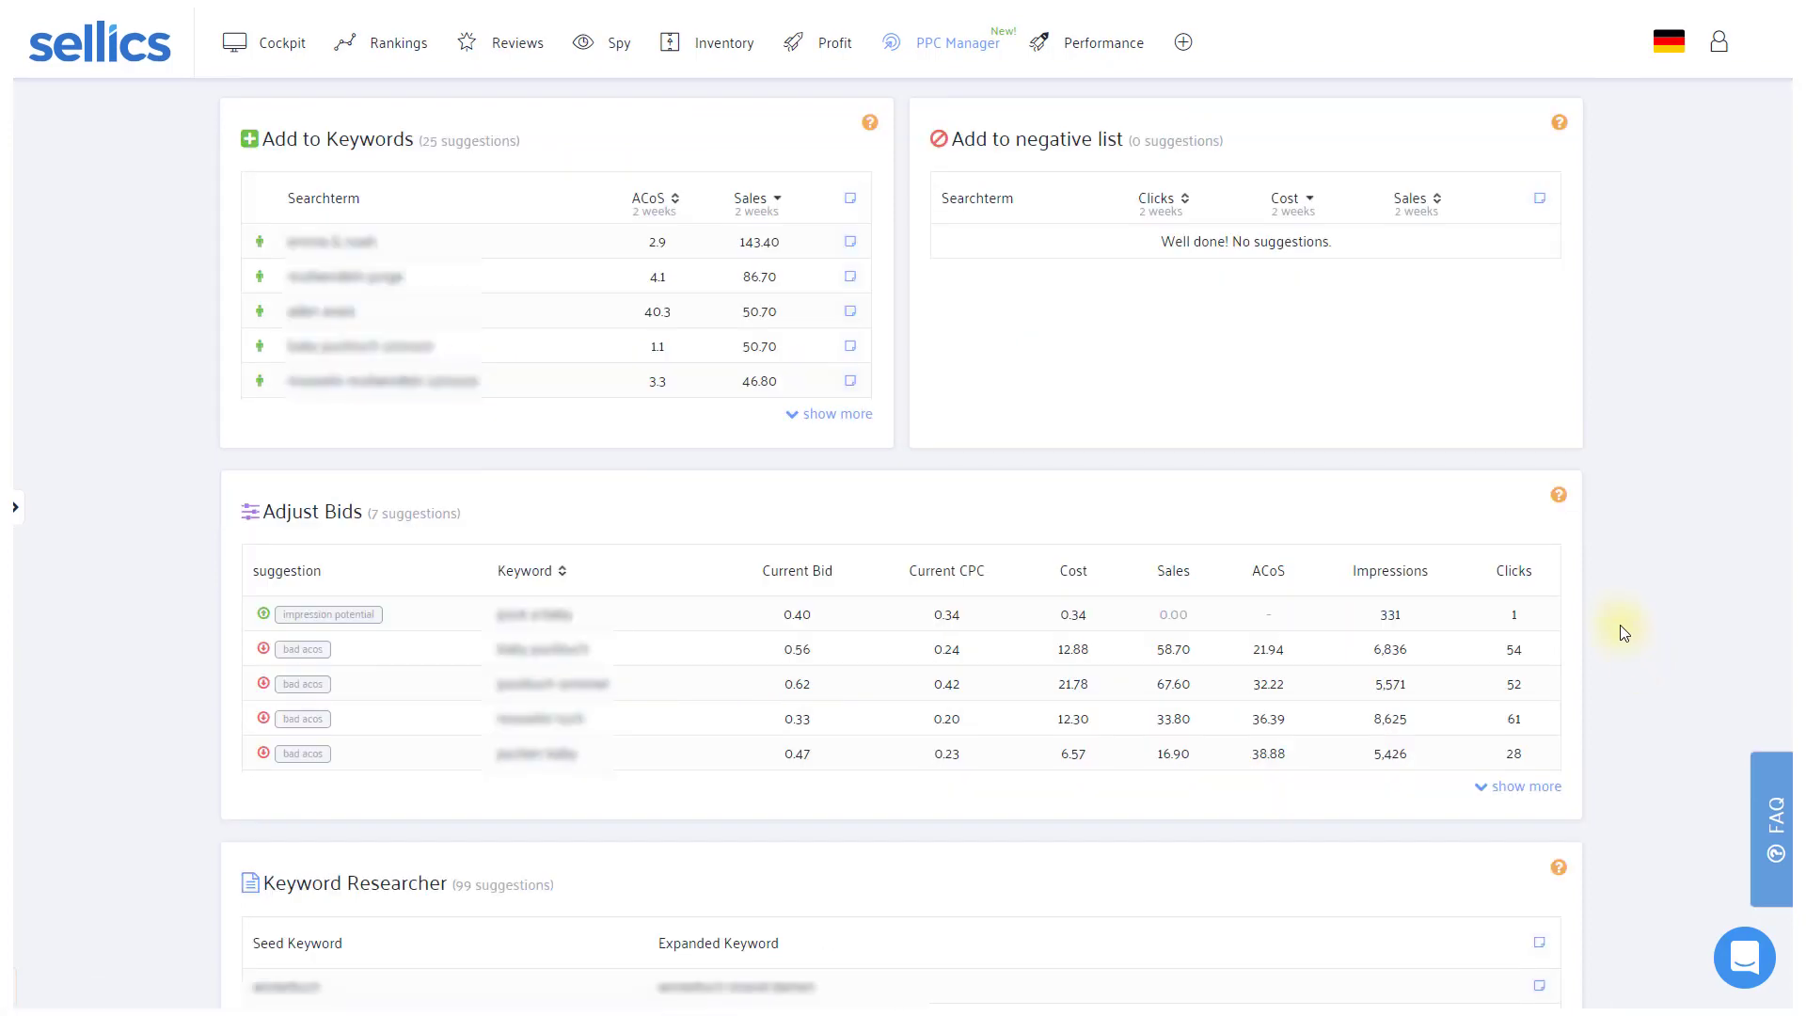
pyautogui.click(1558, 495)
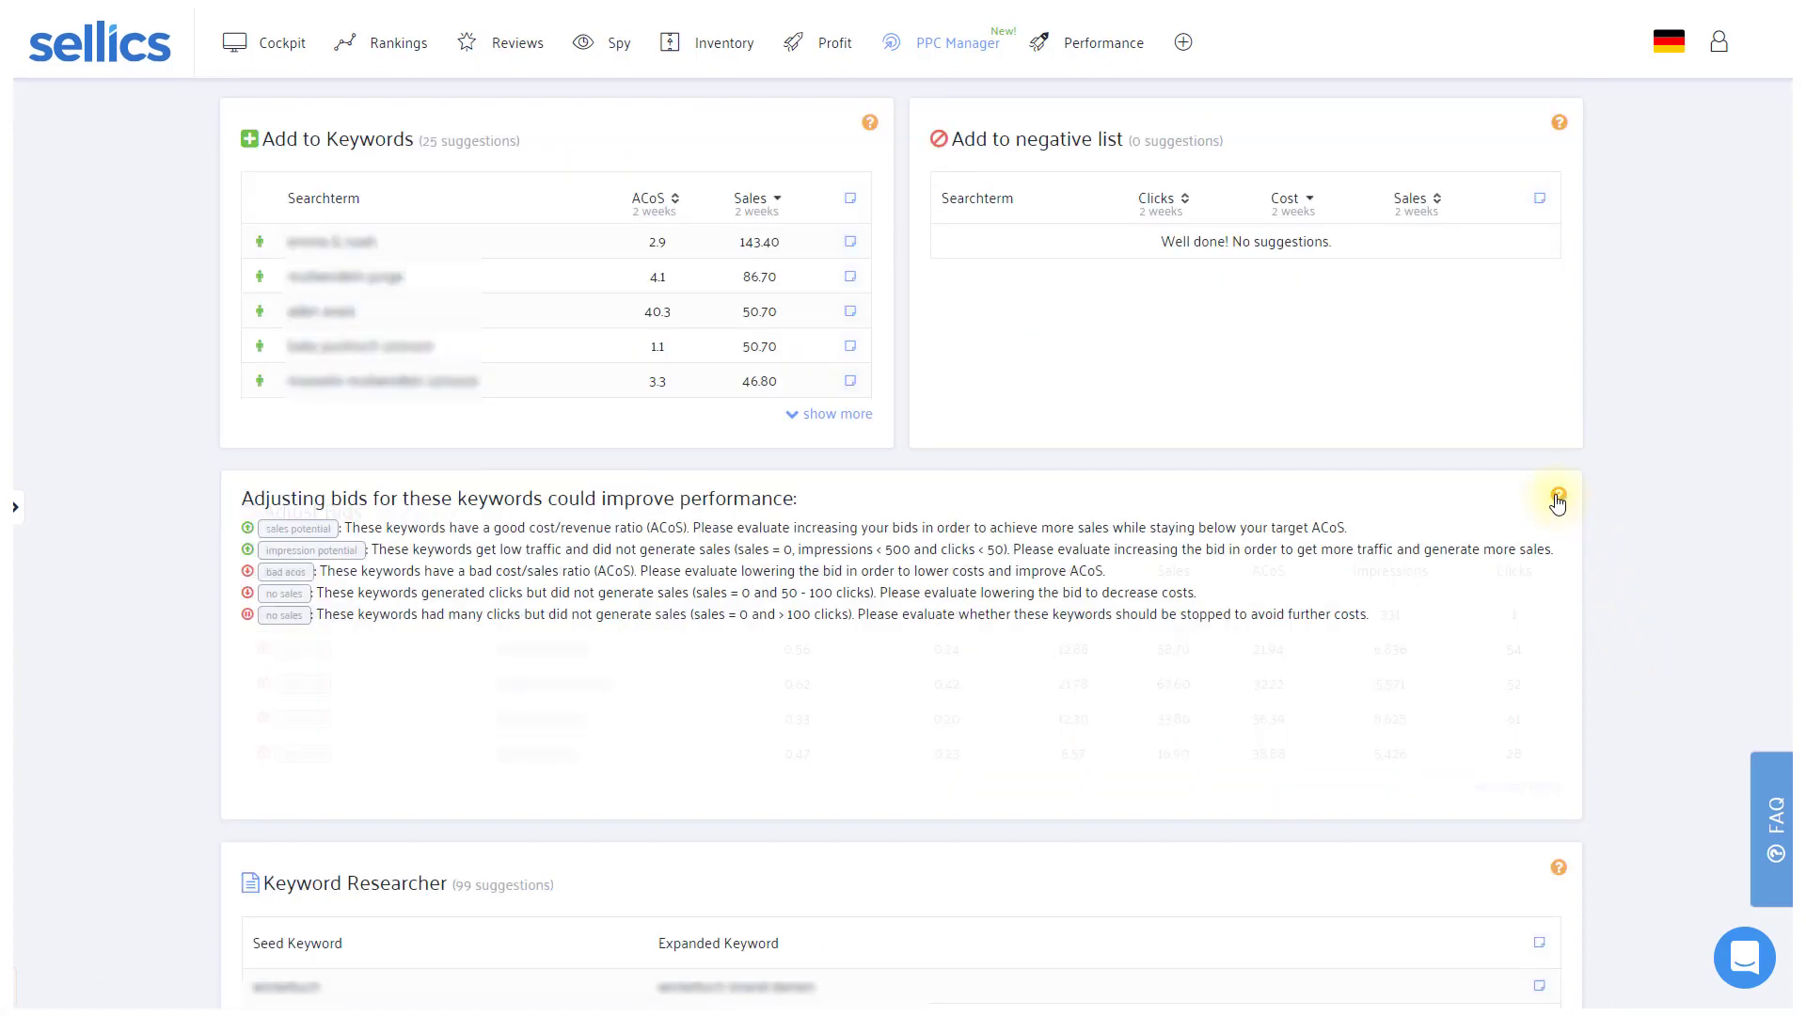
pyautogui.click(1556, 495)
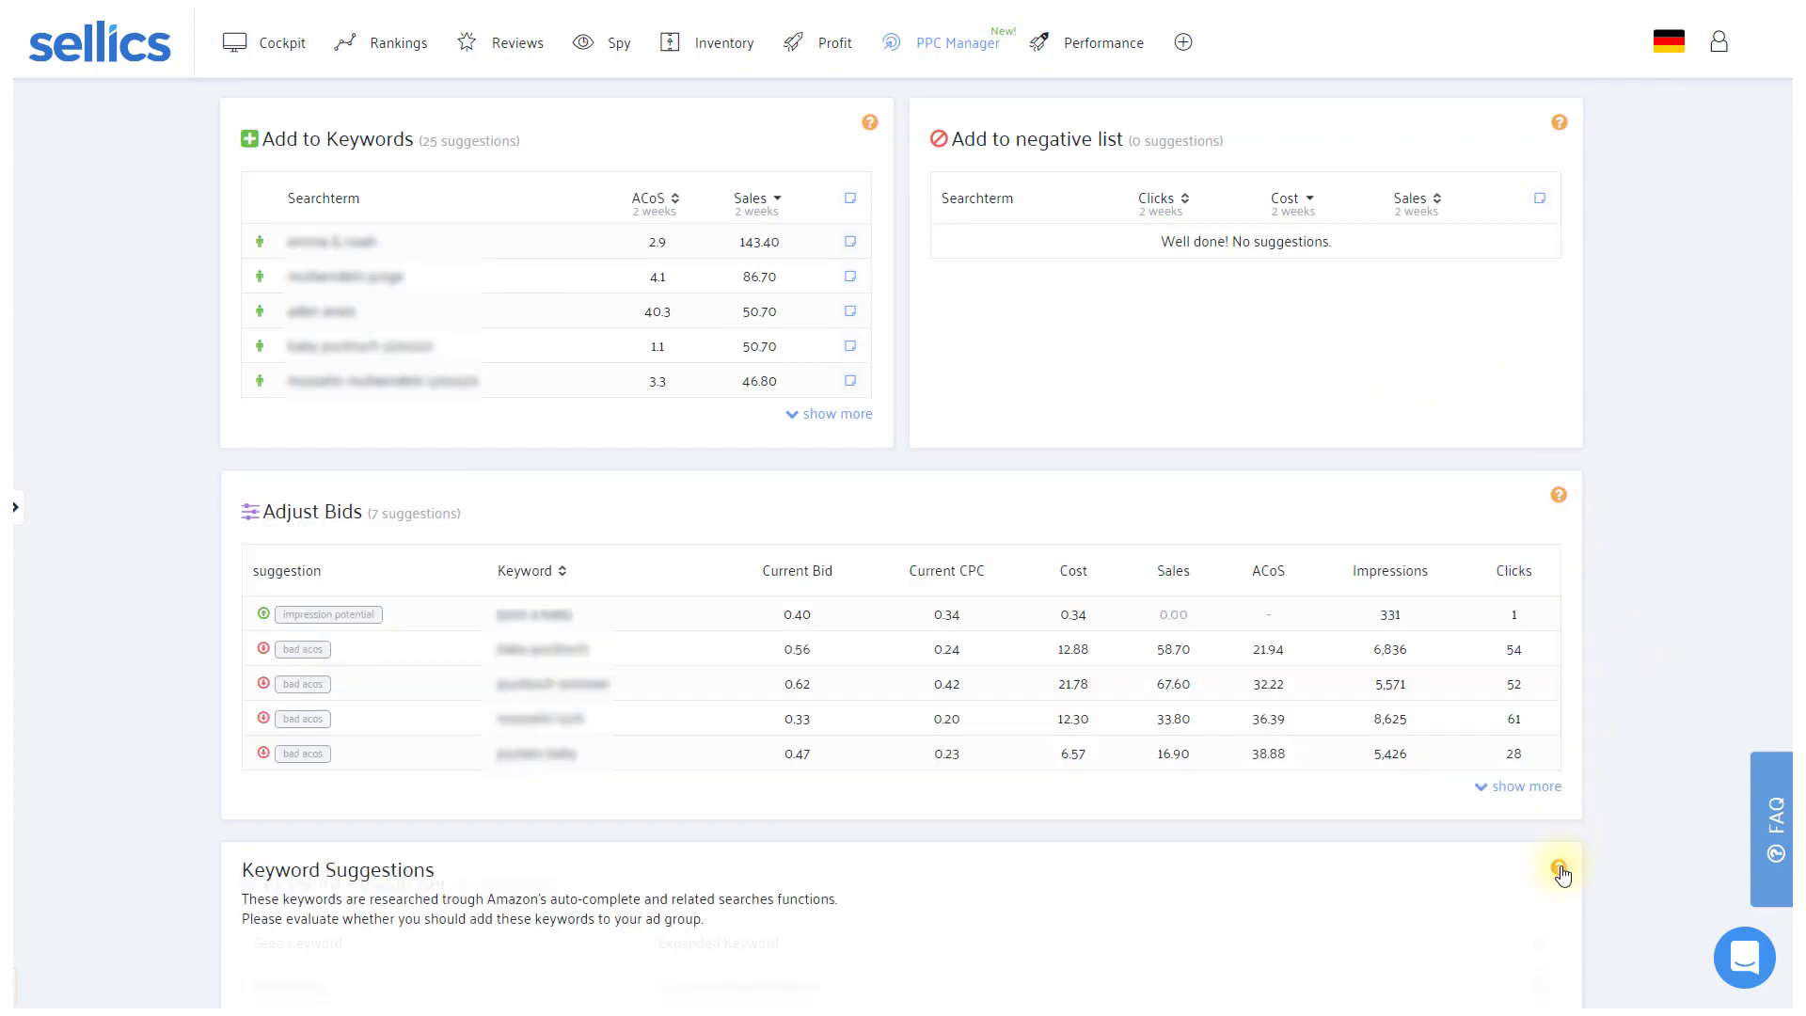
pyautogui.click(1559, 867)
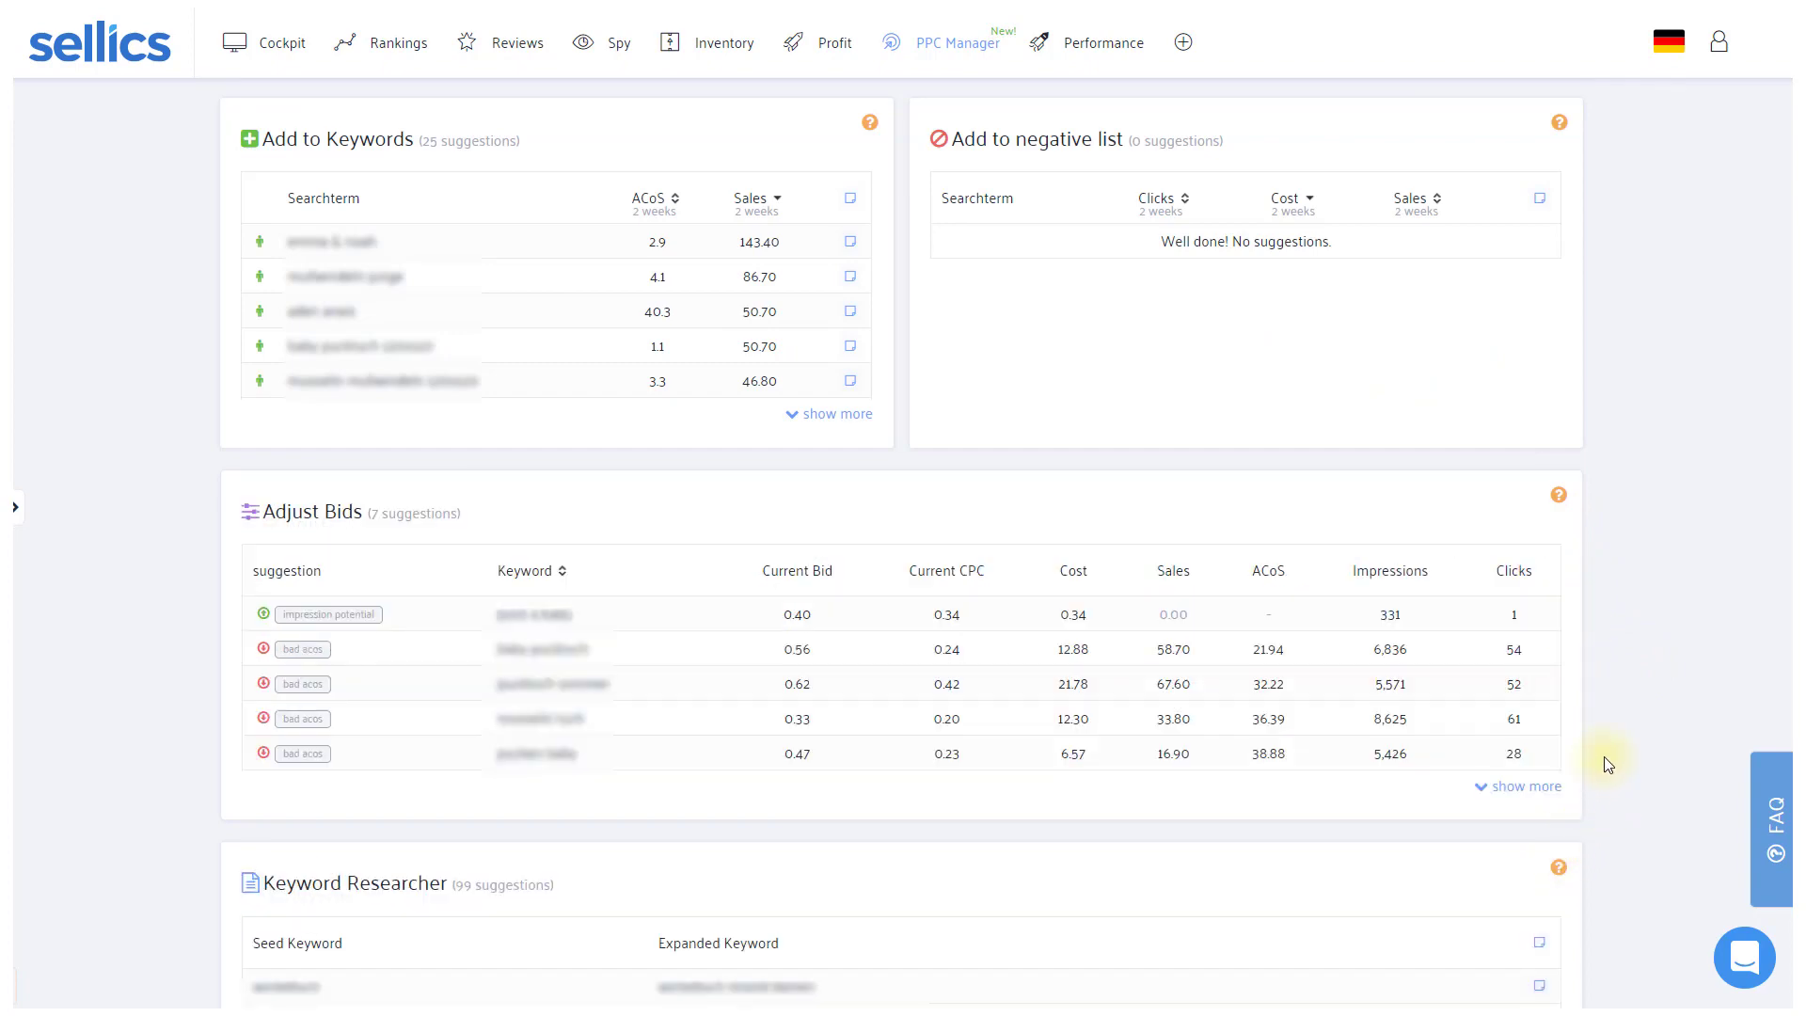
pyautogui.click(955, 43)
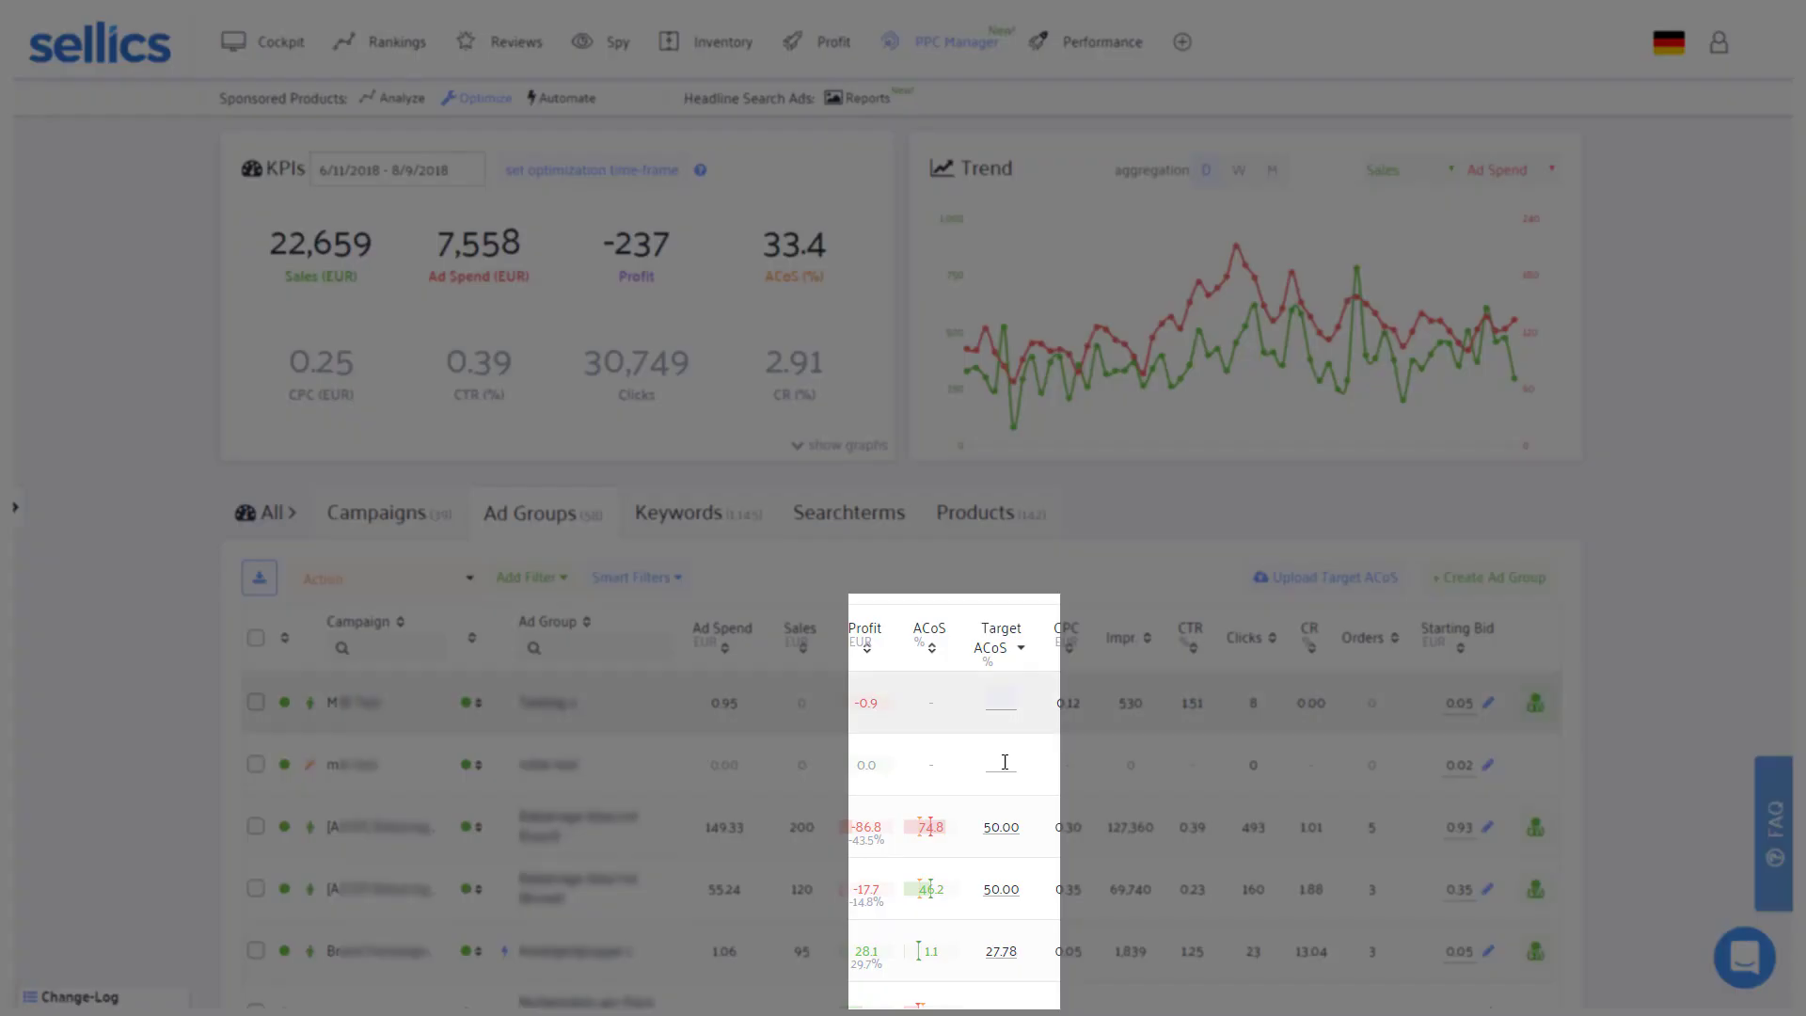
# - Edit the third ad group's Target ACoS, setting it to 50.00
pyautogui.click(999, 826)
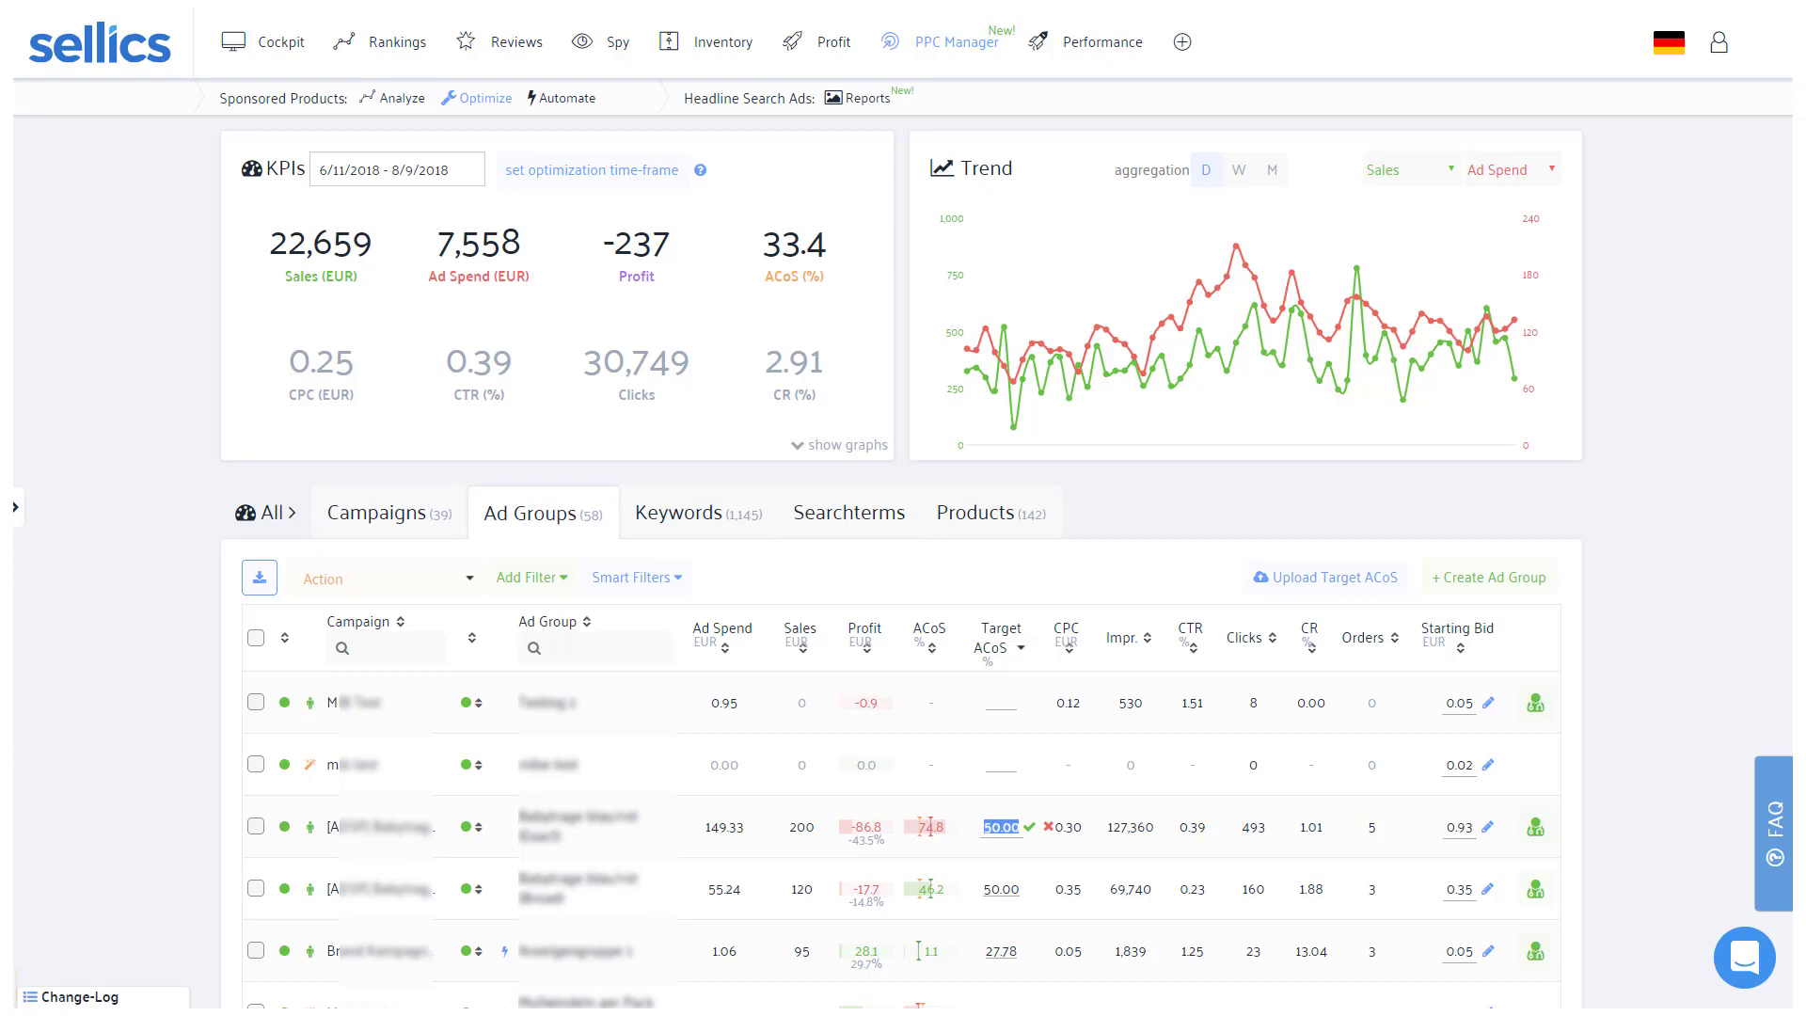
pyautogui.moveTo(562, 97)
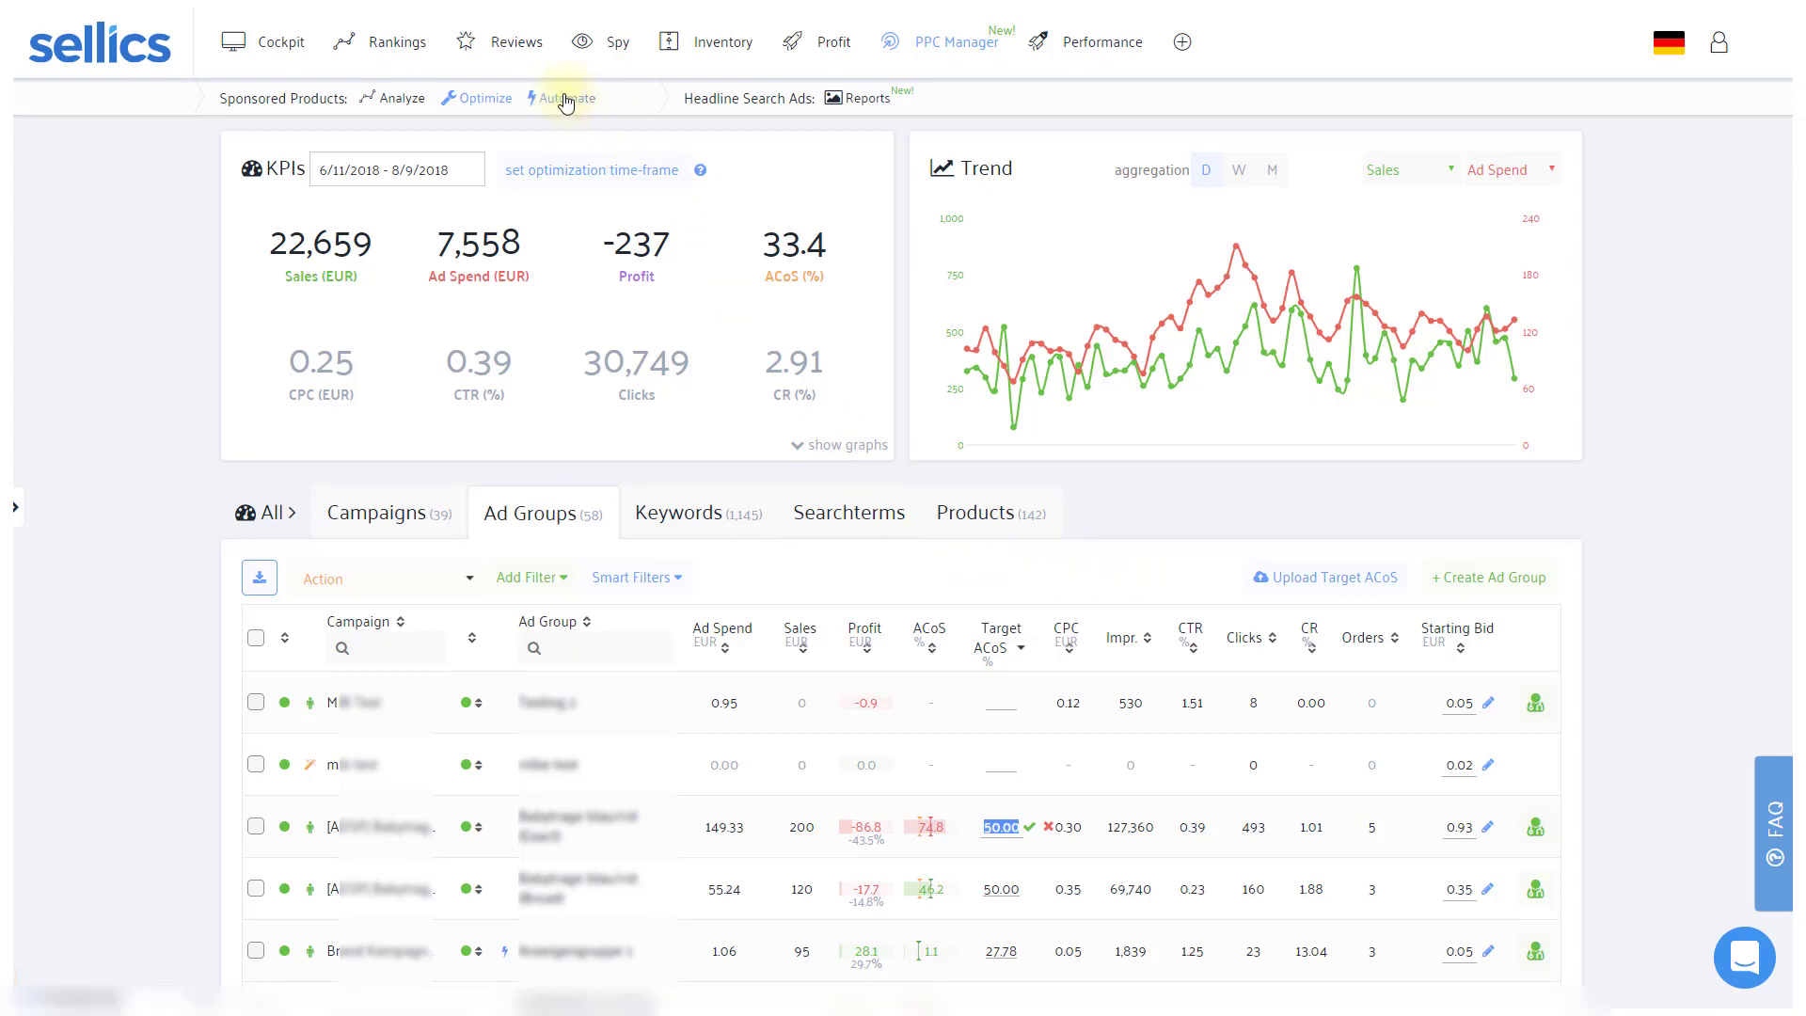
# - Review the AMZ Demo August rule set that lowers keyword bids when ACoS exceeds target, checking the live chat briefly
pyautogui.click(568, 98)
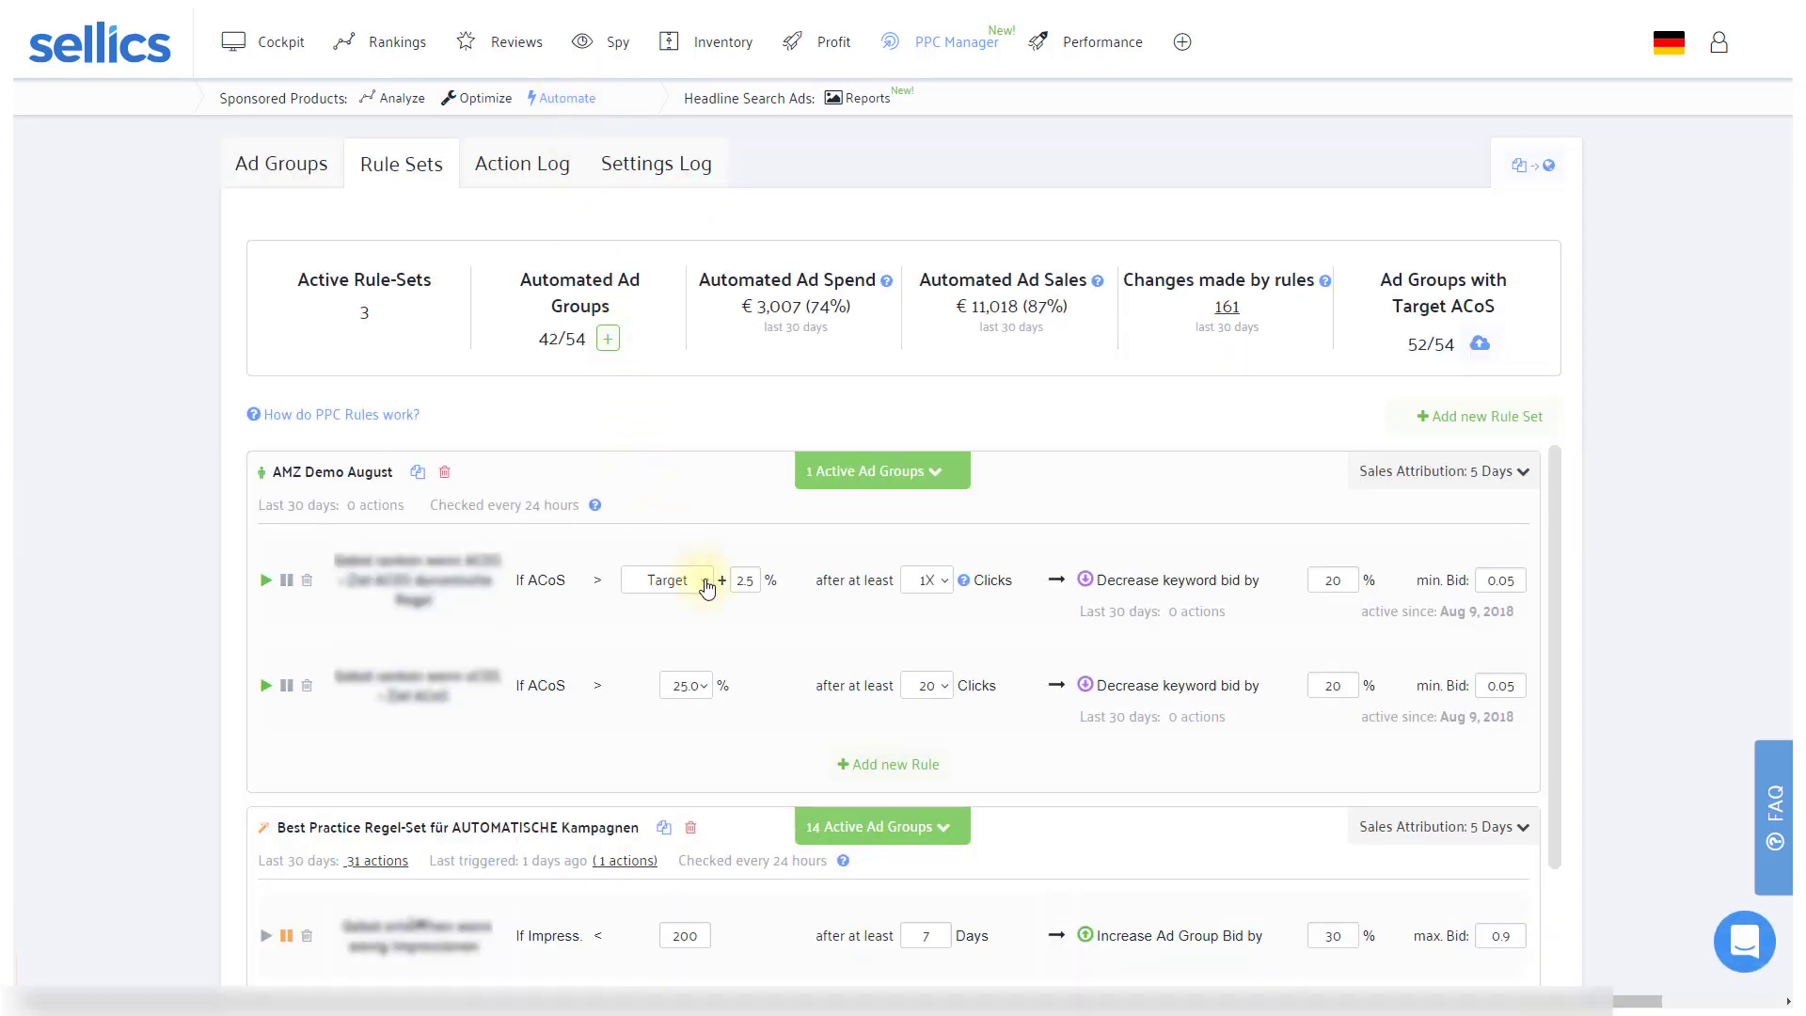
pyautogui.click(666, 579)
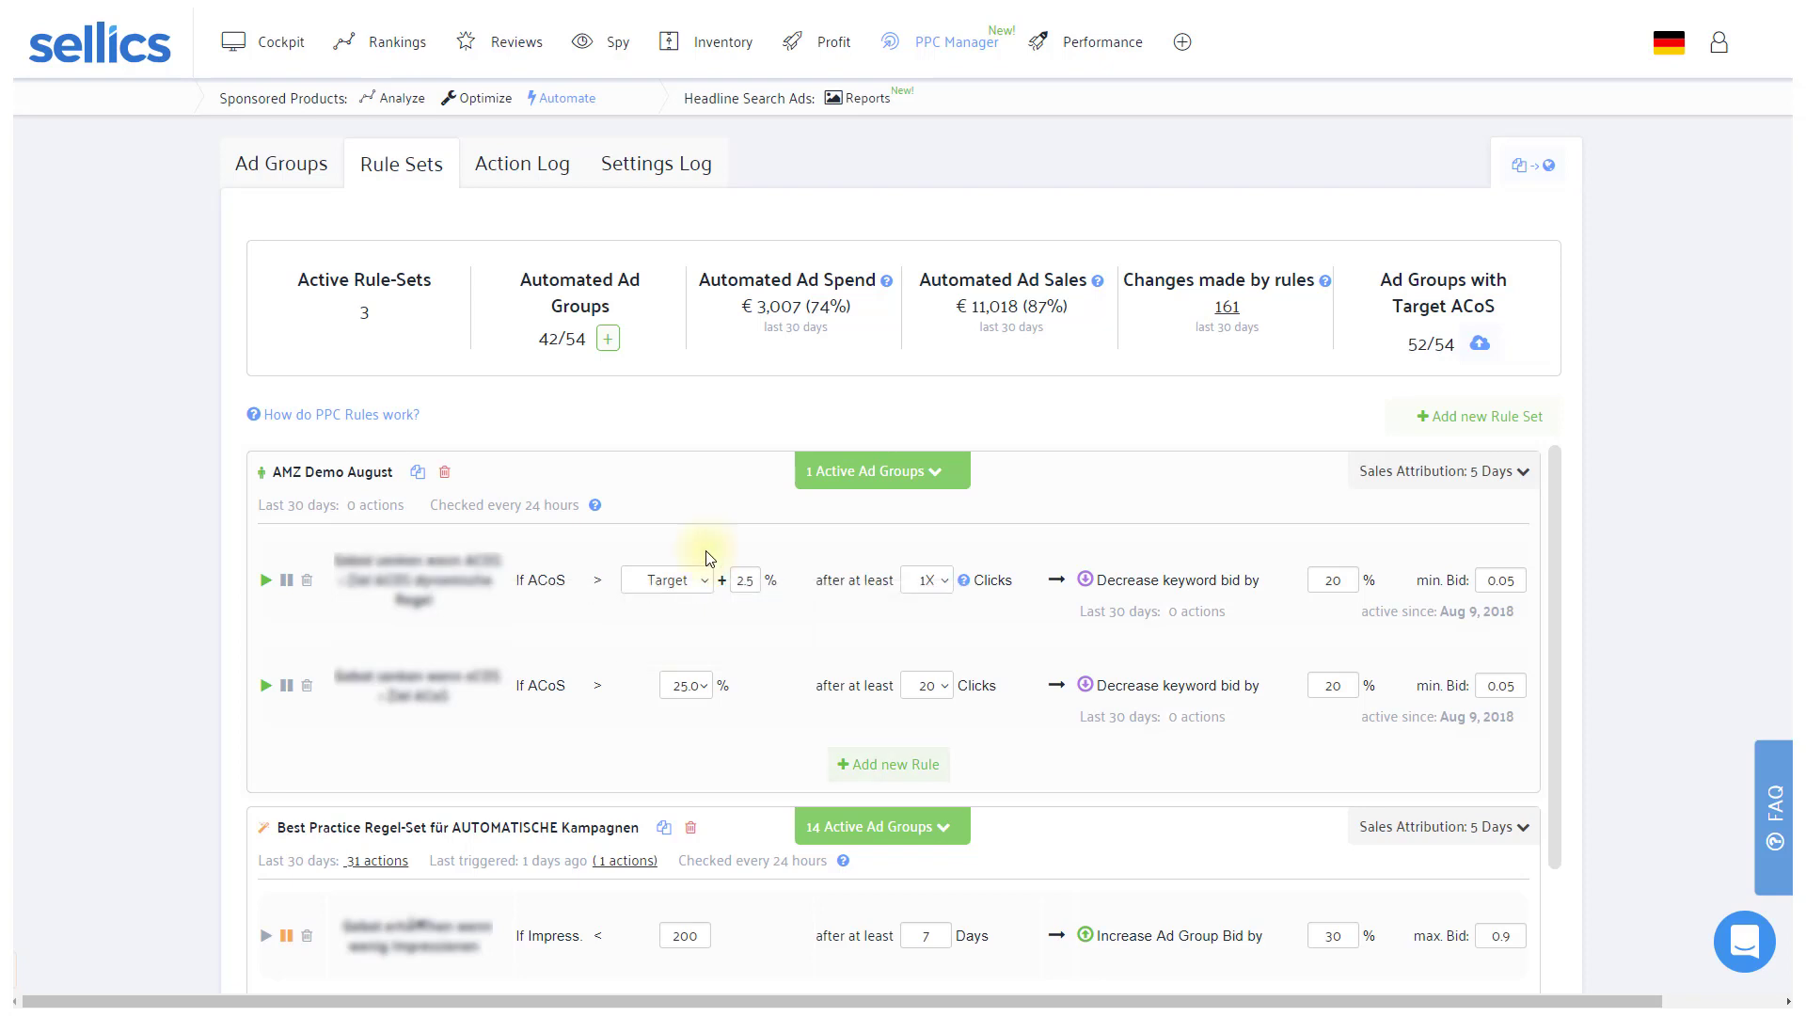
pyautogui.click(1744, 940)
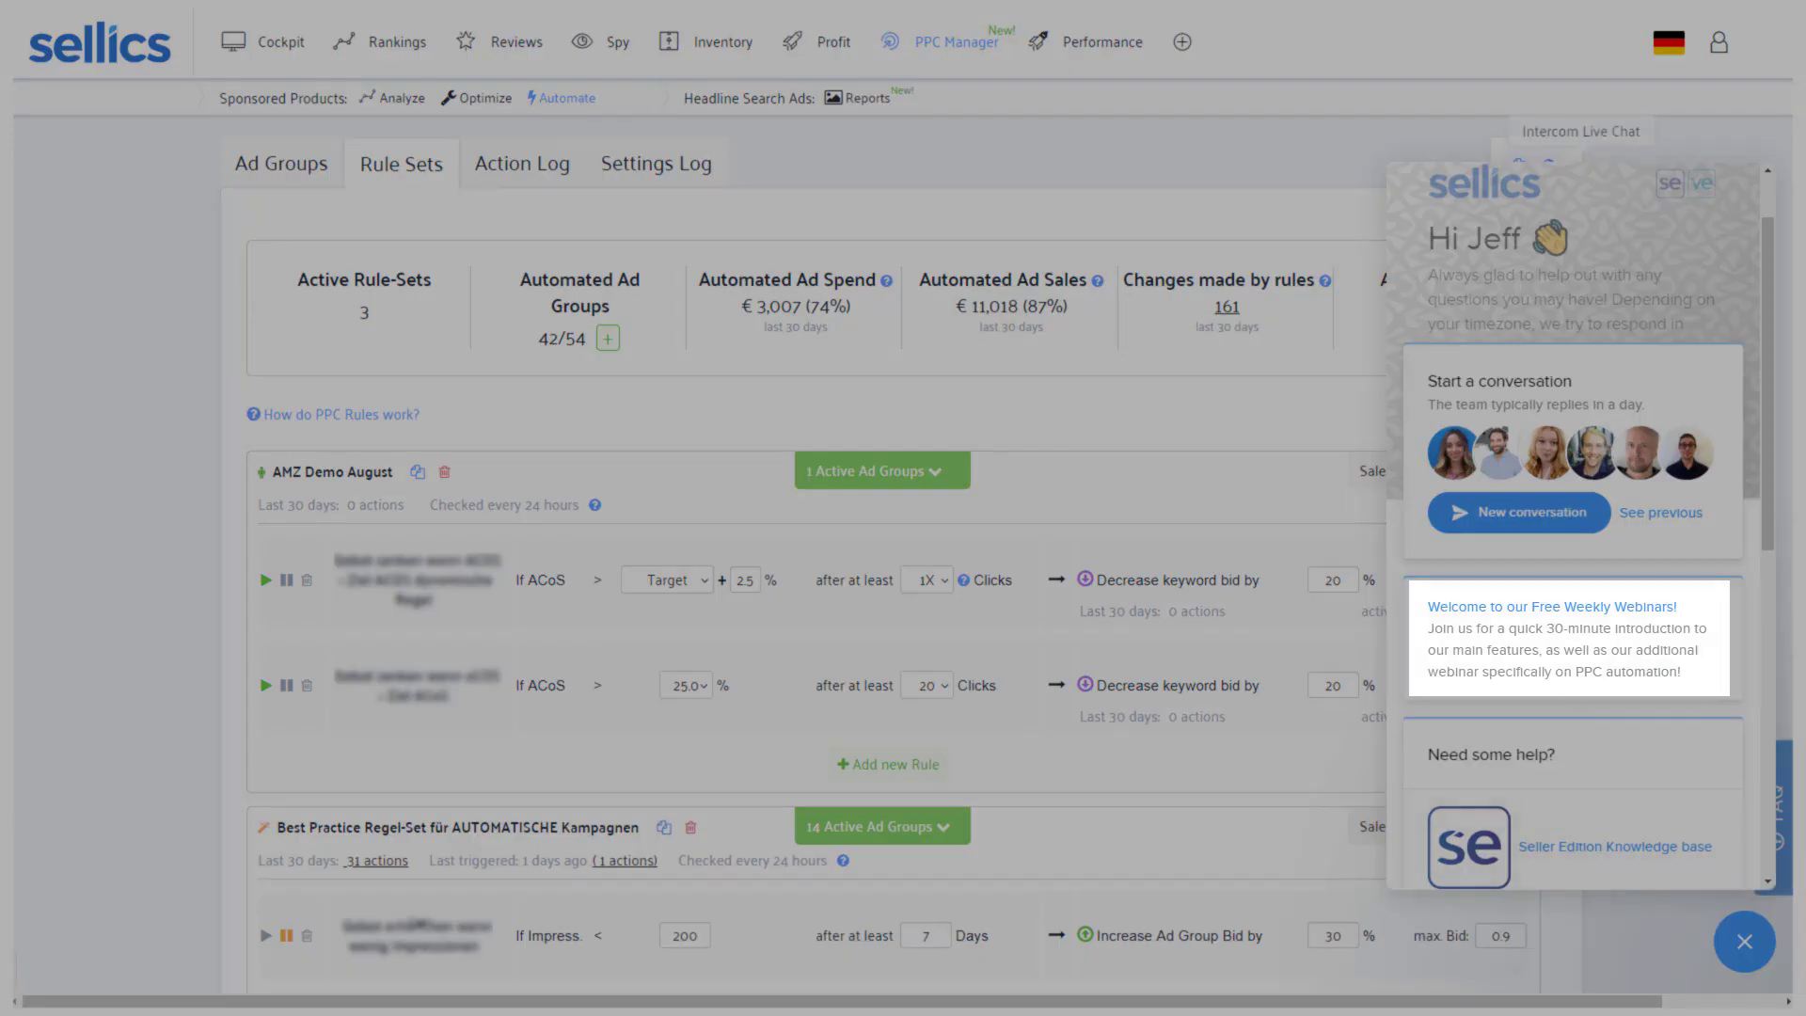
pyautogui.click(1744, 941)
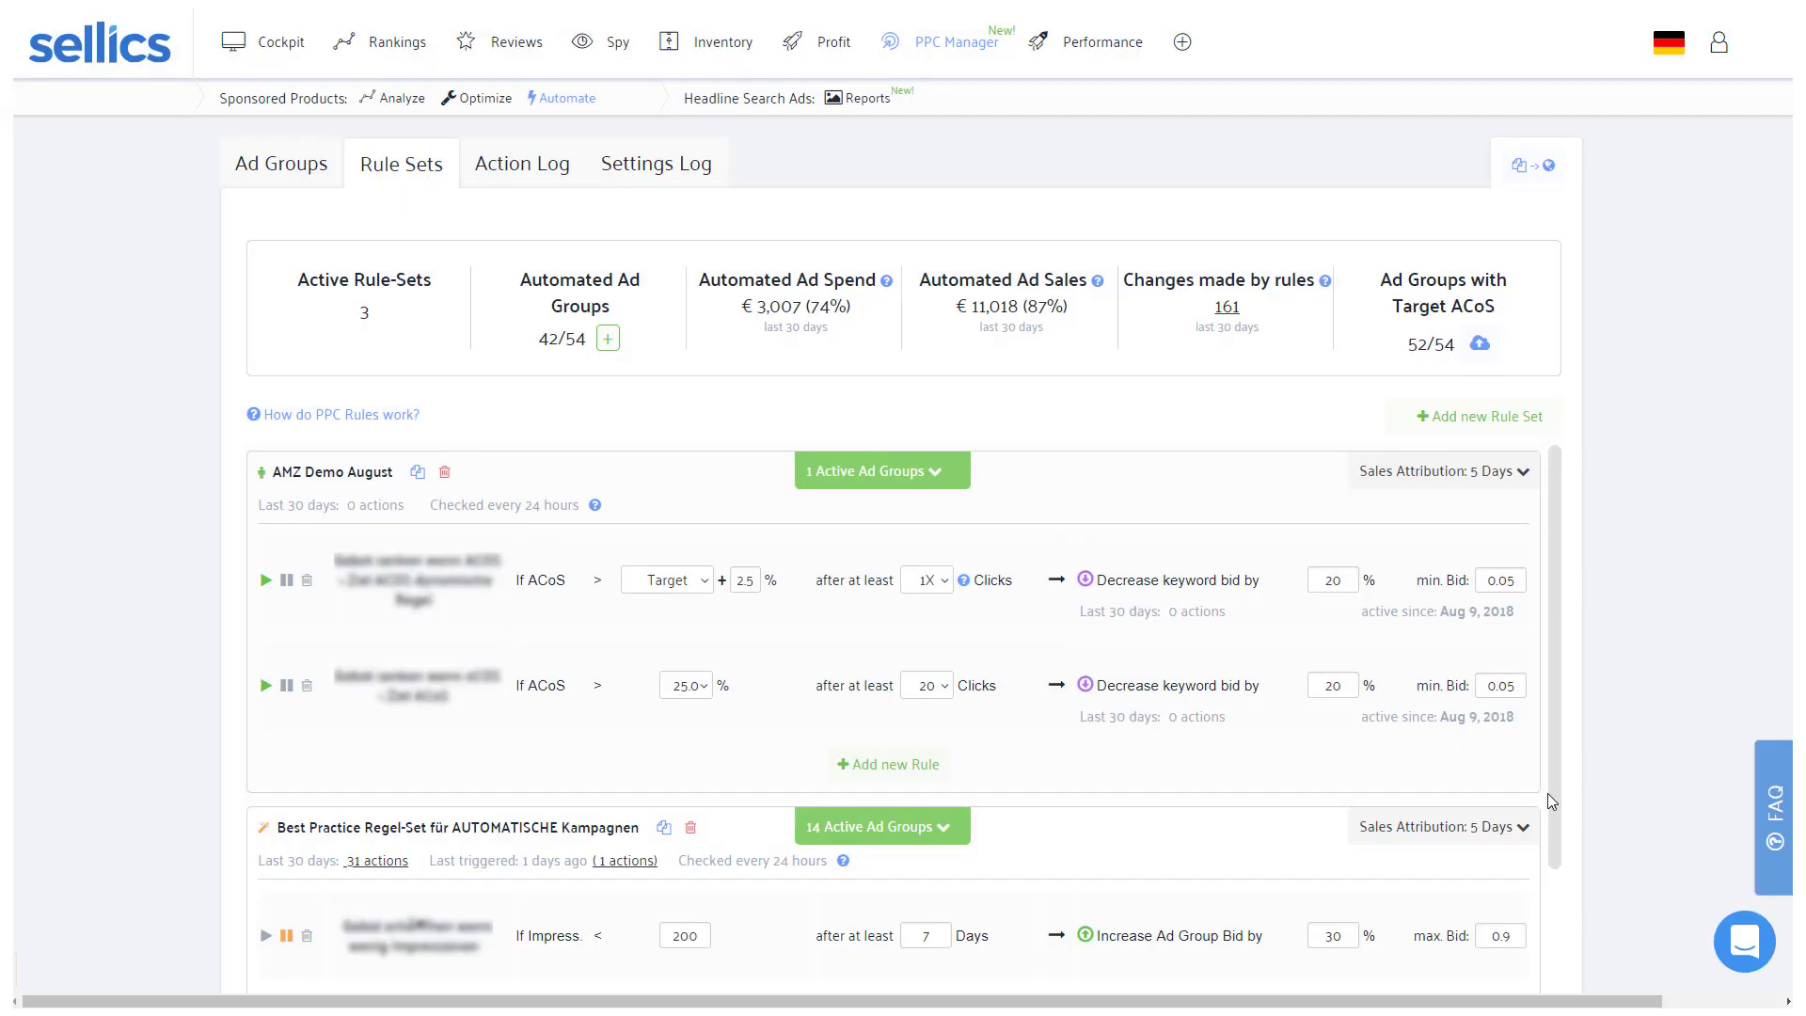
pyautogui.moveTo(401, 98)
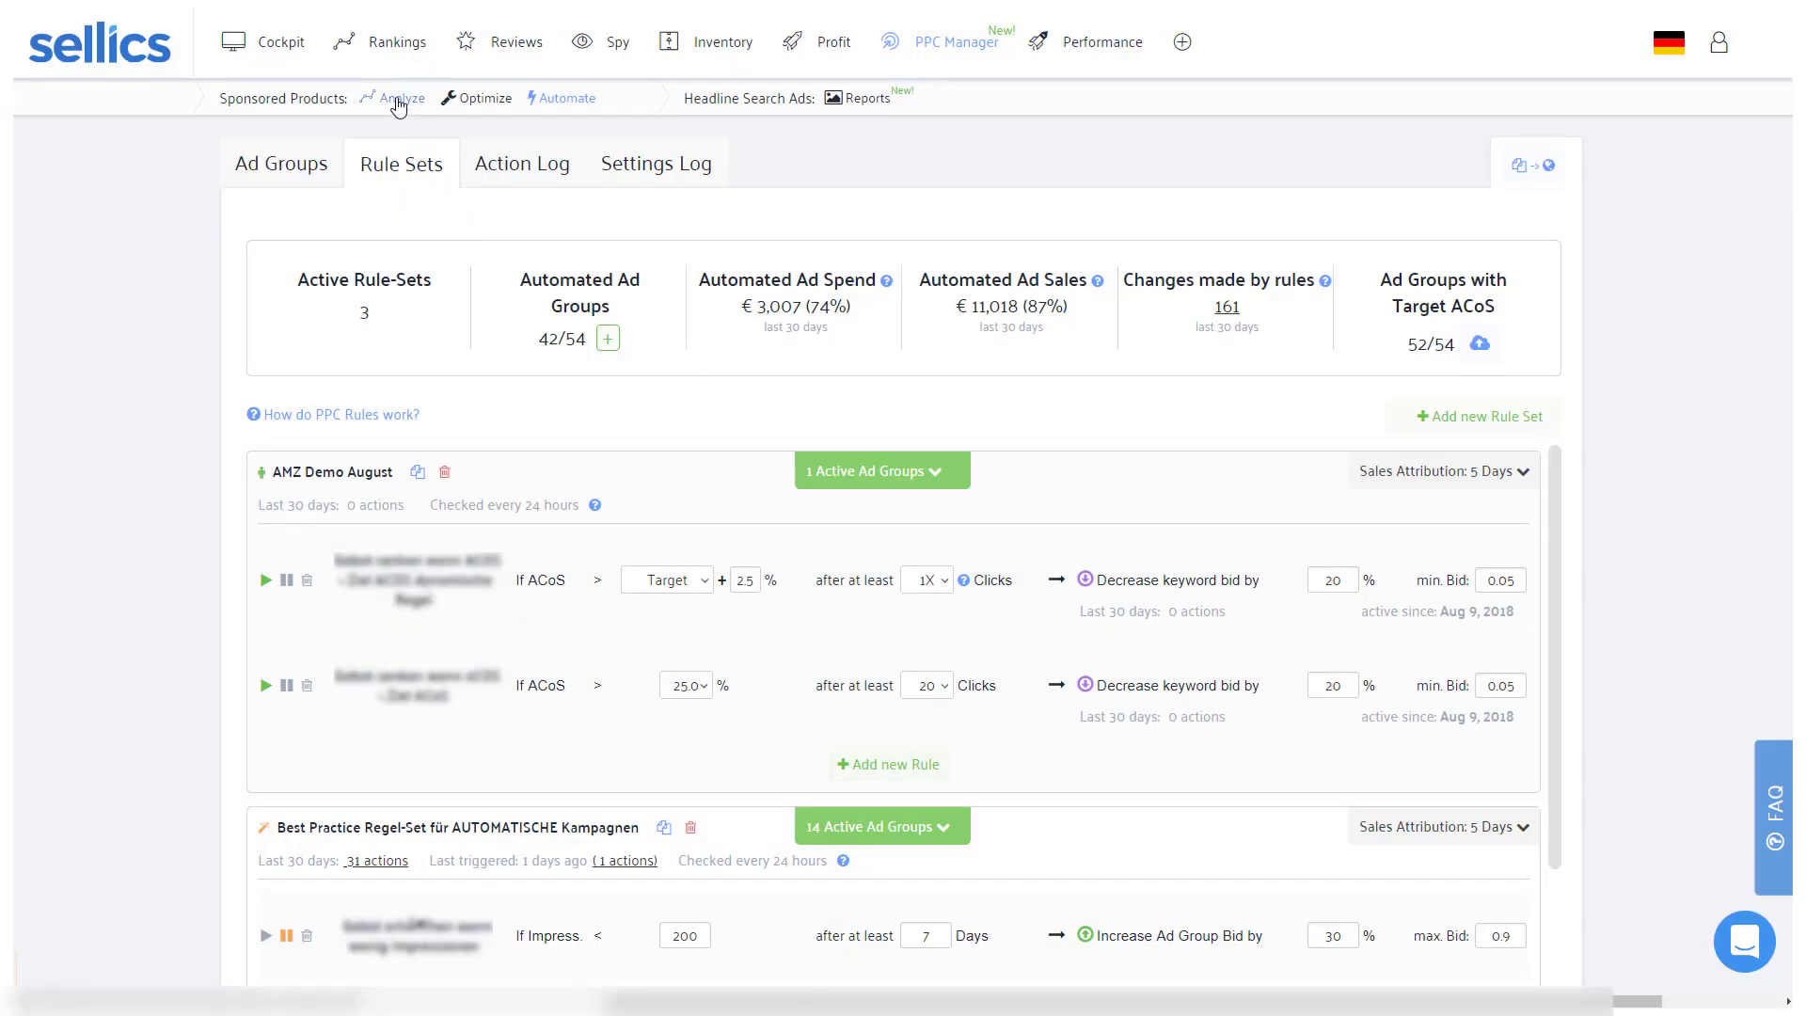
# - View the Analyze page with campaign spend, sales and ACoS sparklines and the bid-change timeline
pyautogui.click(399, 98)
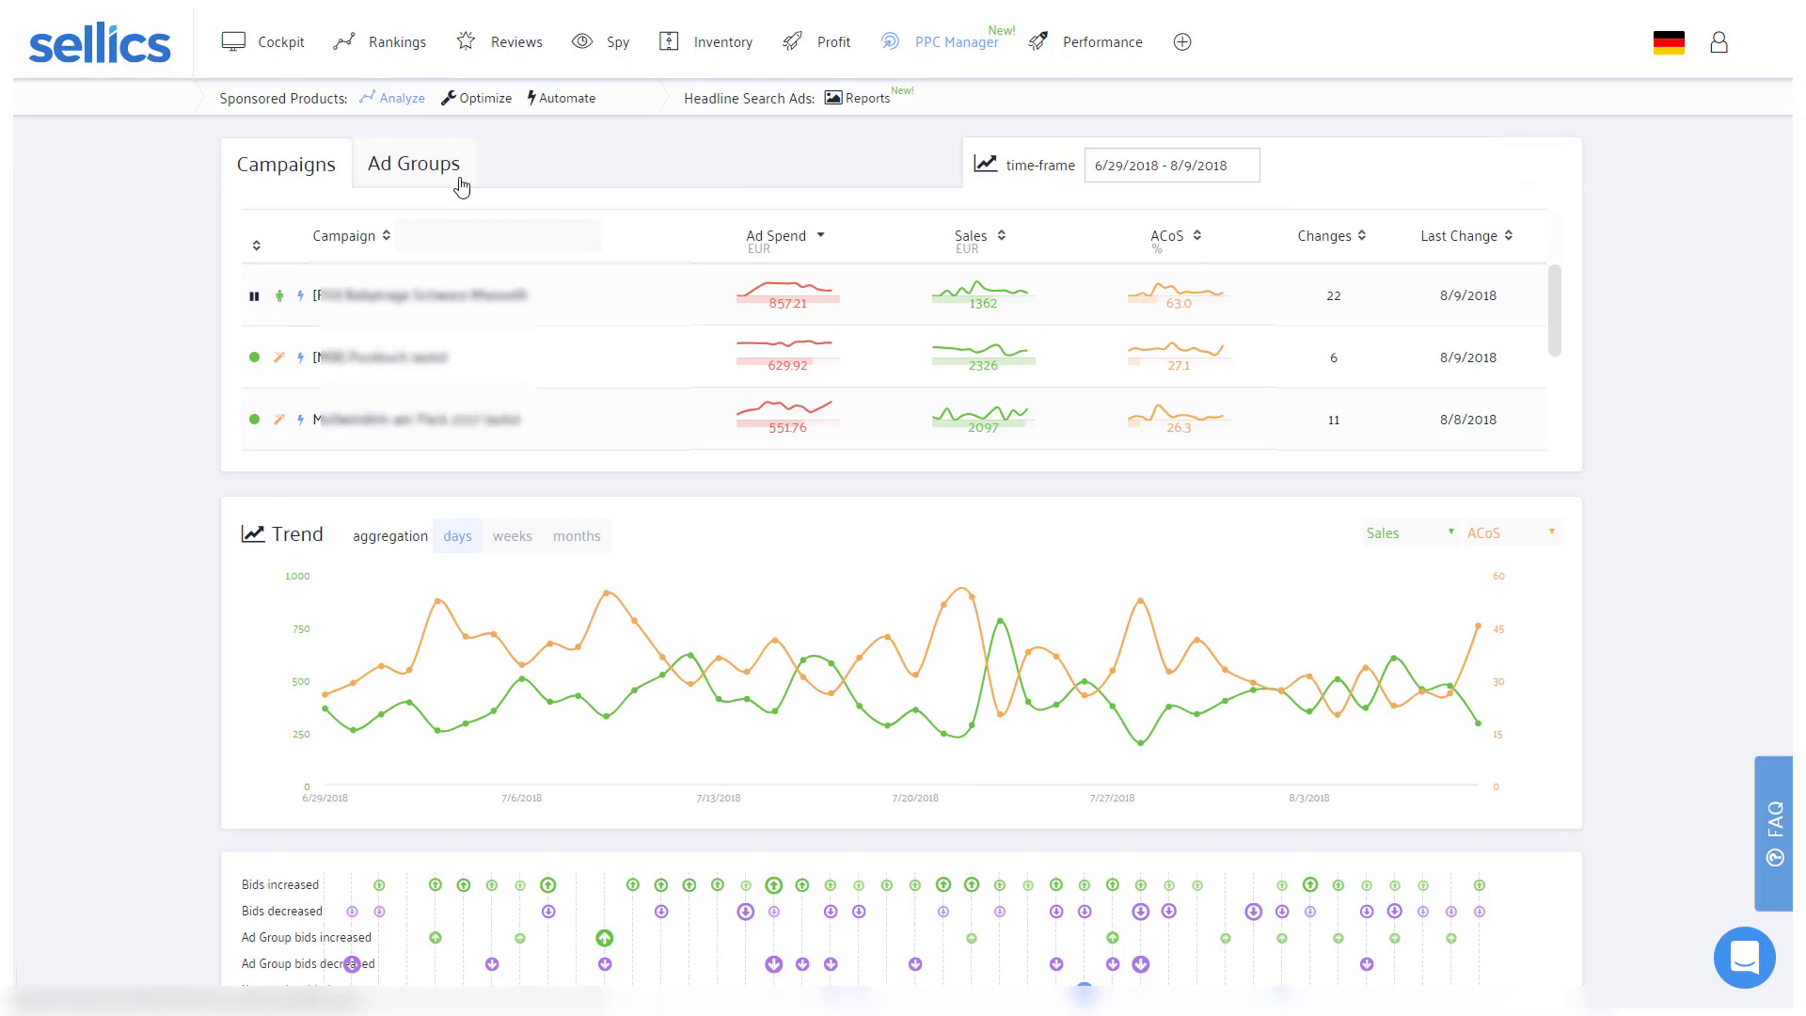
pyautogui.moveTo(943, 885)
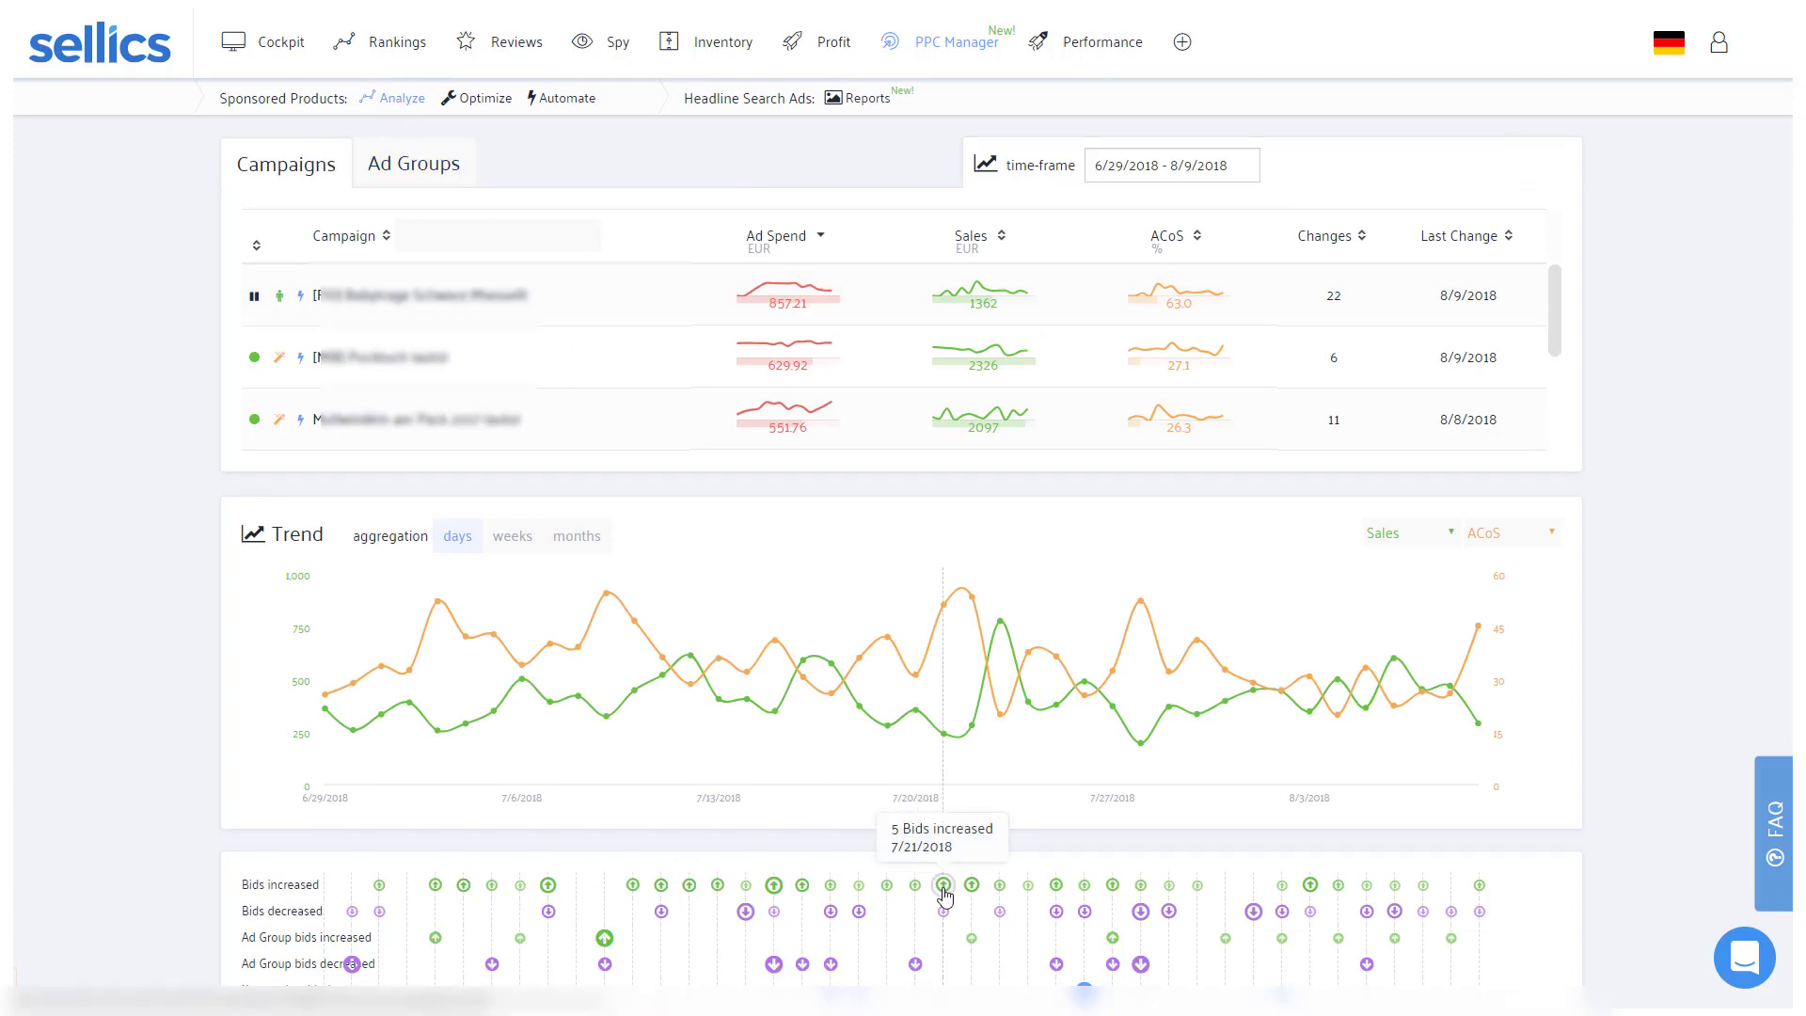
pyautogui.moveTo(999, 843)
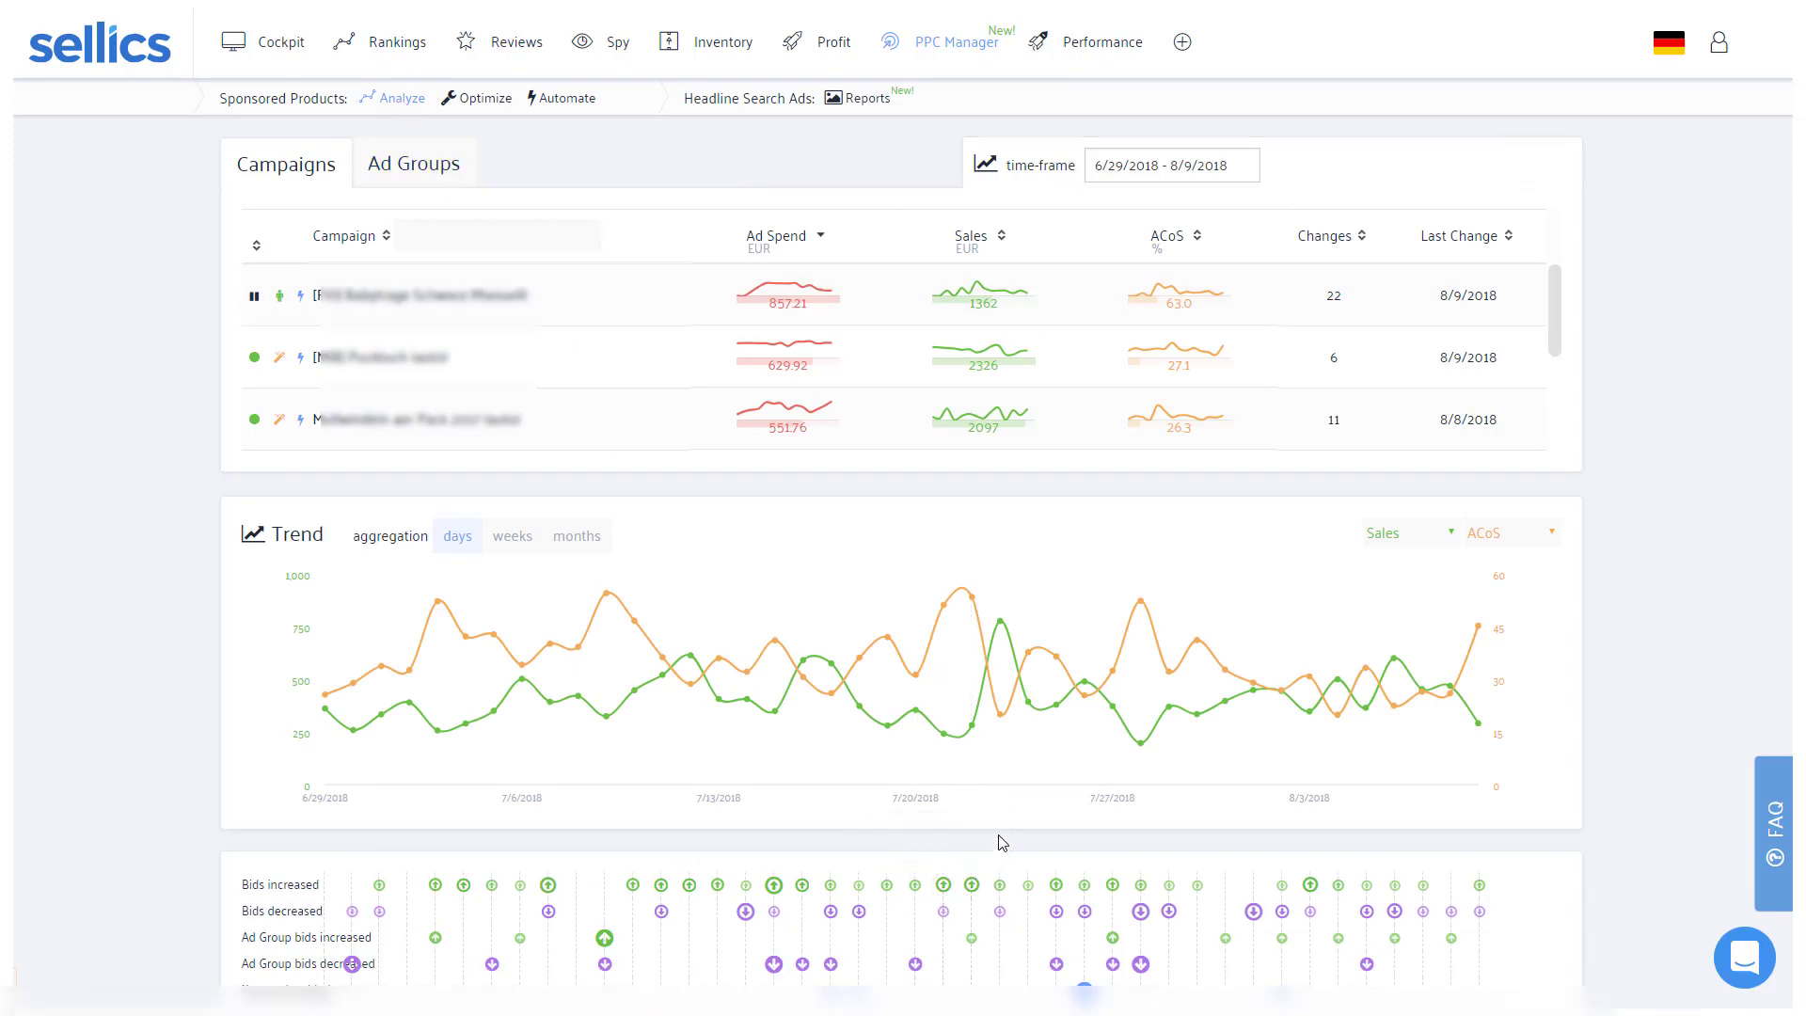